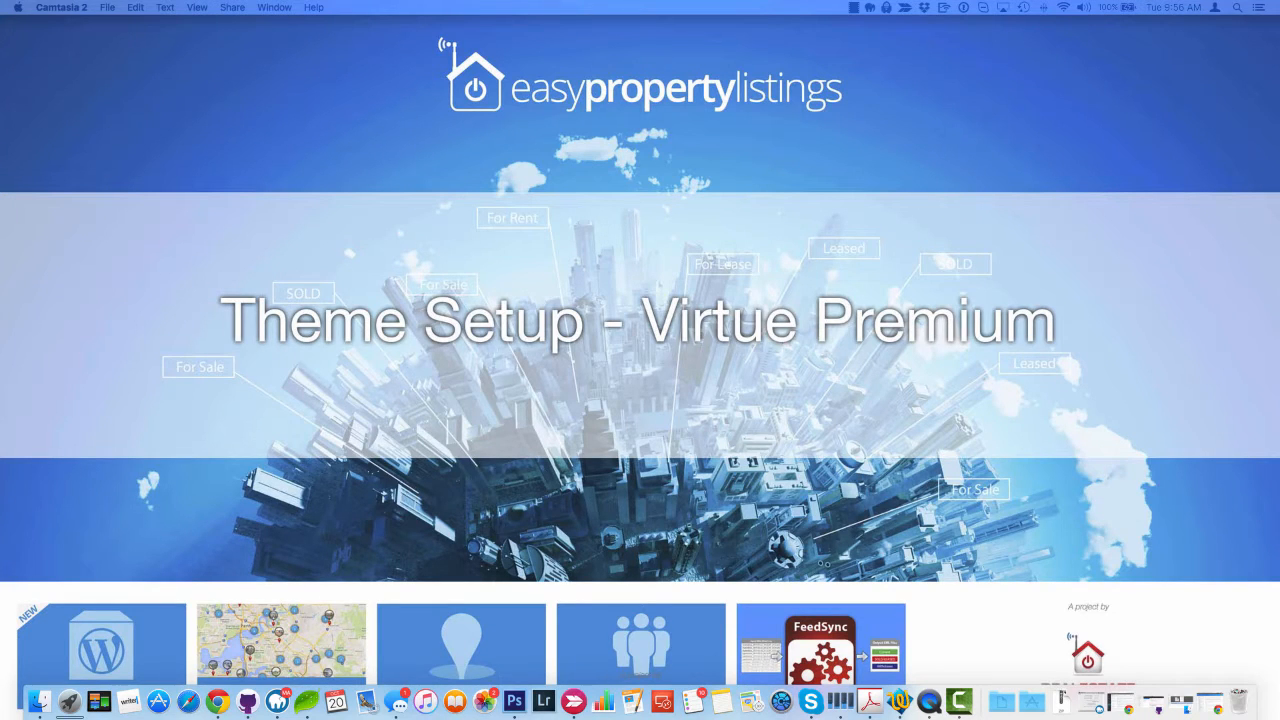
mouse_move(926, 358)
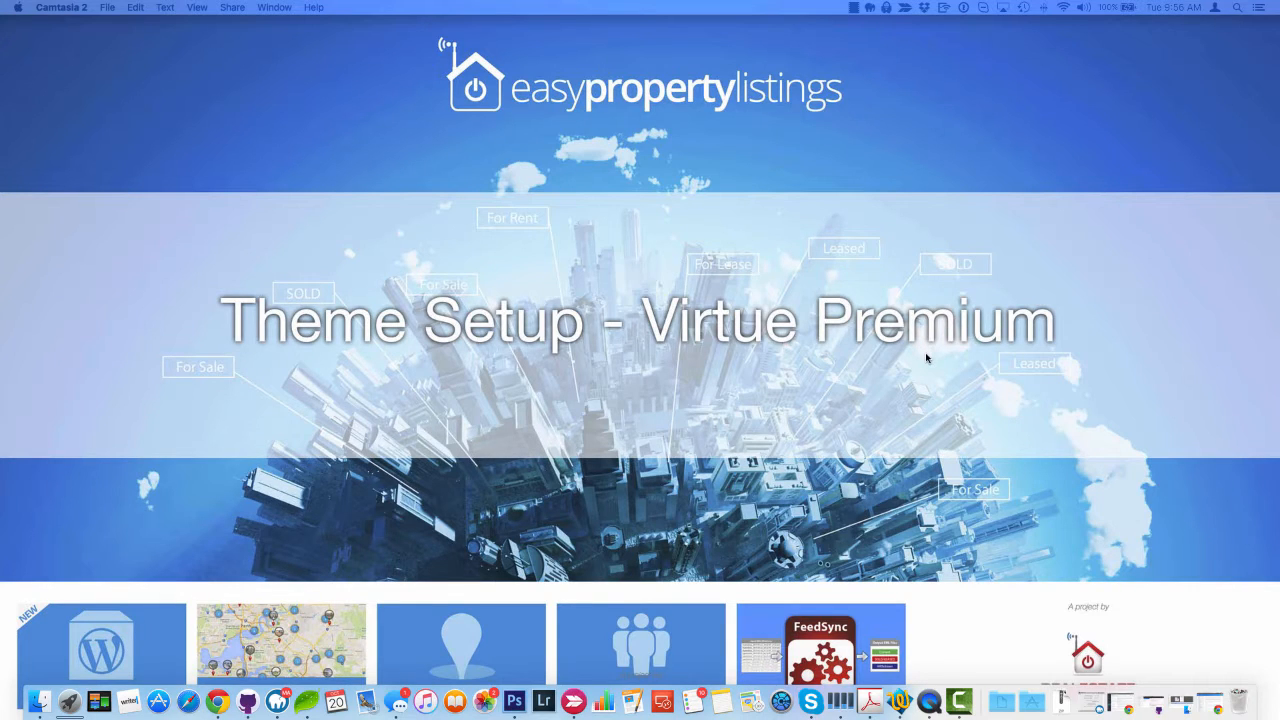
mouse_move(920, 356)
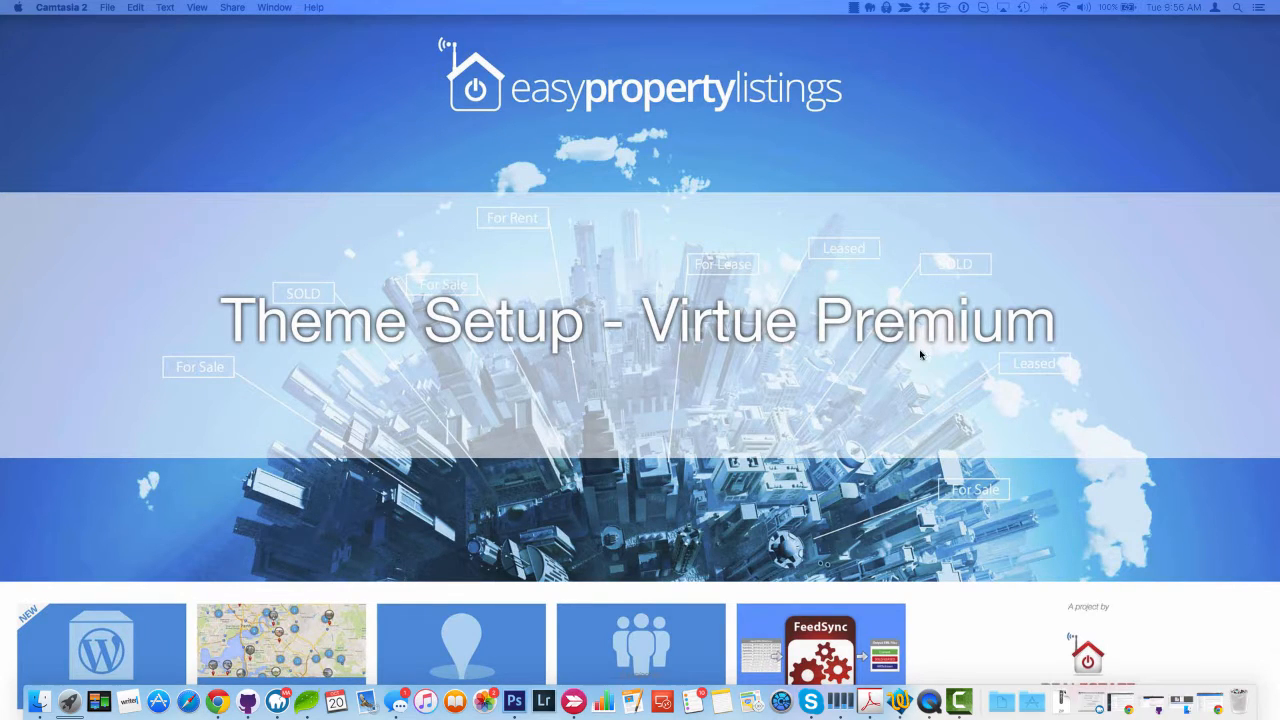
mouse_move(680, 360)
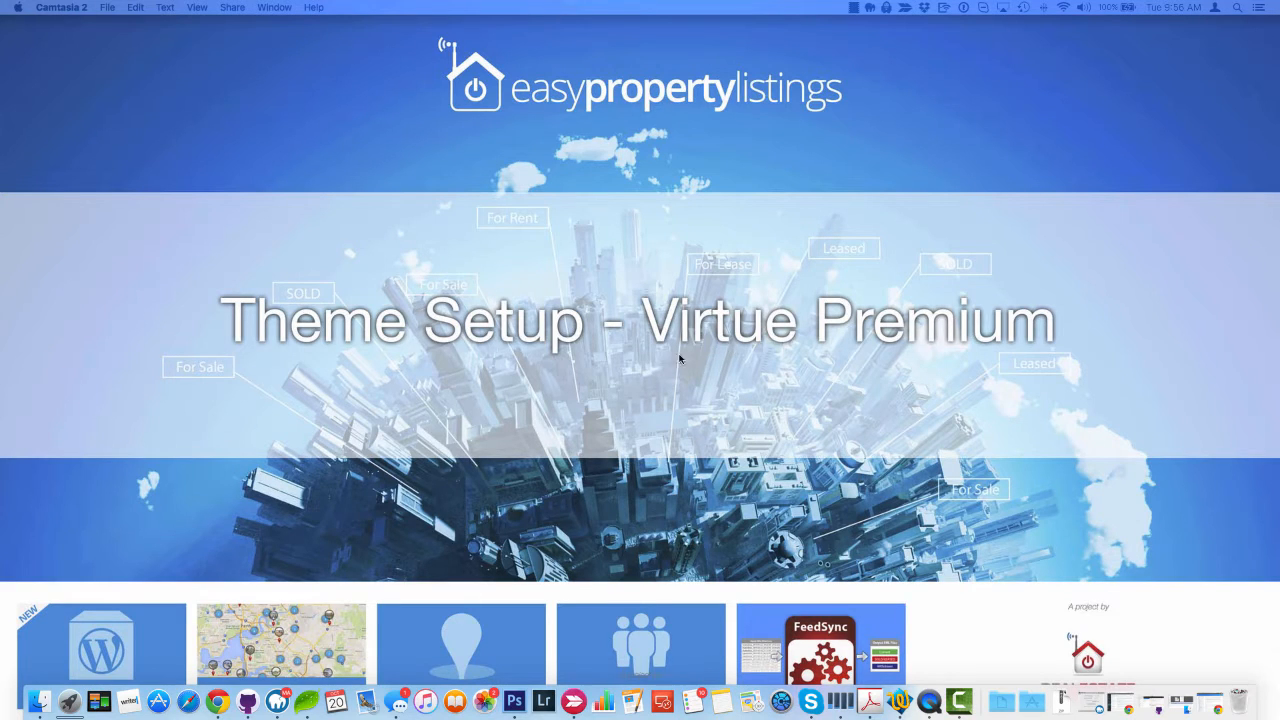
mouse_move(1256, 356)
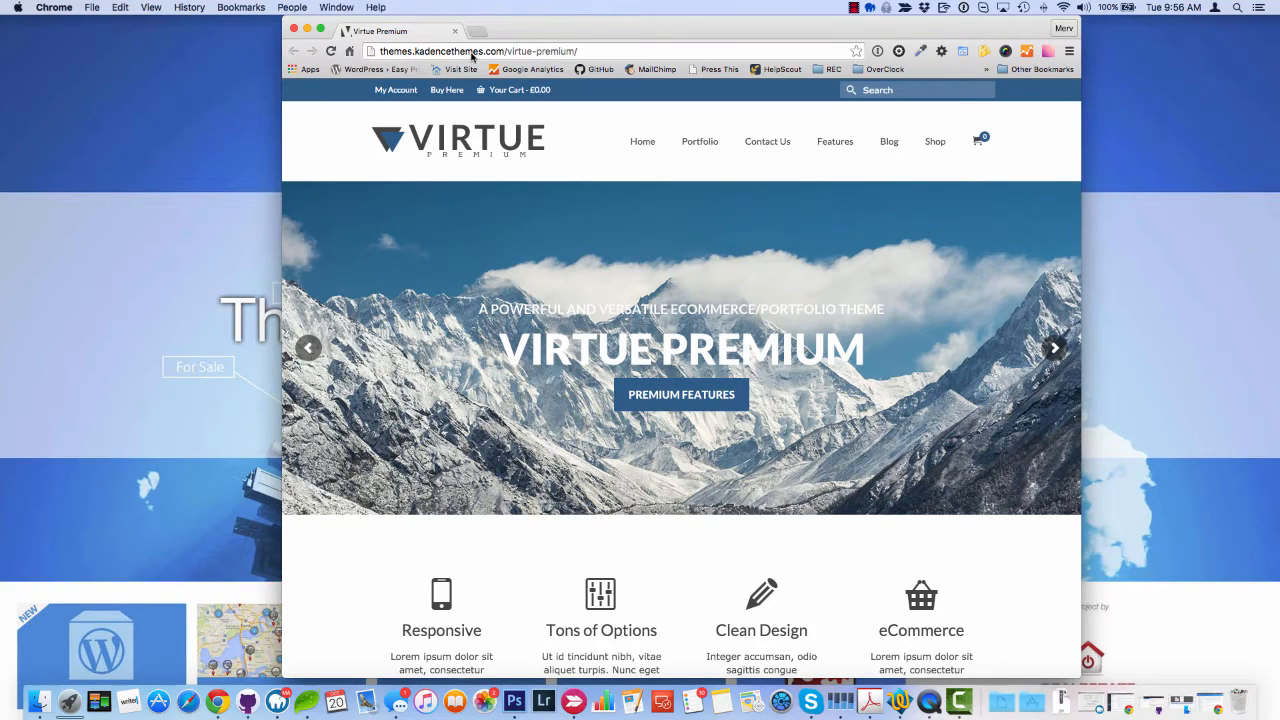
Bring up the demo site's Property archive and scroll through the example listings.
scroll("down", 3)
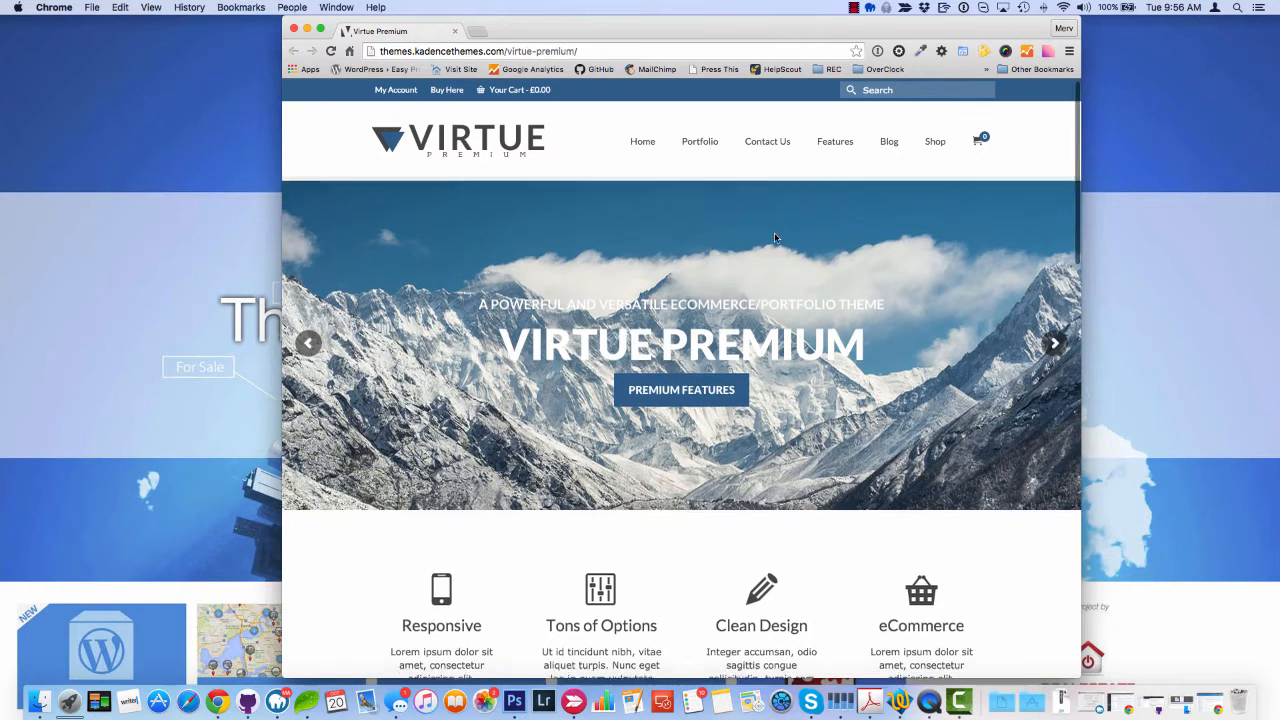
scroll("down", 3)
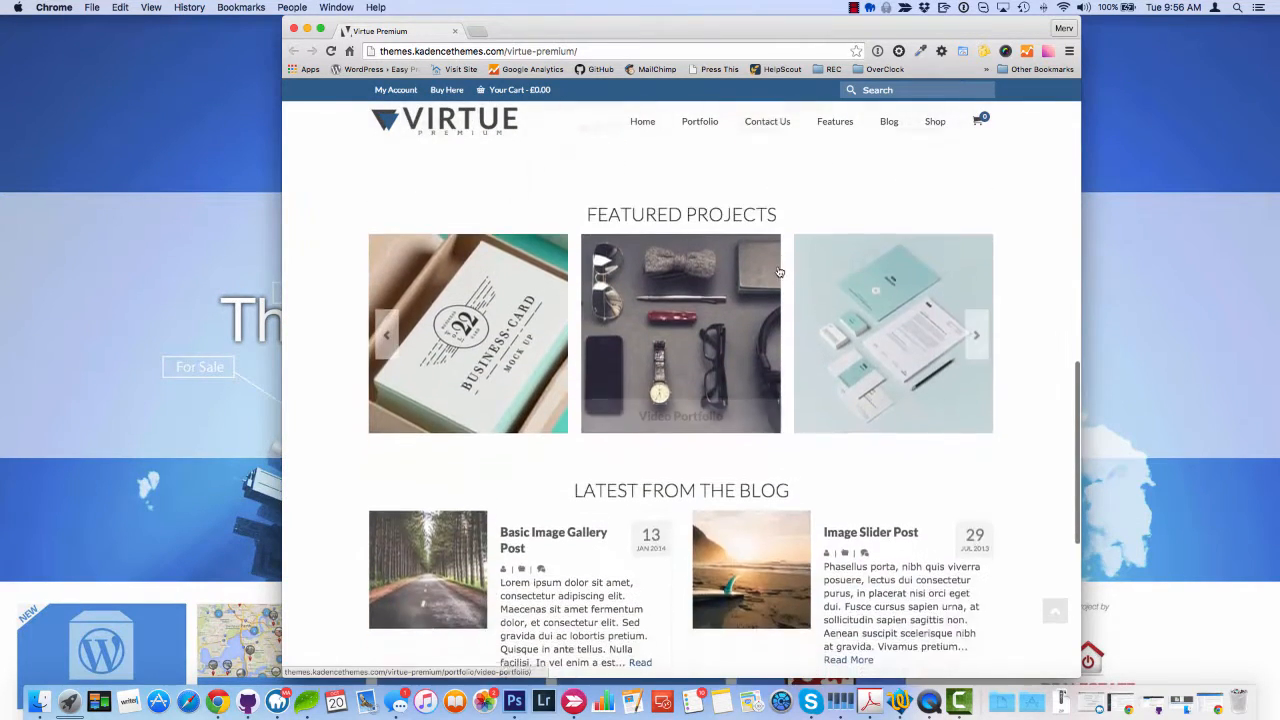
scroll("down", 3)
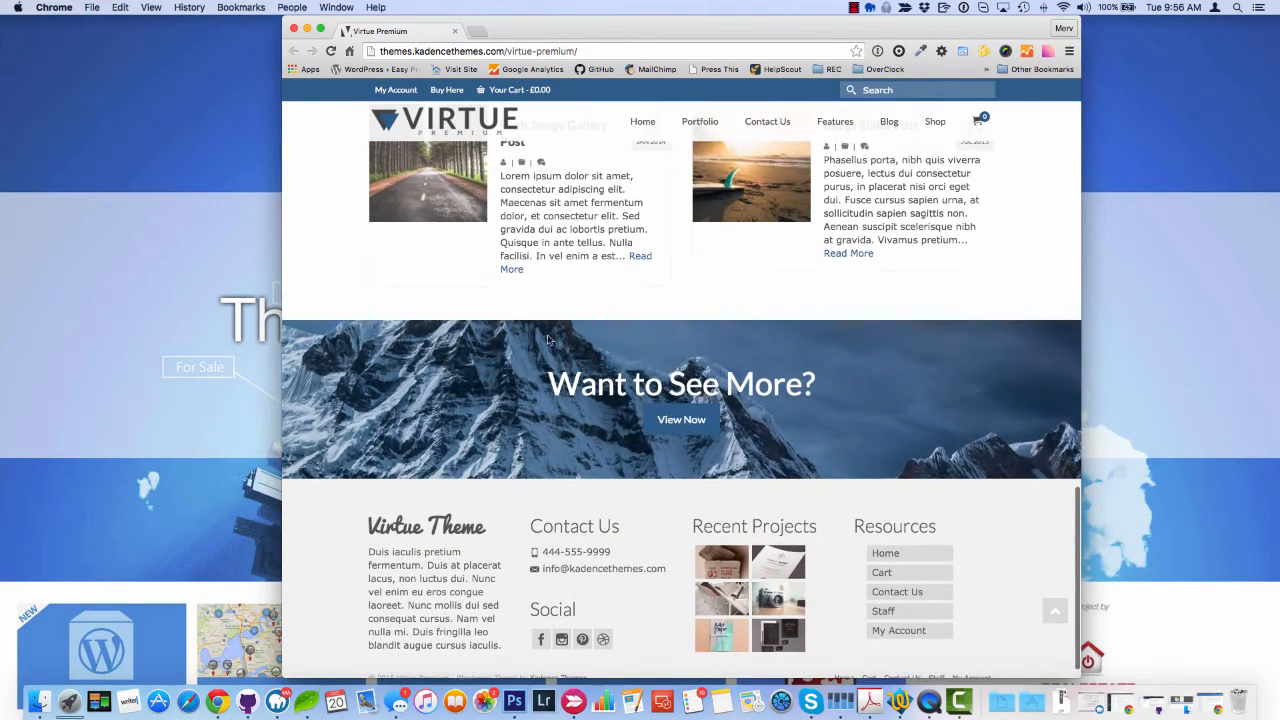
scroll("up", 3)
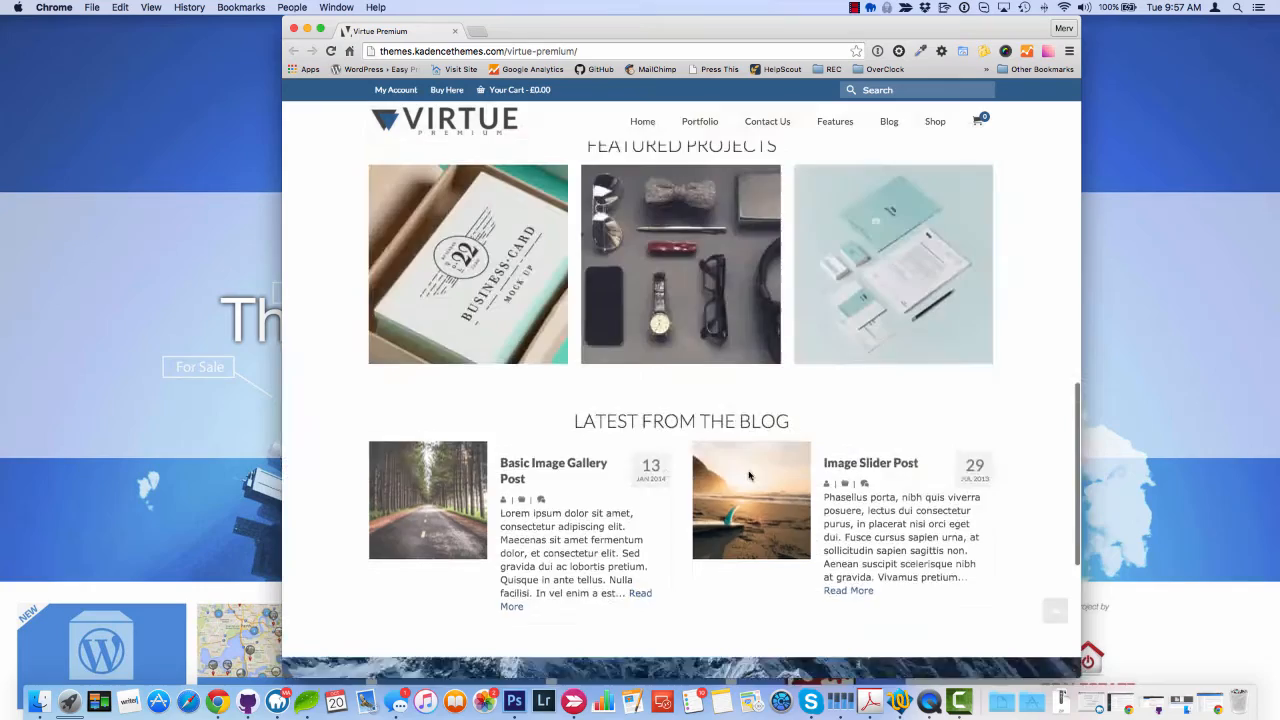
scroll("up", 3)
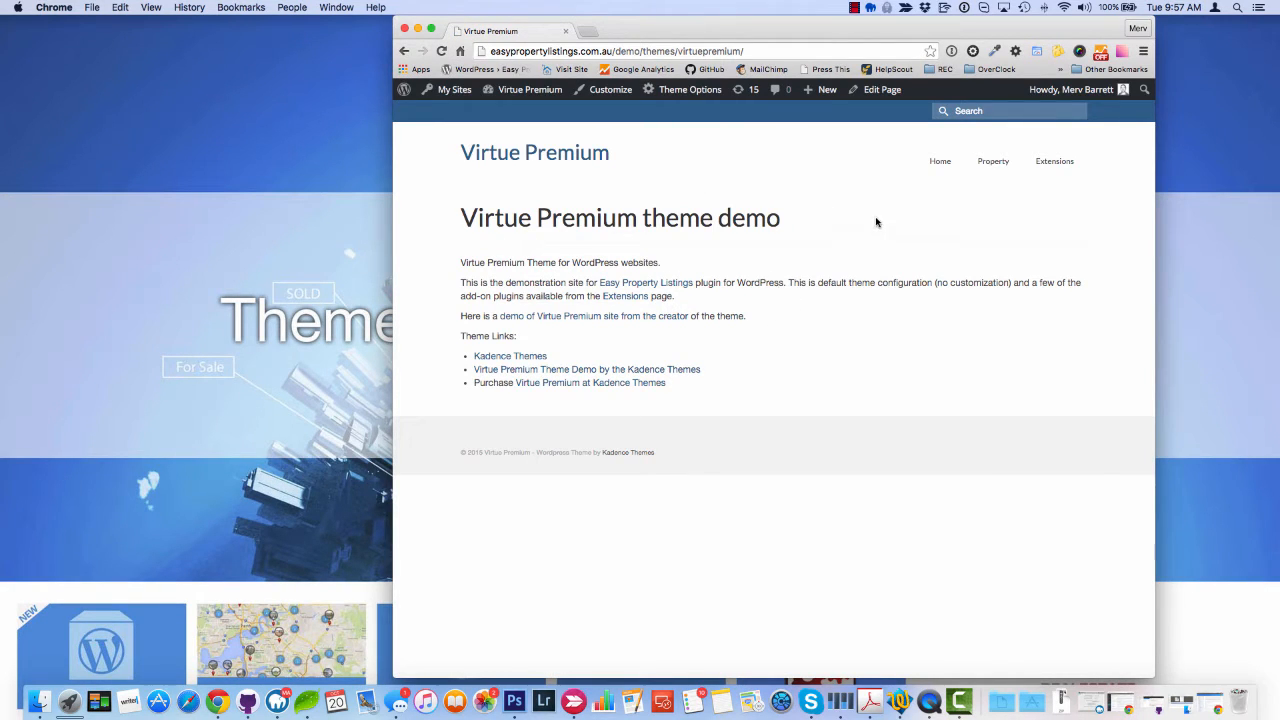
mouse_move(850, 240)
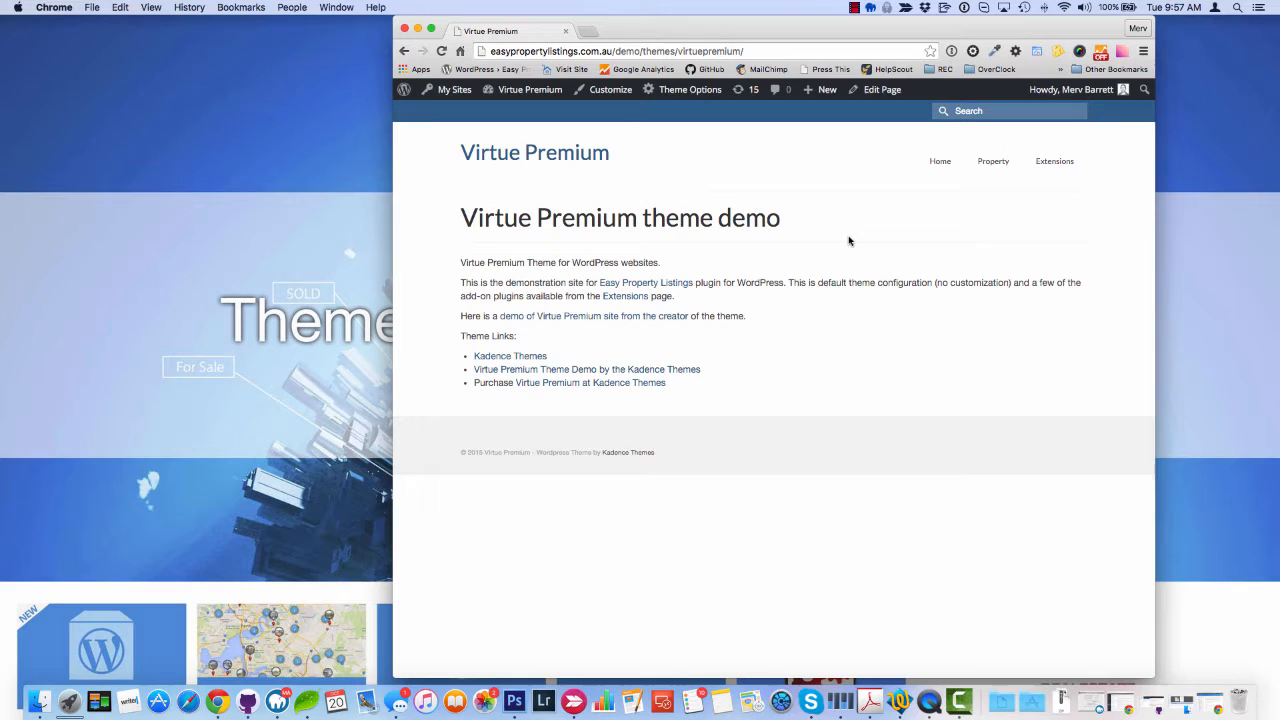
mouse_move(776, 260)
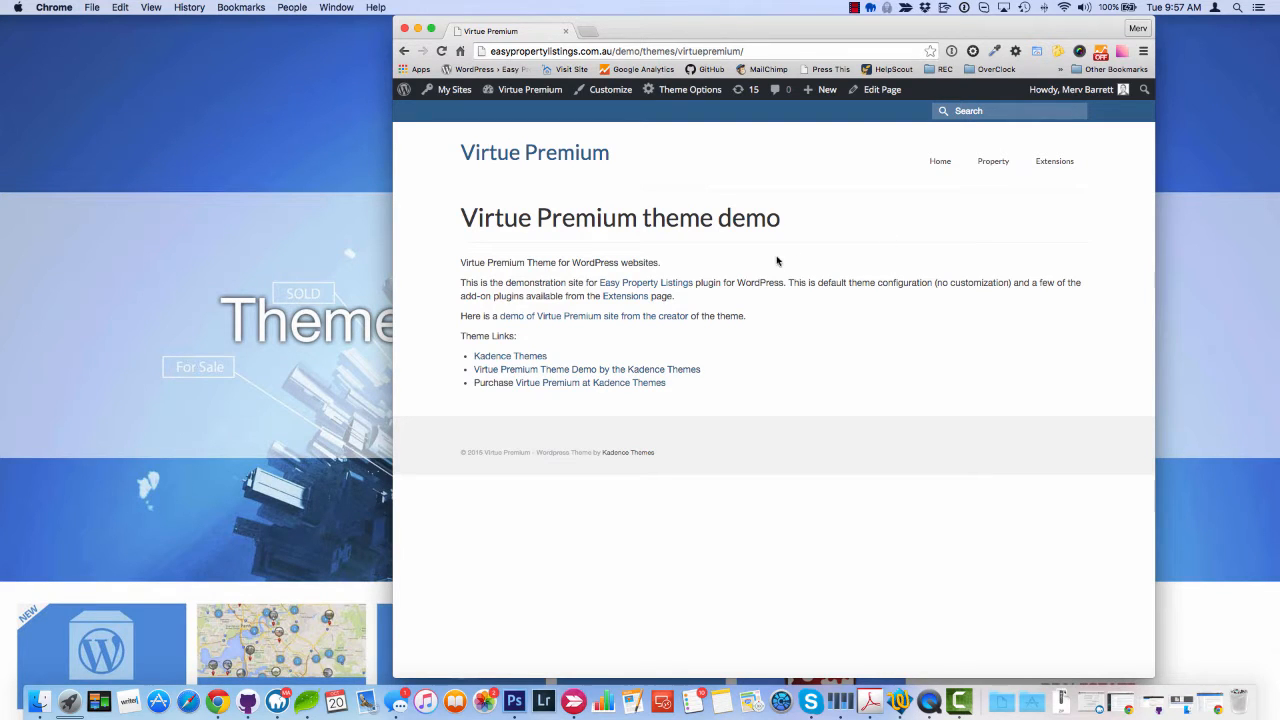
mouse_move(956, 192)
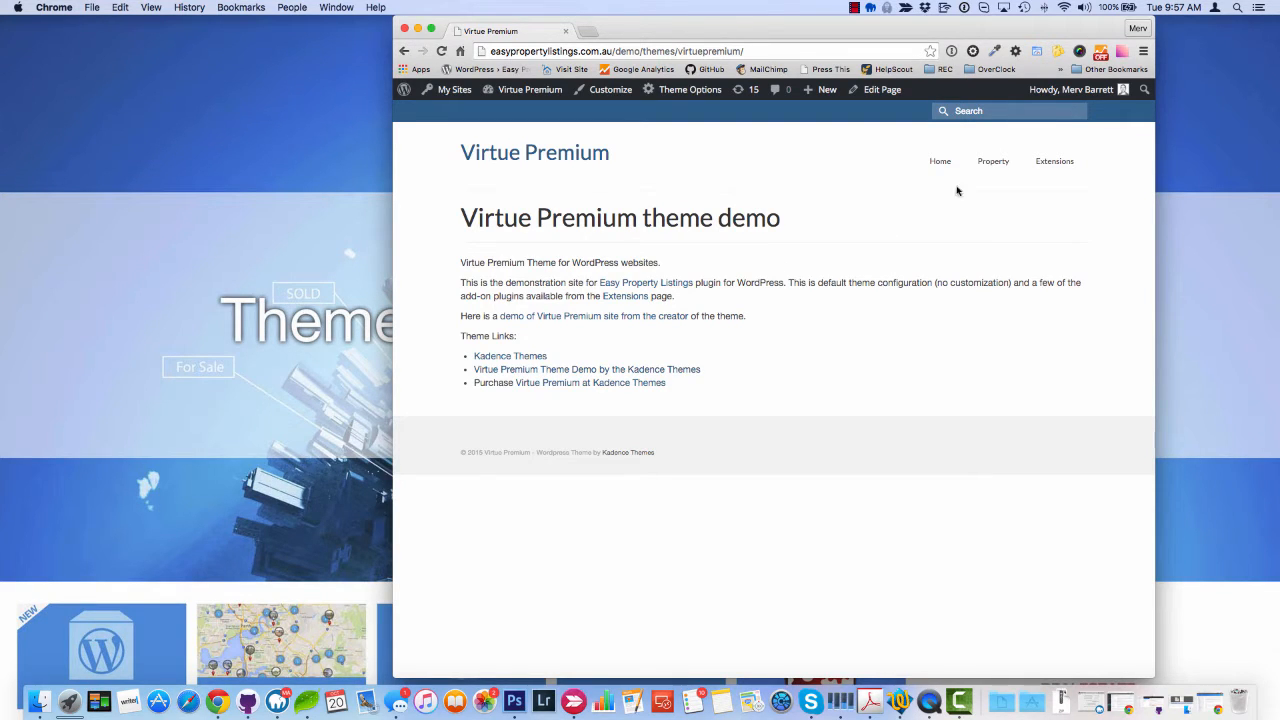
mouse_move(992, 160)
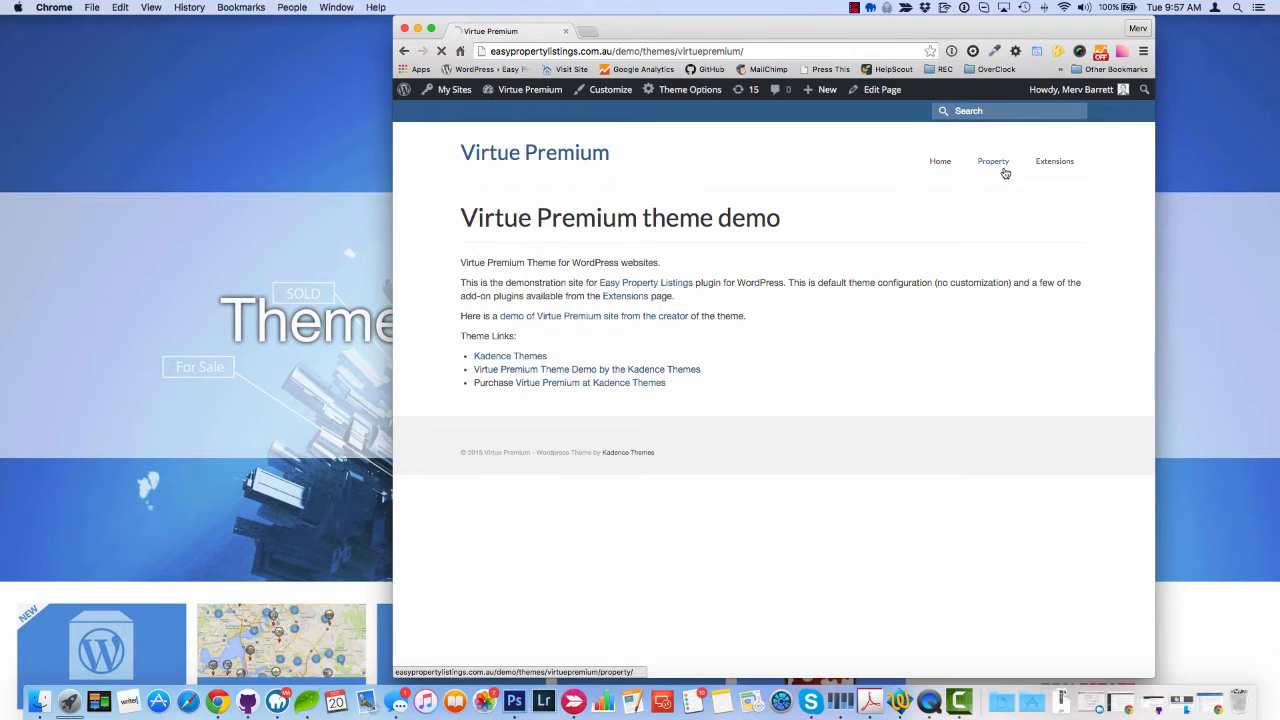
left_click(992, 160)
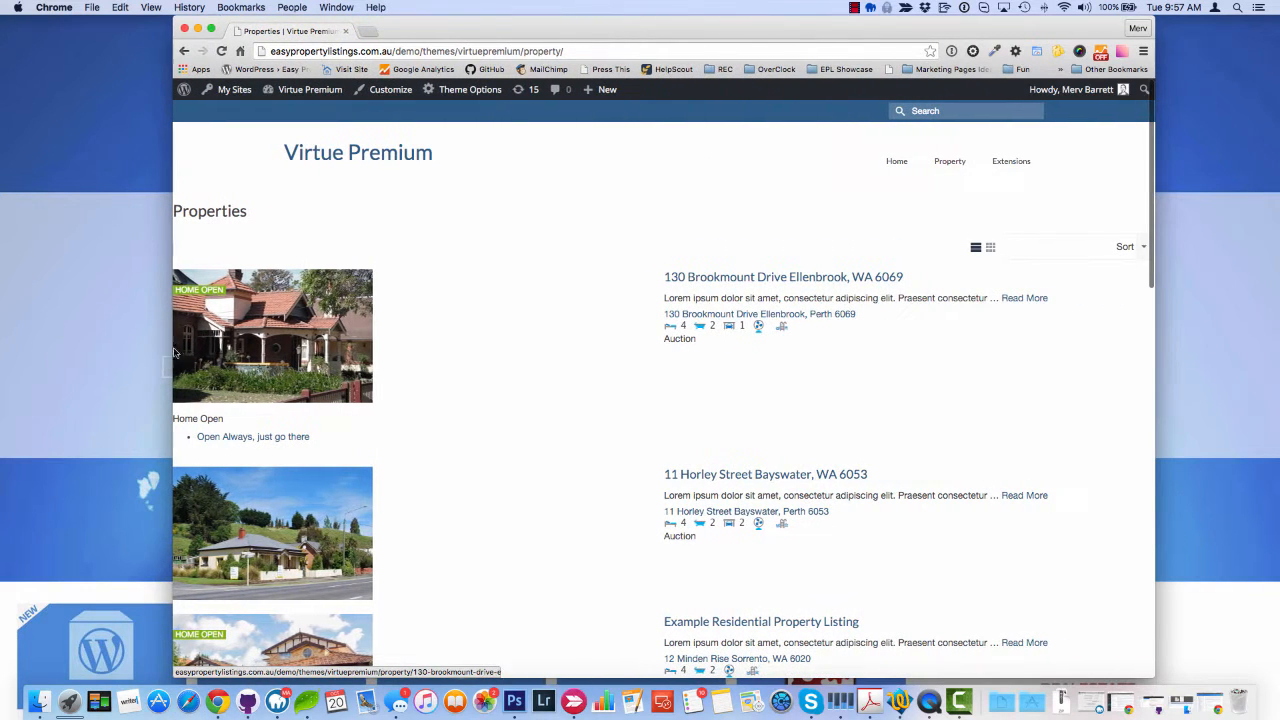
scroll("down", 3)
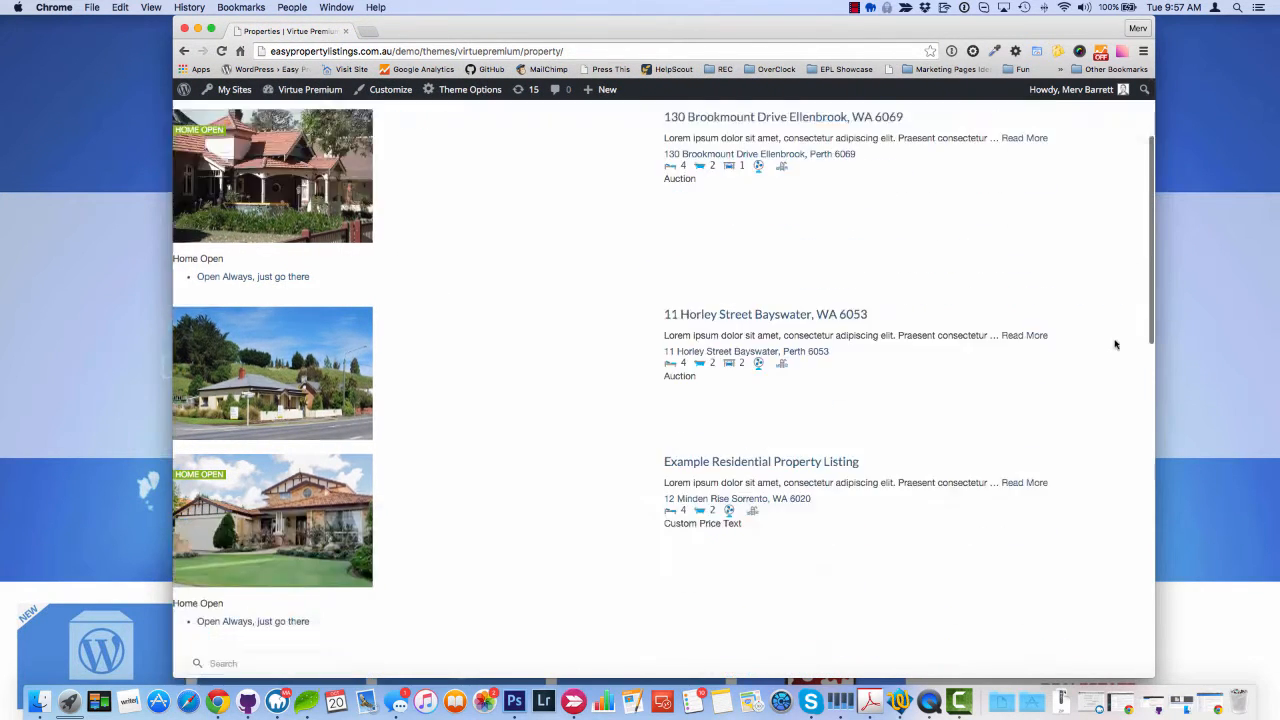
scroll("up", 3)
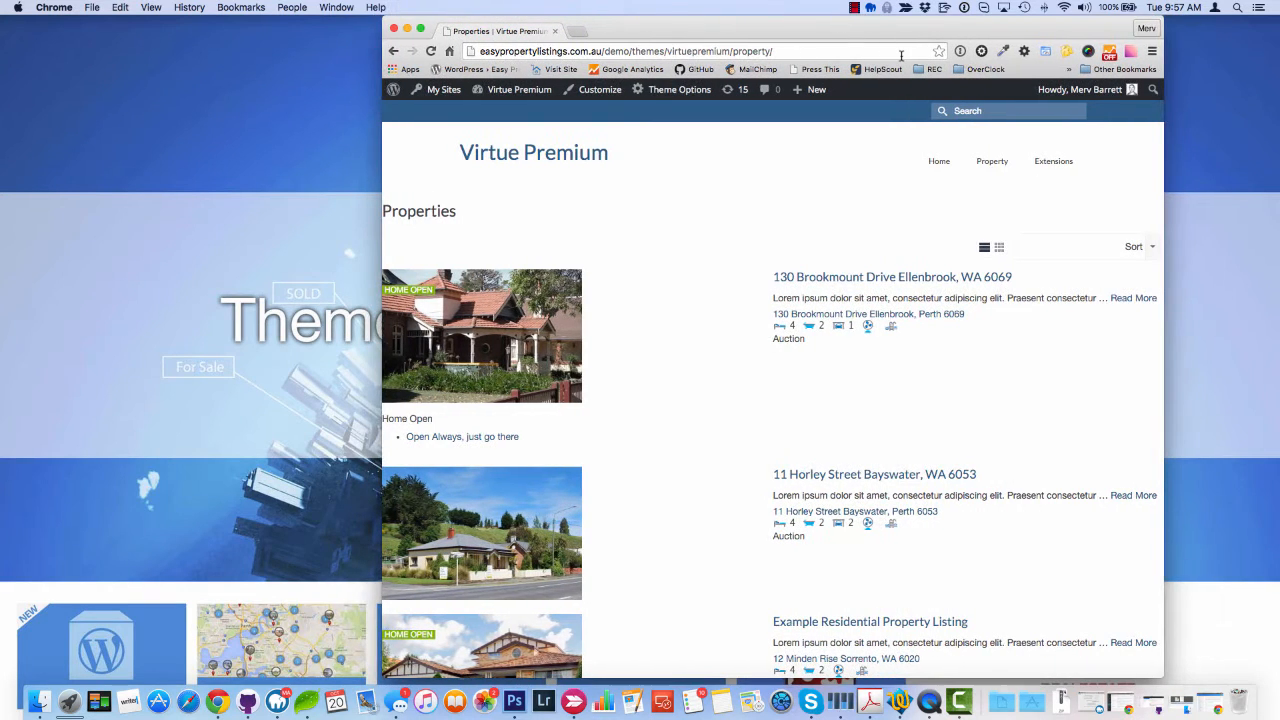
mouse_move(976, 356)
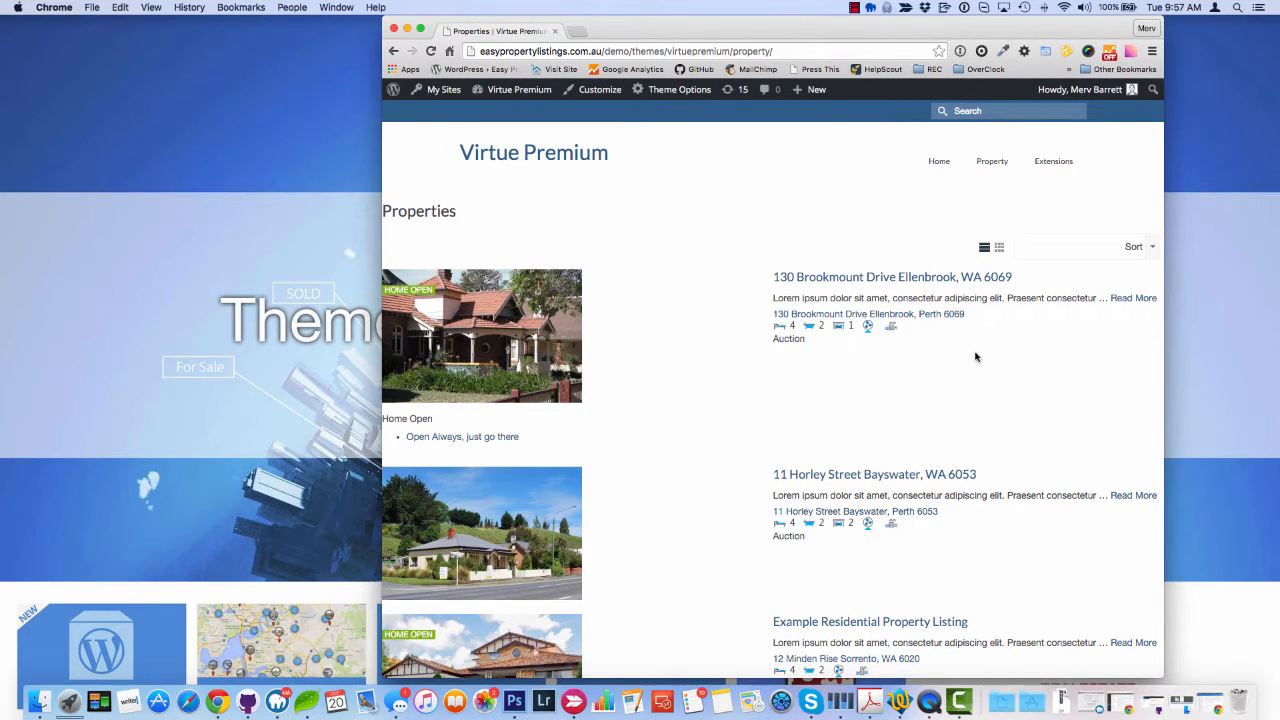
mouse_move(840, 374)
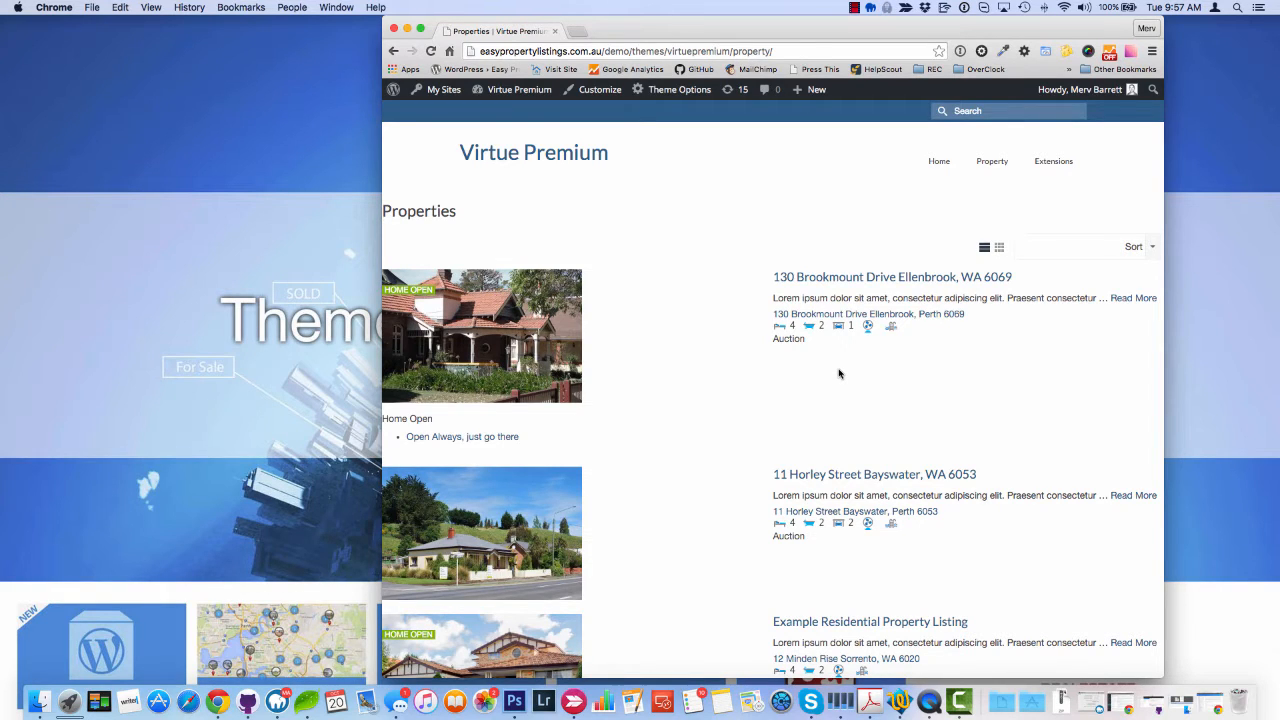
mouse_move(856, 322)
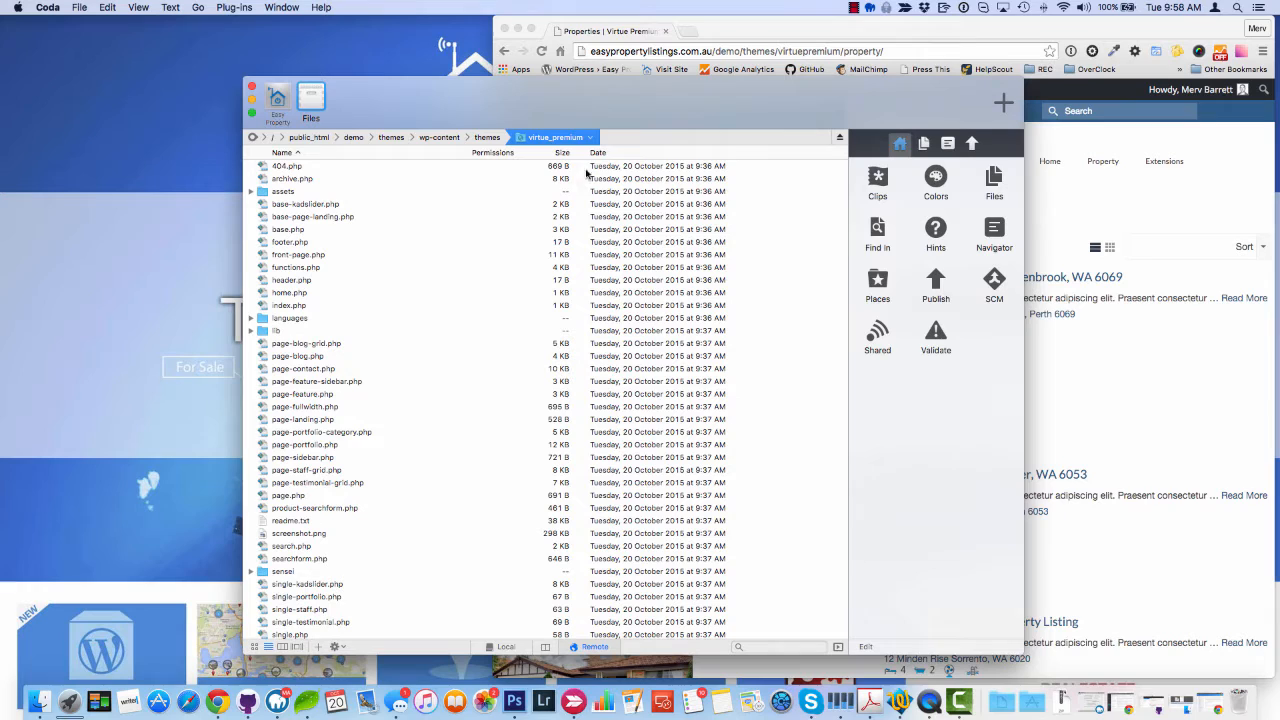
mouse_move(456, 108)
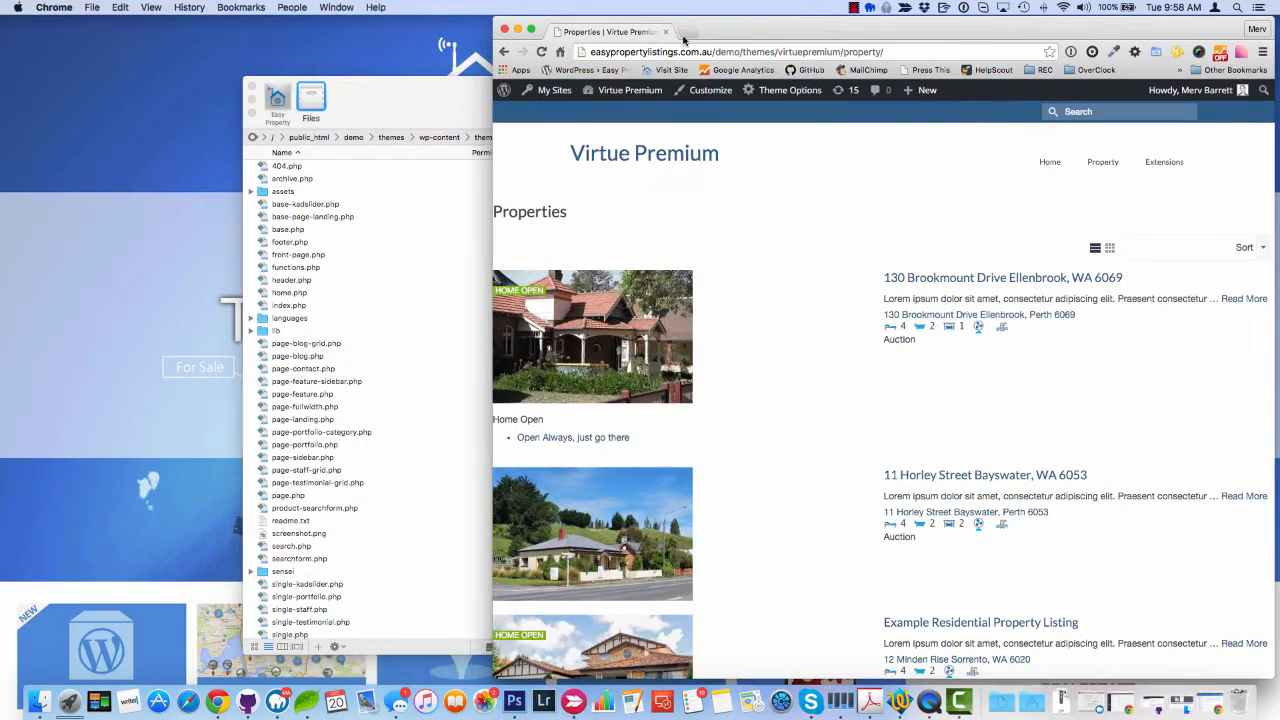
Reach the WordPress theme setup guide for version 2.0 in the Easy Property Listings docs.
left_click(686, 32)
type("https://easypropertylistings.com.au/documentation/")
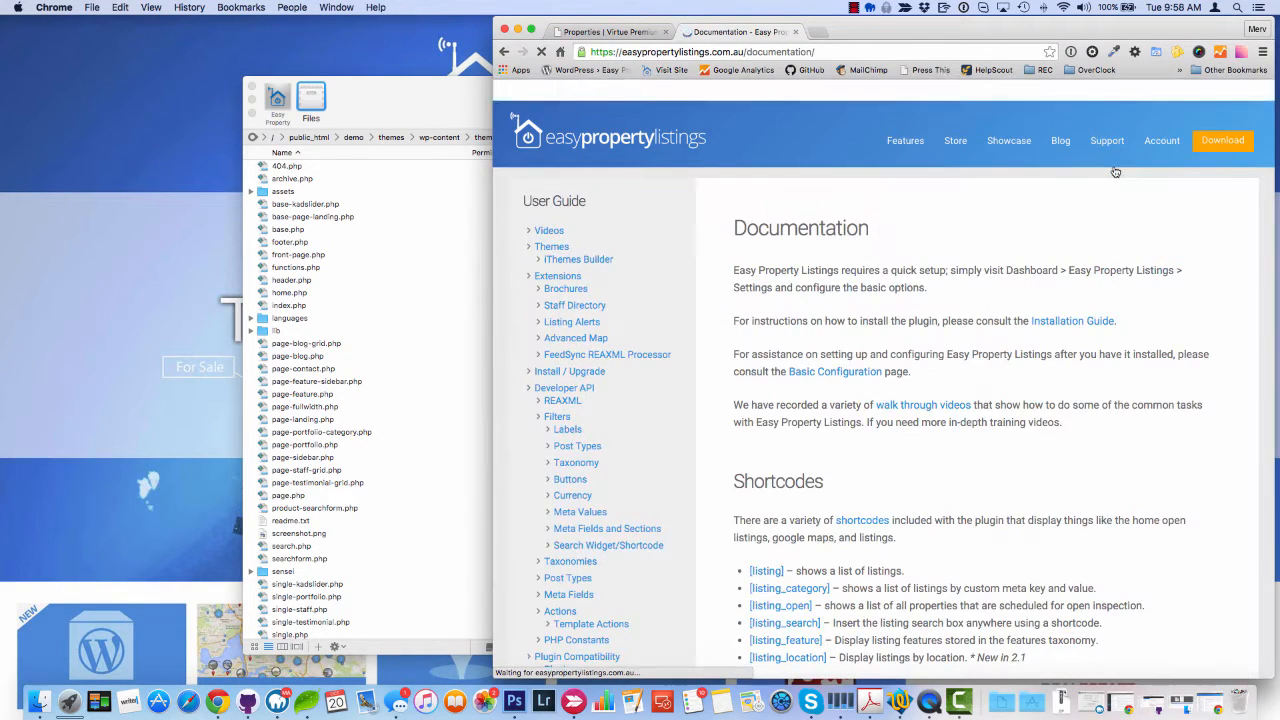
scroll("down", 3)
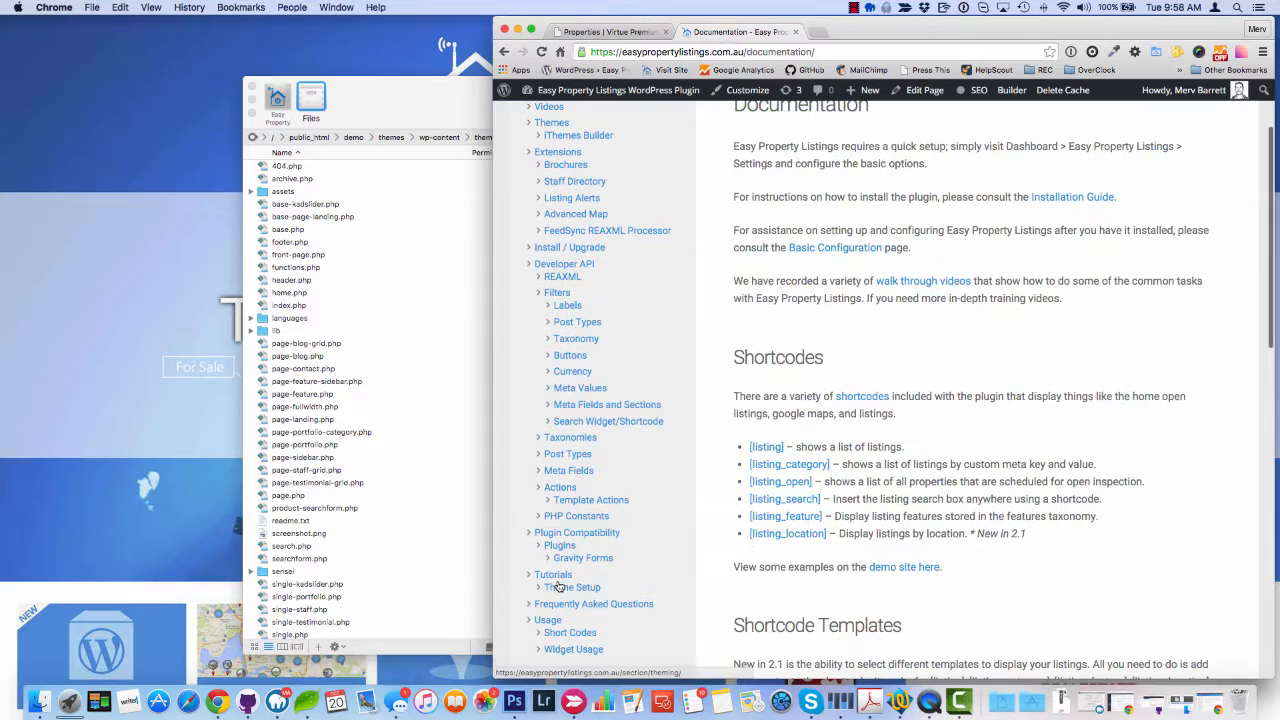
left_click(572, 588)
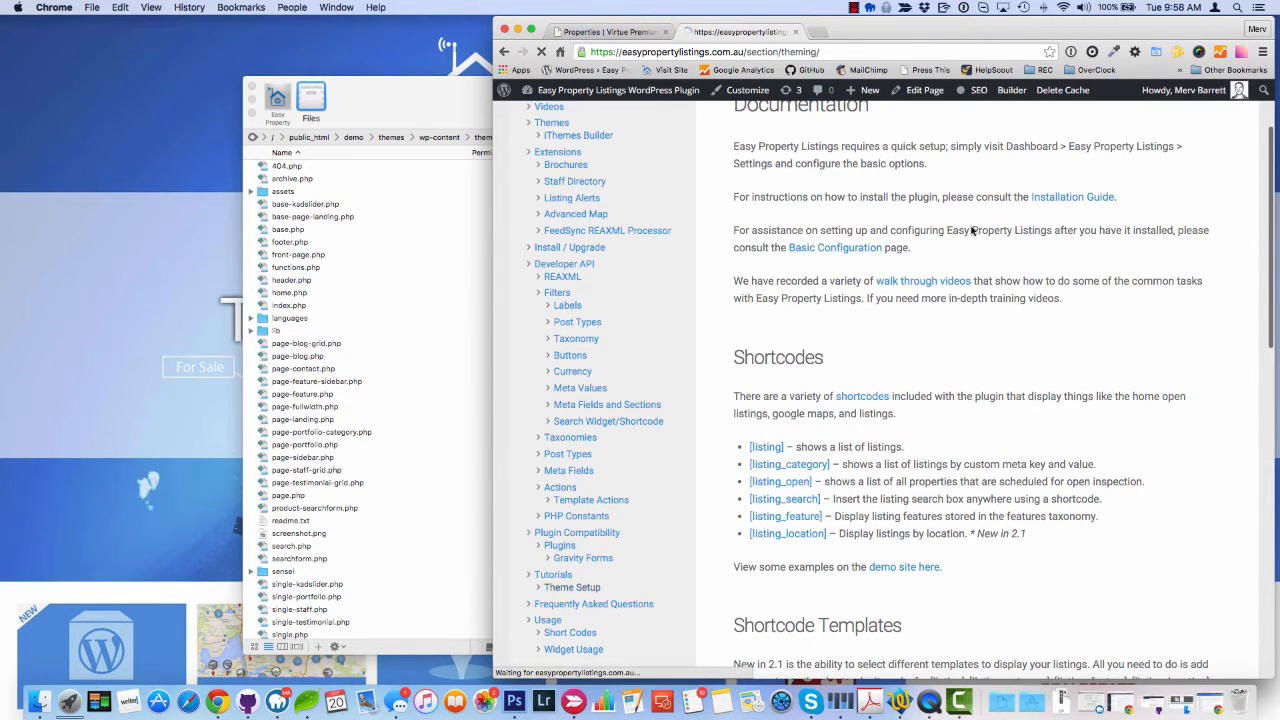
left_click(572, 588)
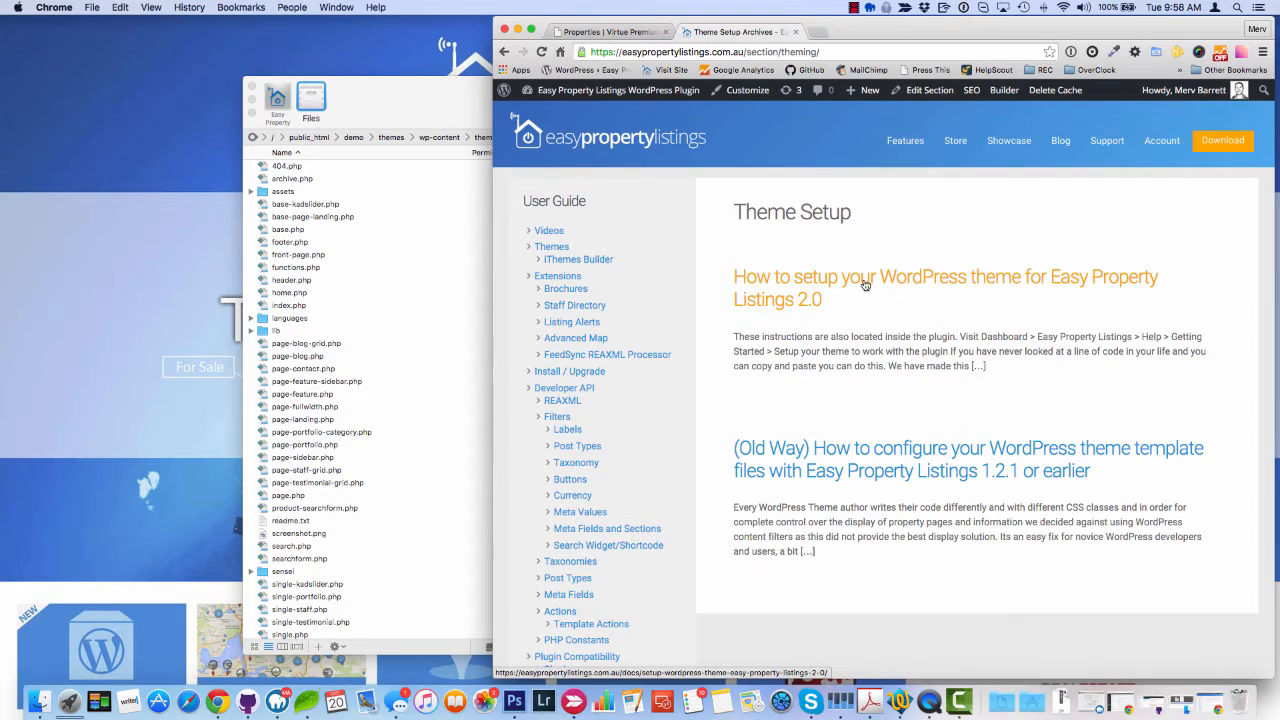
left_click(946, 288)
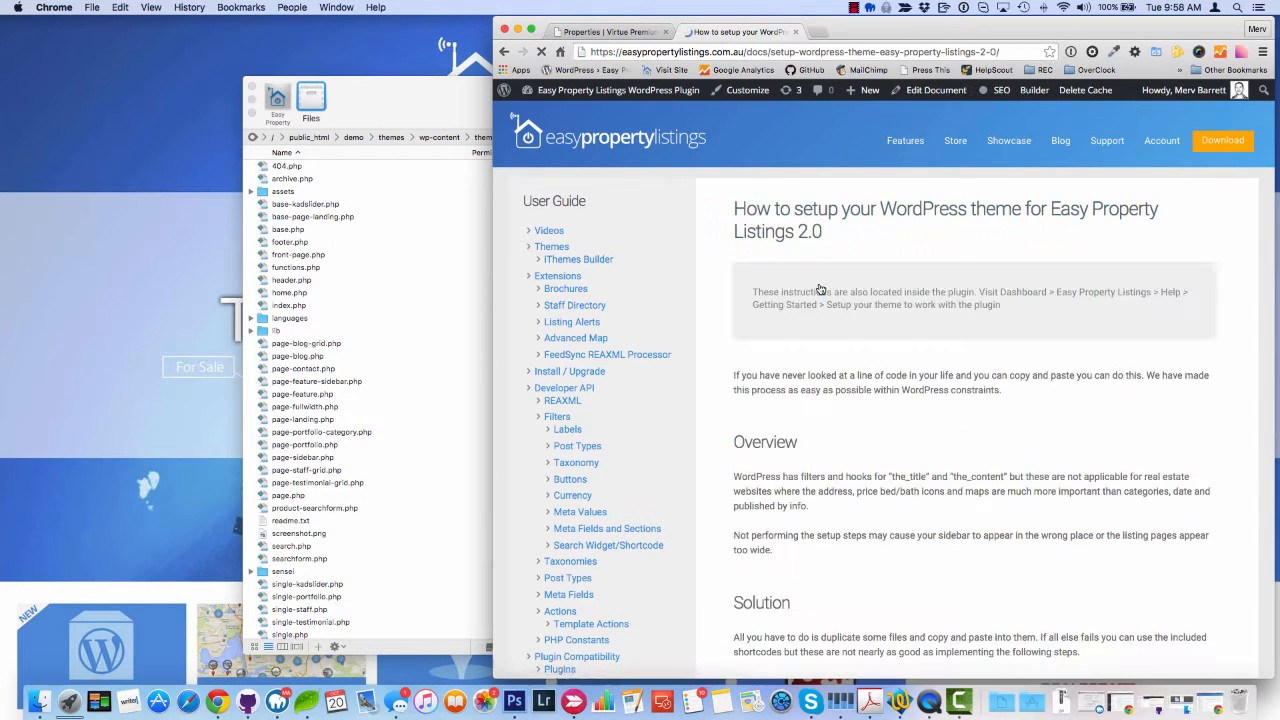
Locate the single-listing.php and archive-listing.php steps in the guide.
scroll("down", 3)
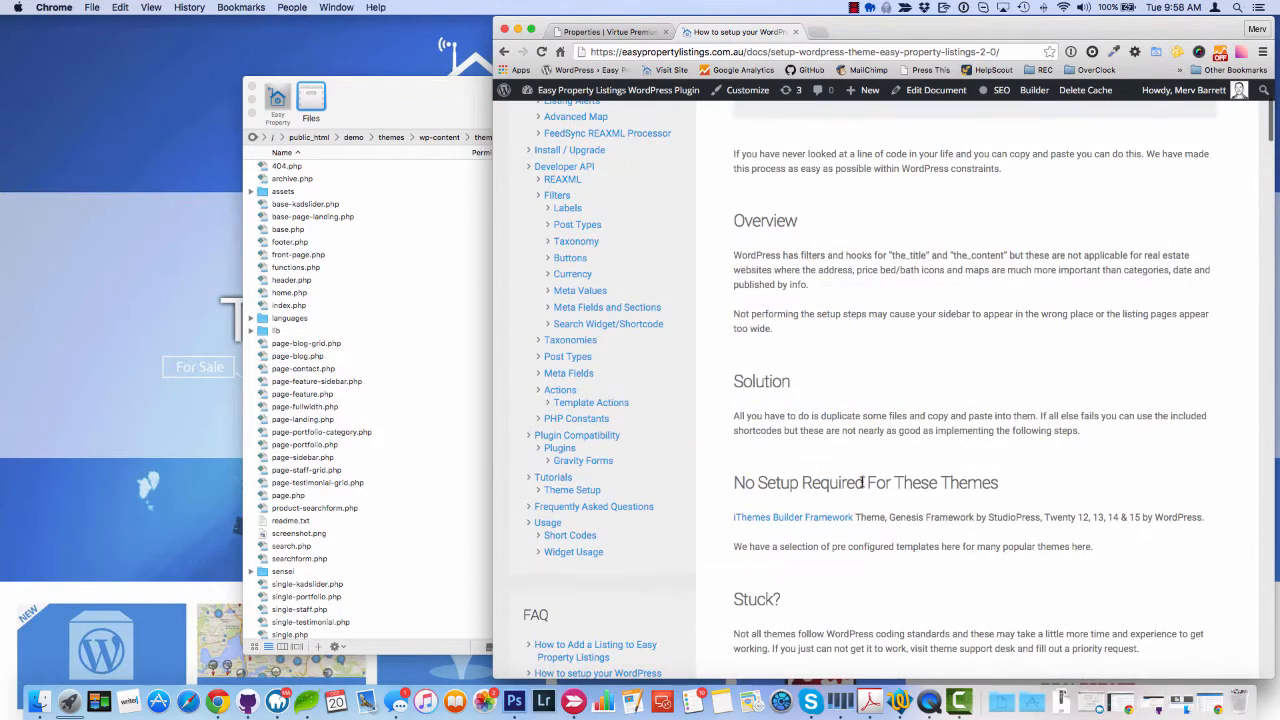
scroll("down", 3)
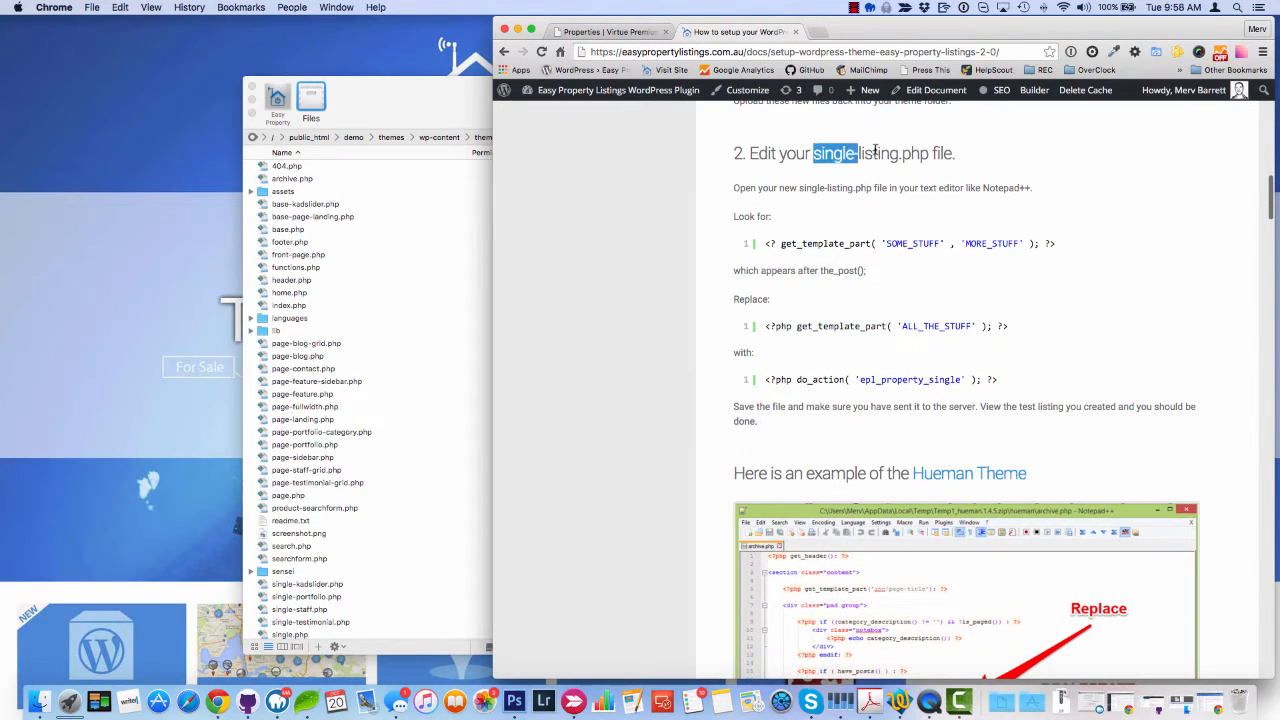
double_click(870, 152)
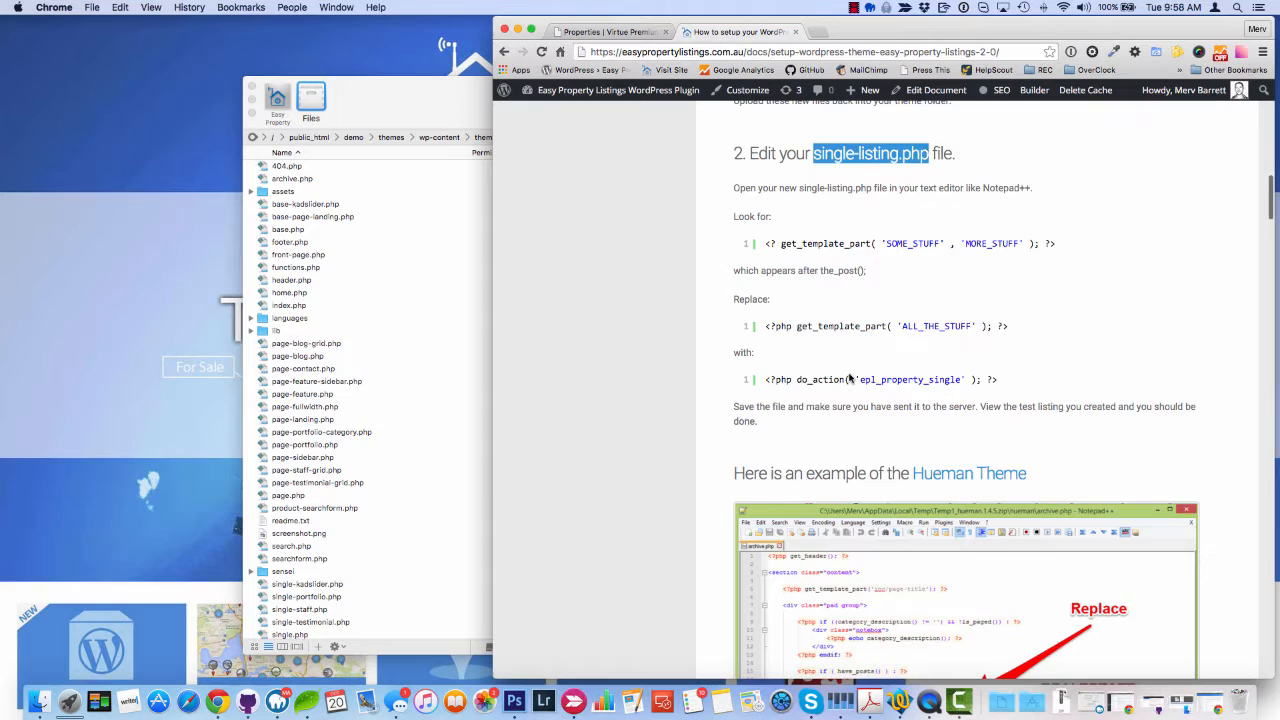
scroll("down", 3)
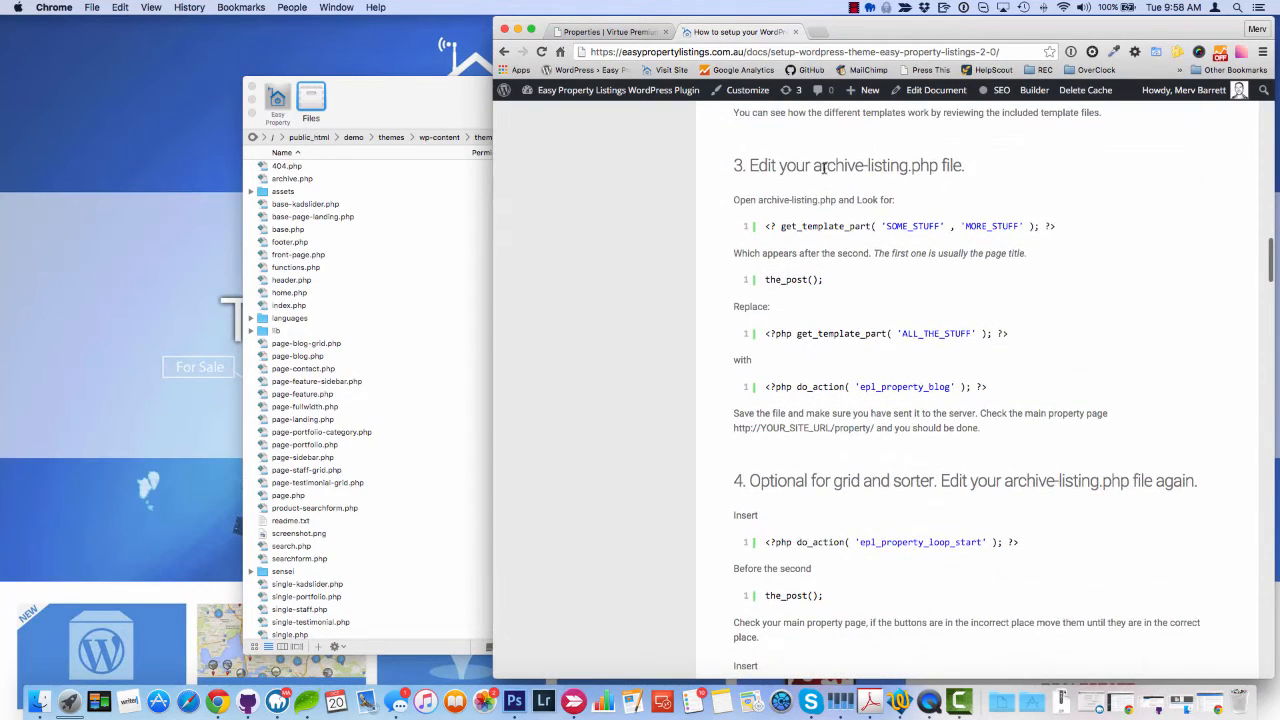
double_click(876, 164)
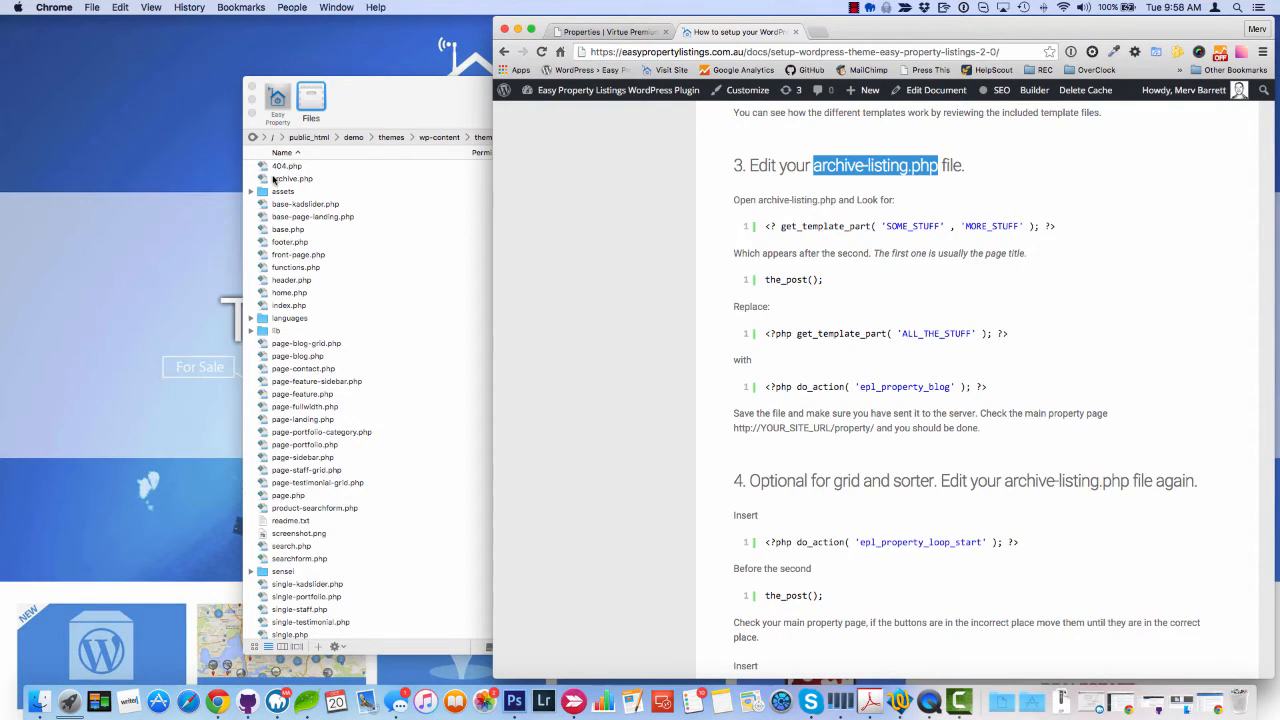
mouse_move(956, 440)
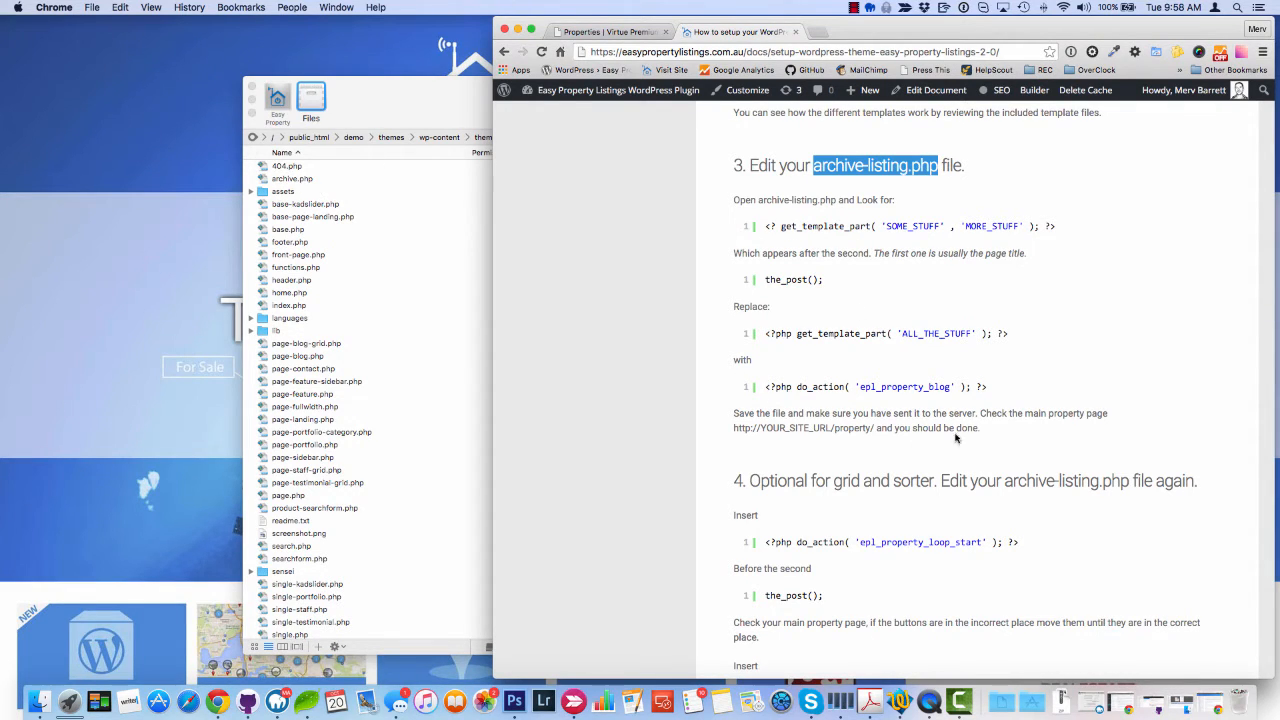
Select the do_action('epl_property_blog') line and copy it.
scroll("down", 3)
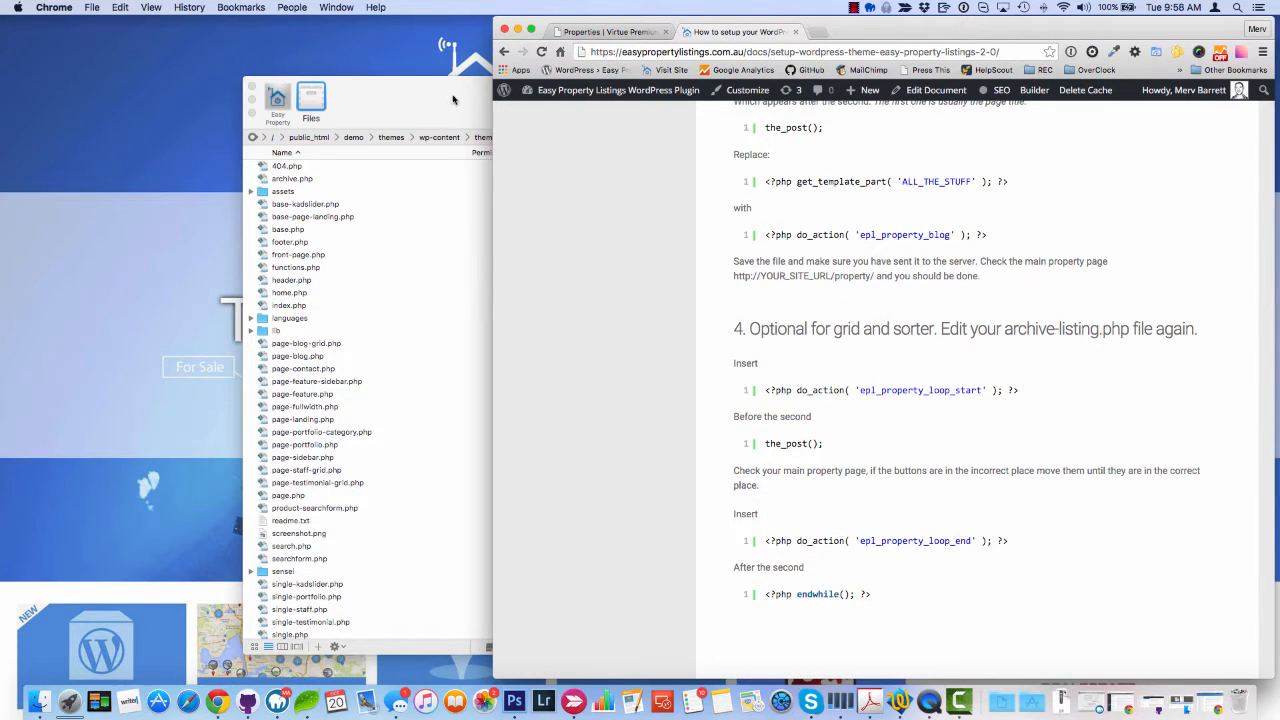
mouse_move(430, 128)
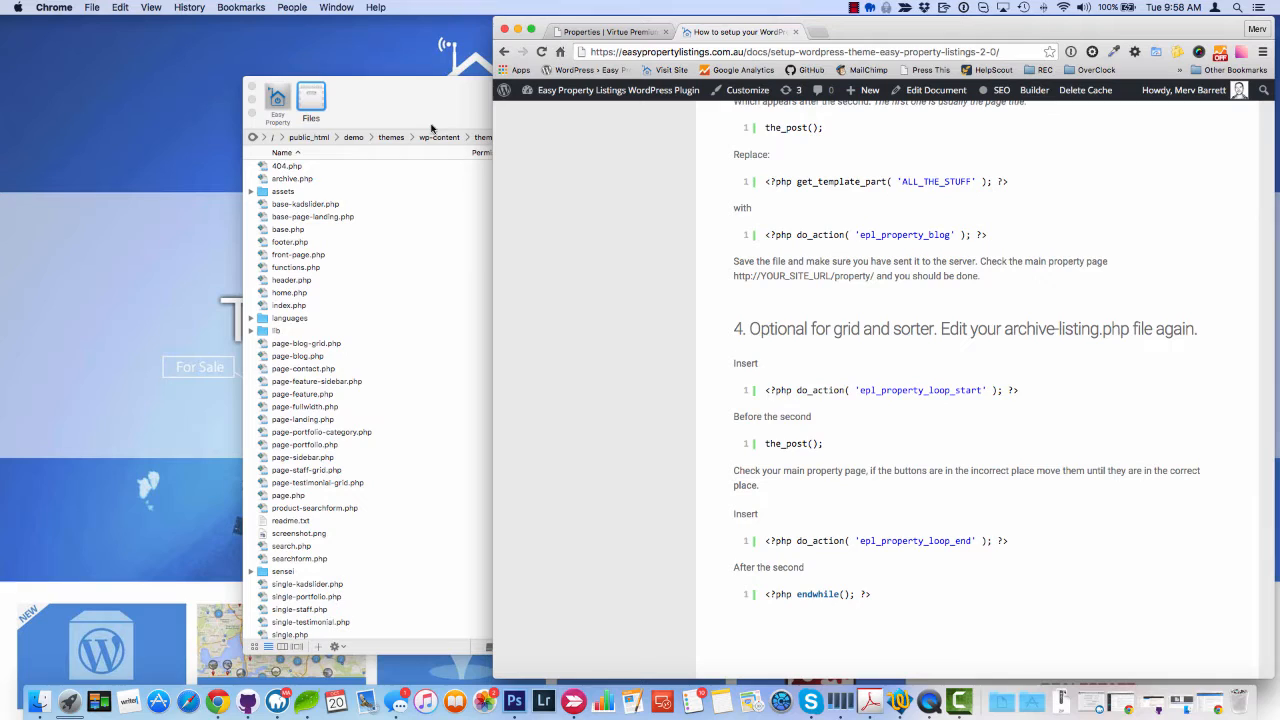
mouse_move(1028, 424)
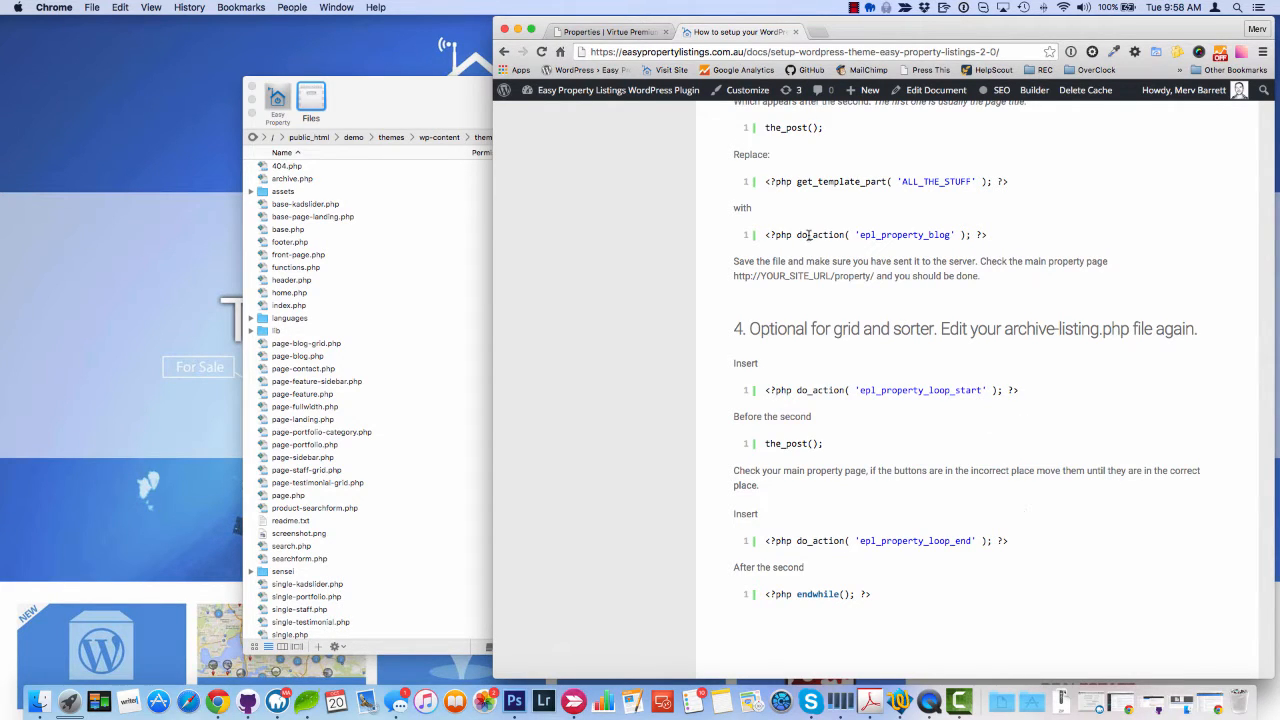
triple_click(876, 236)
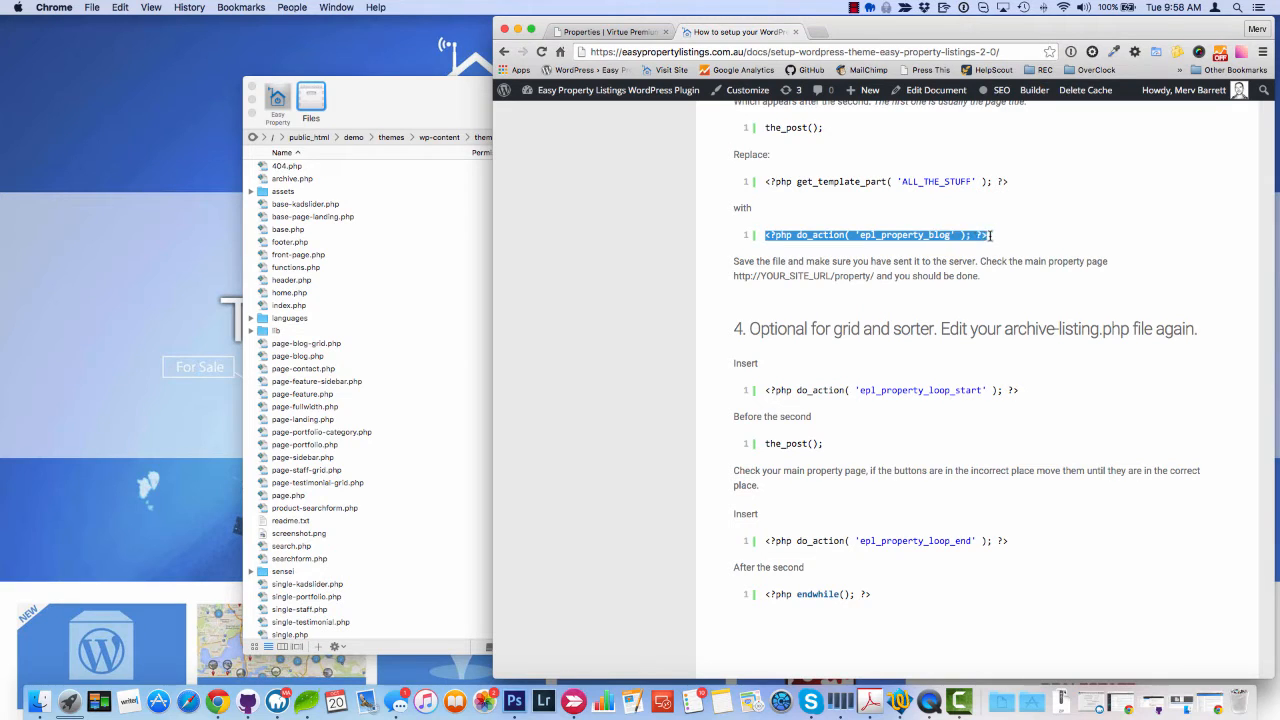
right_click(876, 236)
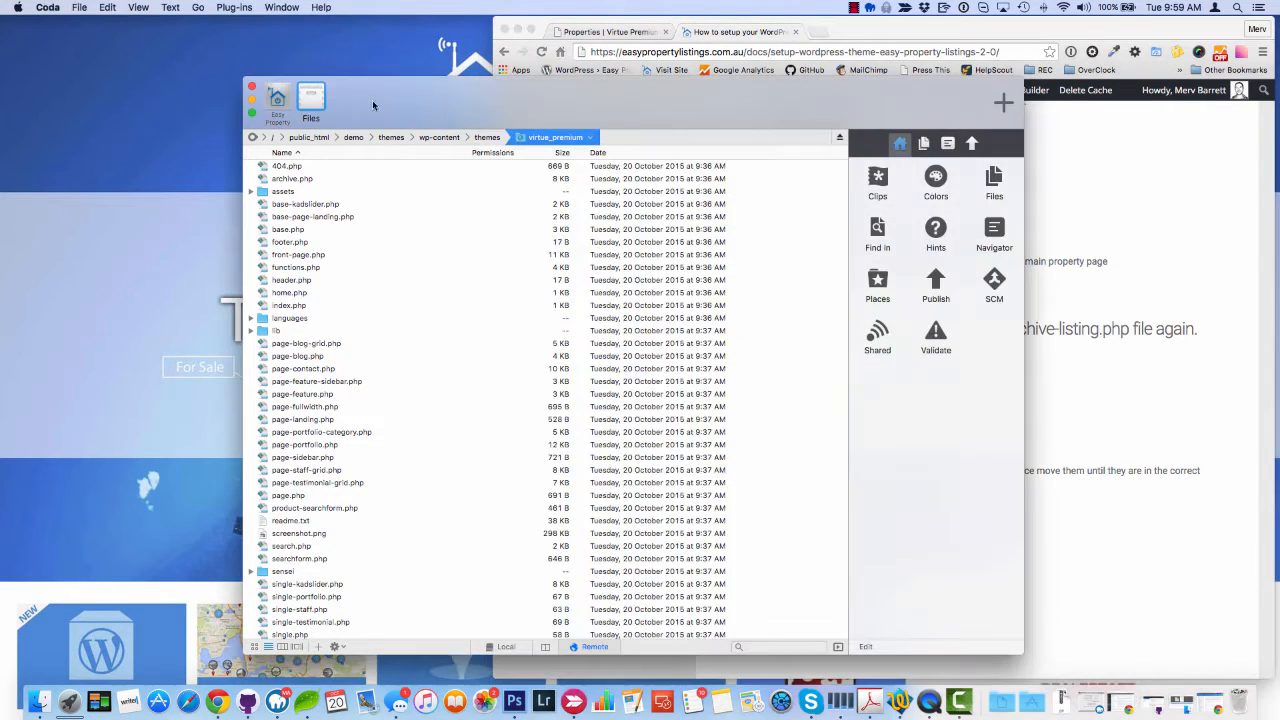
Duplicate archive.php in the virtue_premium folder and rename the copy archive-listing.php.
left_click(292, 178)
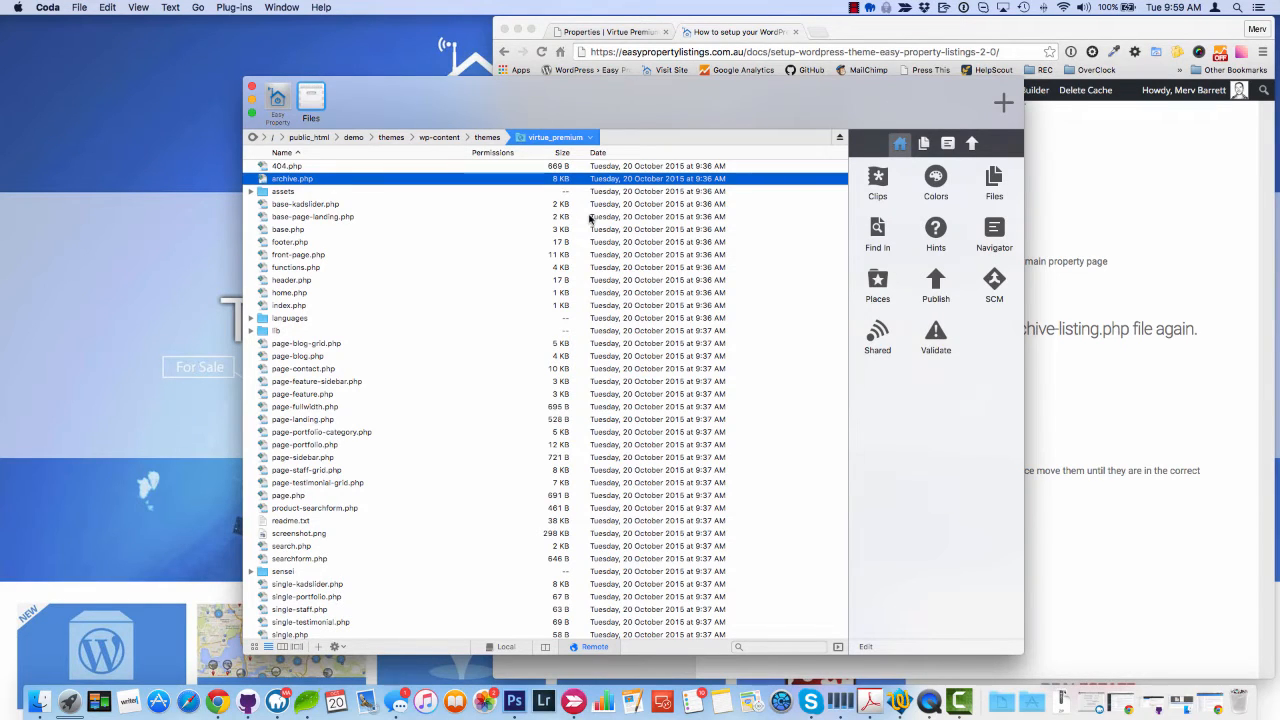
mouse_move(392, 202)
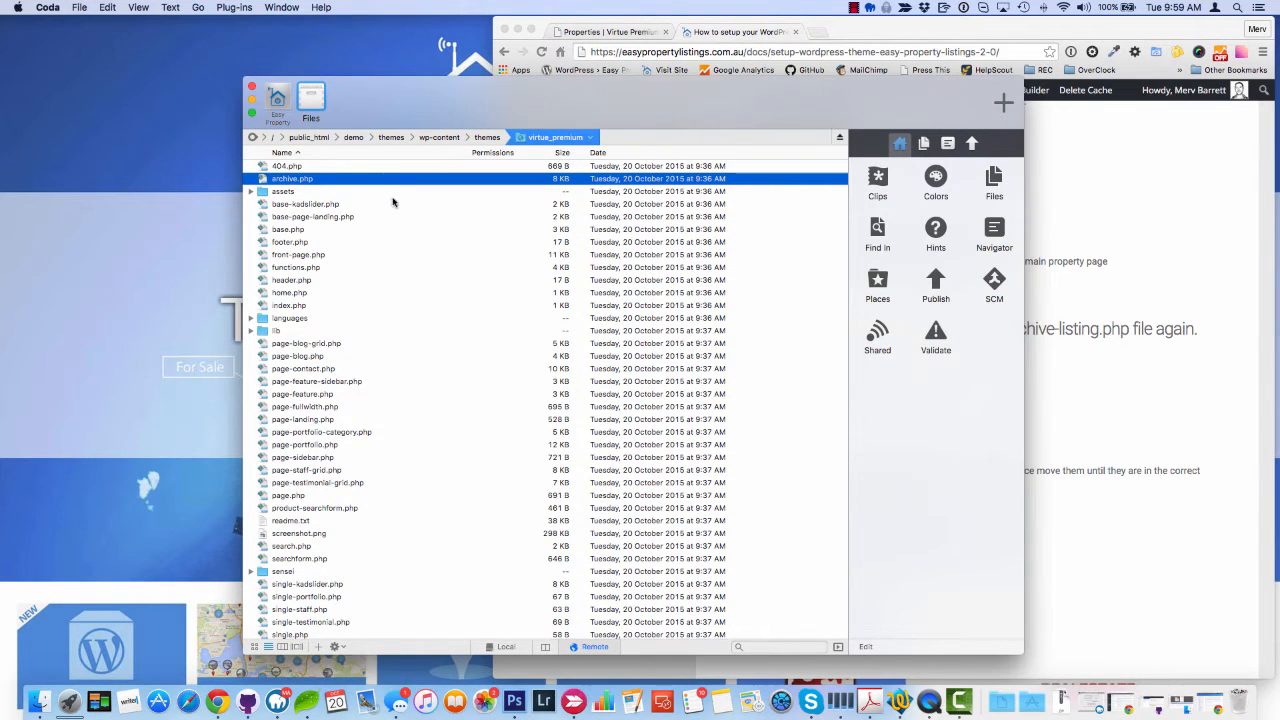
right_click(292, 178)
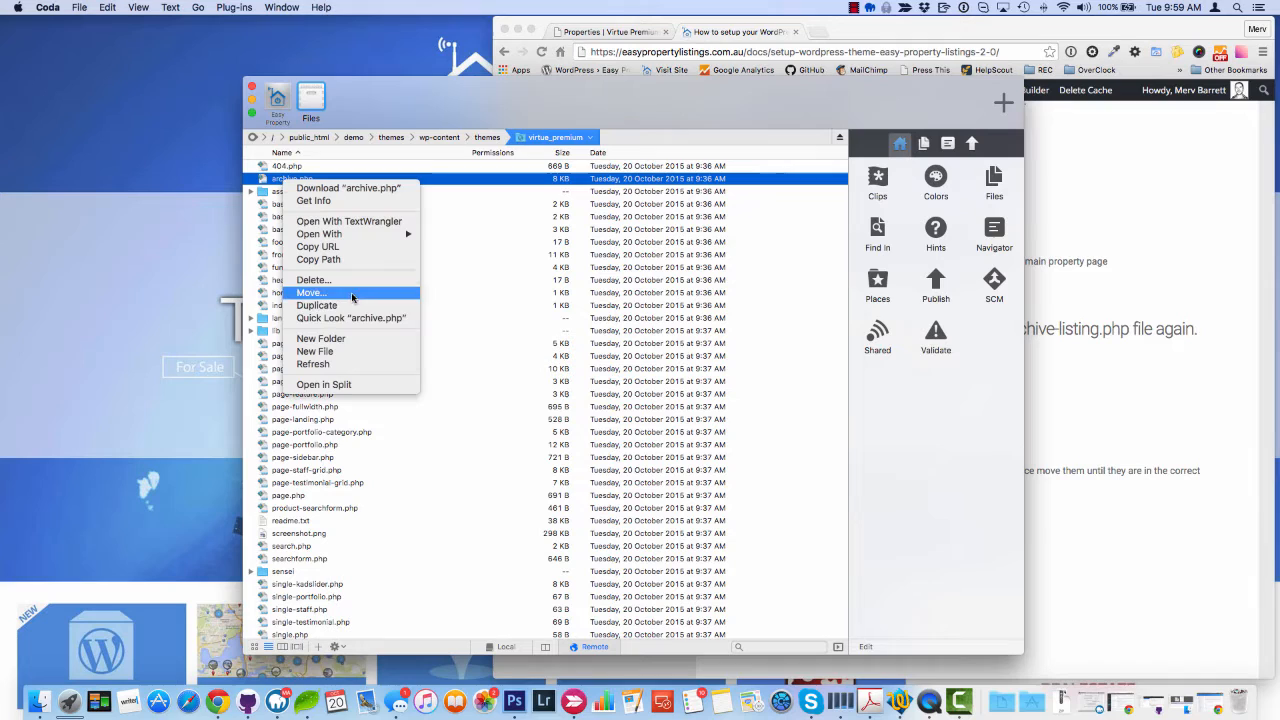
left_click(316, 304)
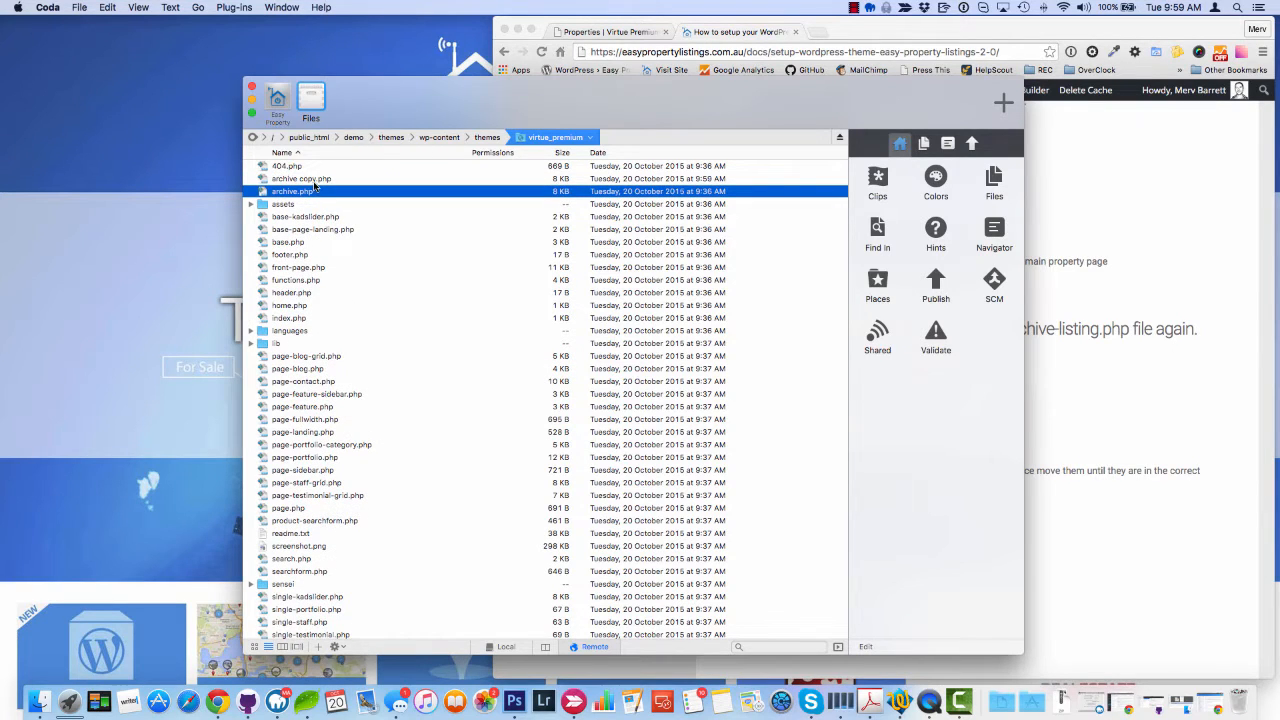
left_click(300, 178)
type("-")
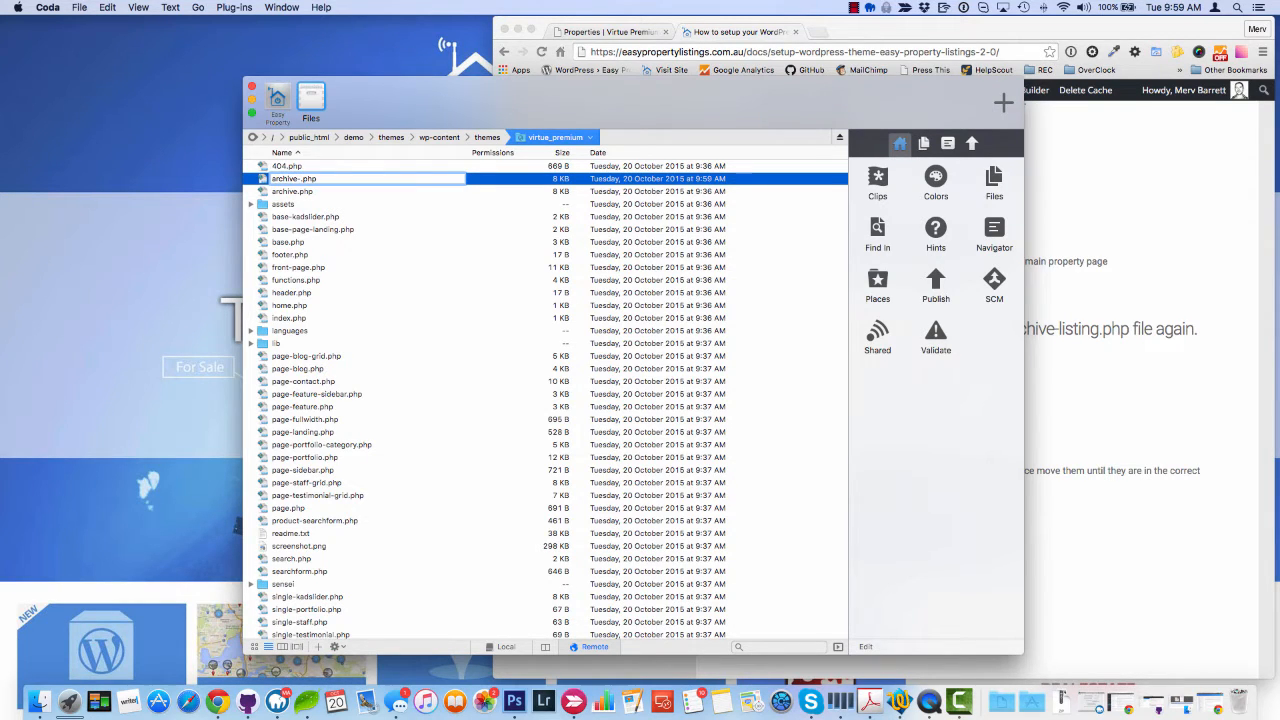
type("1")
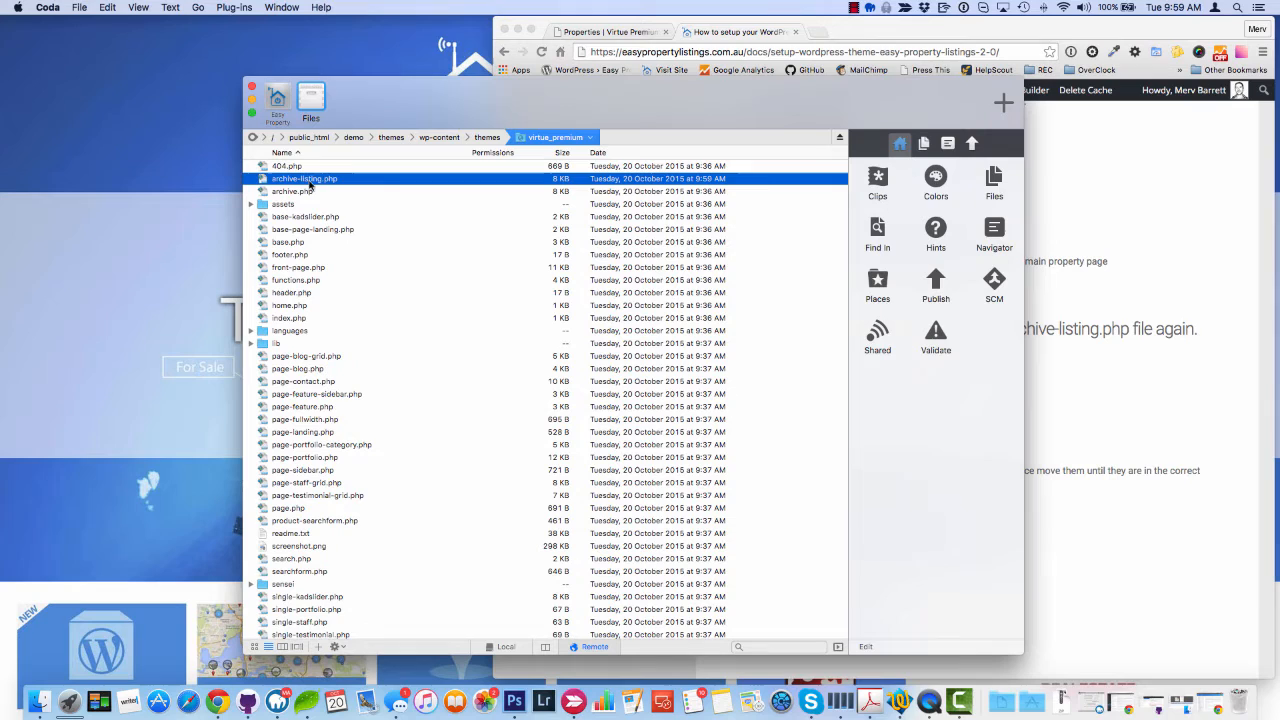
mouse_move(340, 192)
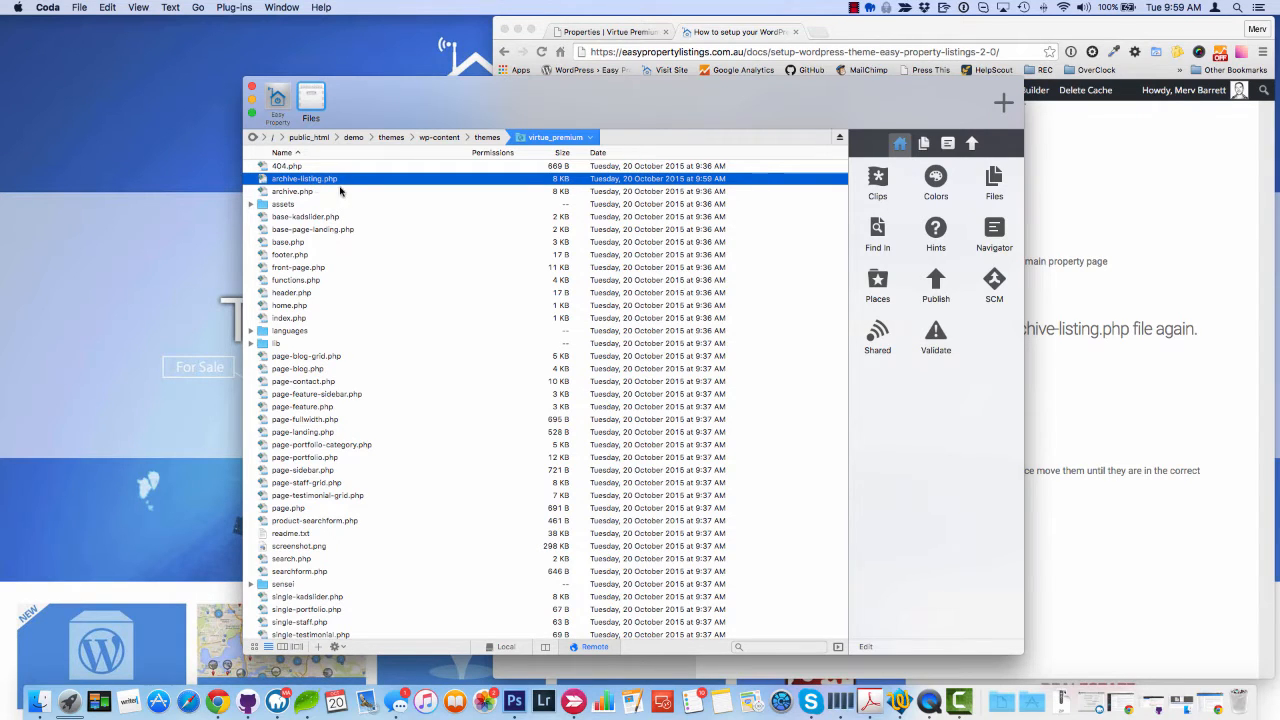
mouse_move(384, 170)
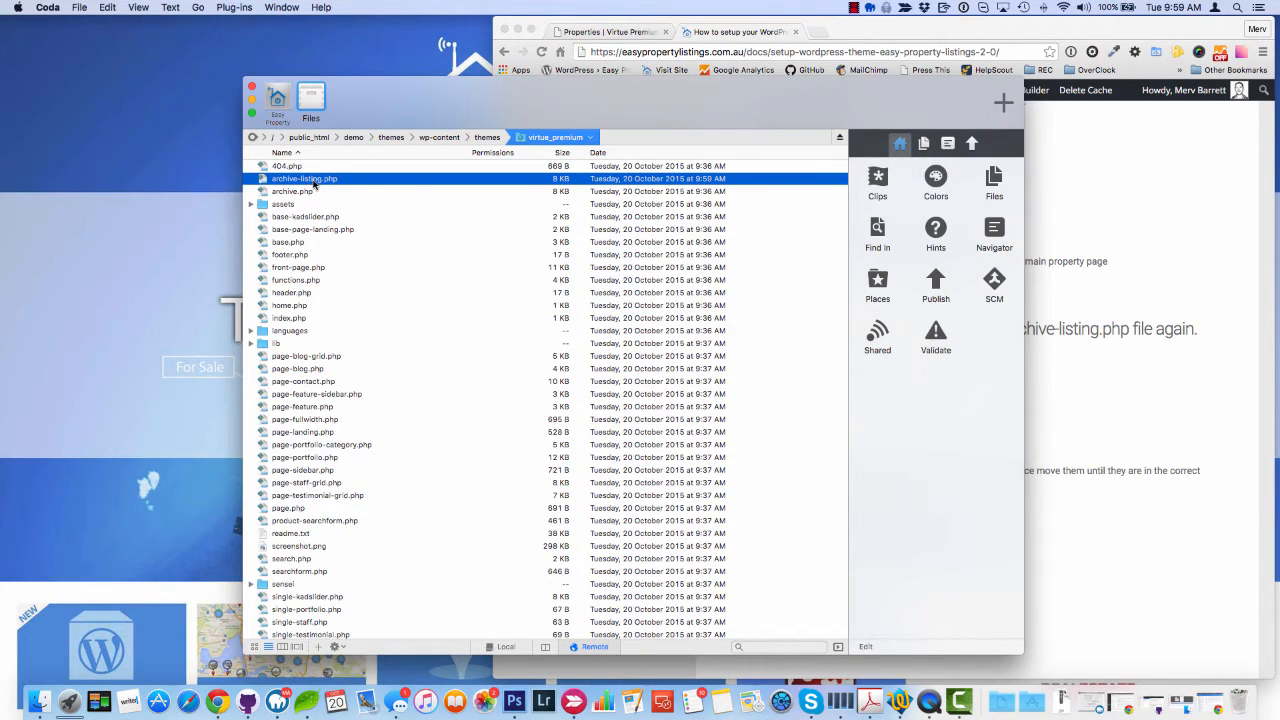
Load archive-listing.php into the Coda editor.
double_click(304, 178)
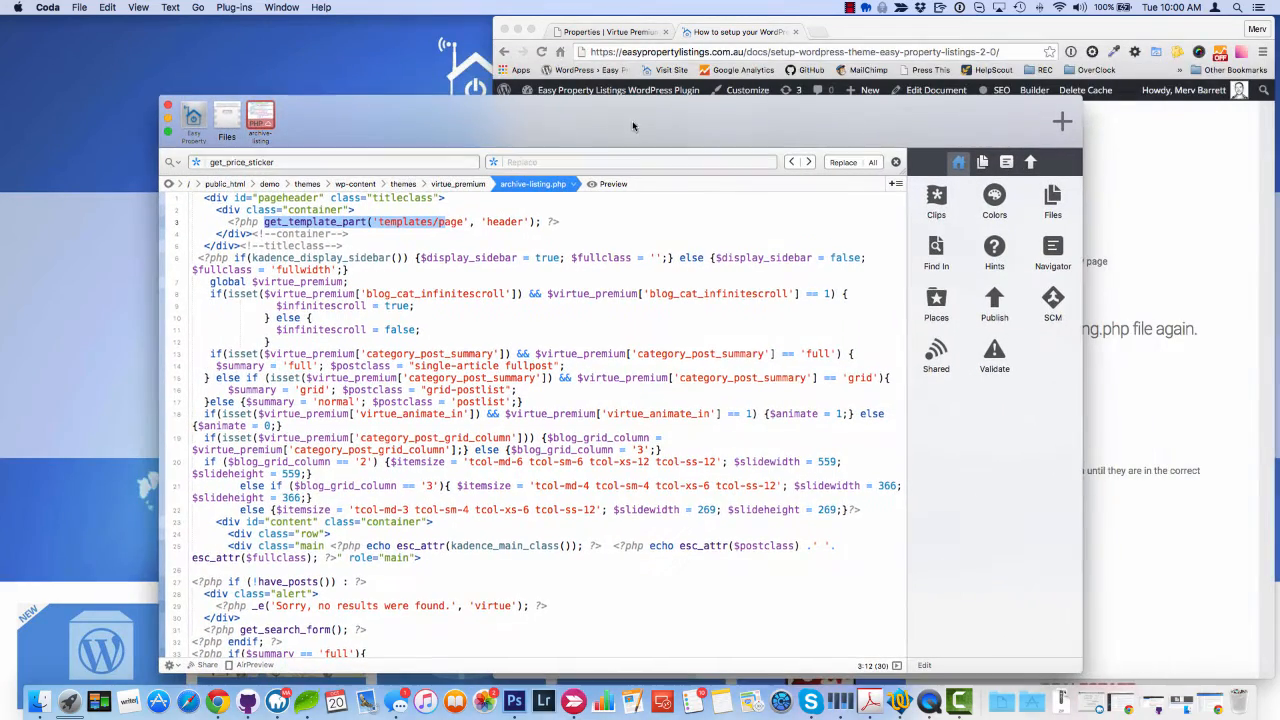
scroll("down", 3)
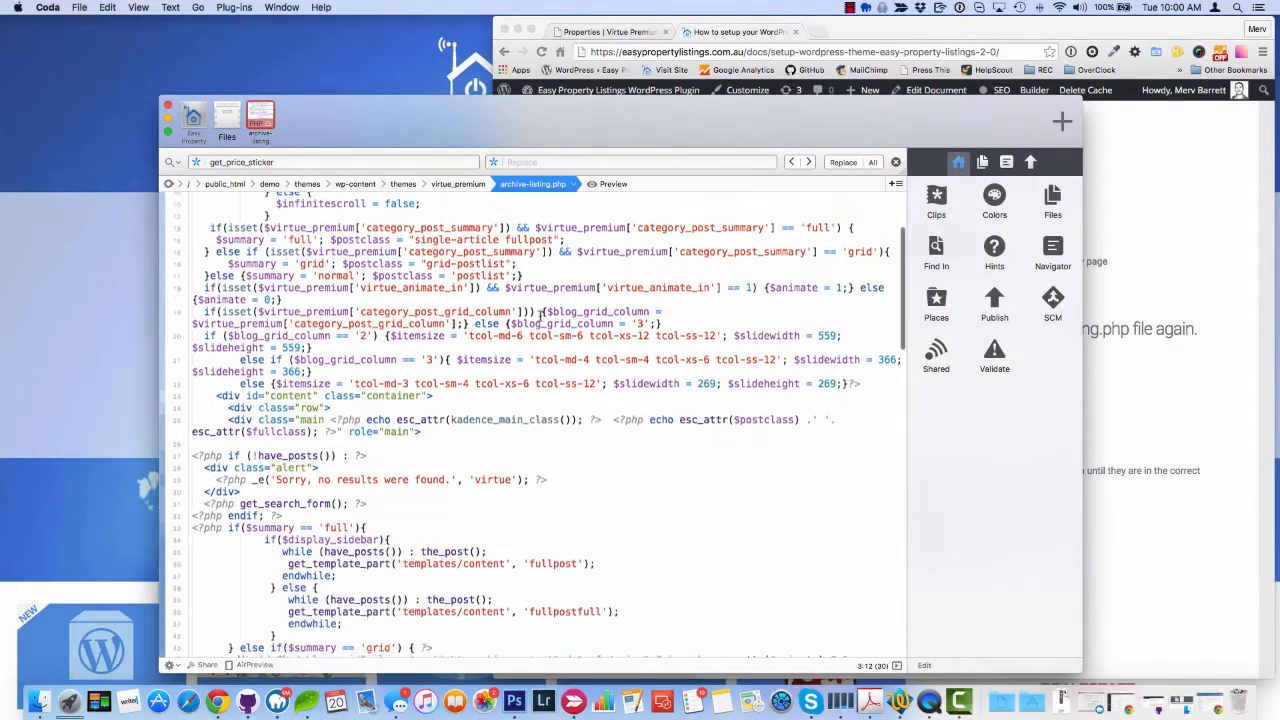
scroll("down", 3)
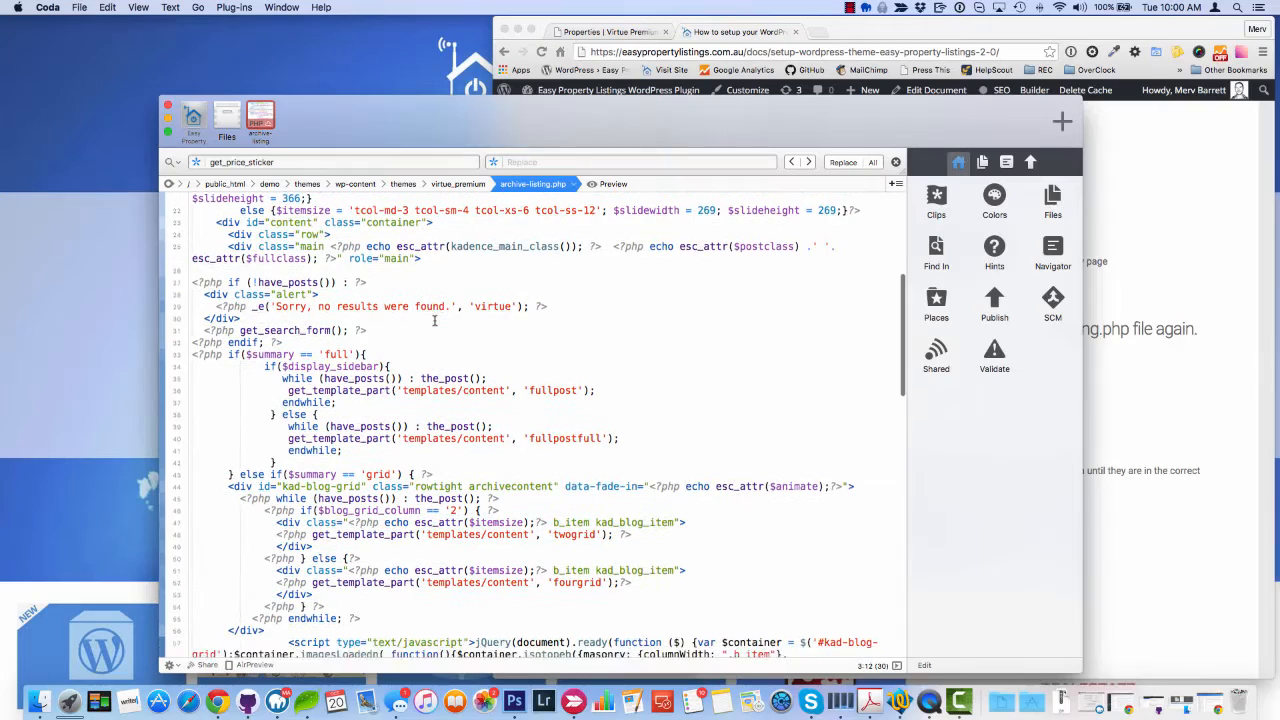
scroll("down", 3)
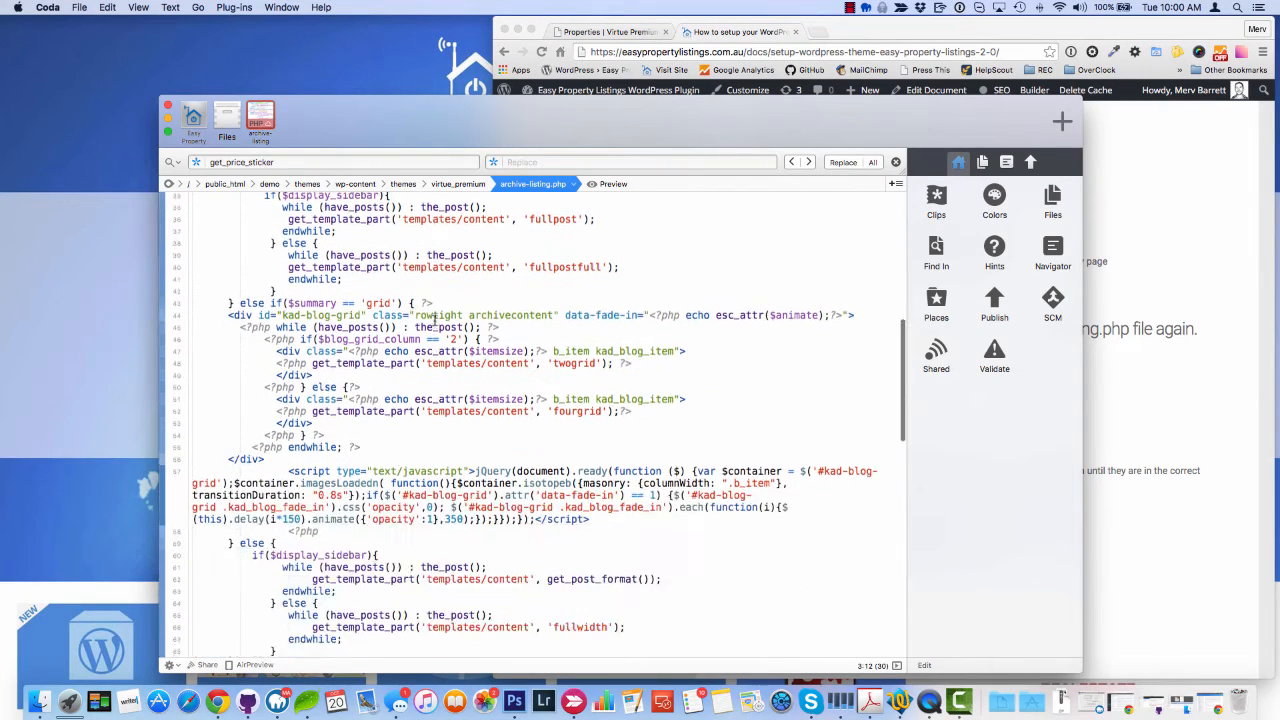
scroll("up", 3)
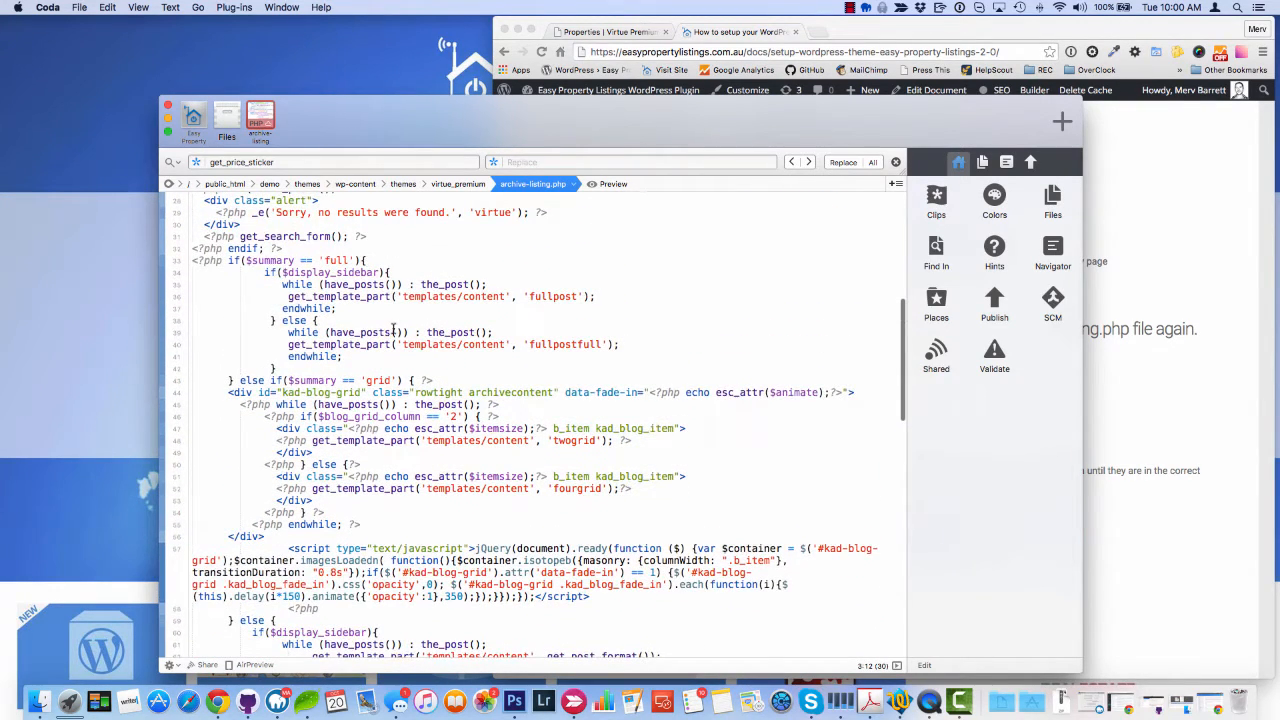
scroll("down", 3)
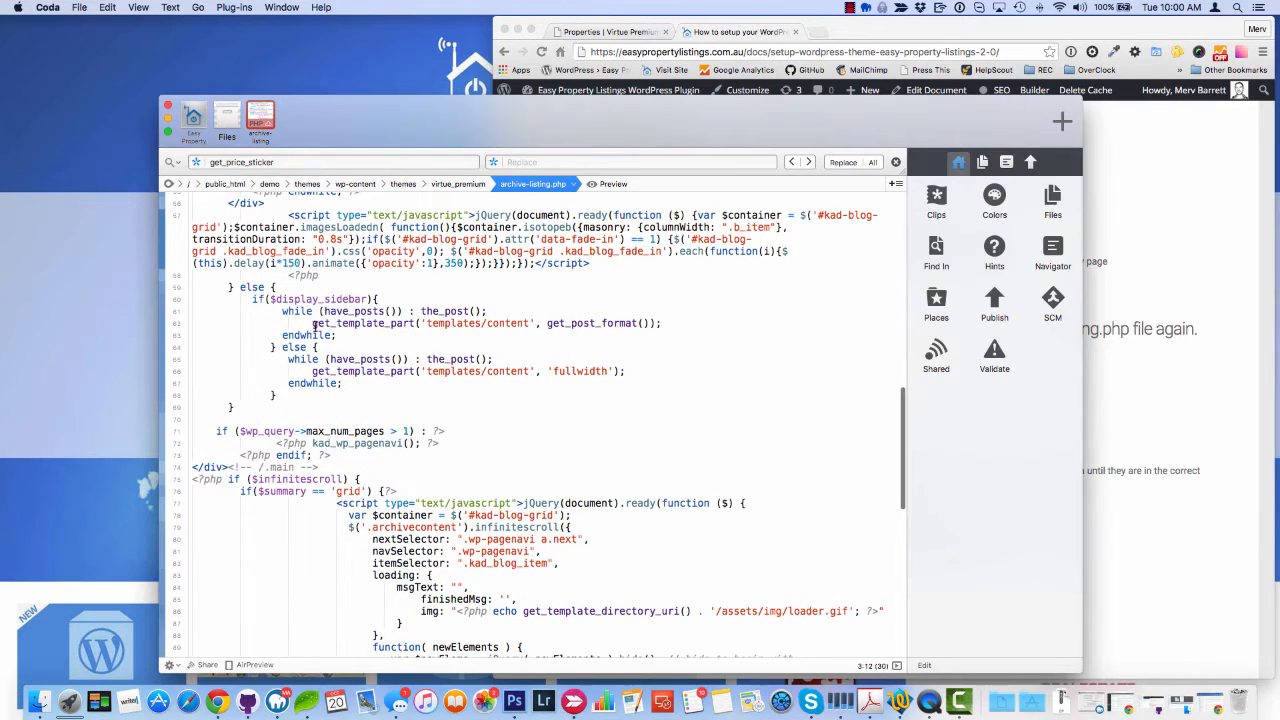
double_click(364, 324)
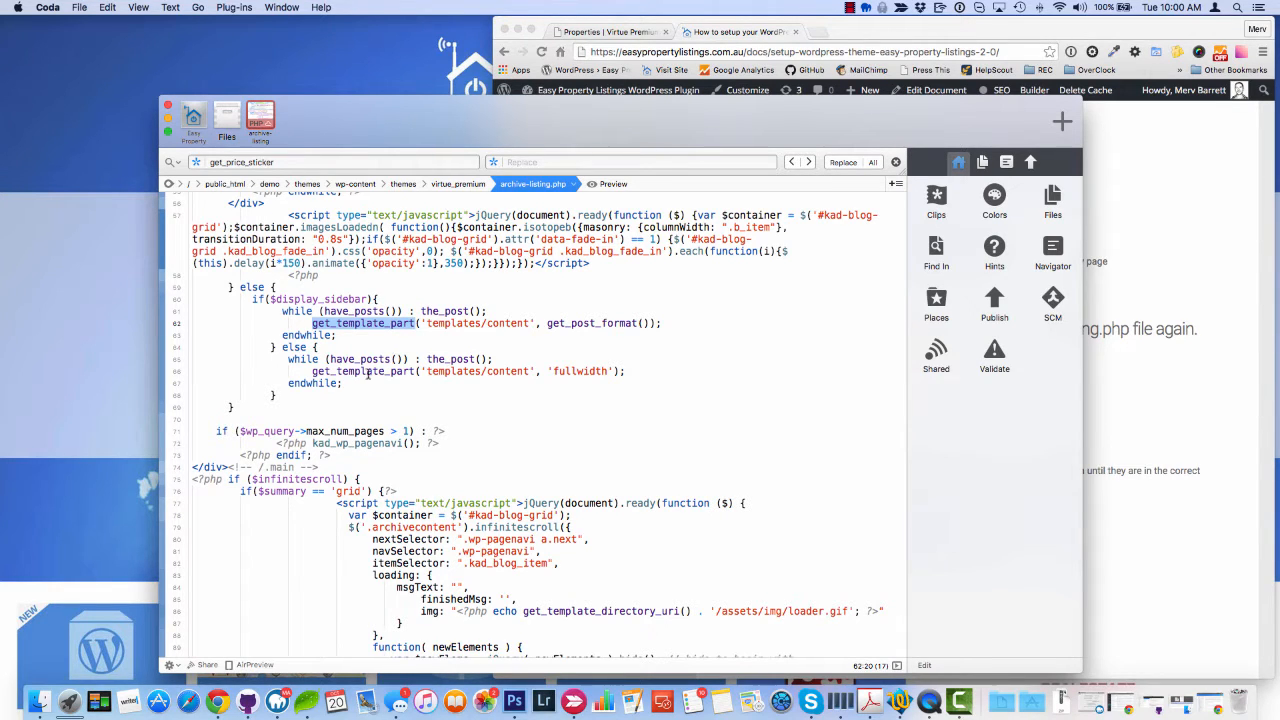
left_click(338, 336)
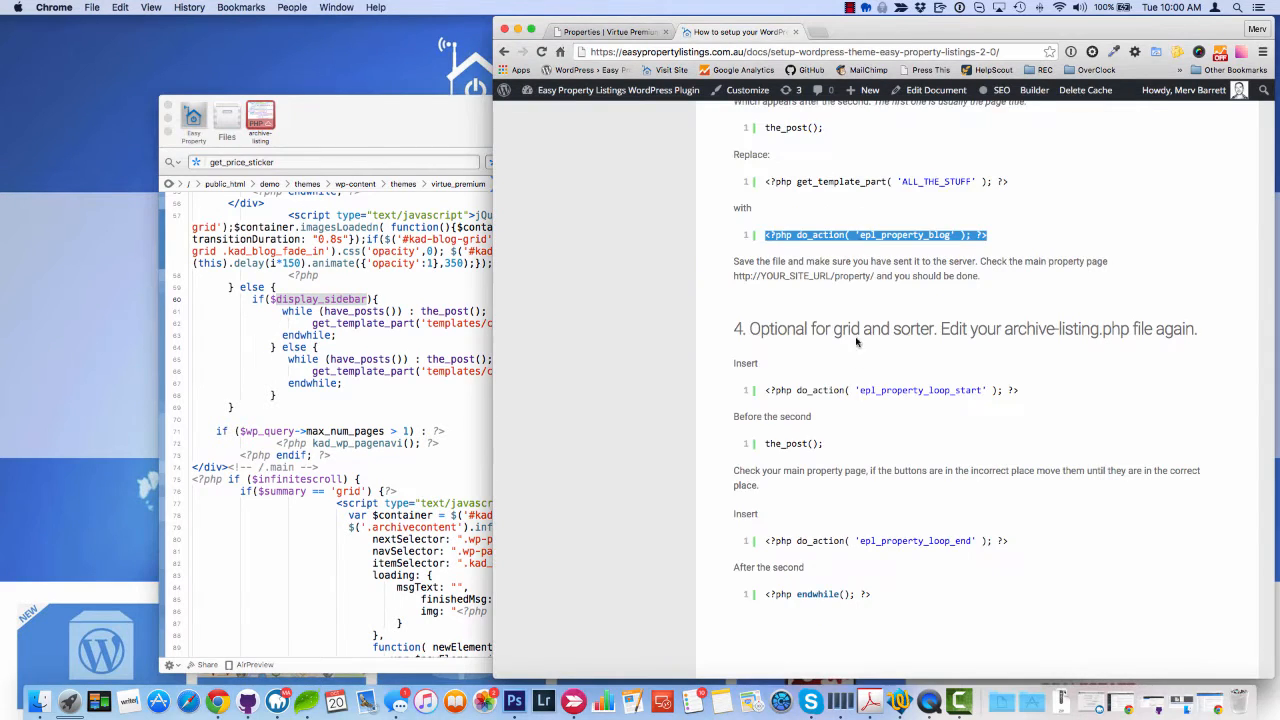
mouse_move(964, 310)
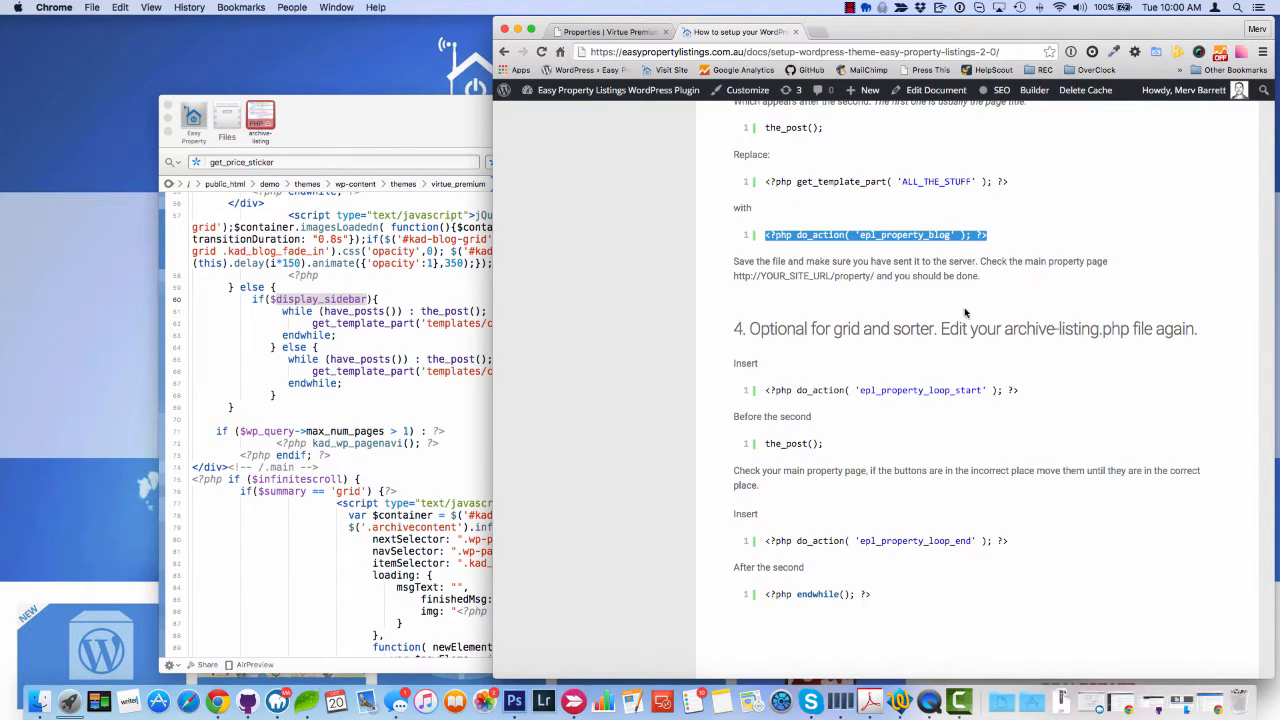
scroll("up", 3)
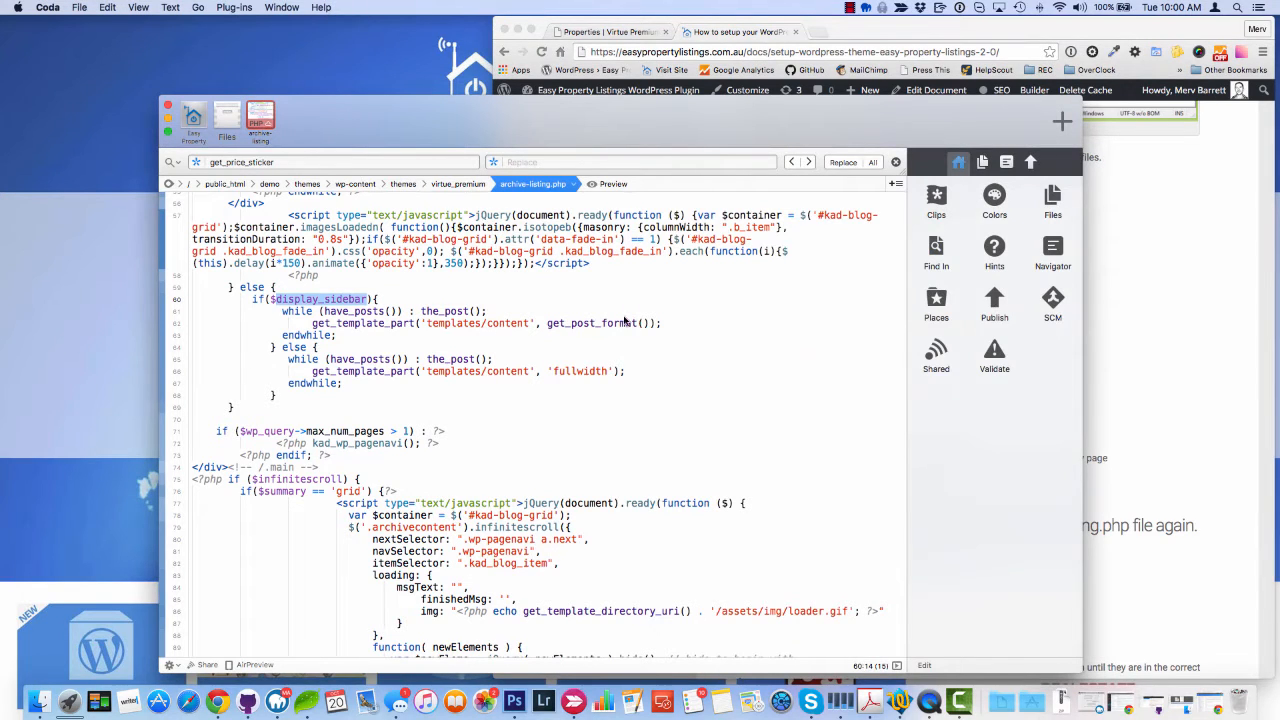
Place the cursor after the_post(); where do_action('epl_property_blog'); will be pasted.
left_click(350, 322)
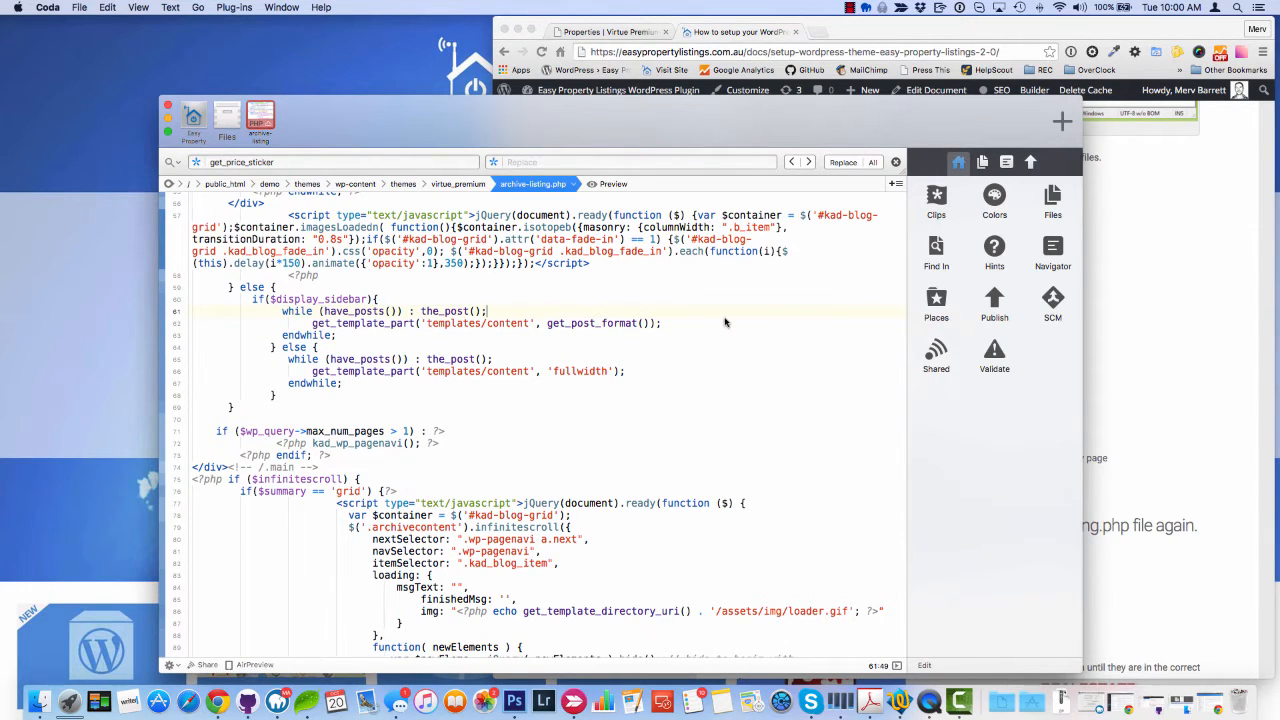
mouse_move(326, 384)
type("do_action( 'epl_property_blog' );")
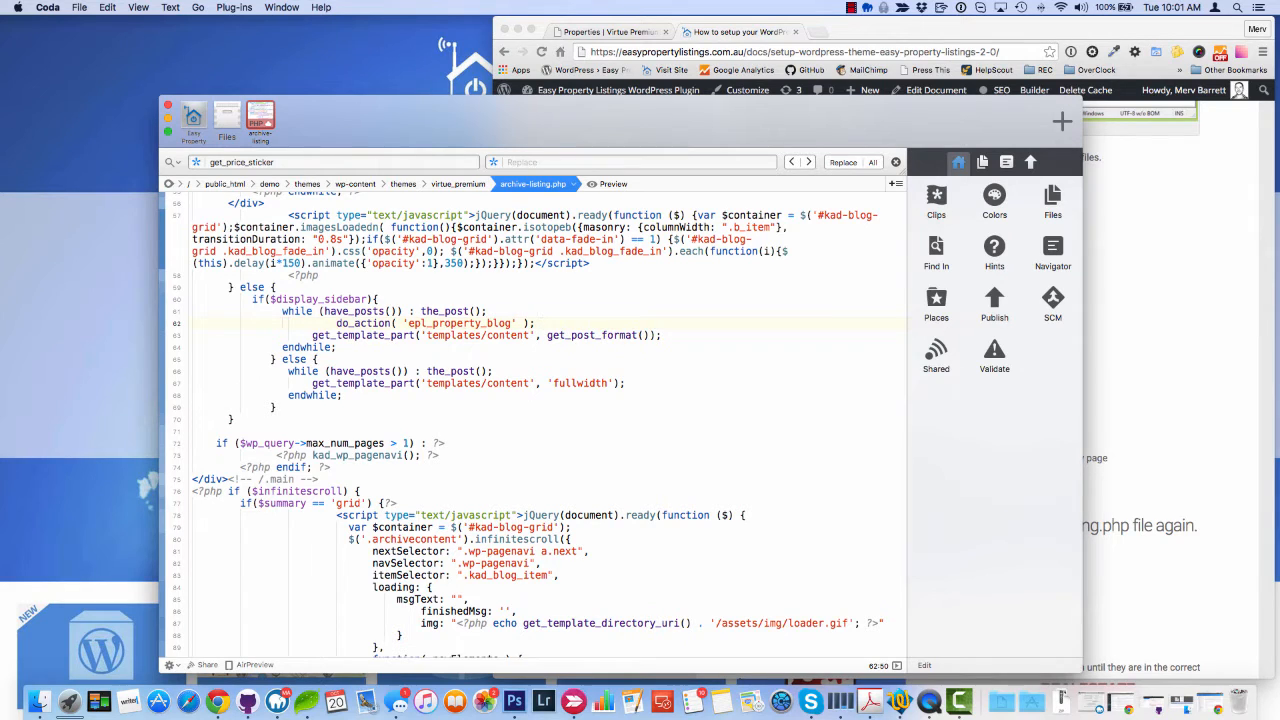
mouse_move(536, 324)
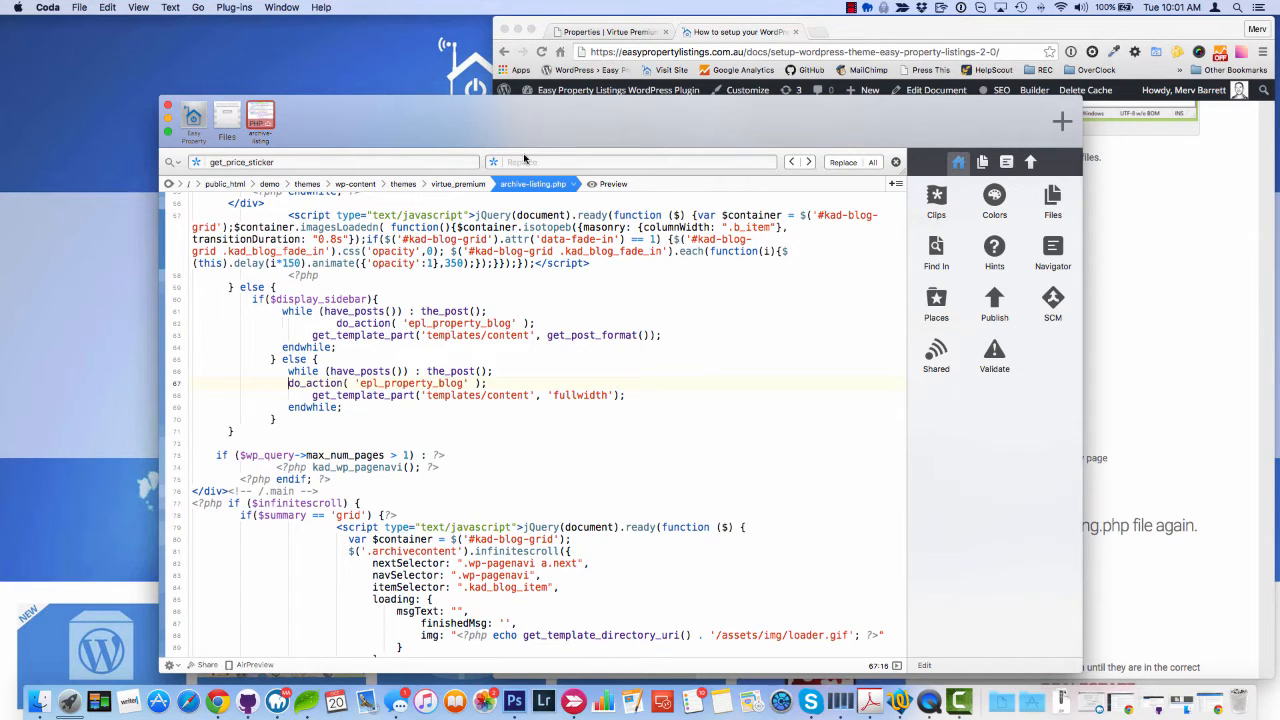
mouse_move(848, 84)
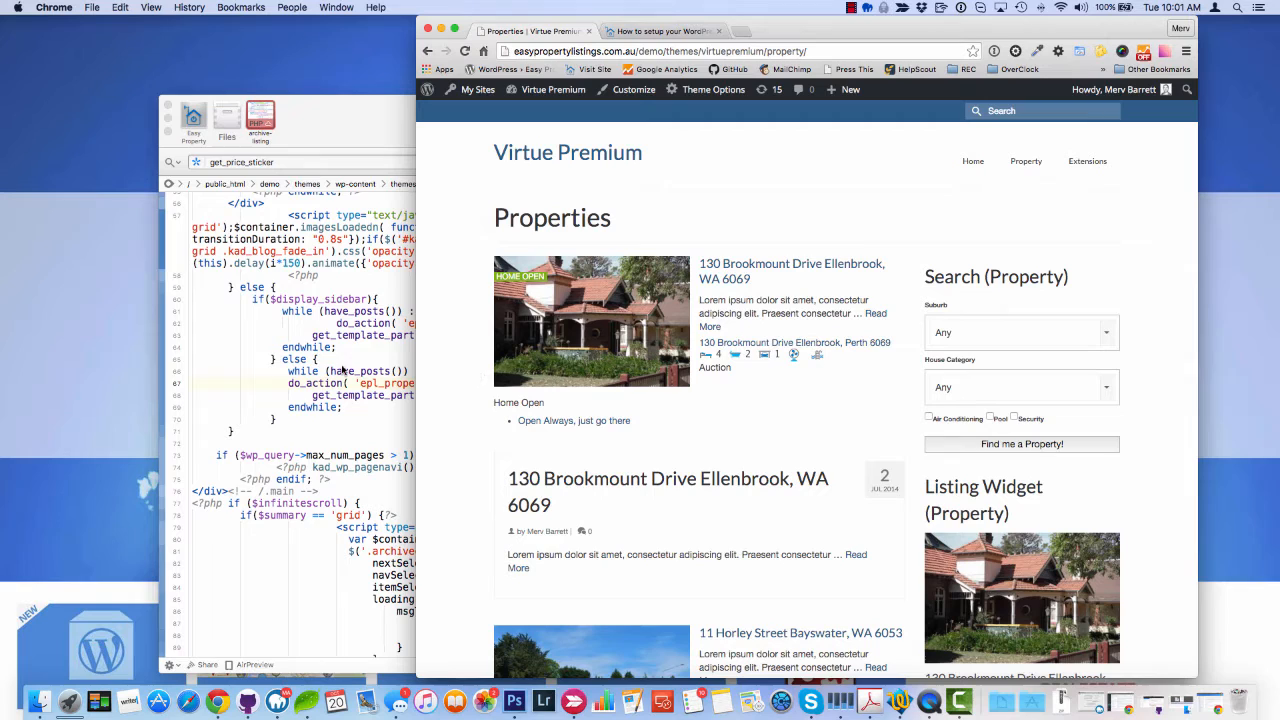
mouse_move(532, 304)
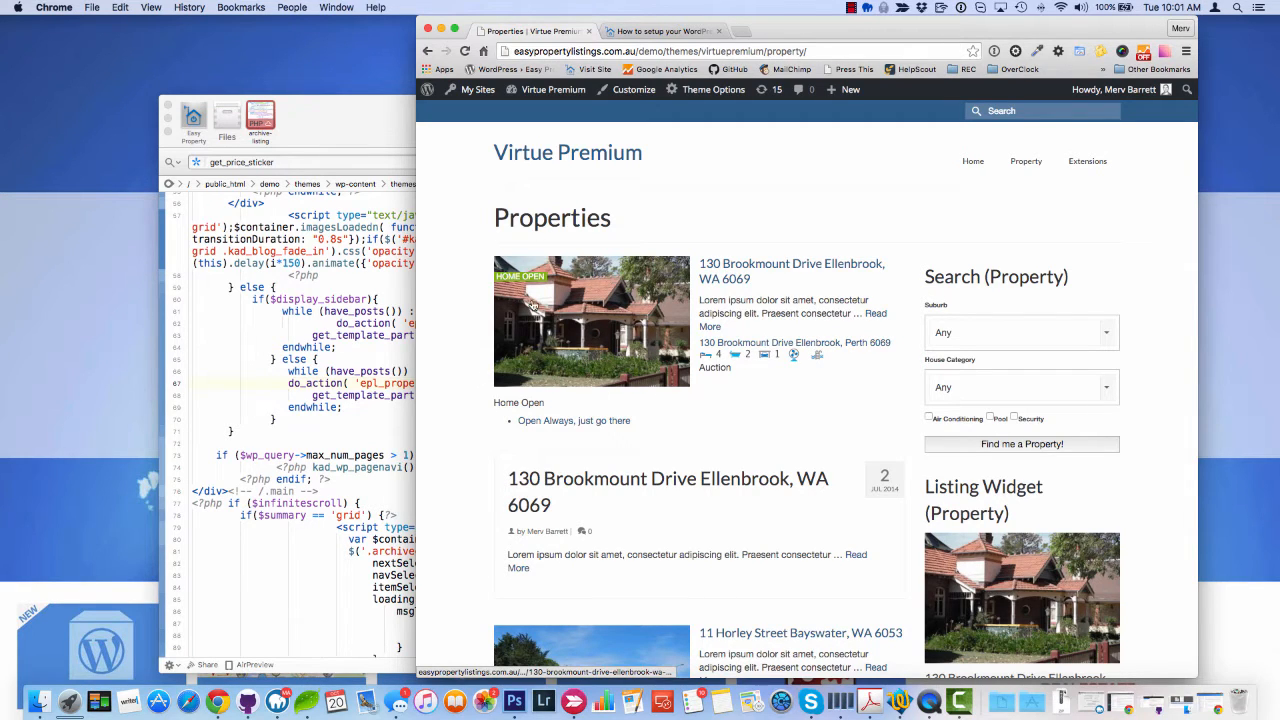
mouse_move(696, 408)
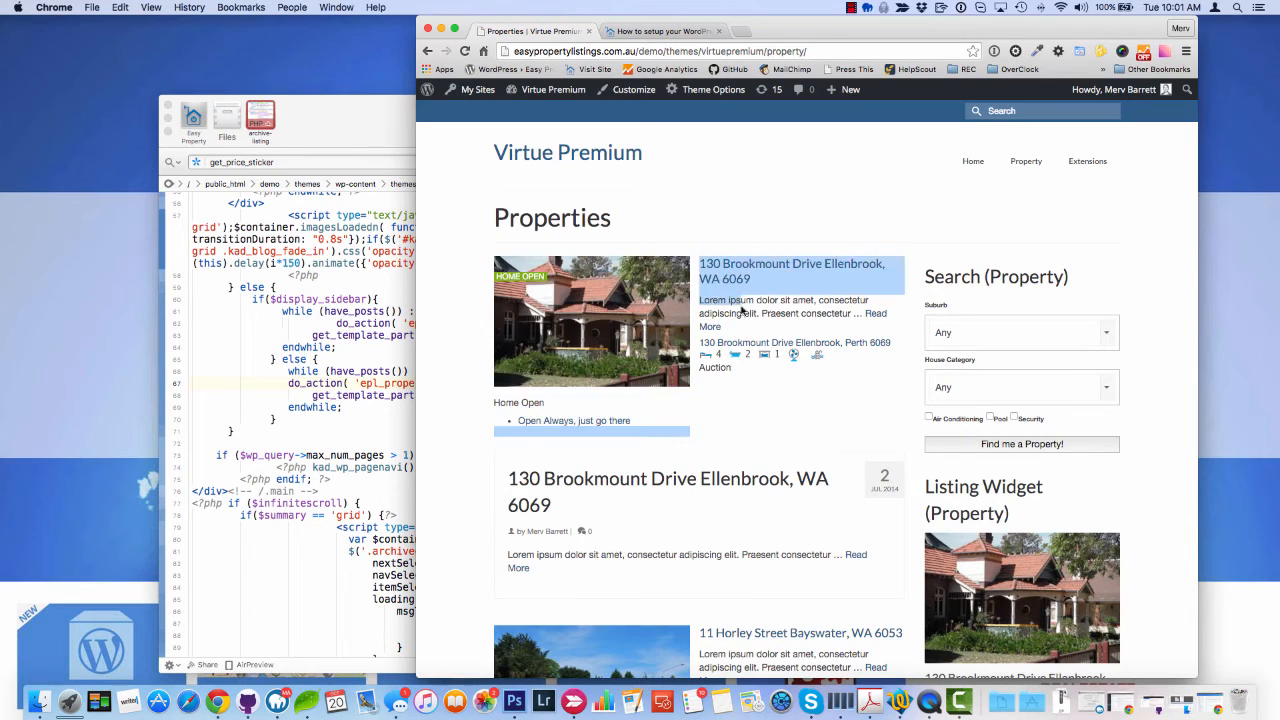
mouse_move(704, 442)
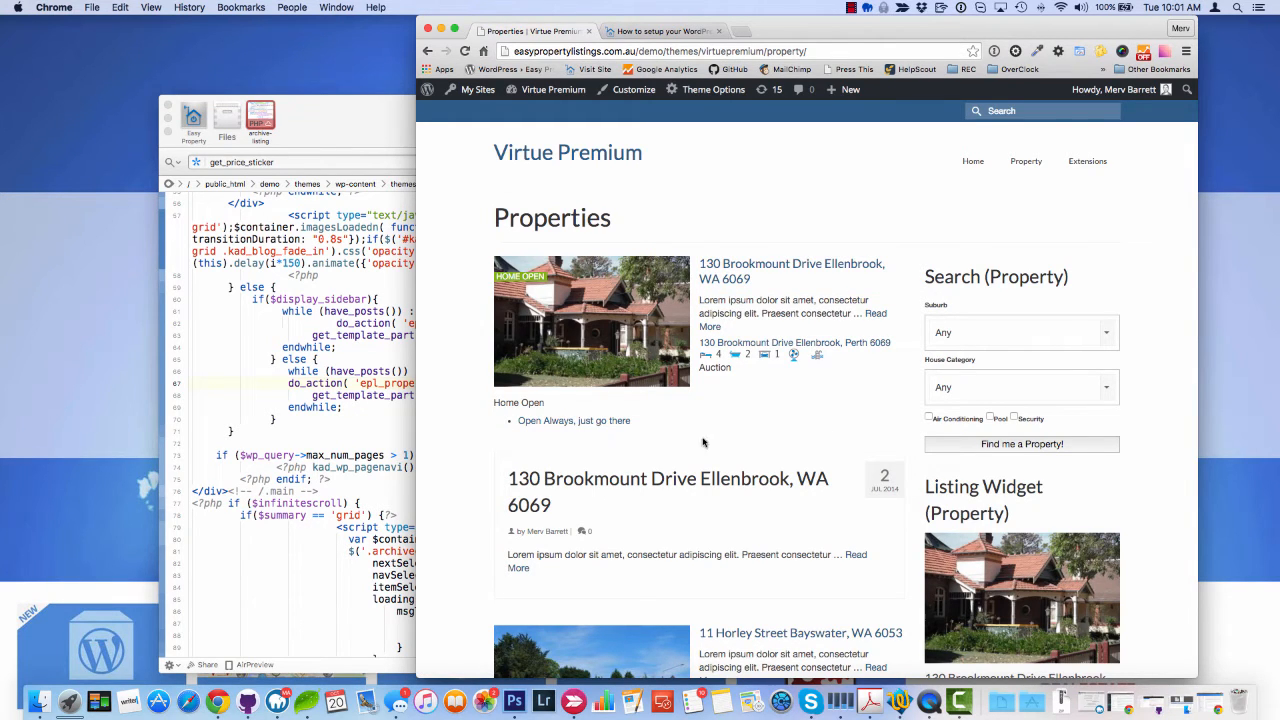
Scroll through the reloaded Properties listings and the guide's archive-listing.php step.
scroll("down", 3)
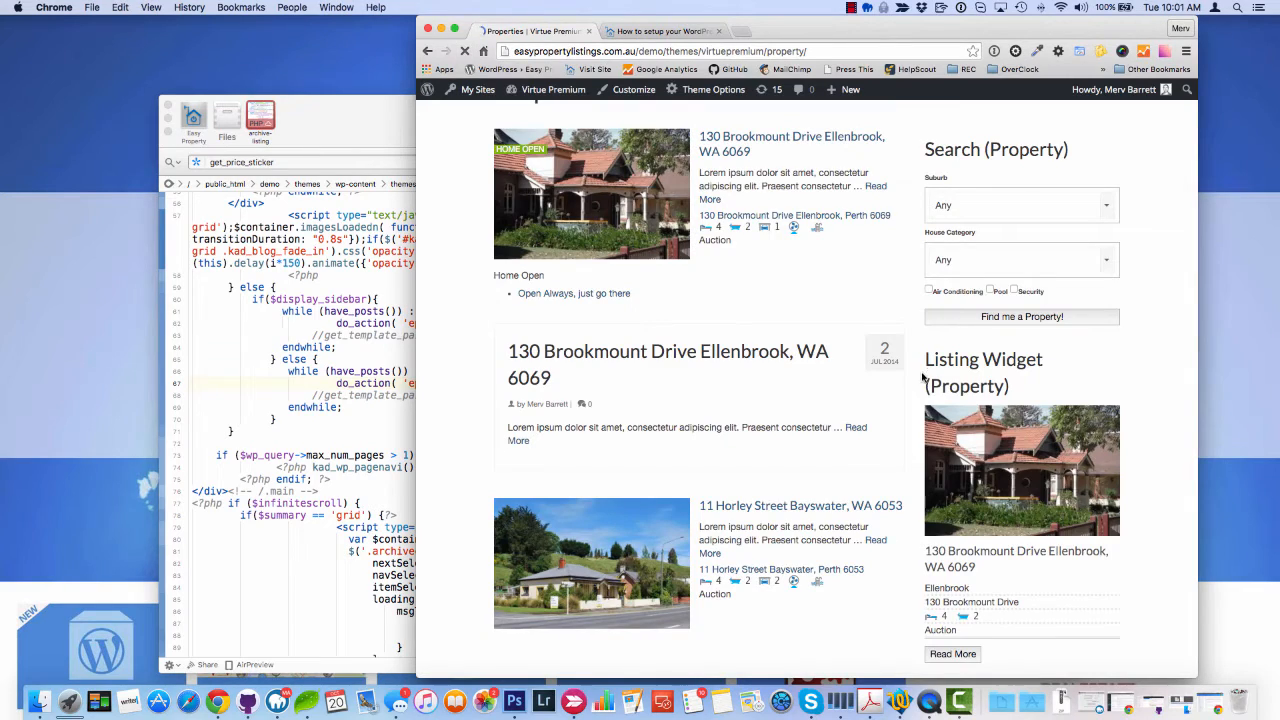
scroll("down", 3)
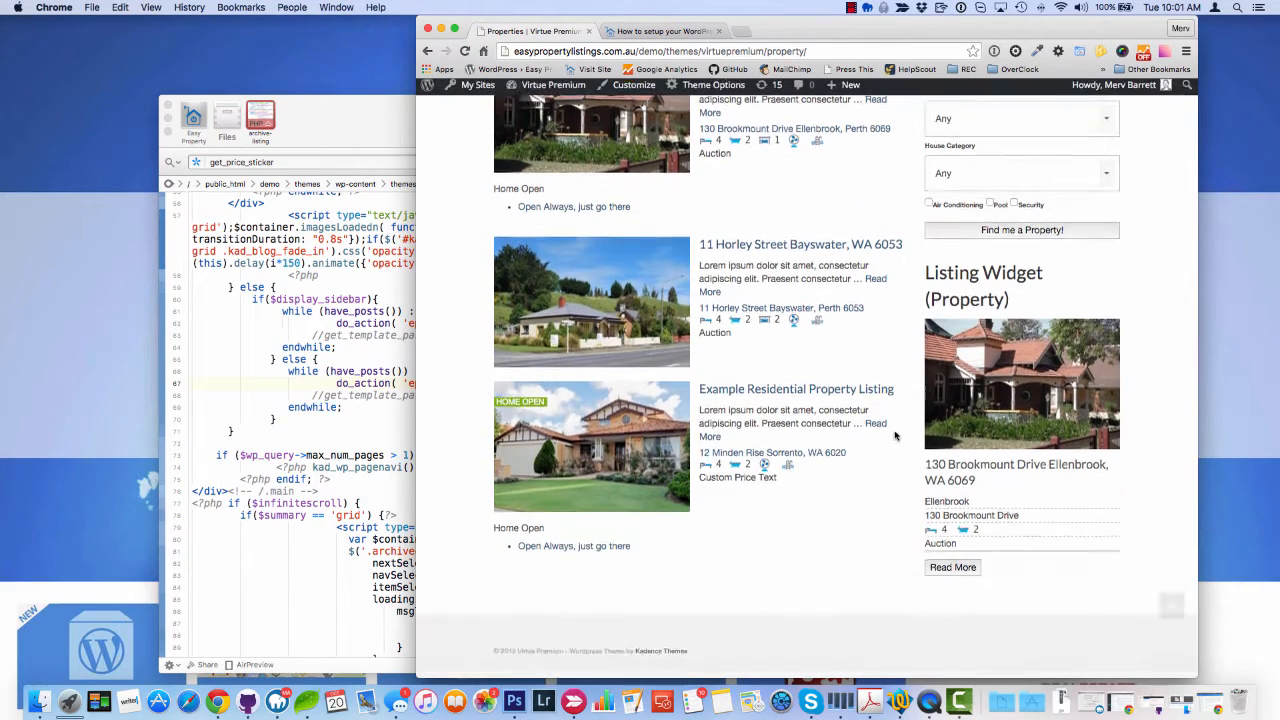
scroll("up", 3)
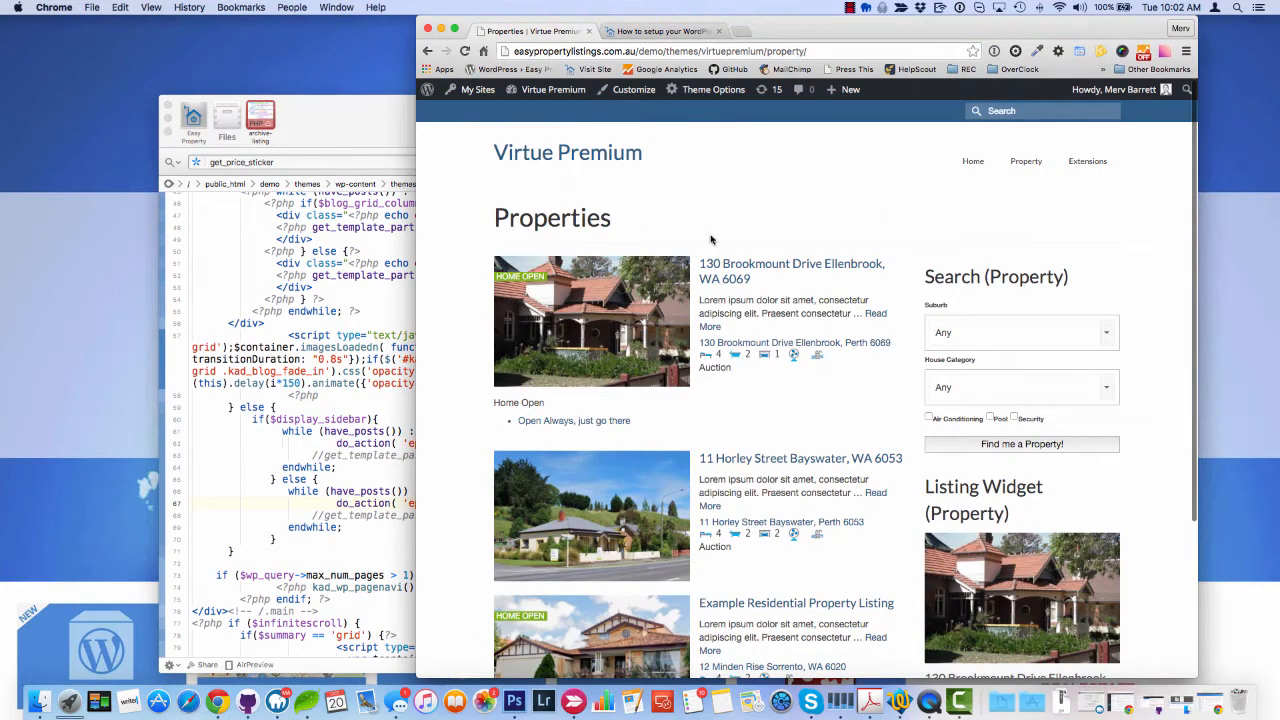
mouse_move(492, 132)
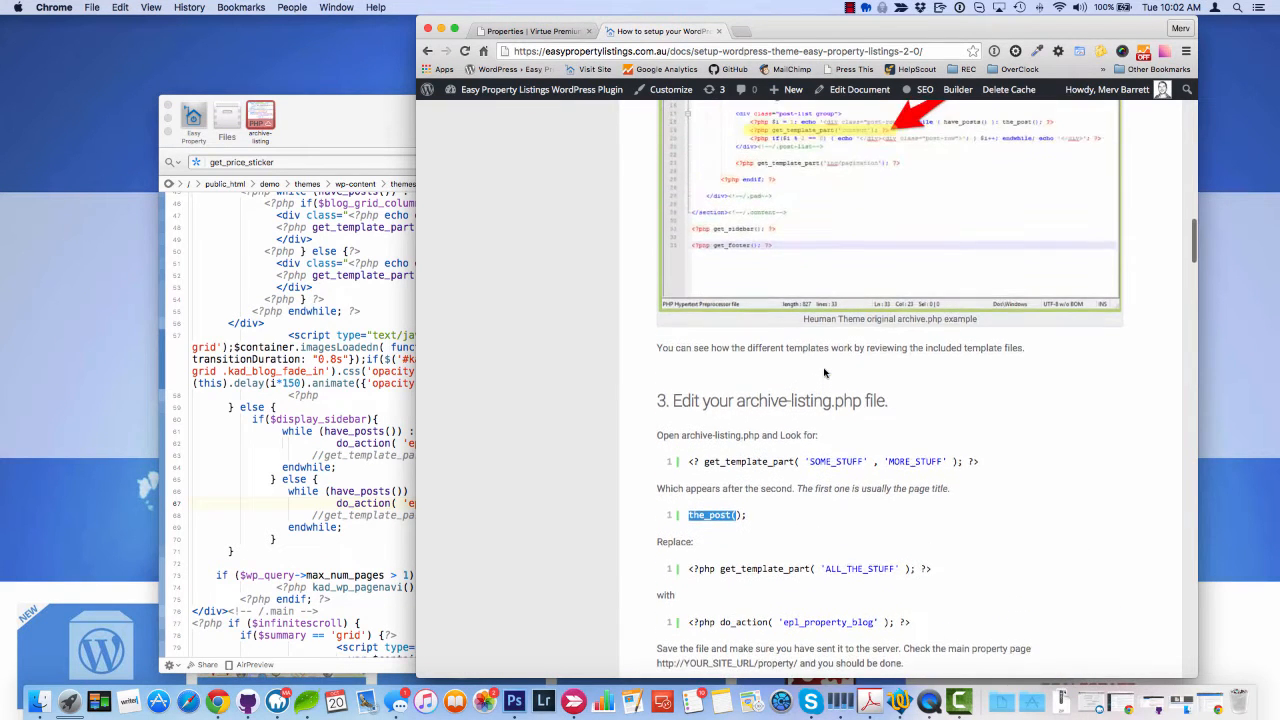
Scroll to the guide's optional grid and sorter step and select its loop_start snippet.
scroll("down", 3)
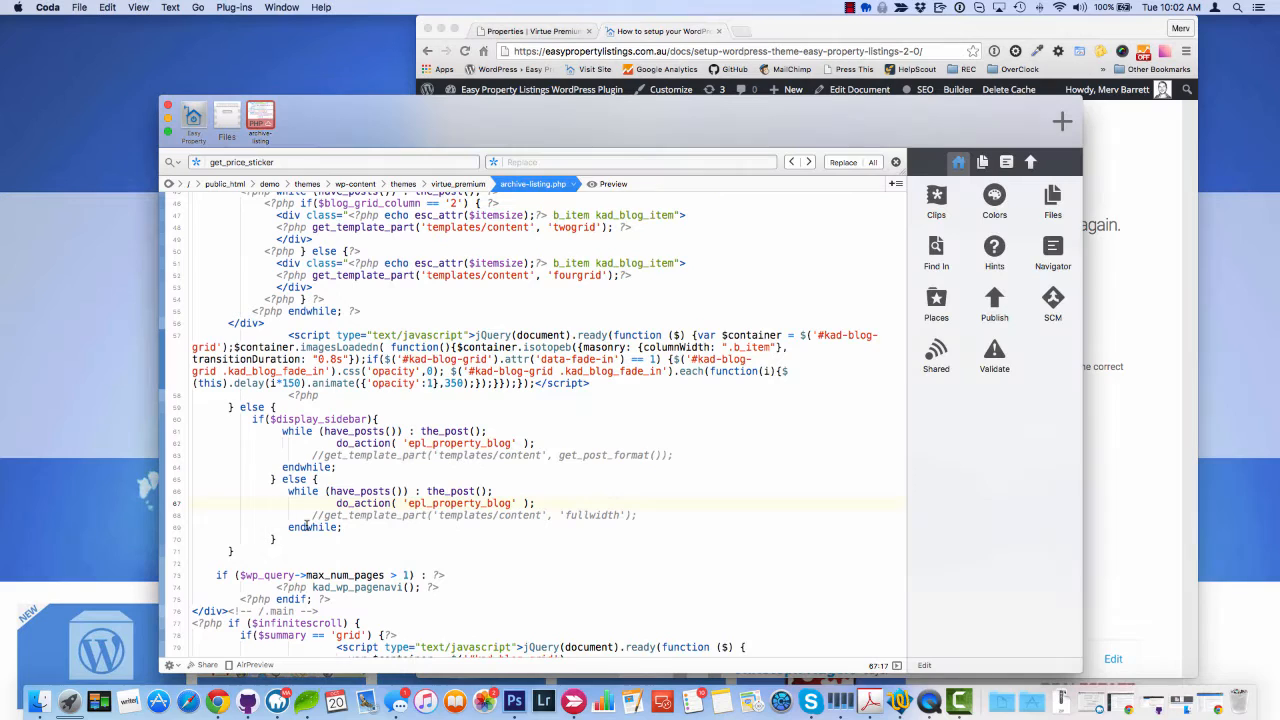
double_click(312, 528)
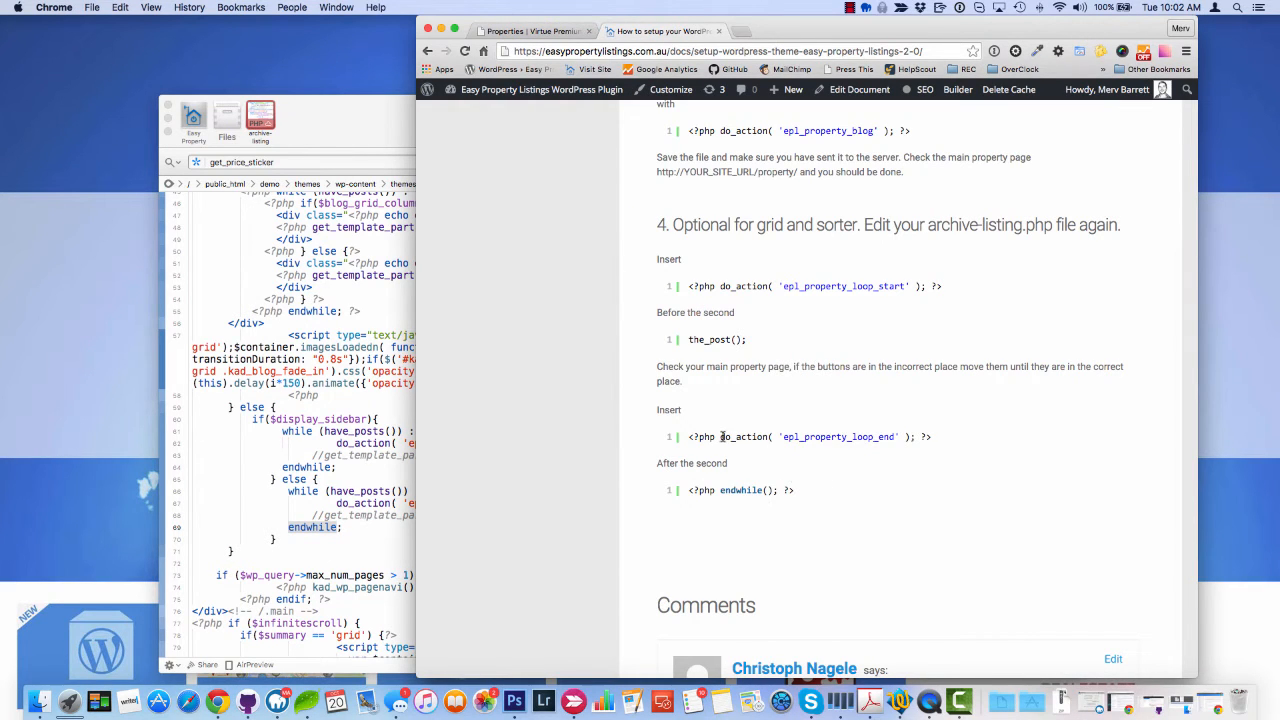
Select the epl_property_loop_end snippet in the guide for copying into the loops.
double_click(810, 436)
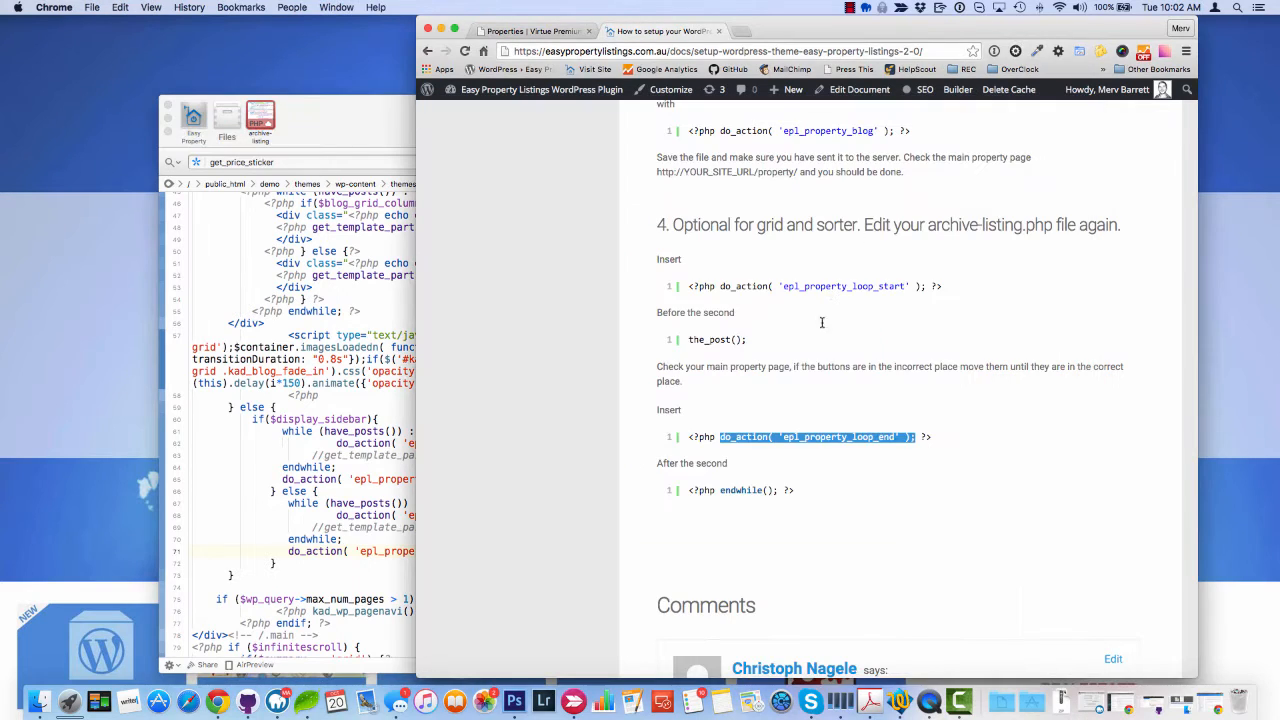
left_click(584, 420)
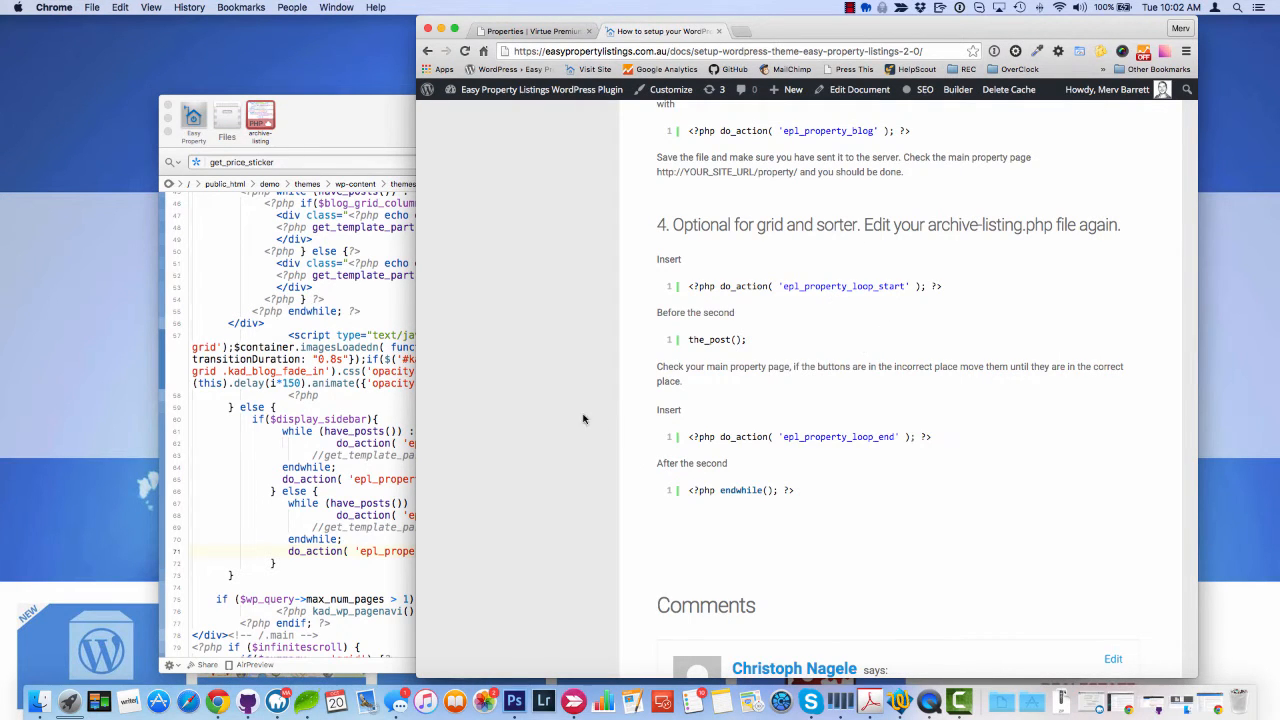
mouse_move(850, 316)
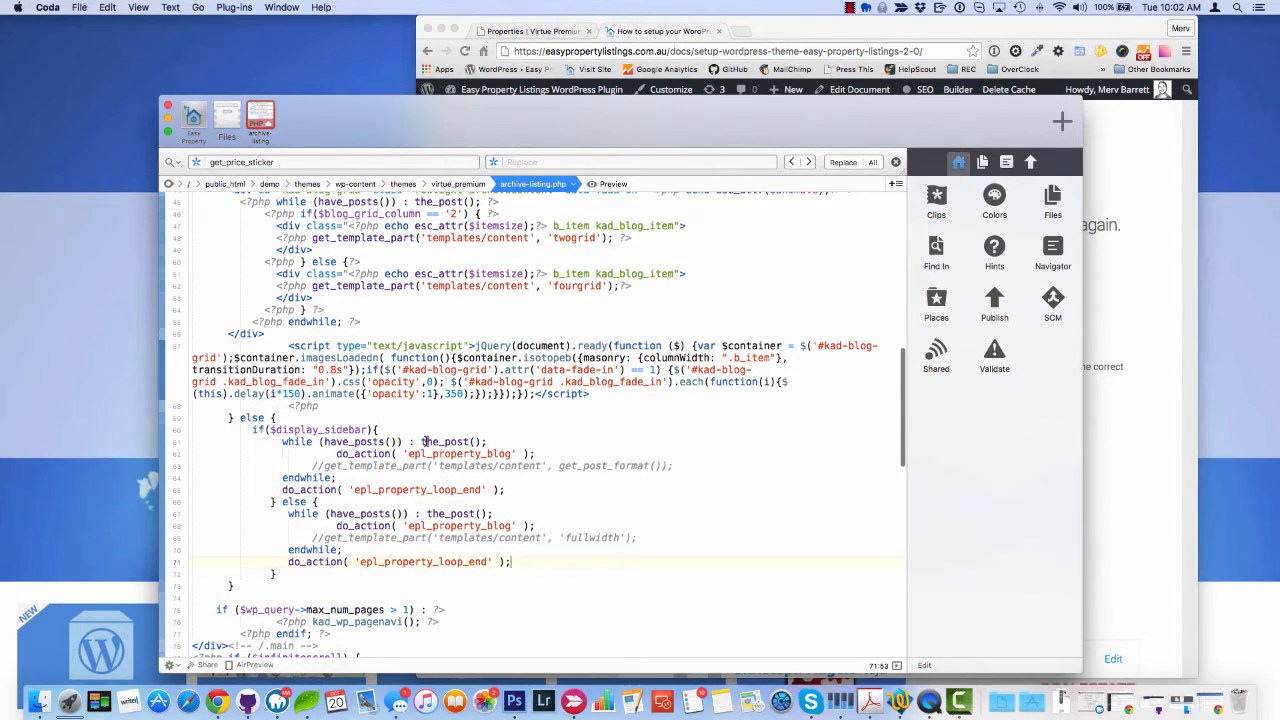
mouse_move(764, 428)
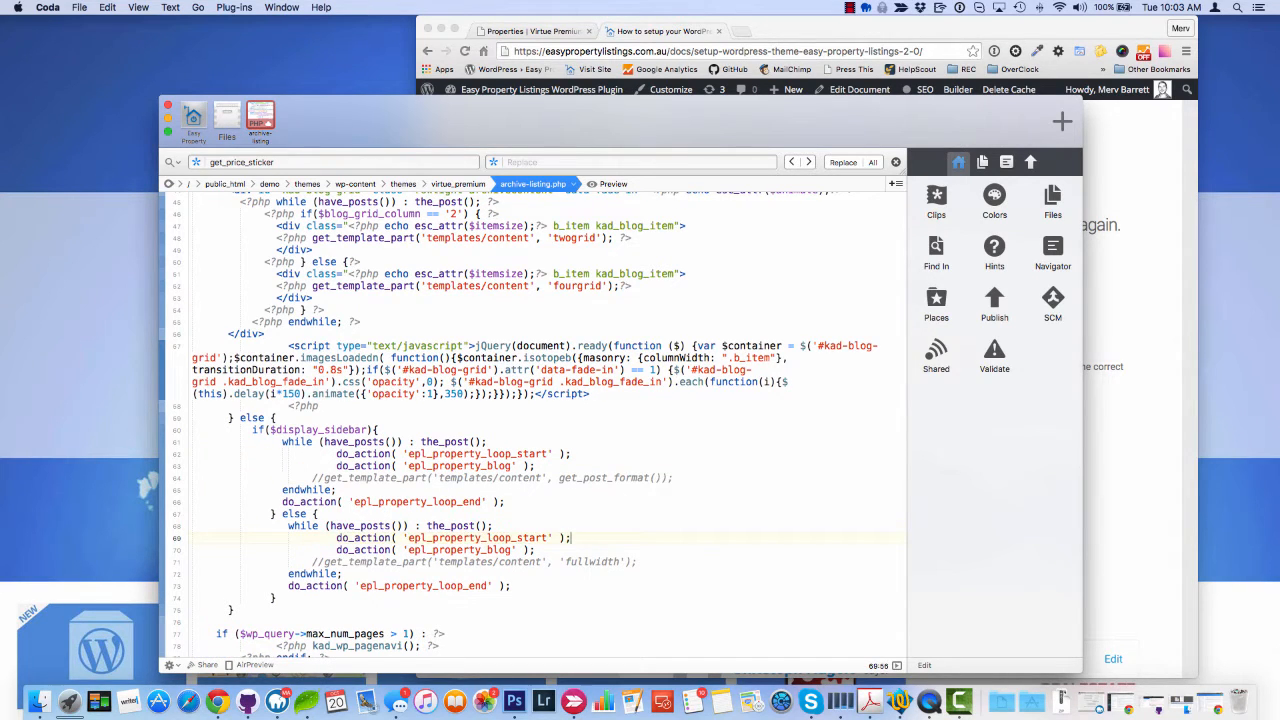
Return to Chrome to test the Properties page after adding epl_property_loop_start.
left_click(816, 28)
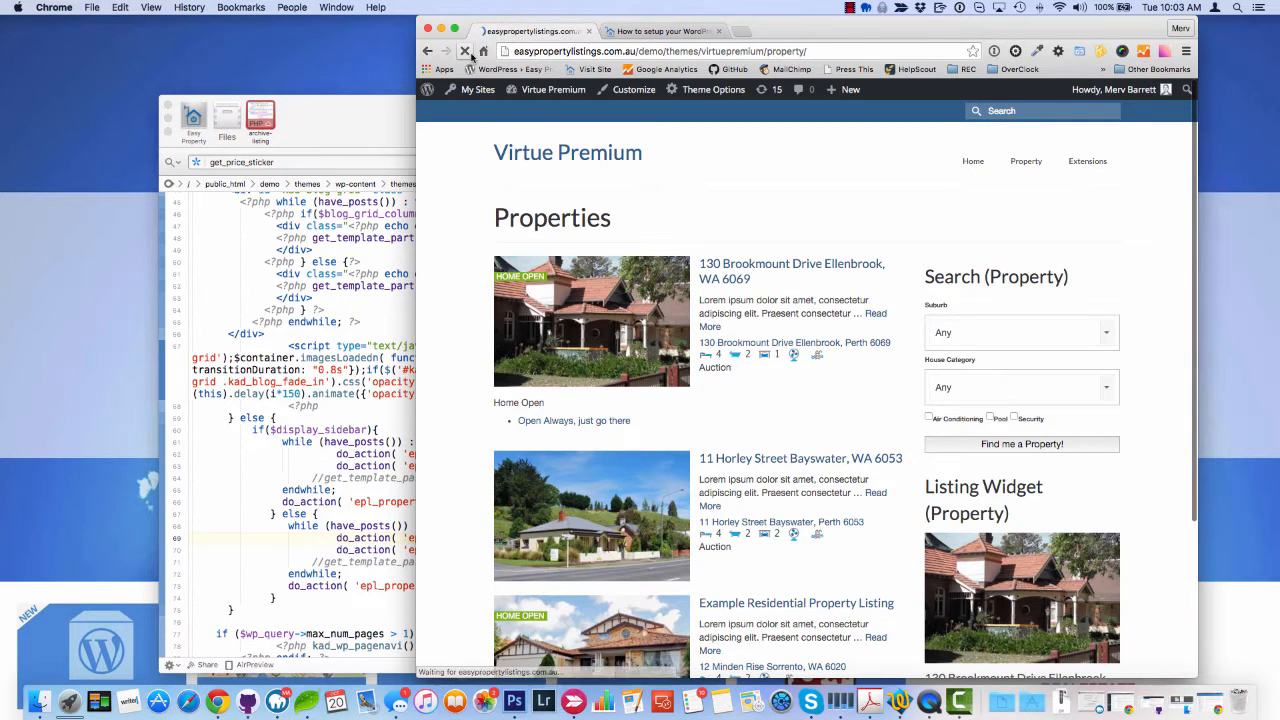
Reload the Properties page, check the Sort dropdown and switch listings to grid view.
left_click(464, 52)
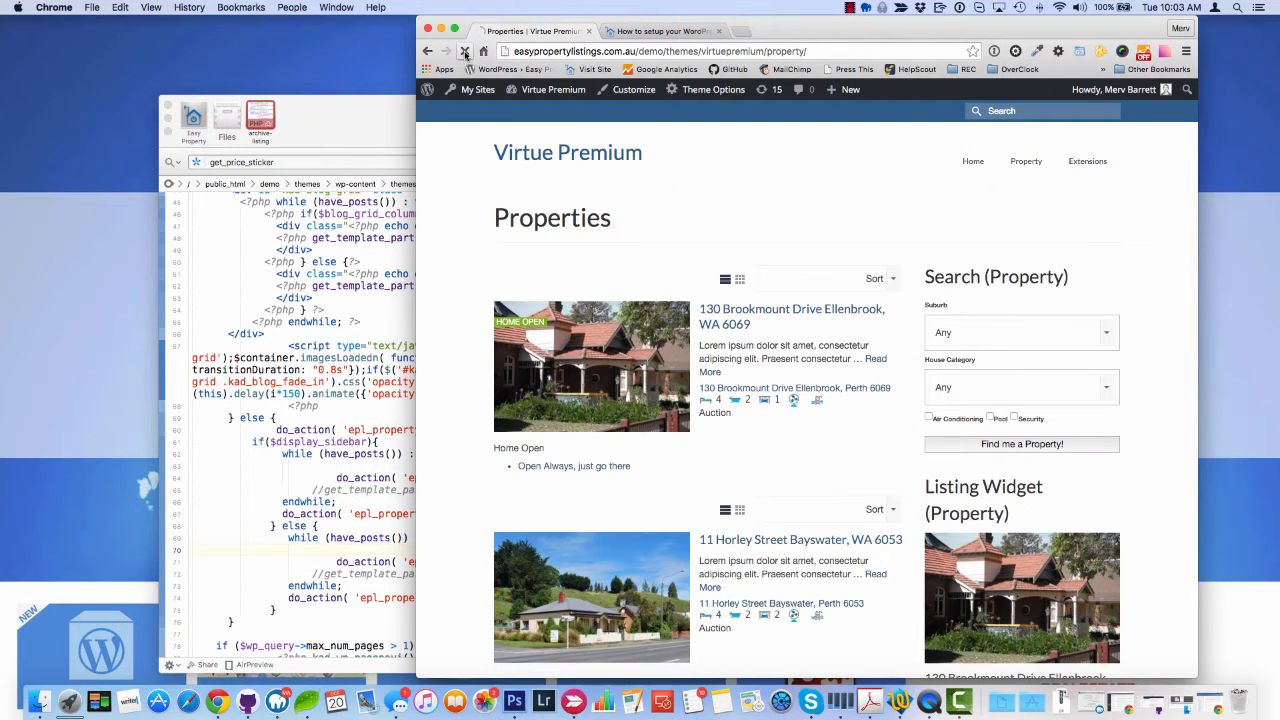
left_click(878, 278)
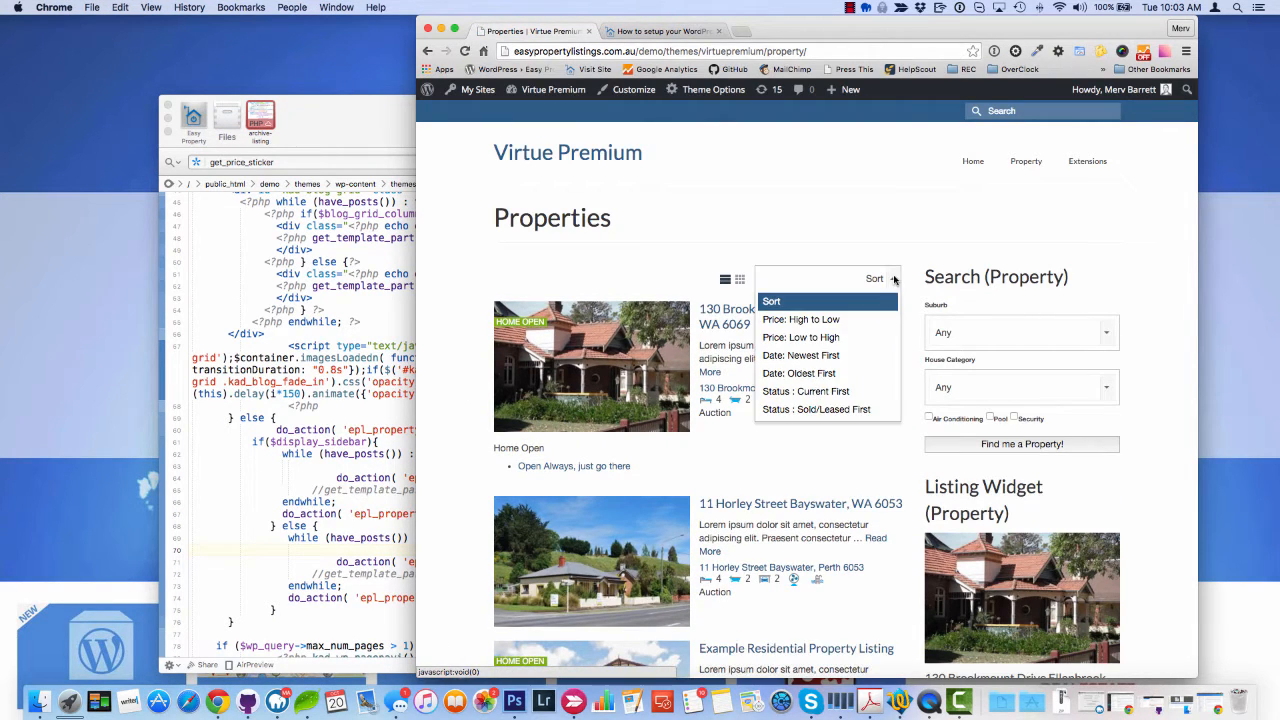
left_click(740, 280)
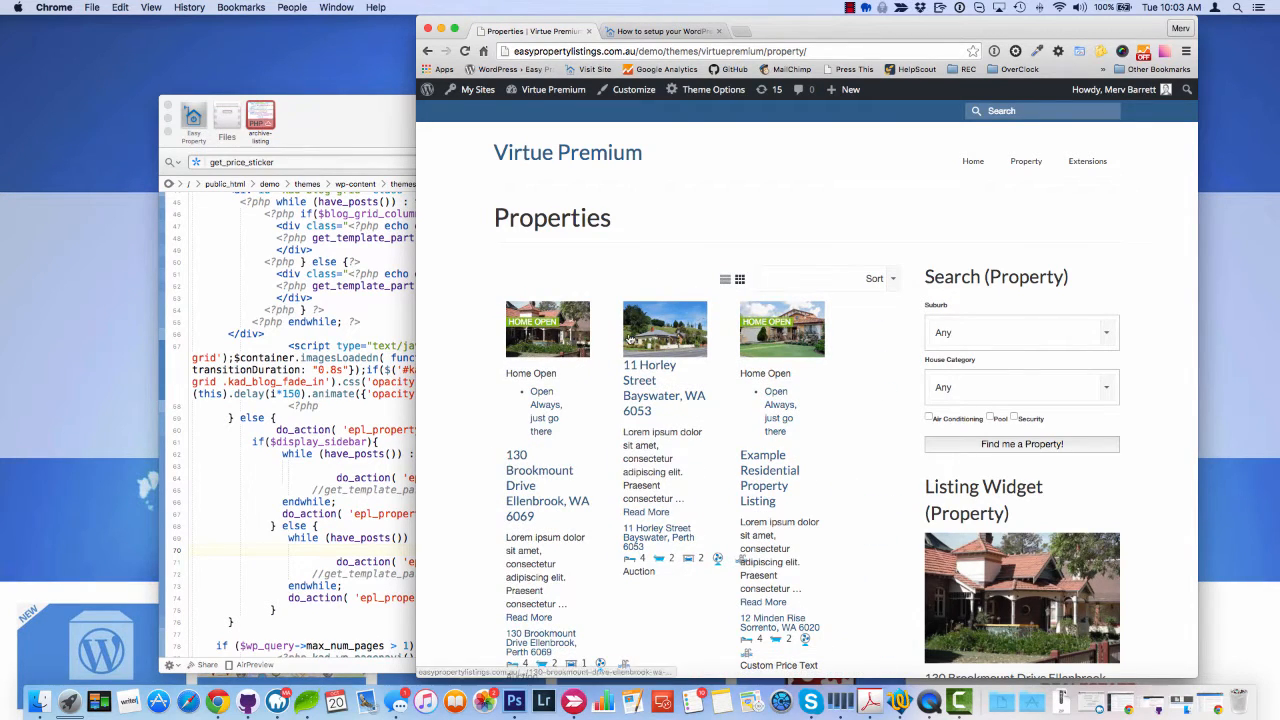
scroll("down", 3)
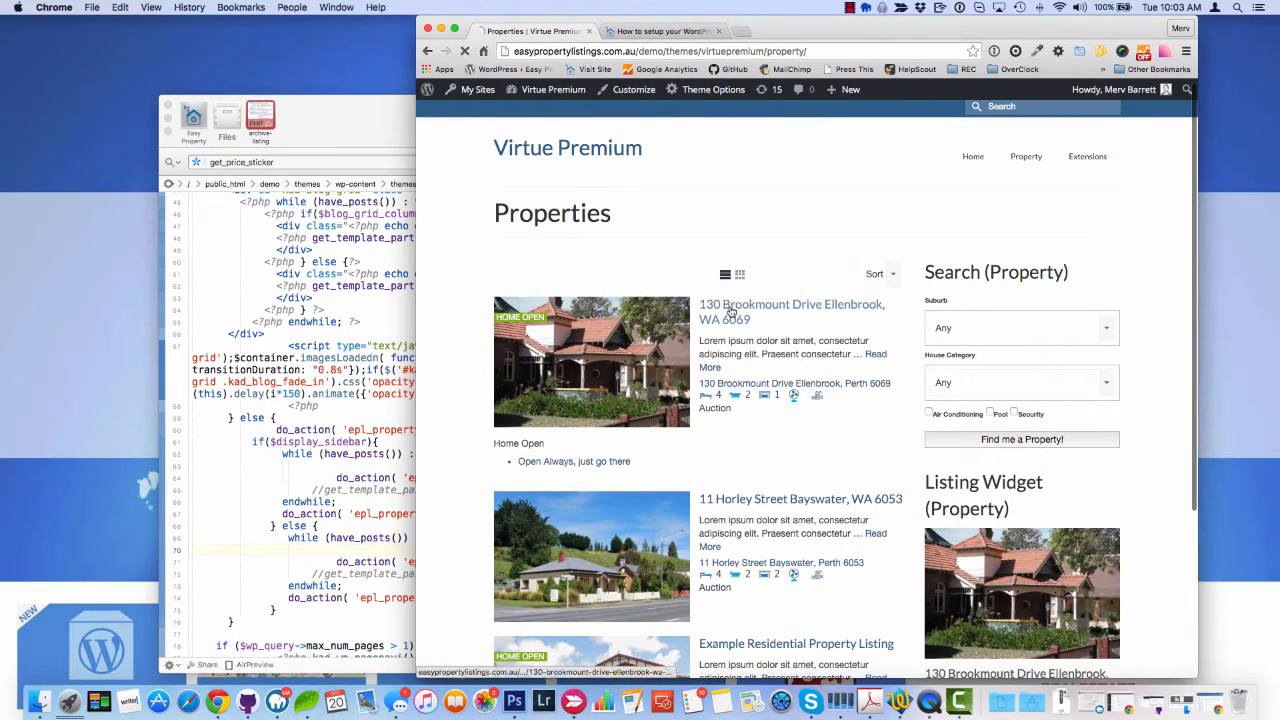
Confirm the 130 Brookmount Drive listing opens, then go back to the archive.
left_click(792, 312)
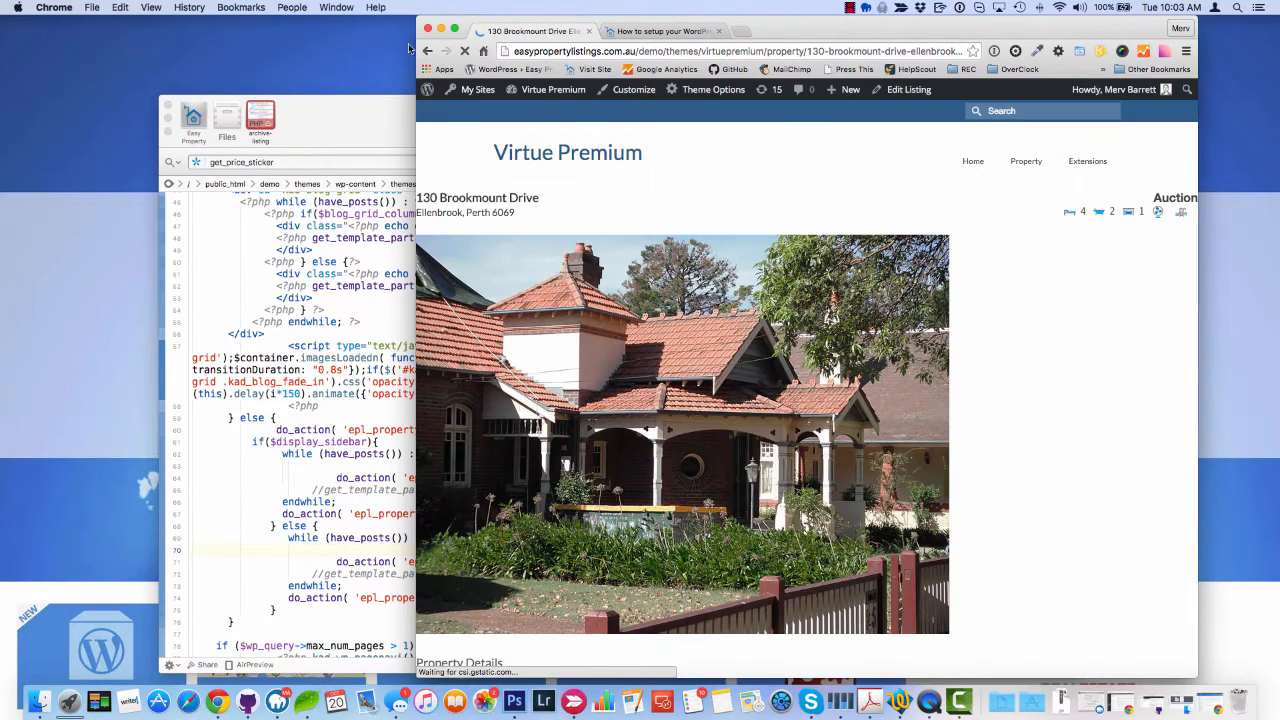
left_click(428, 52)
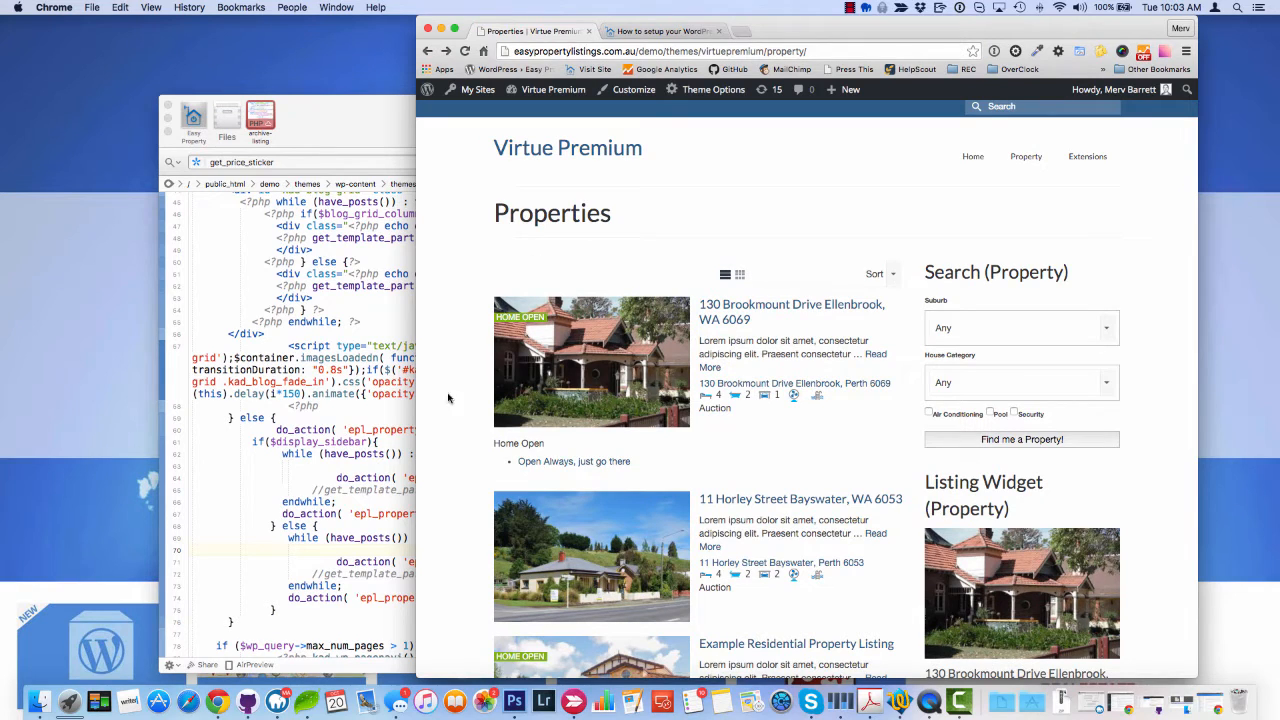
mouse_move(420, 300)
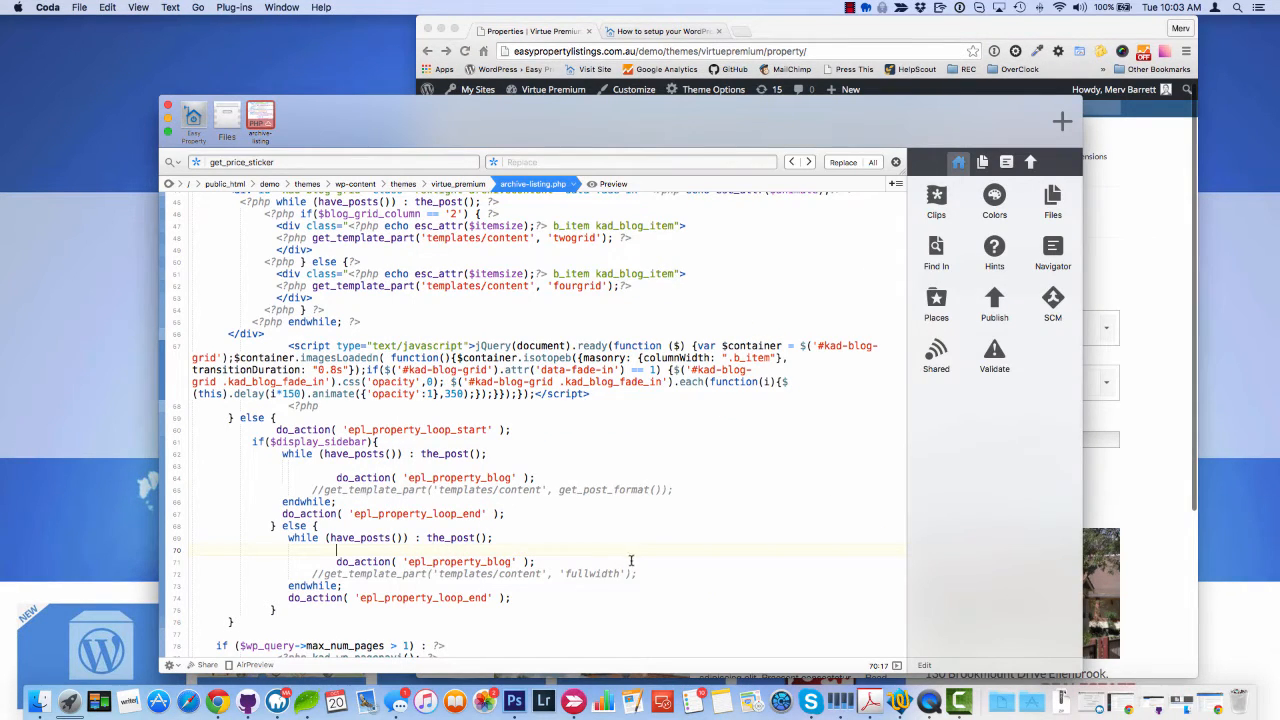
Scroll through archive-listing.php's loops and infinite-scroll scripts, then back up the Properties page.
scroll("down", 3)
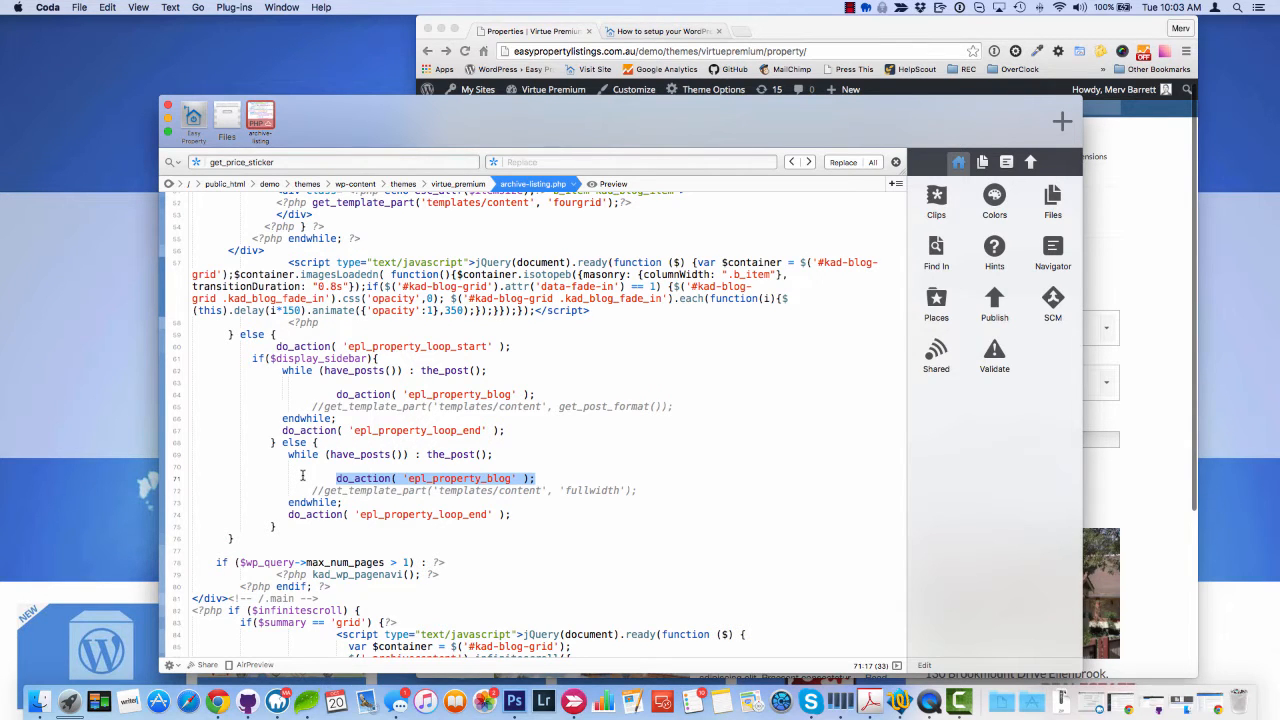
scroll("down", 3)
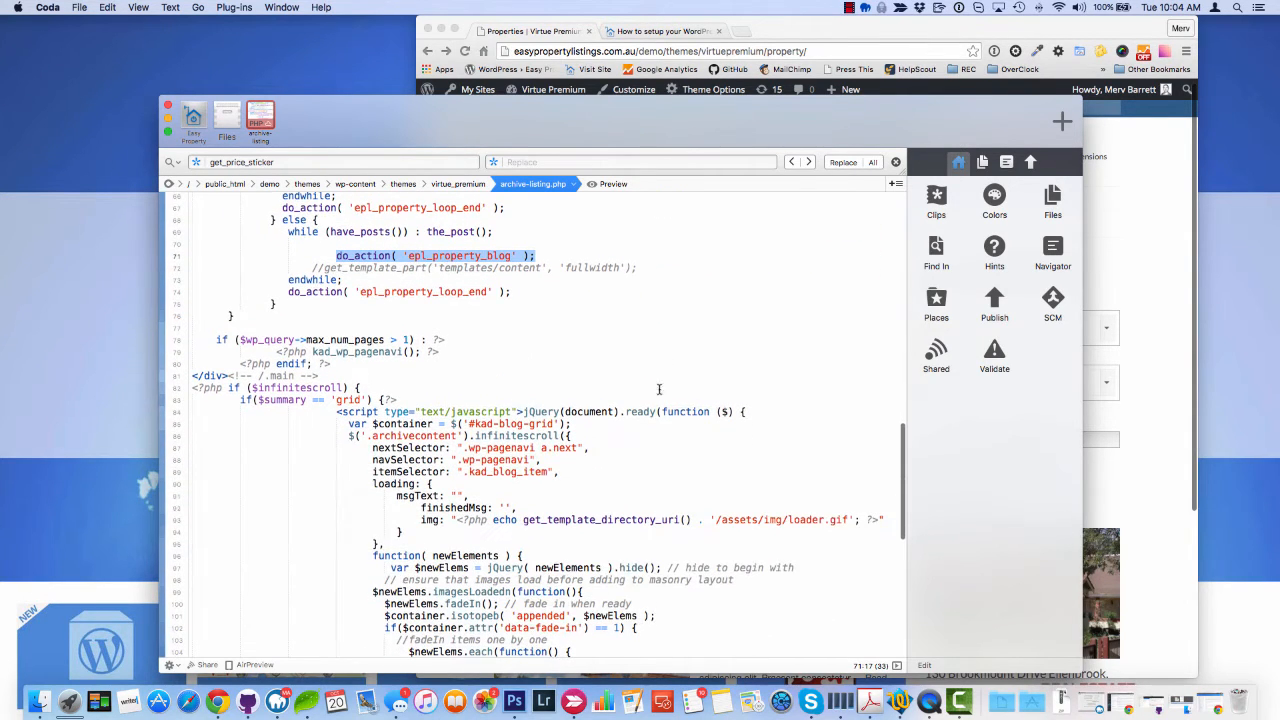
scroll("down", 3)
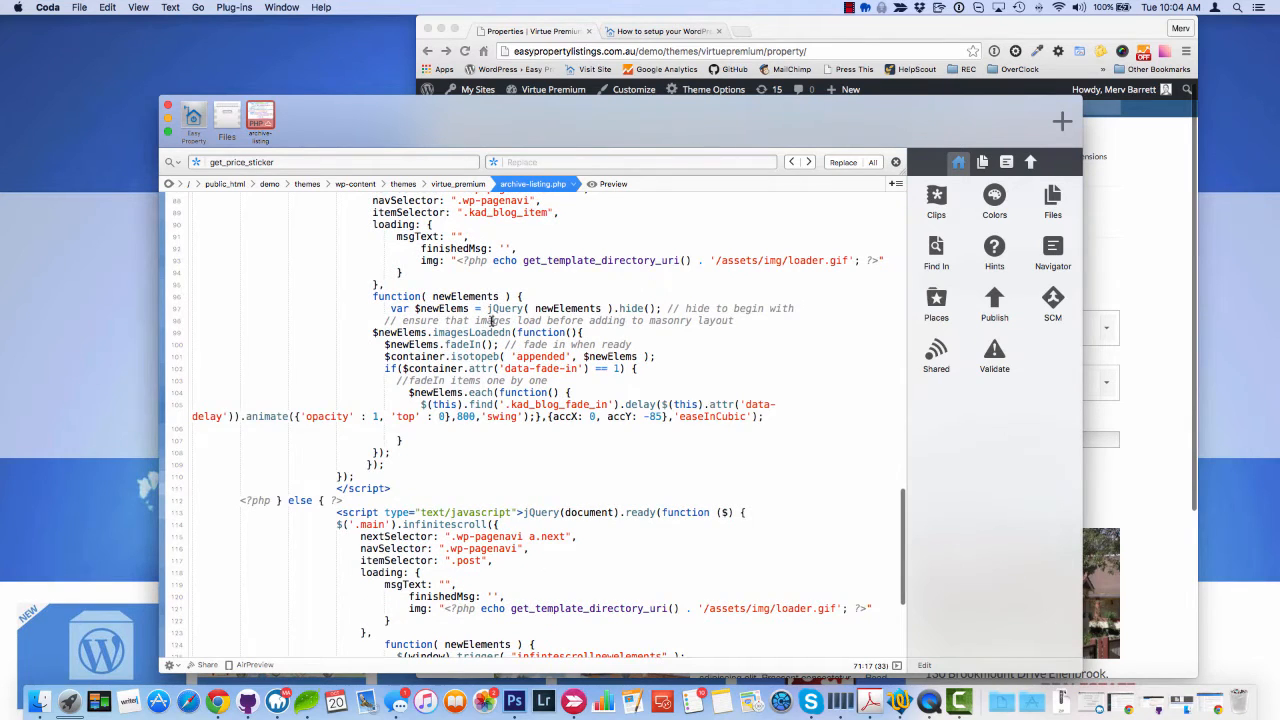
scroll("up", 3)
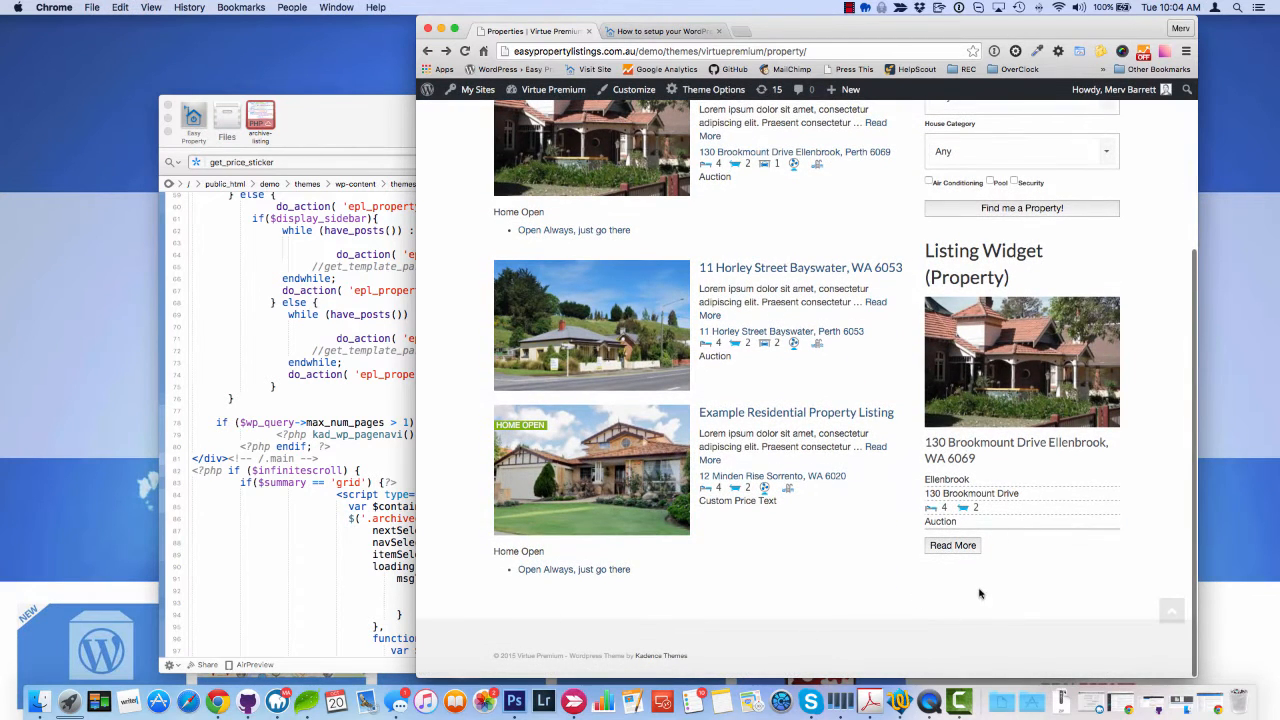
mouse_move(378, 536)
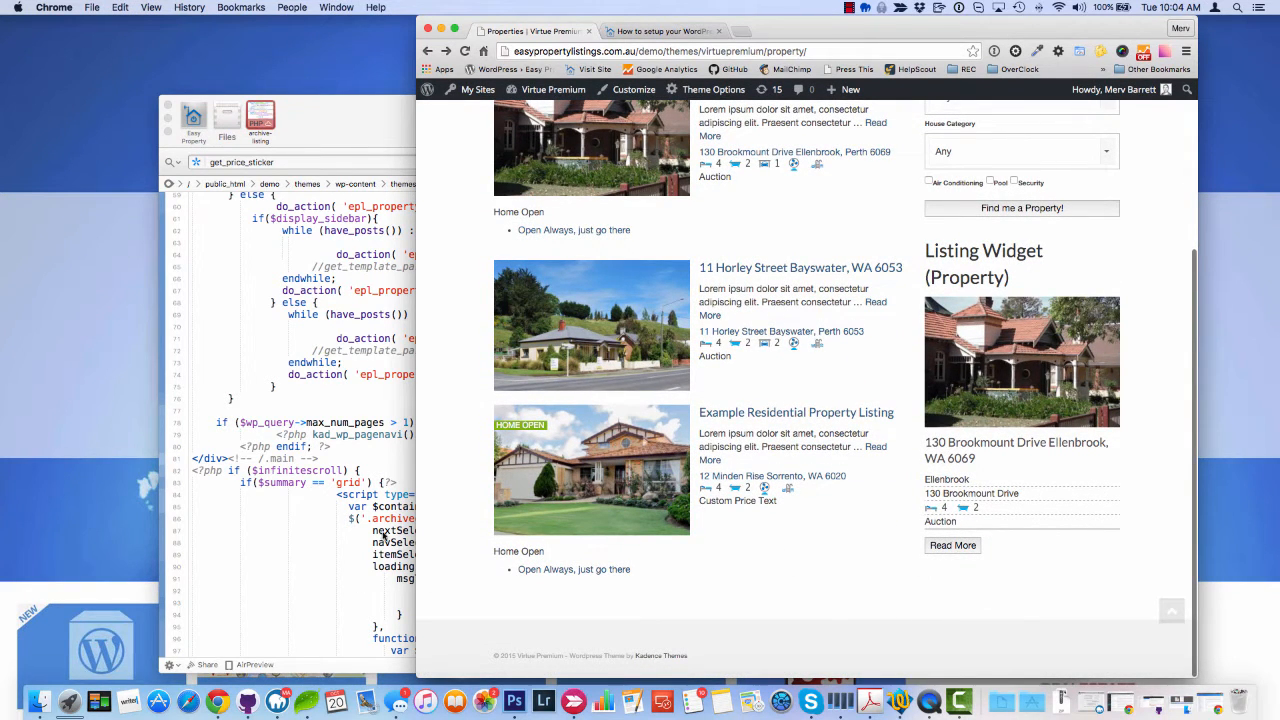
scroll("up", 3)
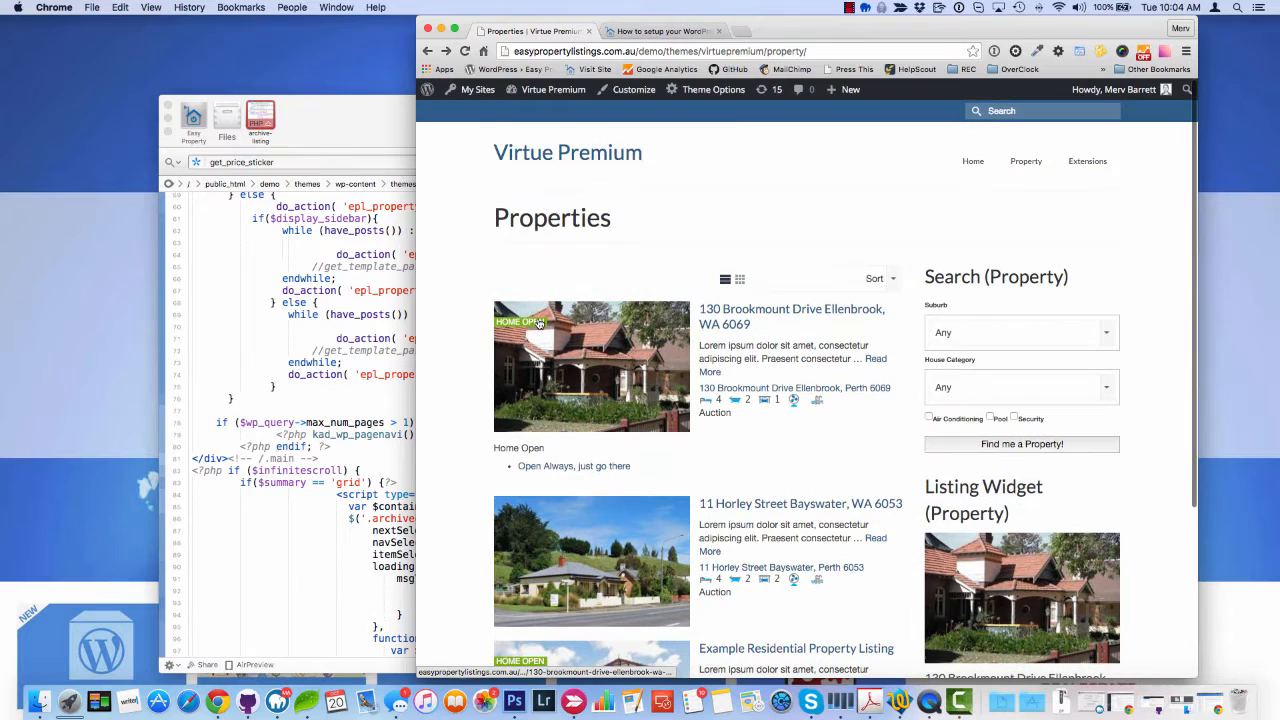
mouse_move(324, 124)
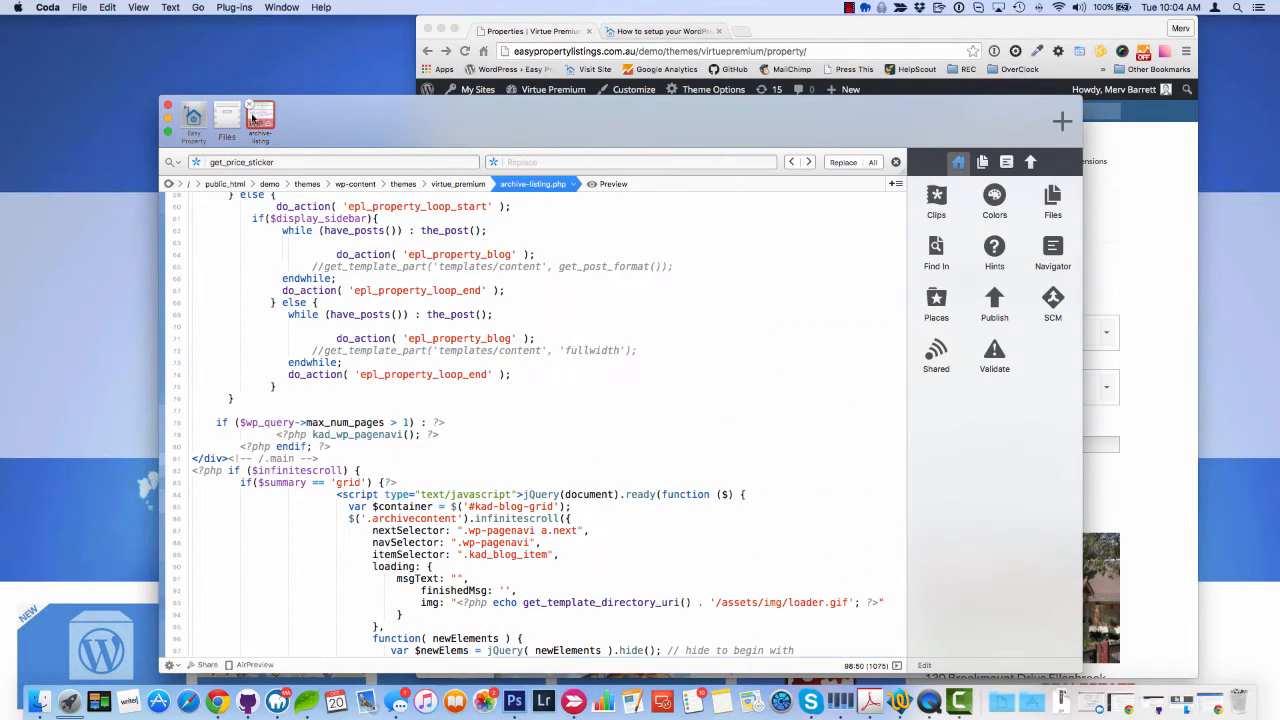
Duplicate single.php in the virtue_premium theme folder.
left_click(226, 120)
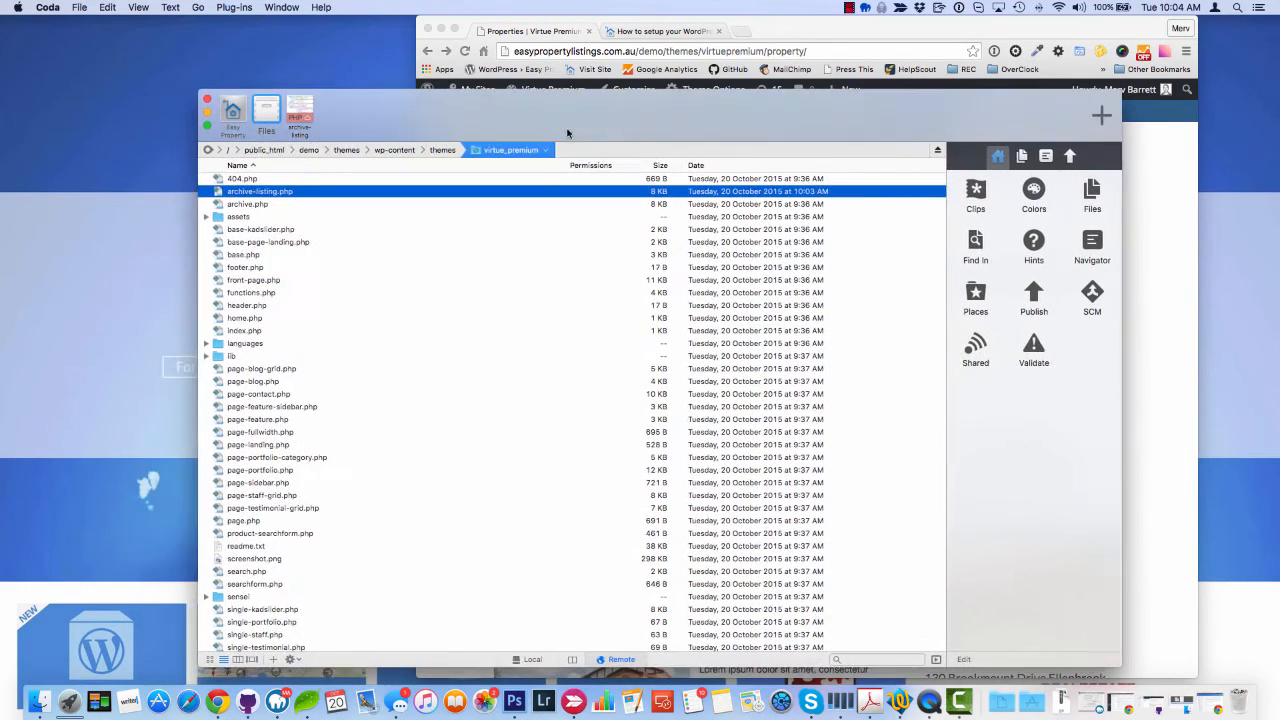
scroll("down", 3)
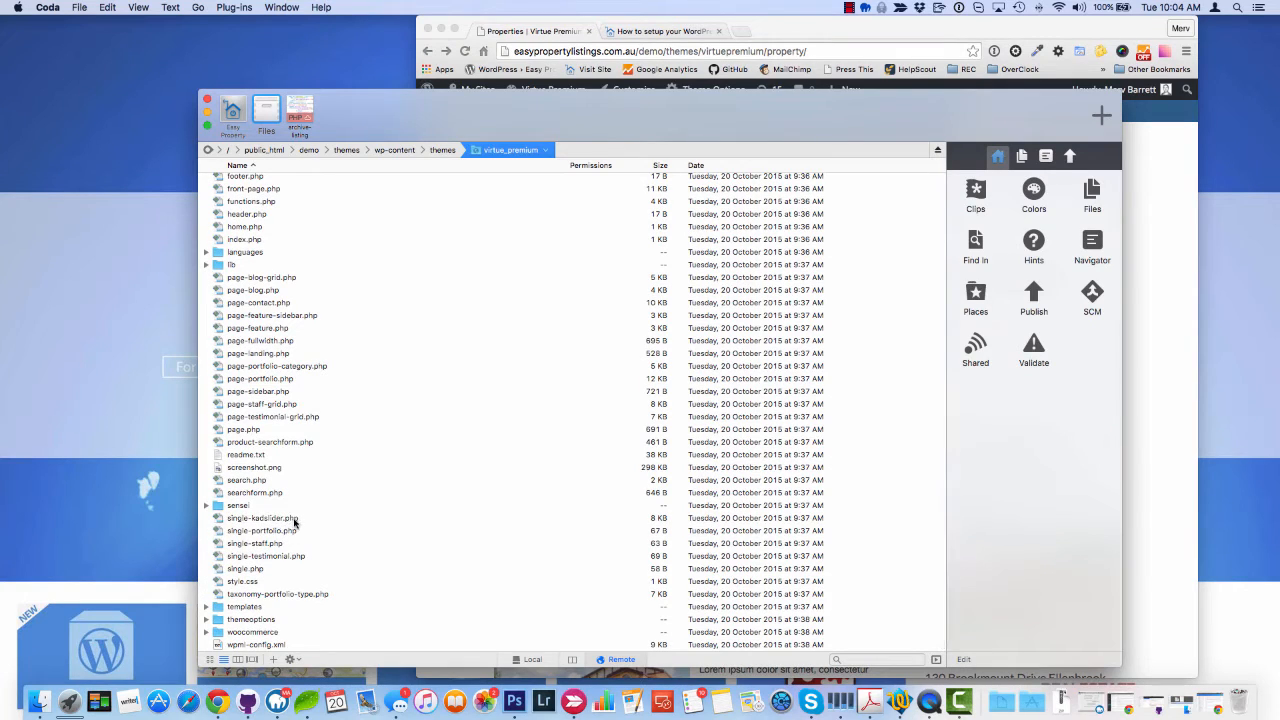
left_click(244, 568)
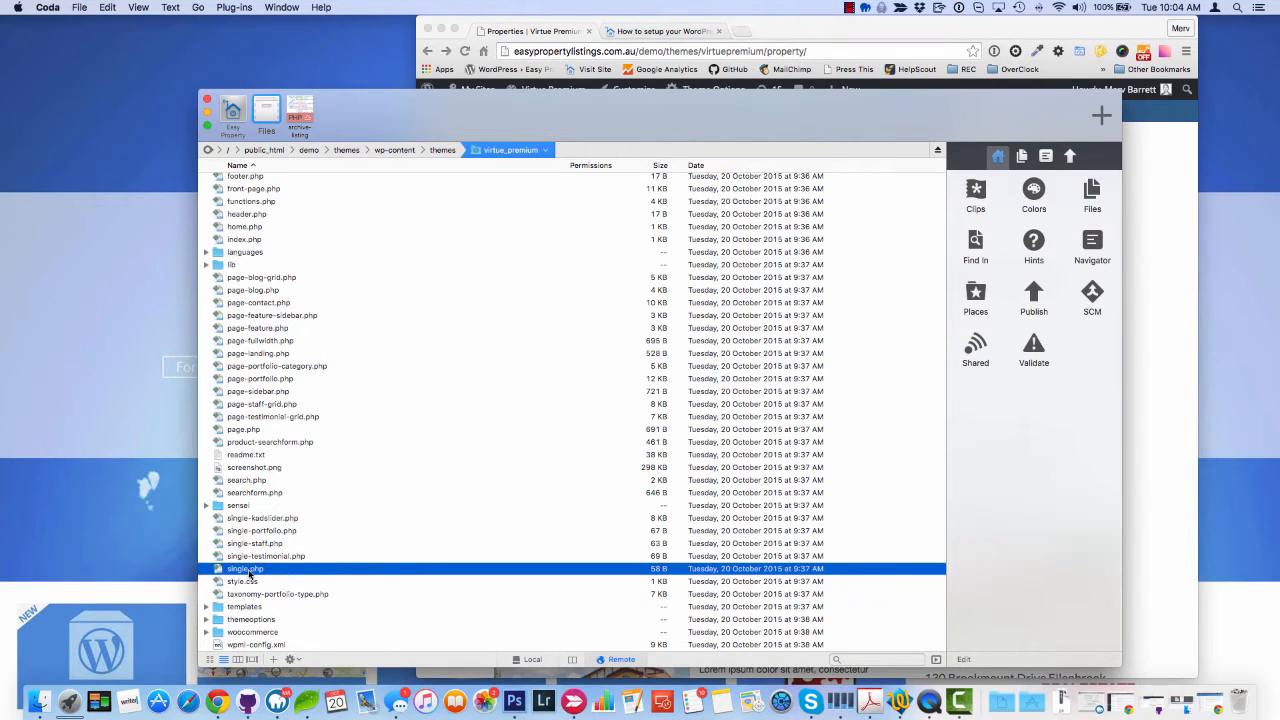
right_click(244, 568)
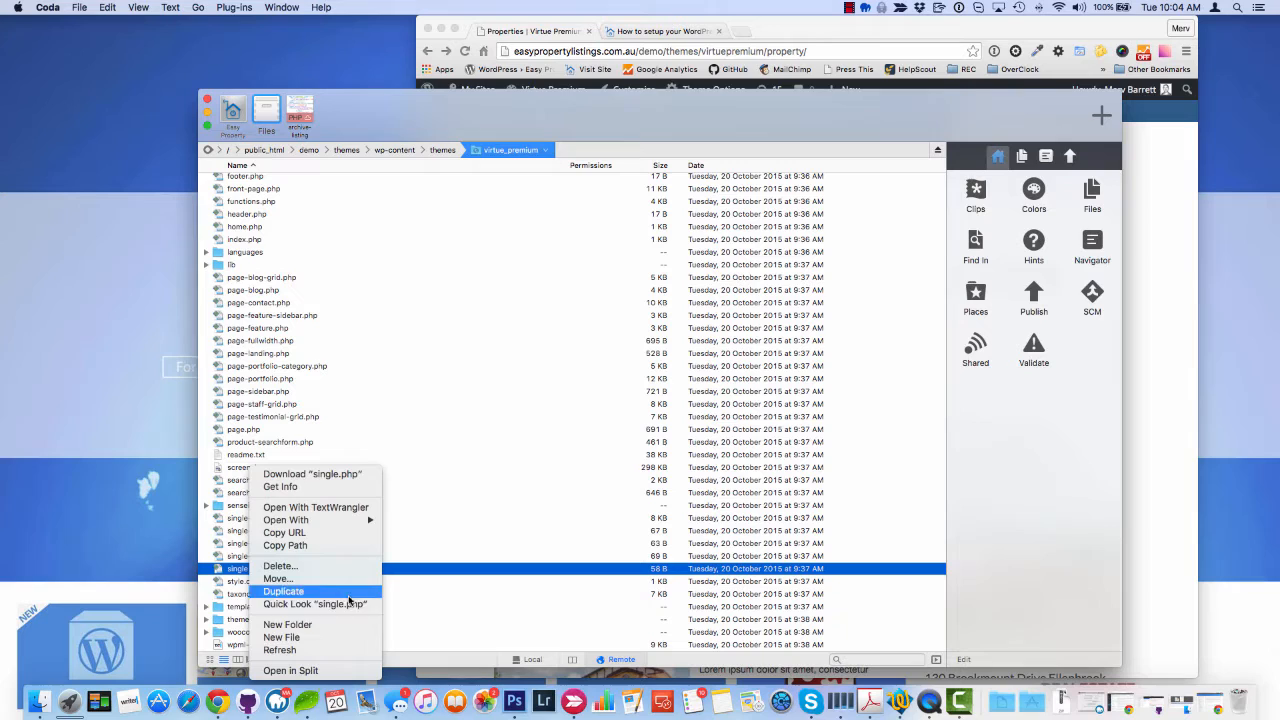
left_click(284, 592)
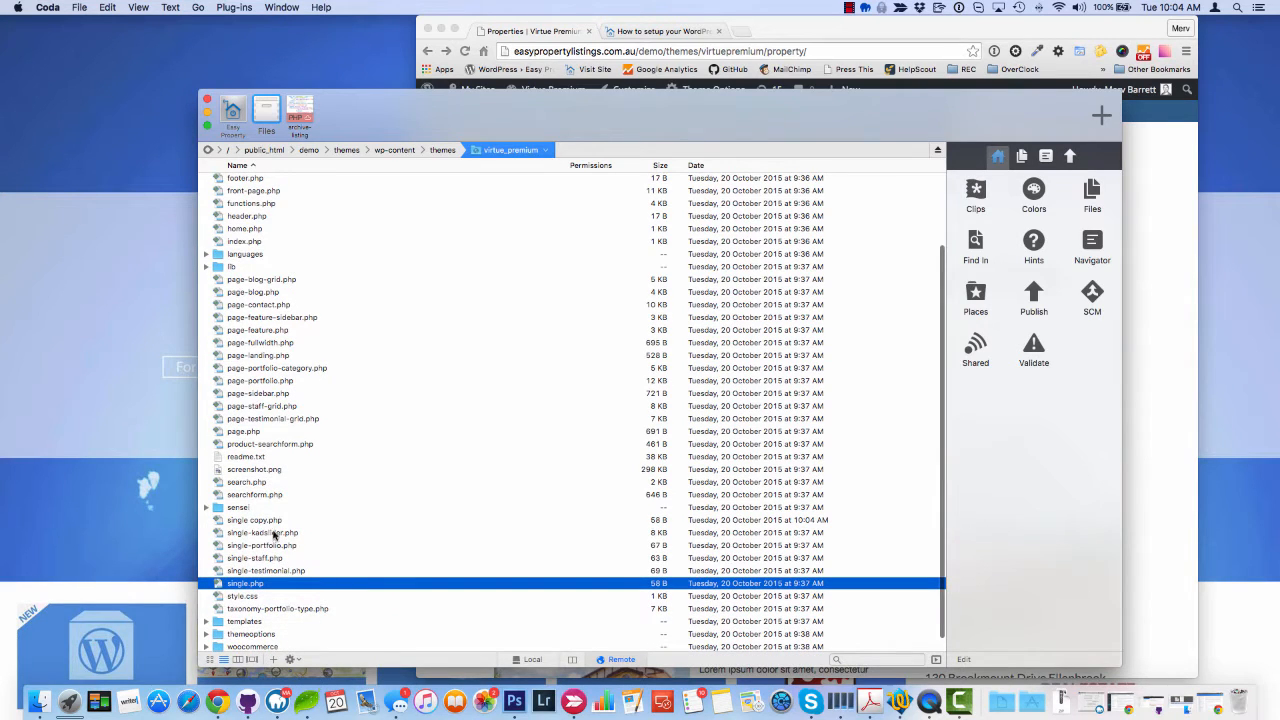
Rename the copy to single-listing.php and open it for editing.
left_click(254, 520)
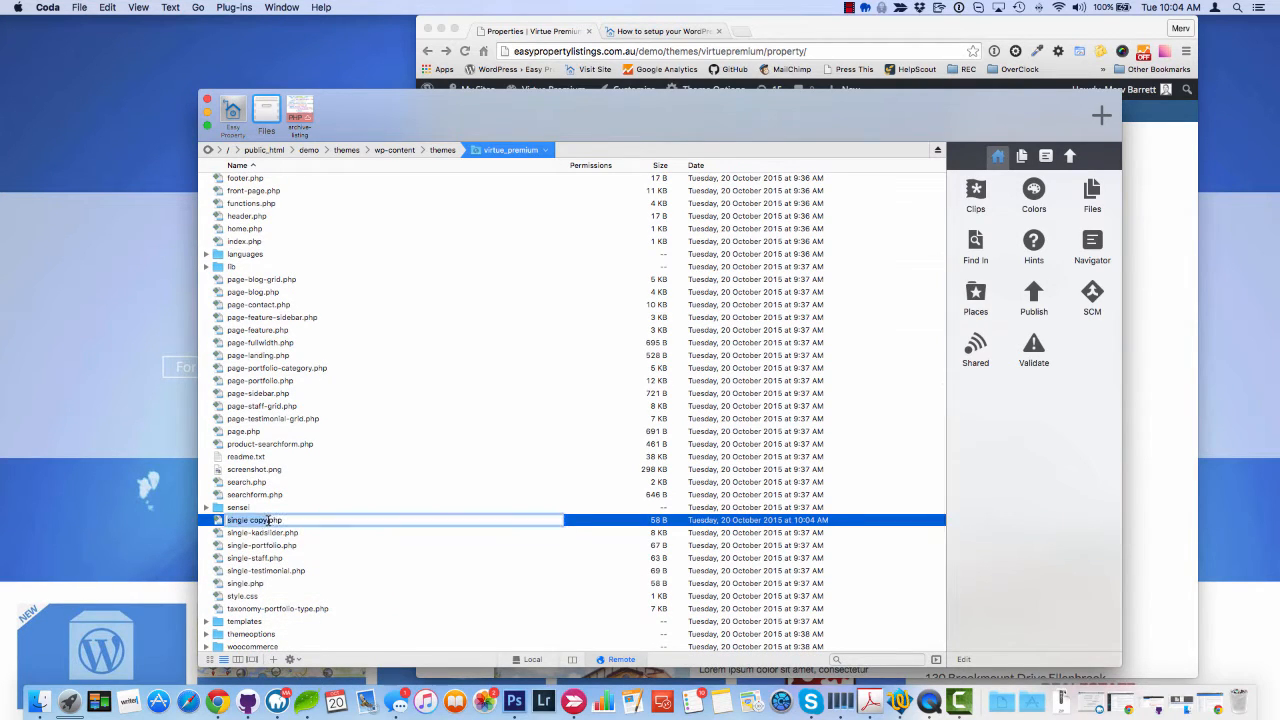
type("single.php")
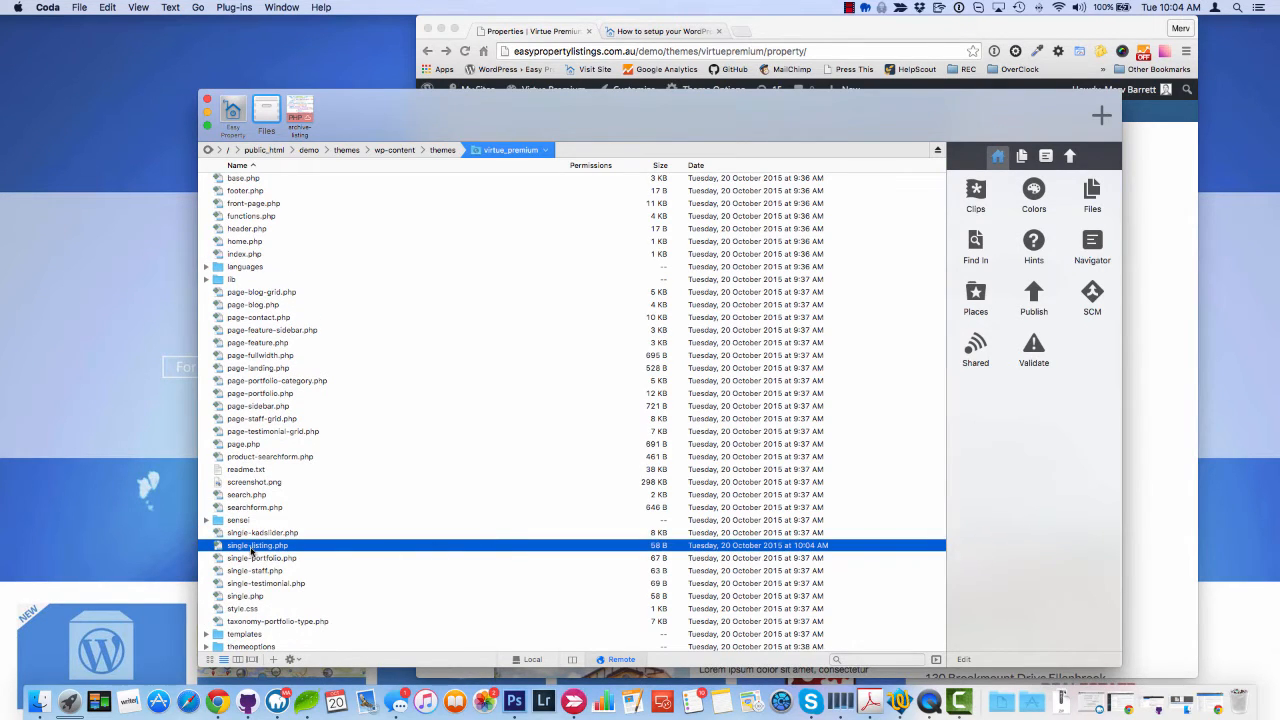
double_click(256, 544)
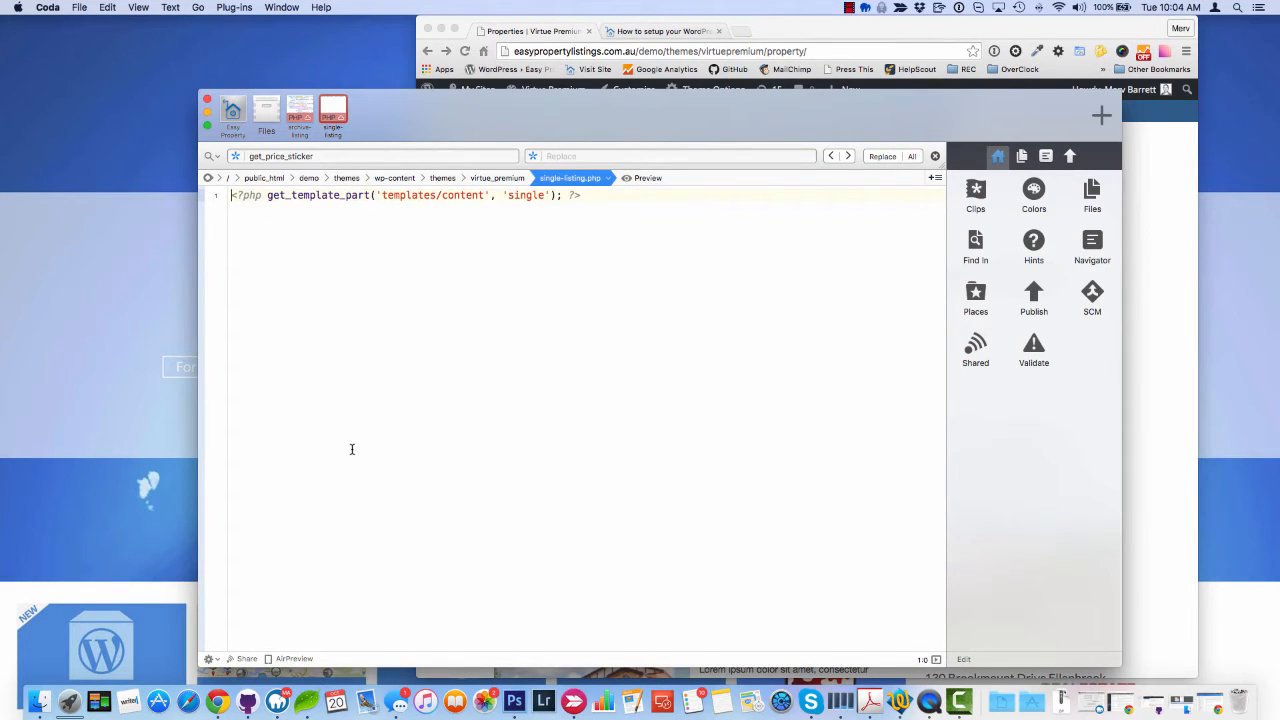
mouse_move(460, 240)
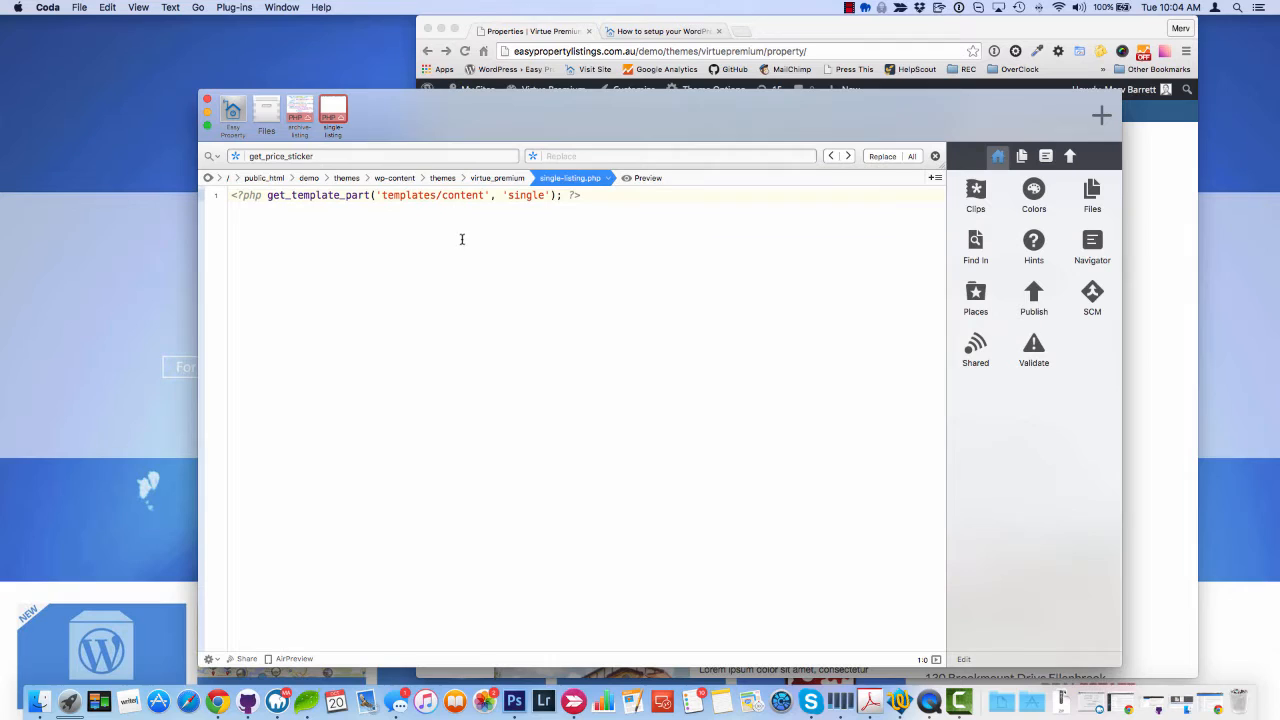
mouse_move(616, 188)
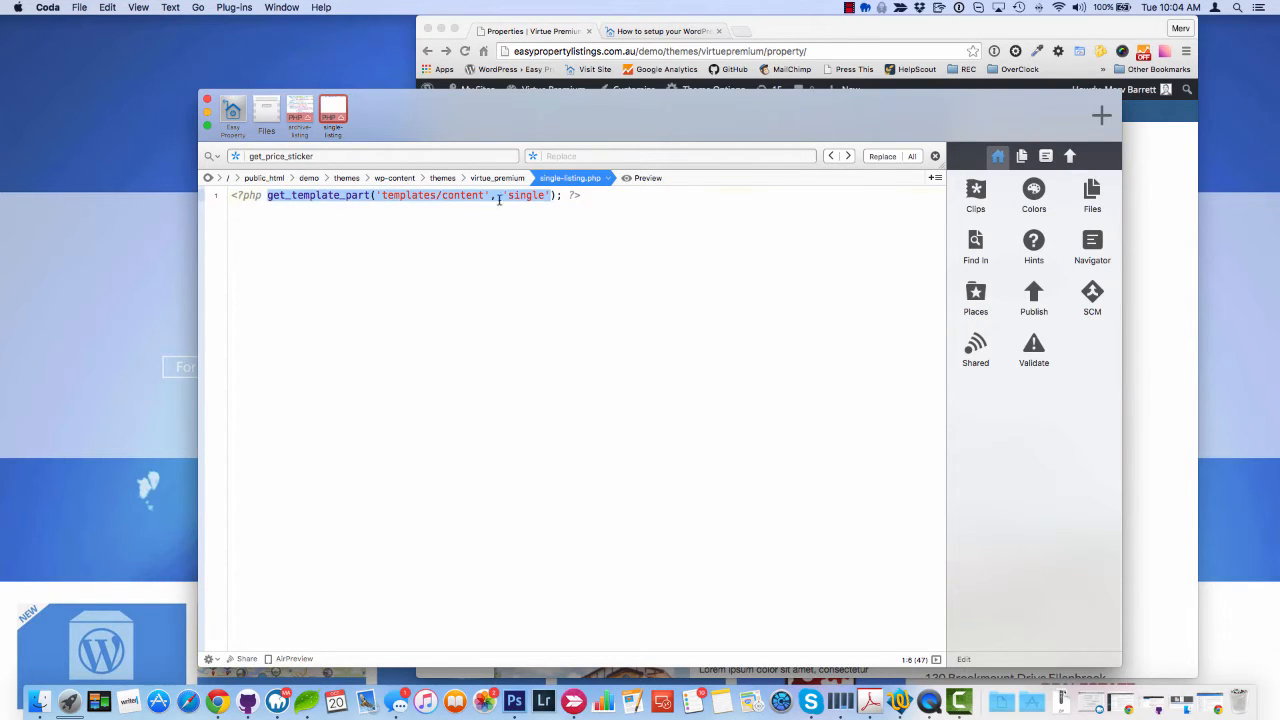
Look over single-listing.php's get_template_part line, then return to the theme file listing.
left_click(544, 196)
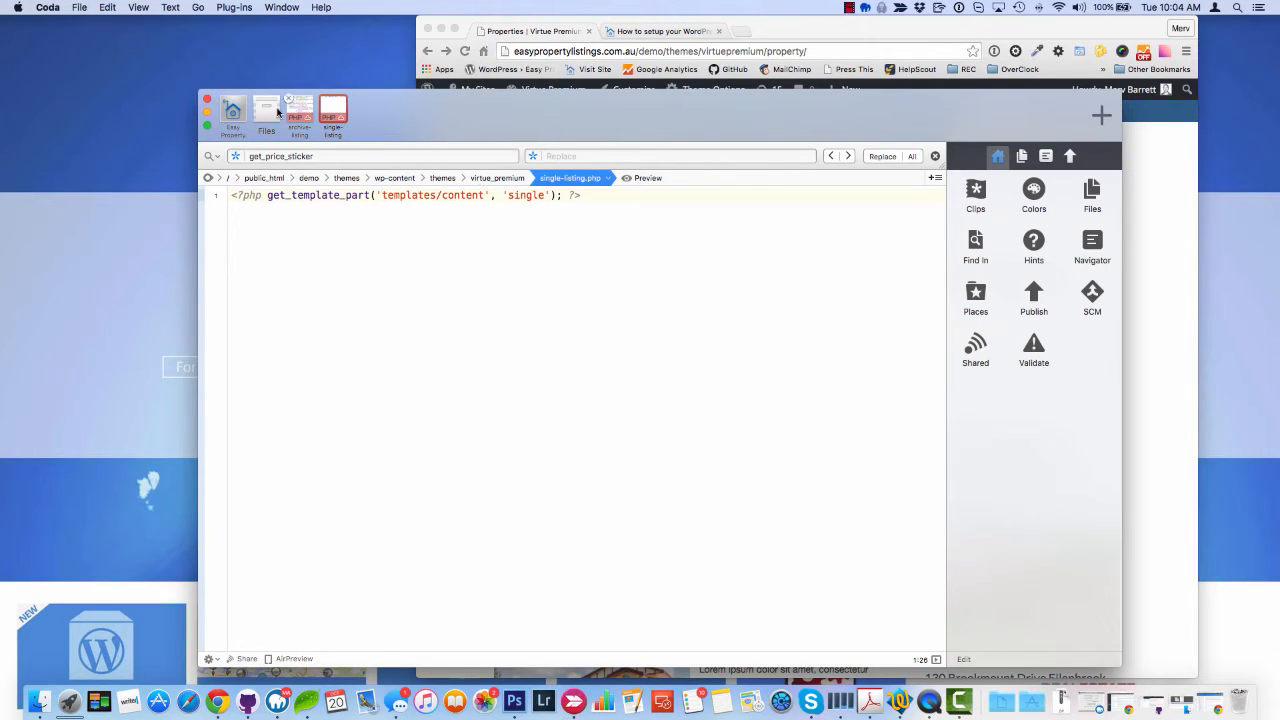
mouse_move(266, 110)
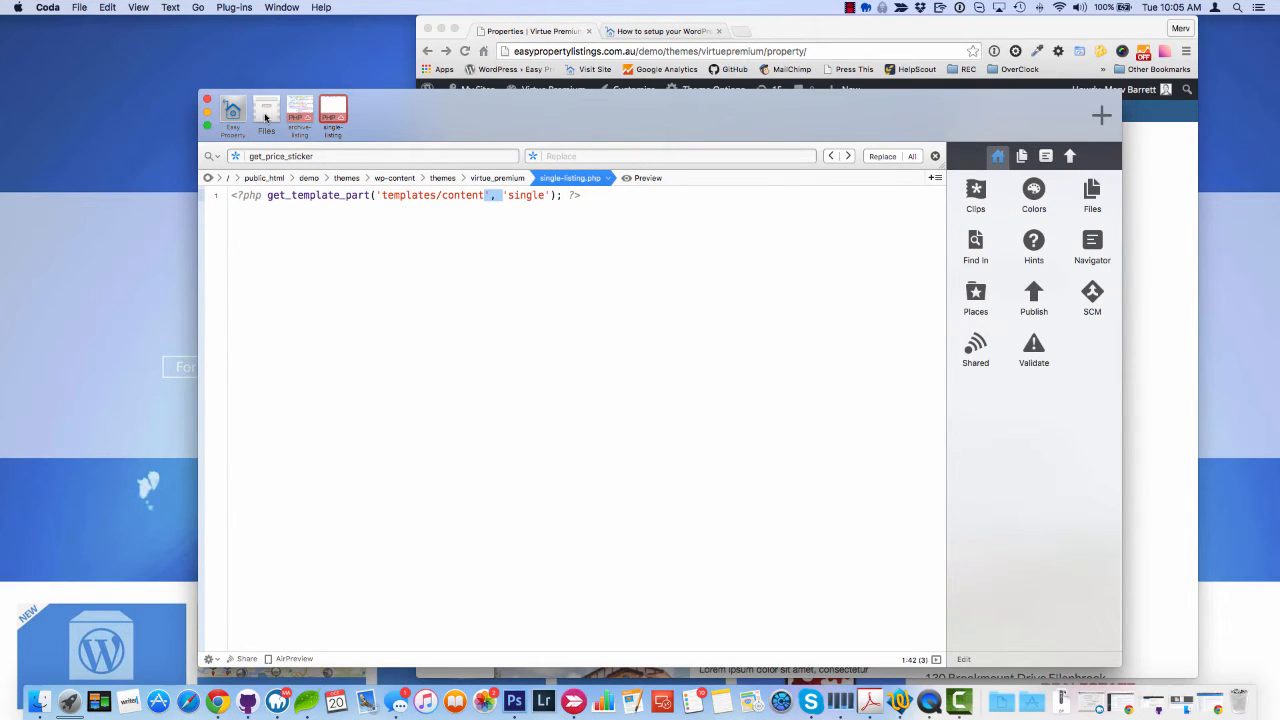
left_click(266, 110)
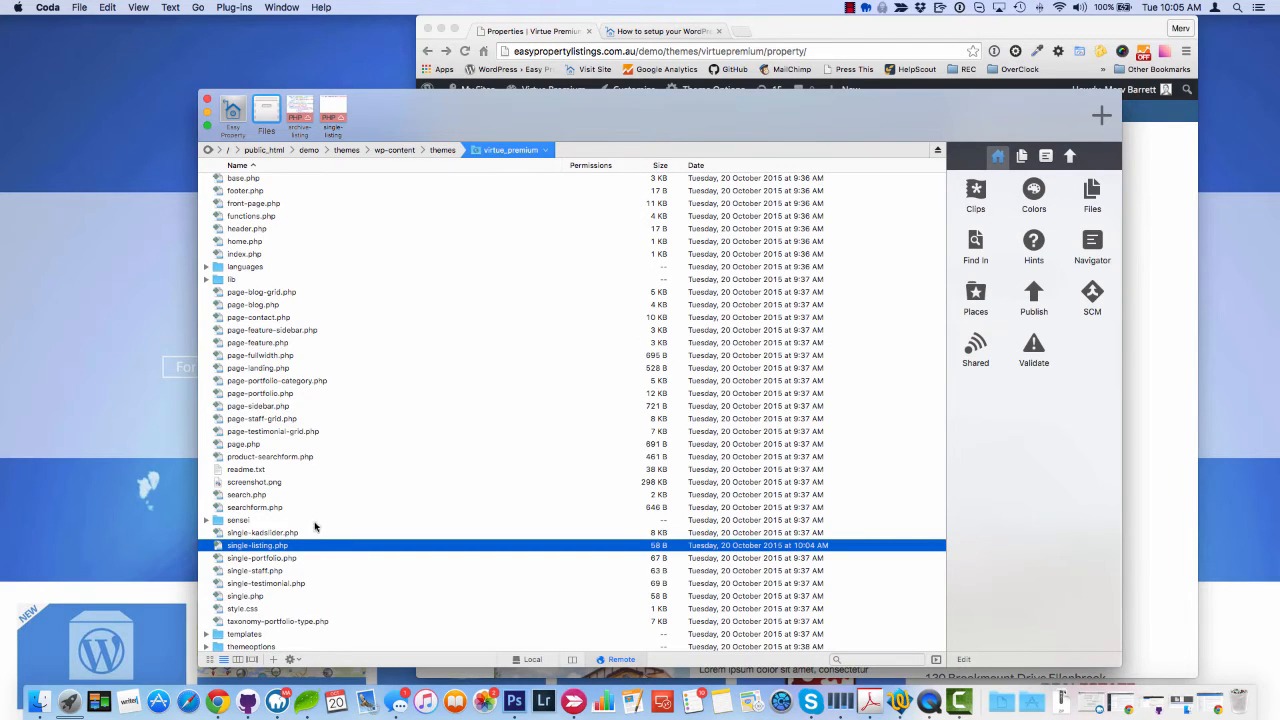
Open templates/content-single.php to view its loop code, then go back to single-listing.php.
double_click(244, 634)
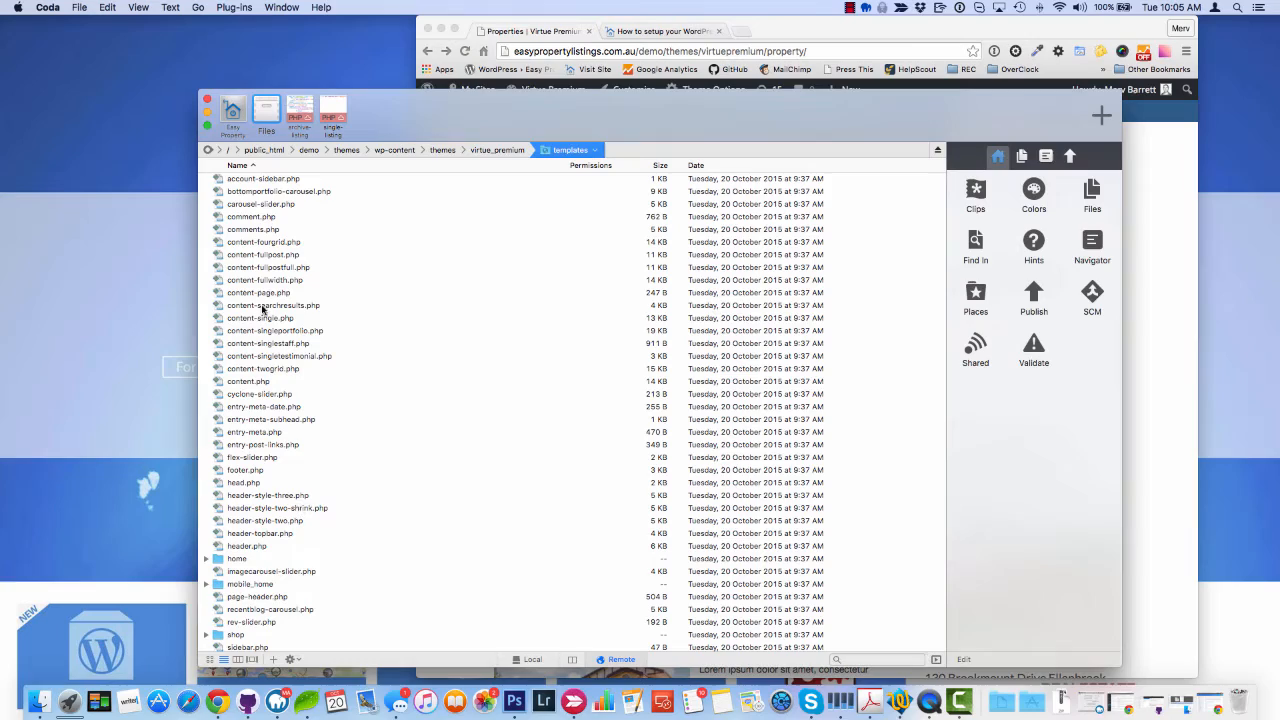
left_click(260, 318)
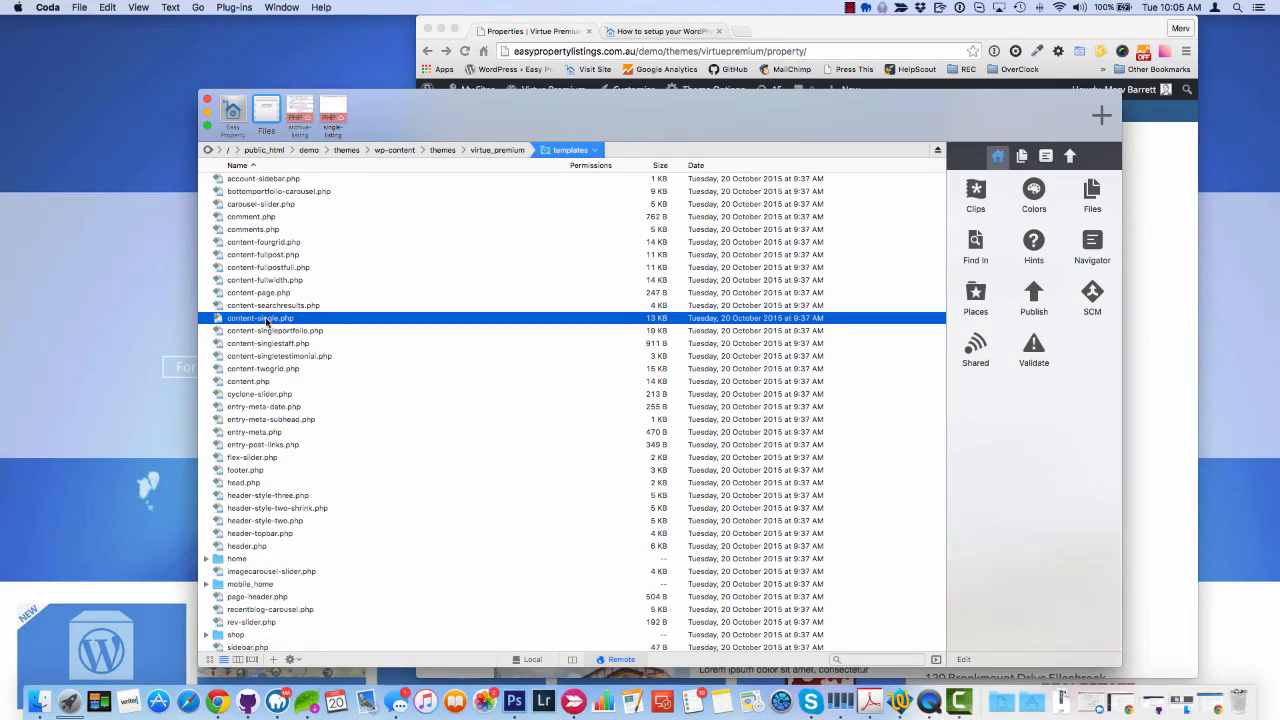
double_click(260, 318)
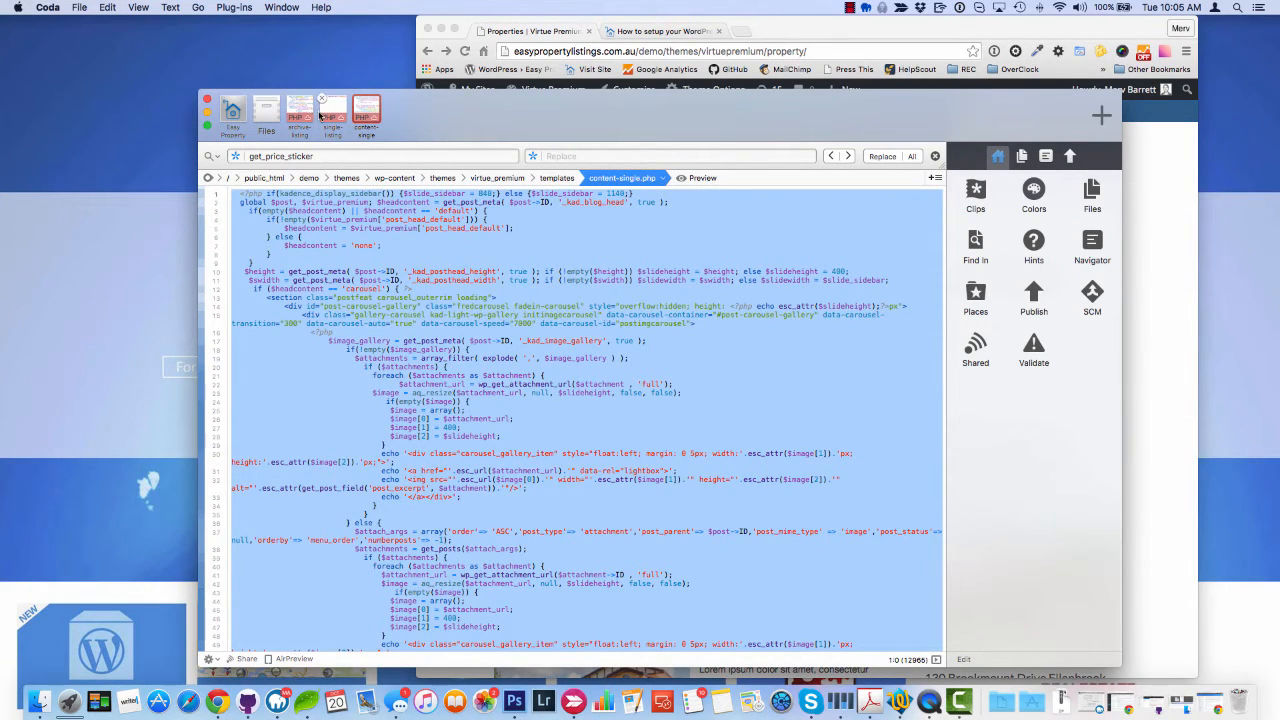
left_click(332, 110)
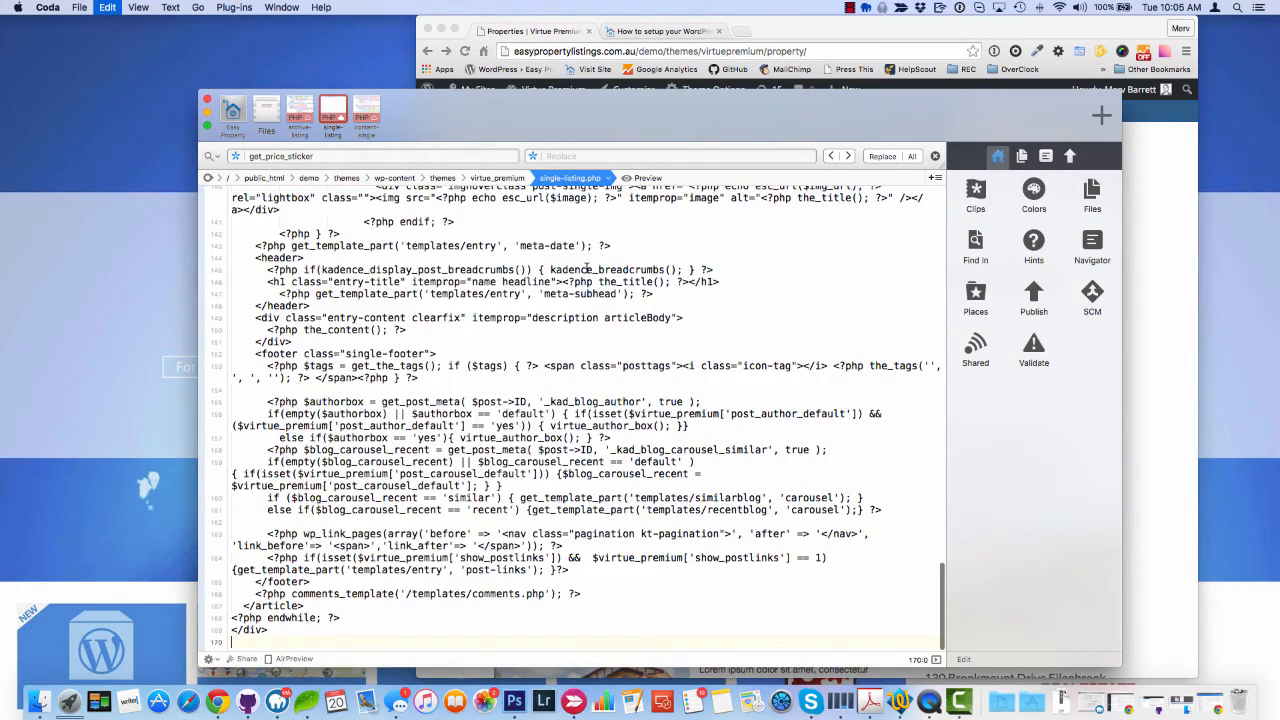
scroll("up", 3)
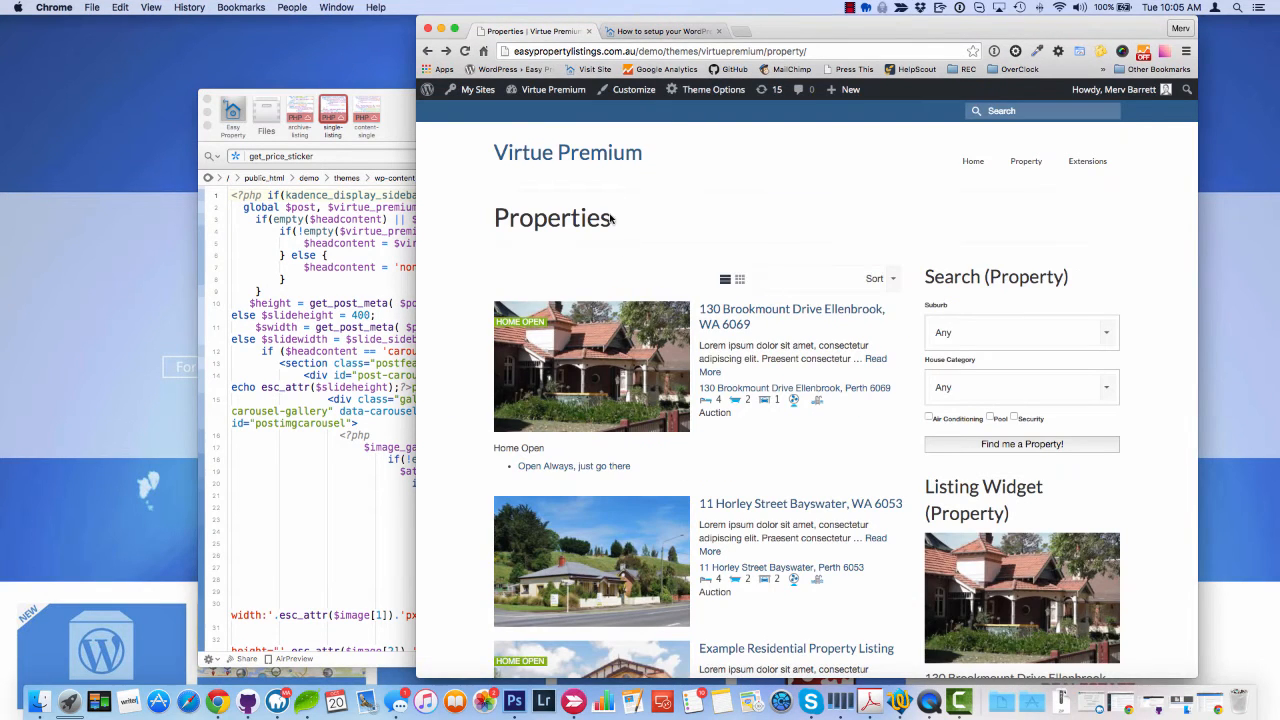
Open the 130 Brookmount Drive Ellenbrook listing, then the theme setup documentation page.
left_click(792, 316)
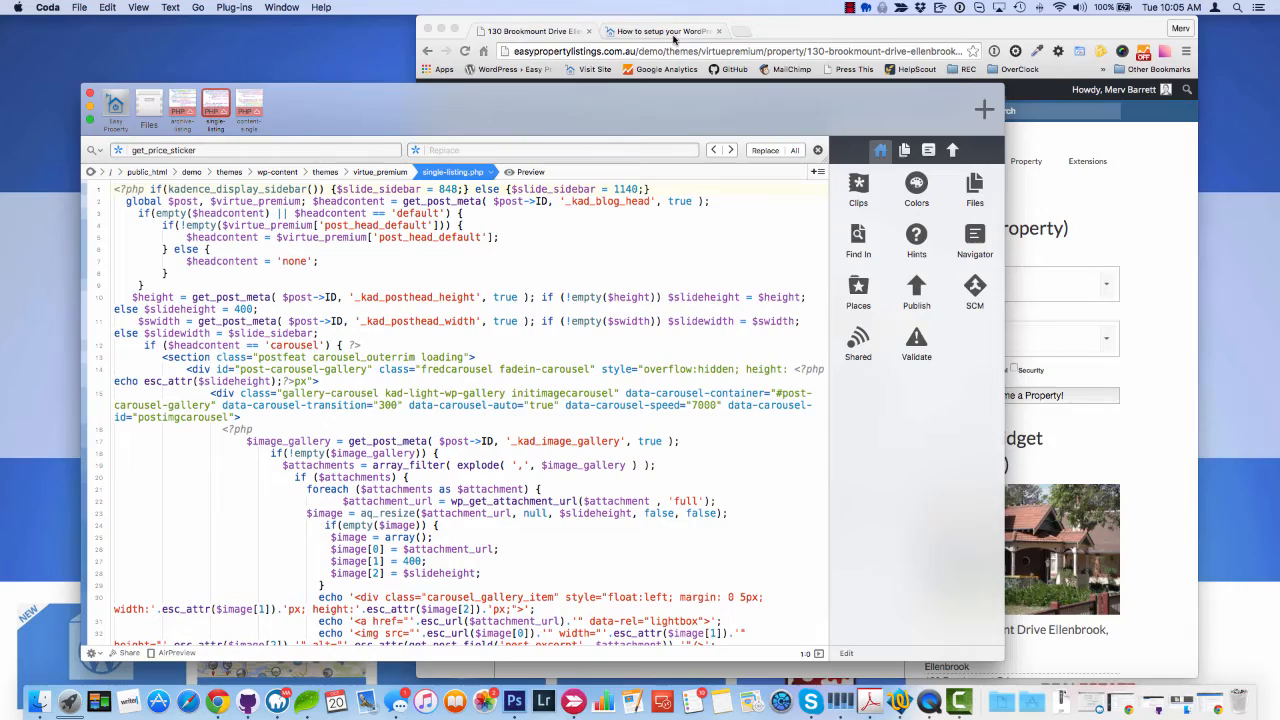
left_click(660, 32)
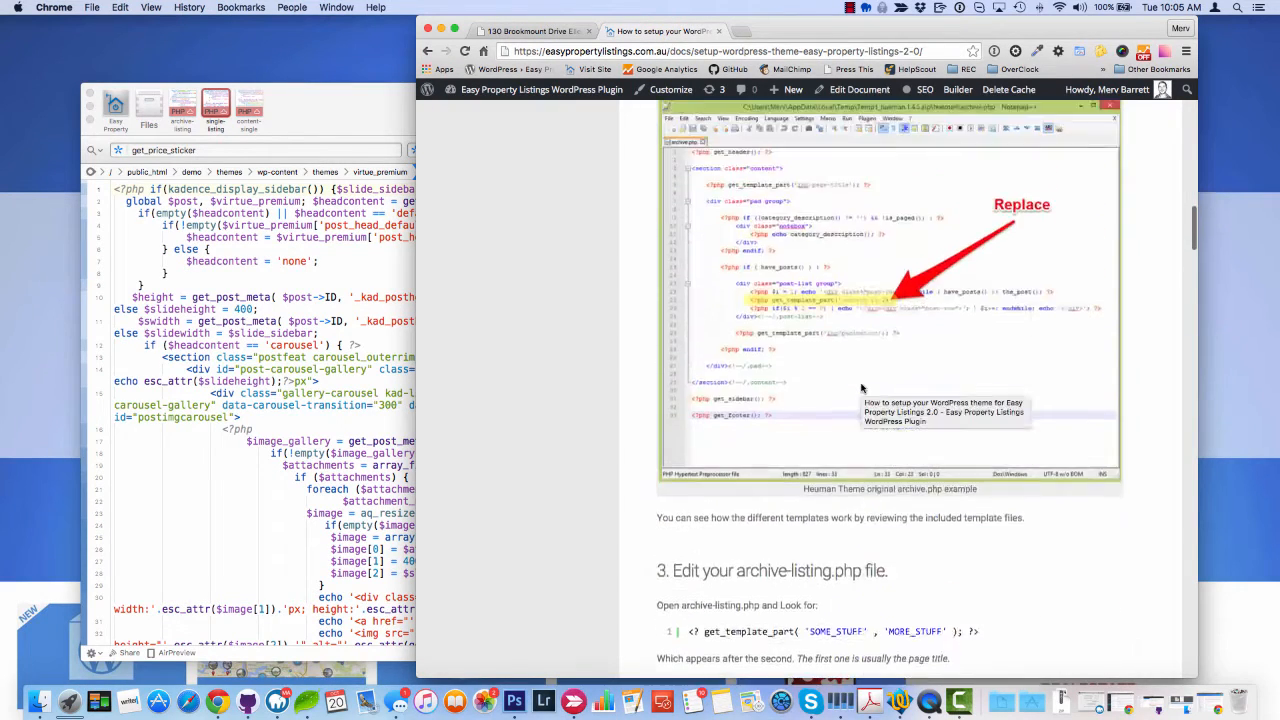
Scroll single-listing.php down to locate the while have_posts loop.
scroll("up", 3)
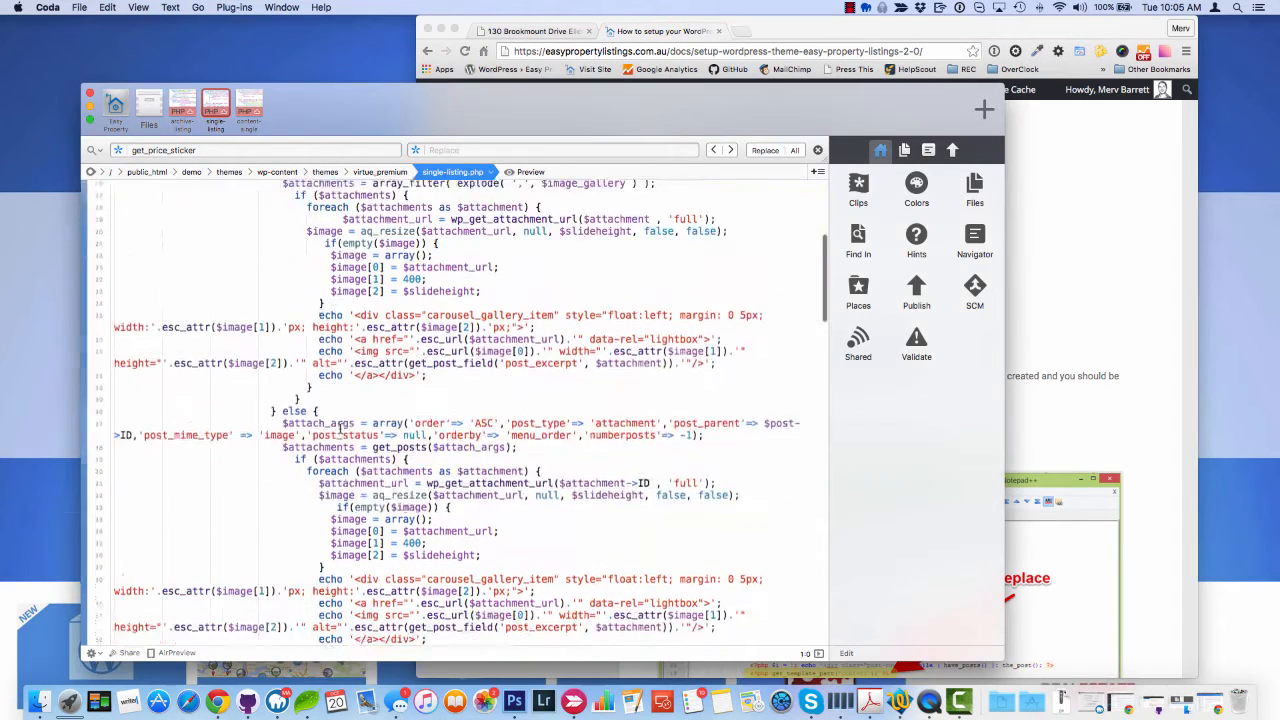
scroll("up", 3)
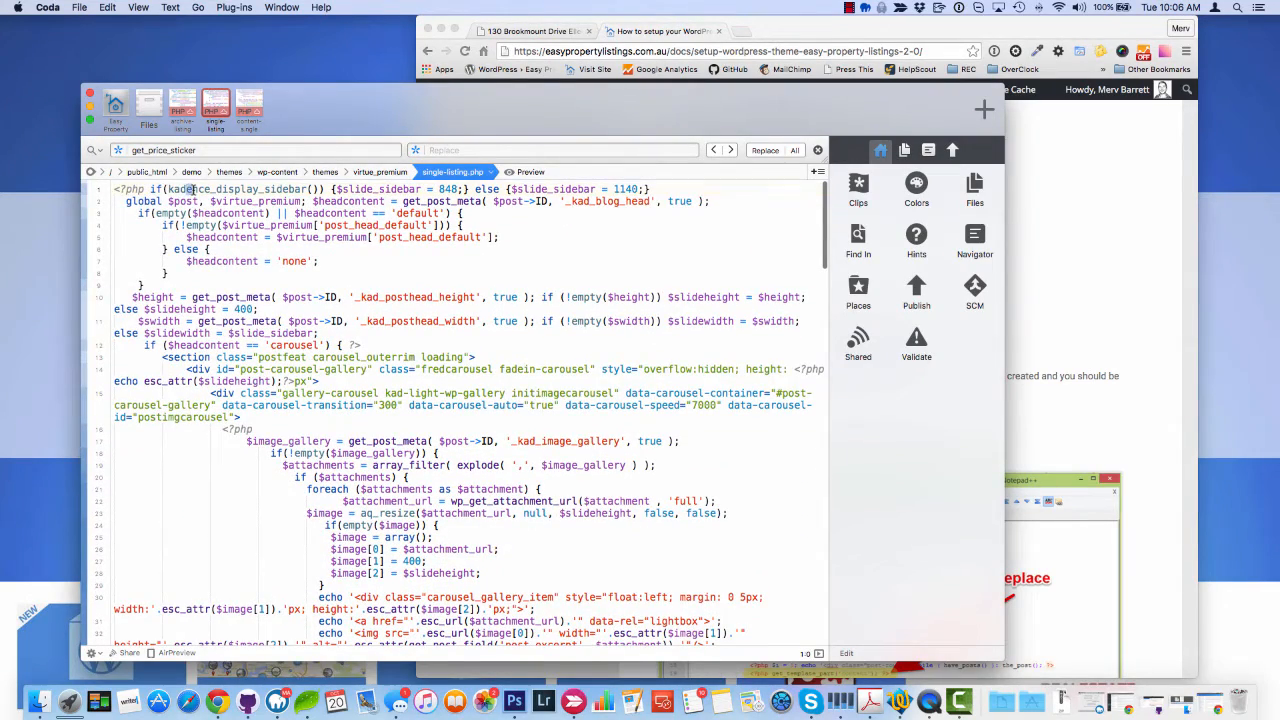
double_click(240, 188)
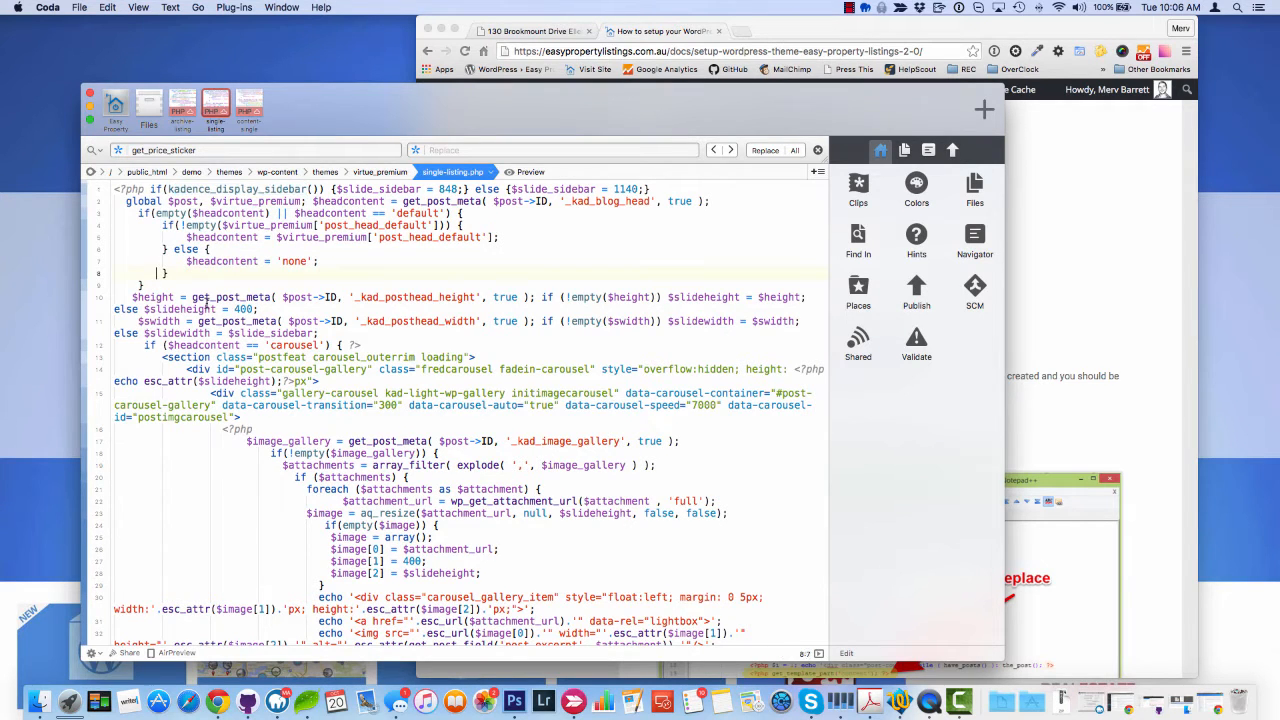
scroll("down", 3)
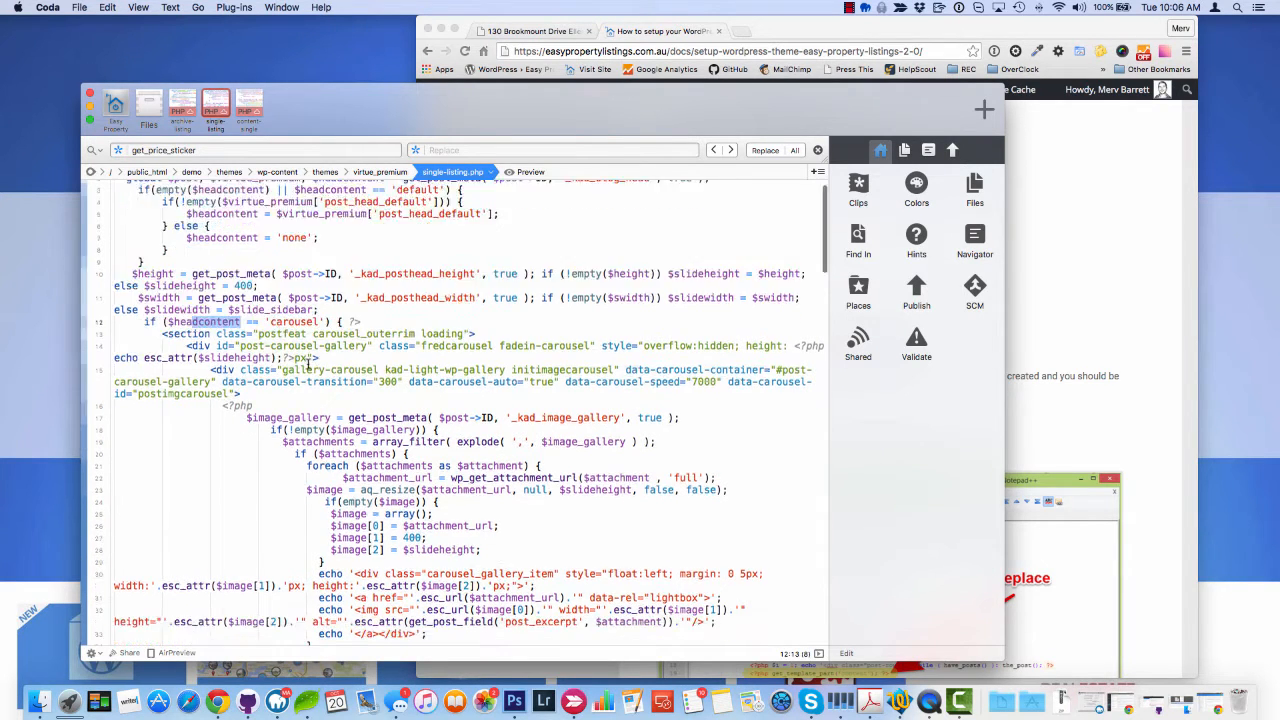
scroll("down", 3)
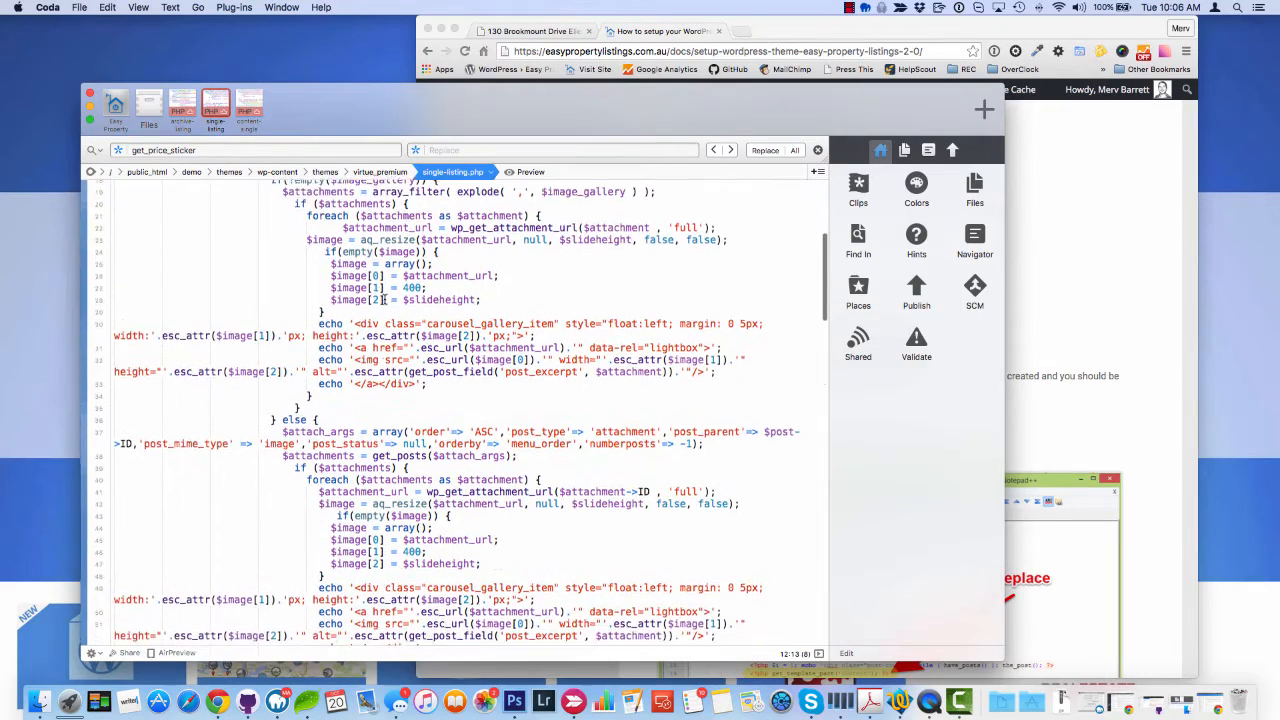
scroll("down", 3)
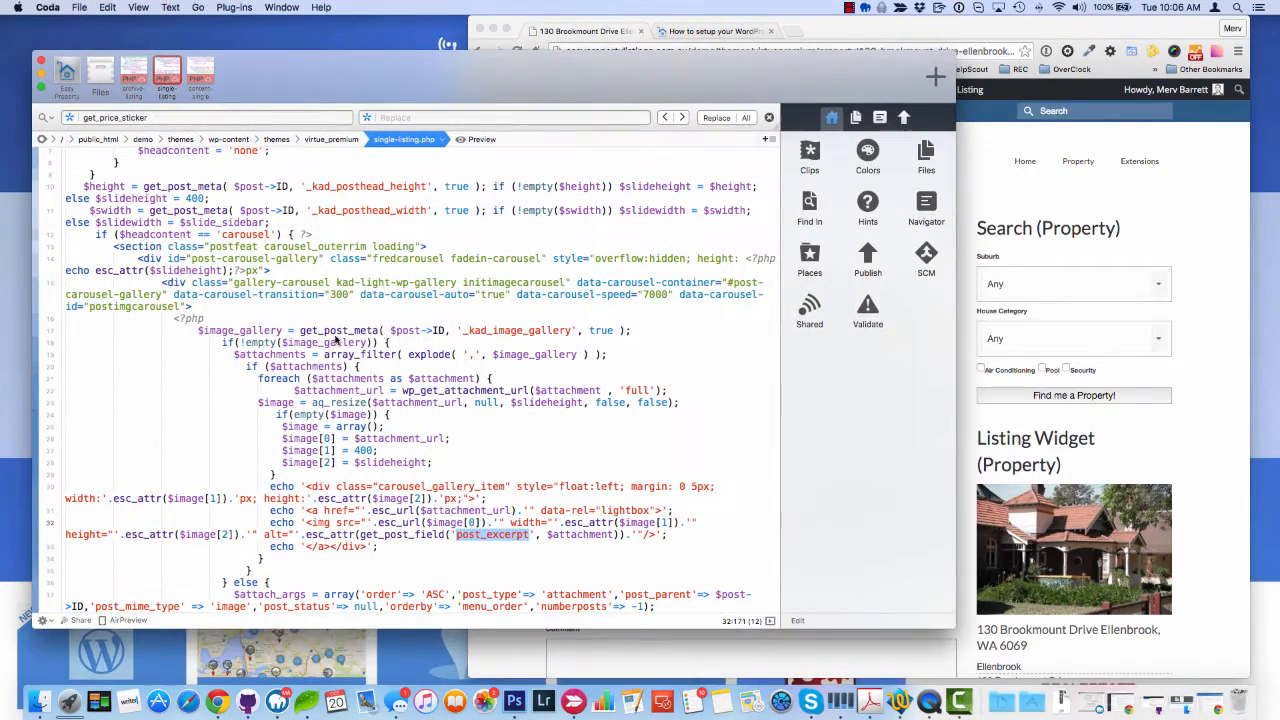
scroll("down", 3)
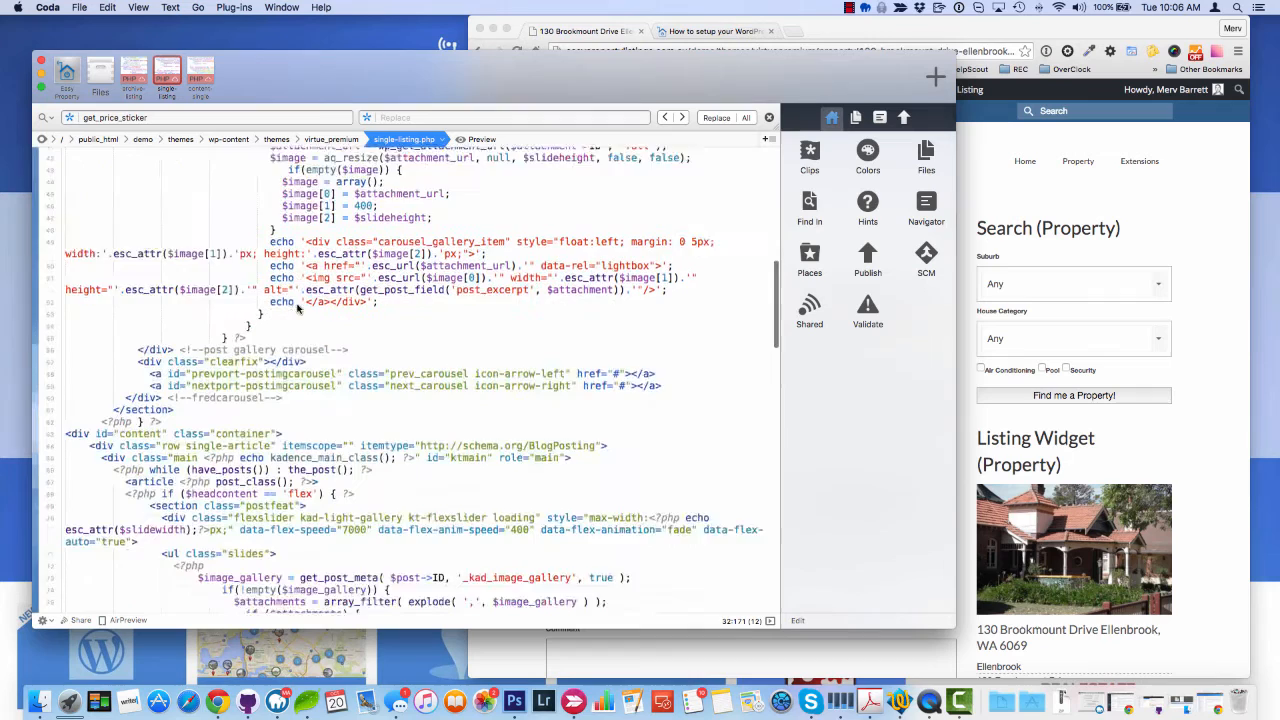
scroll("down", 3)
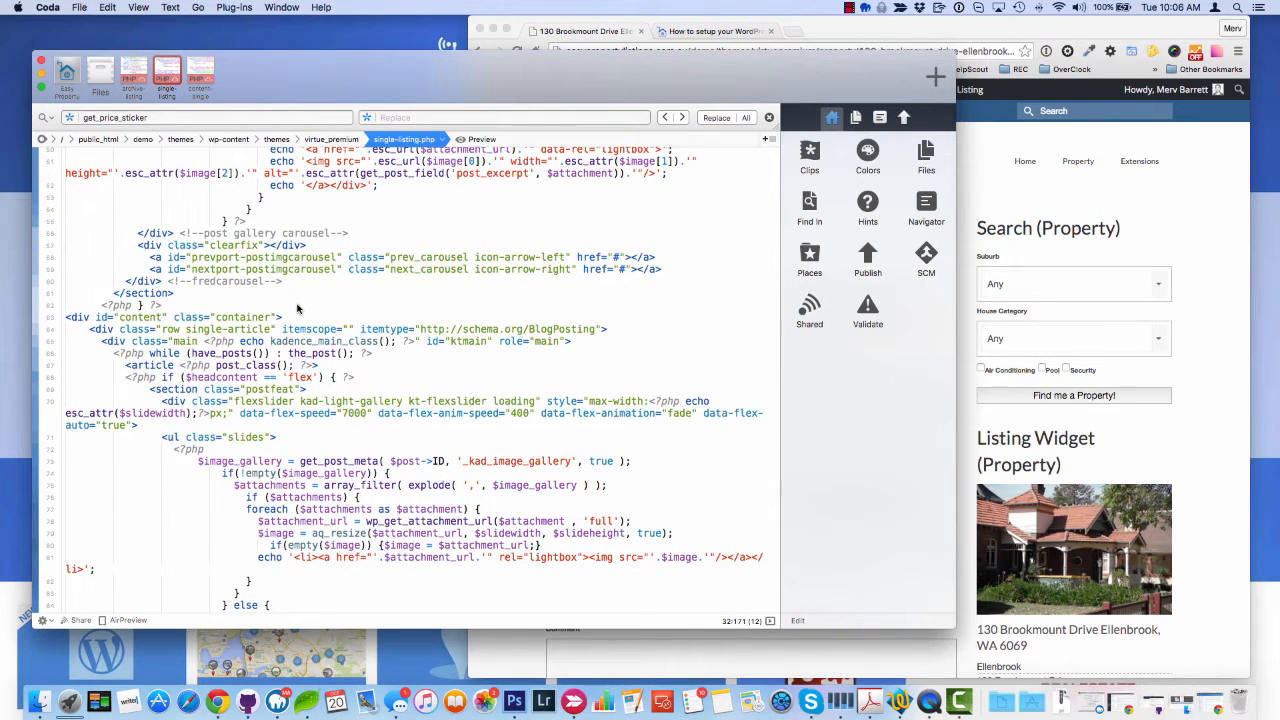
mouse_move(196, 356)
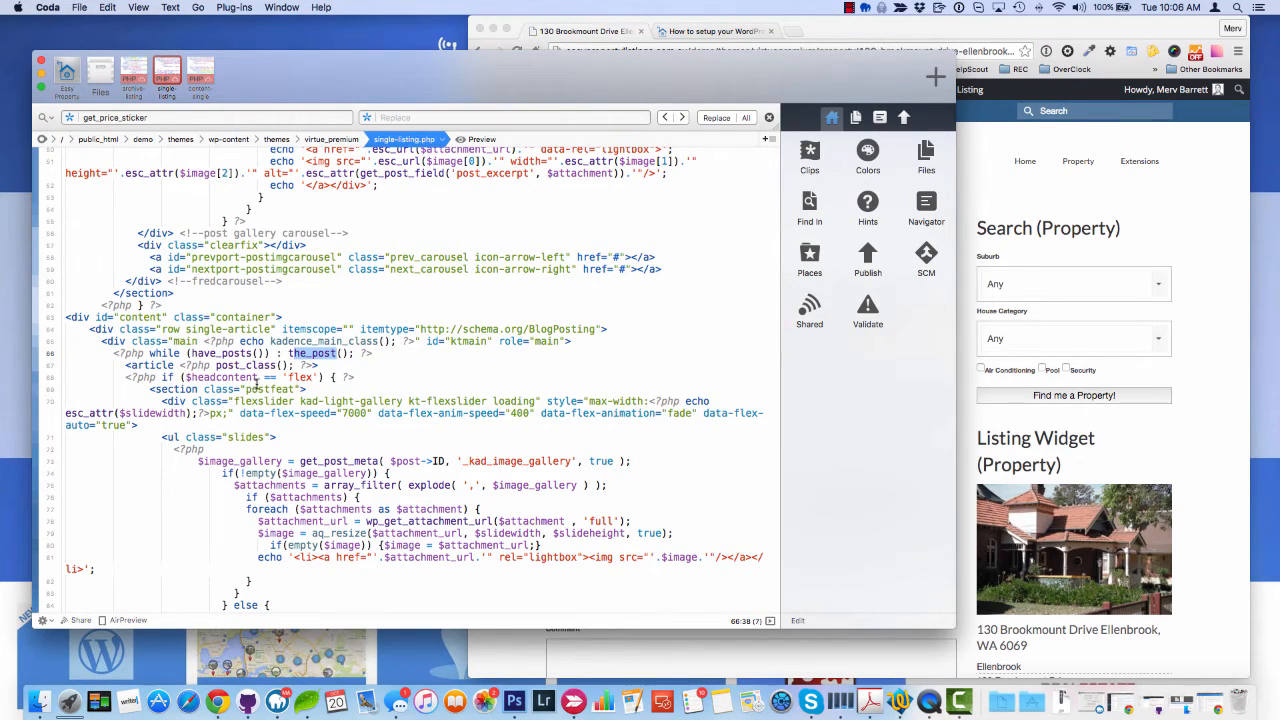
Paste <?php do_action( 'epl_property_single' ); ?> into the empty line inside the loop.
scroll("down", 3)
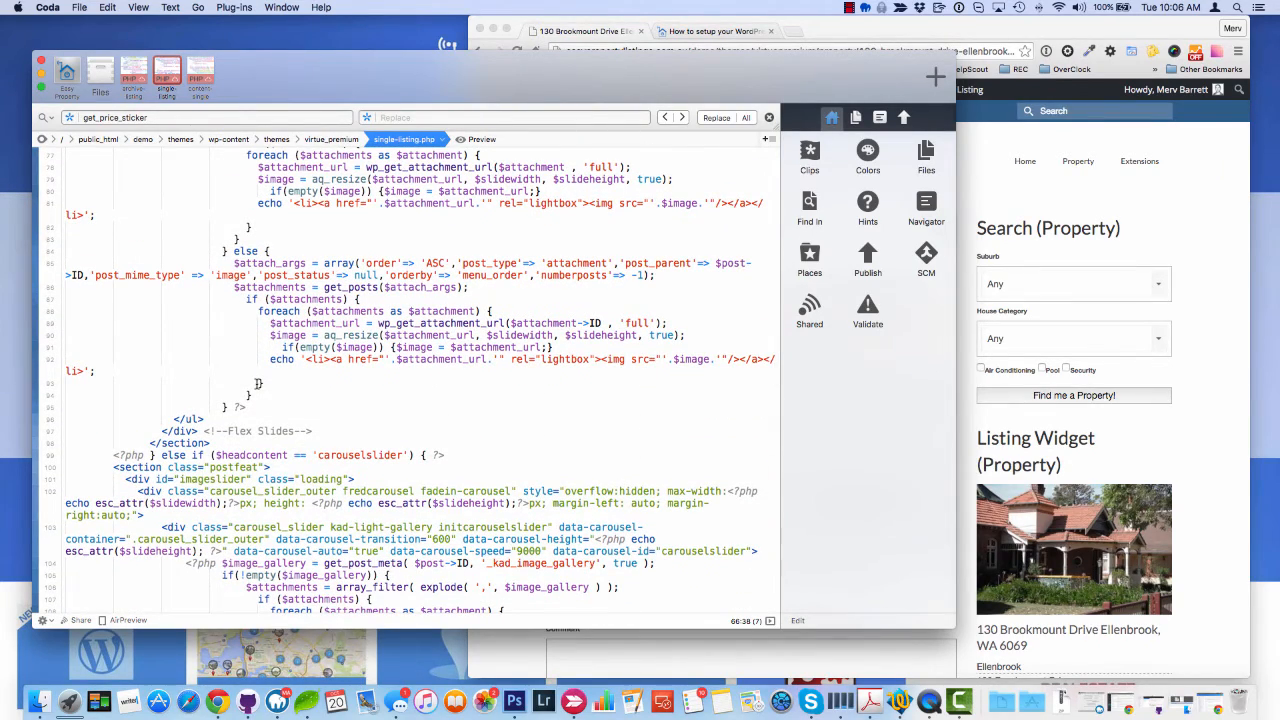
scroll("up", 3)
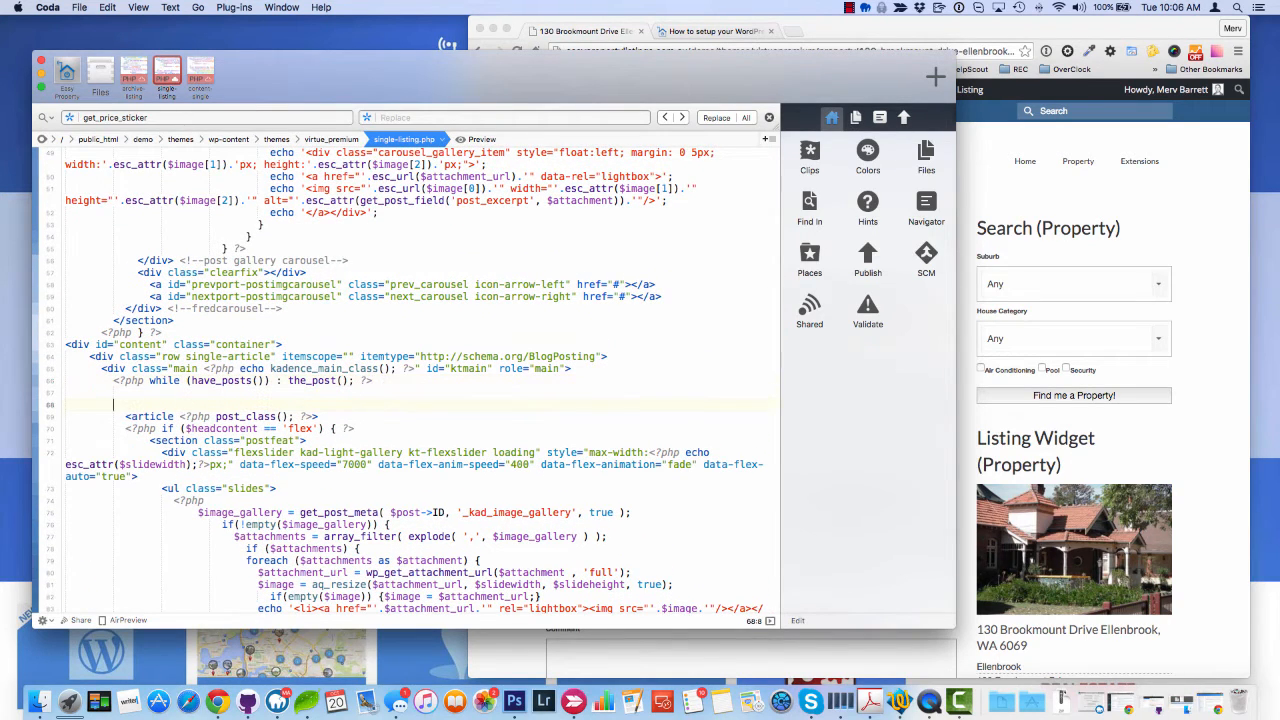
scroll("down", 3)
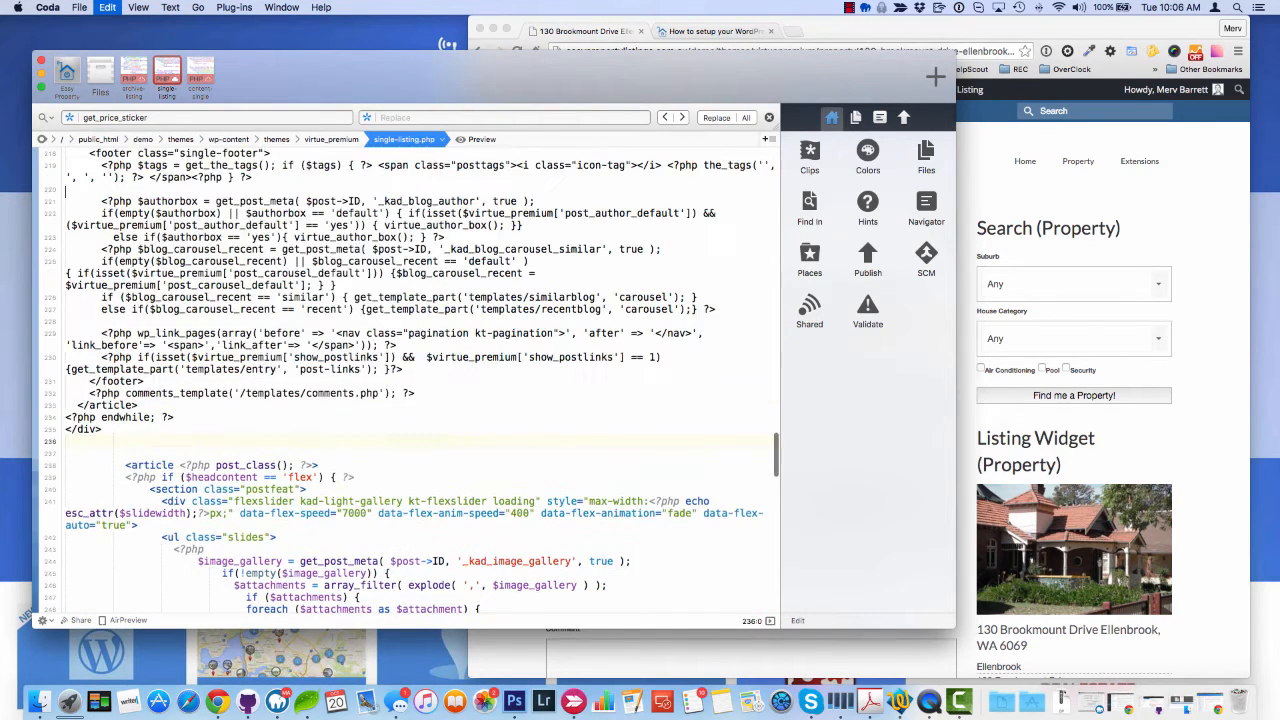
scroll("up", 3)
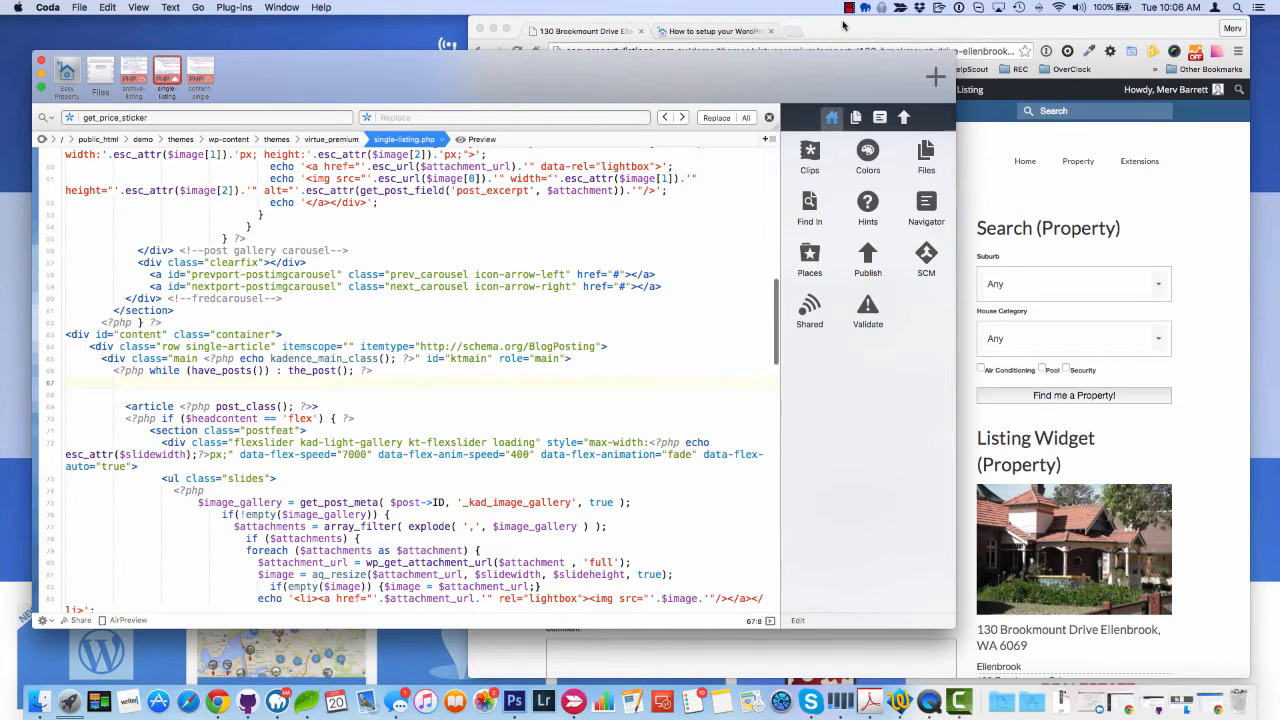
right_click(790, 348)
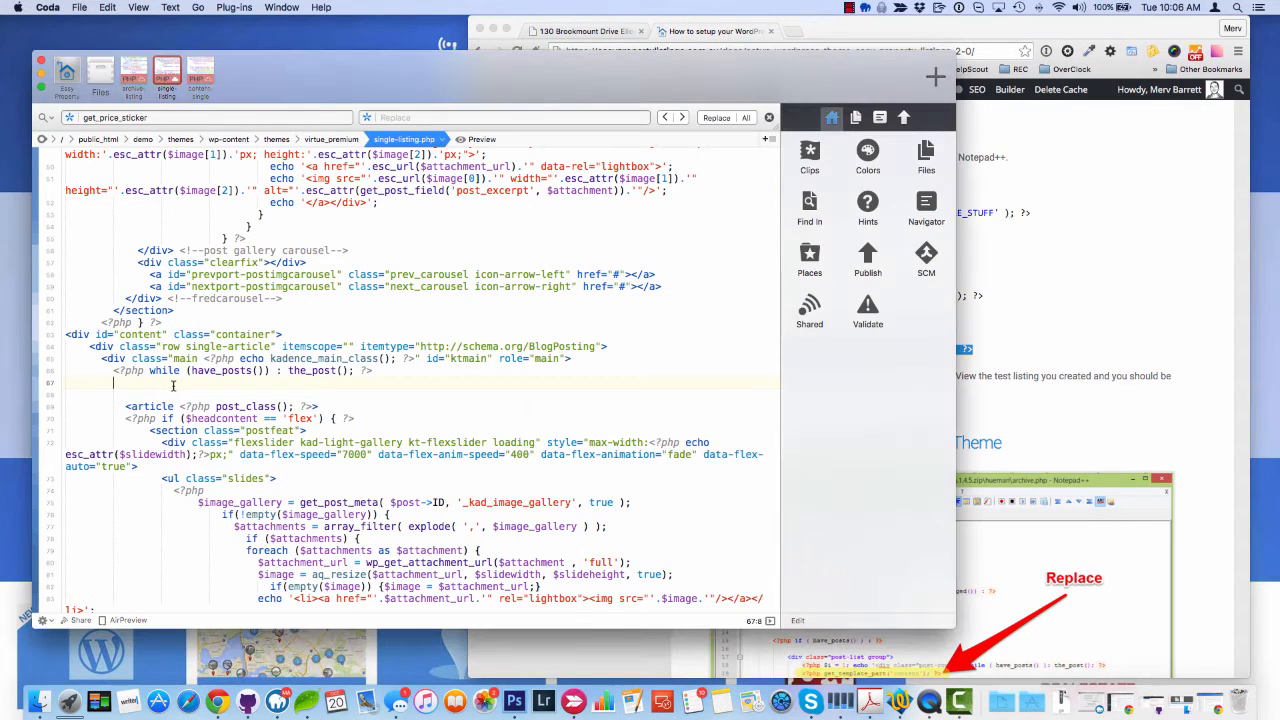
type("<?php do_action( 'epl_property_single' ); ?>")
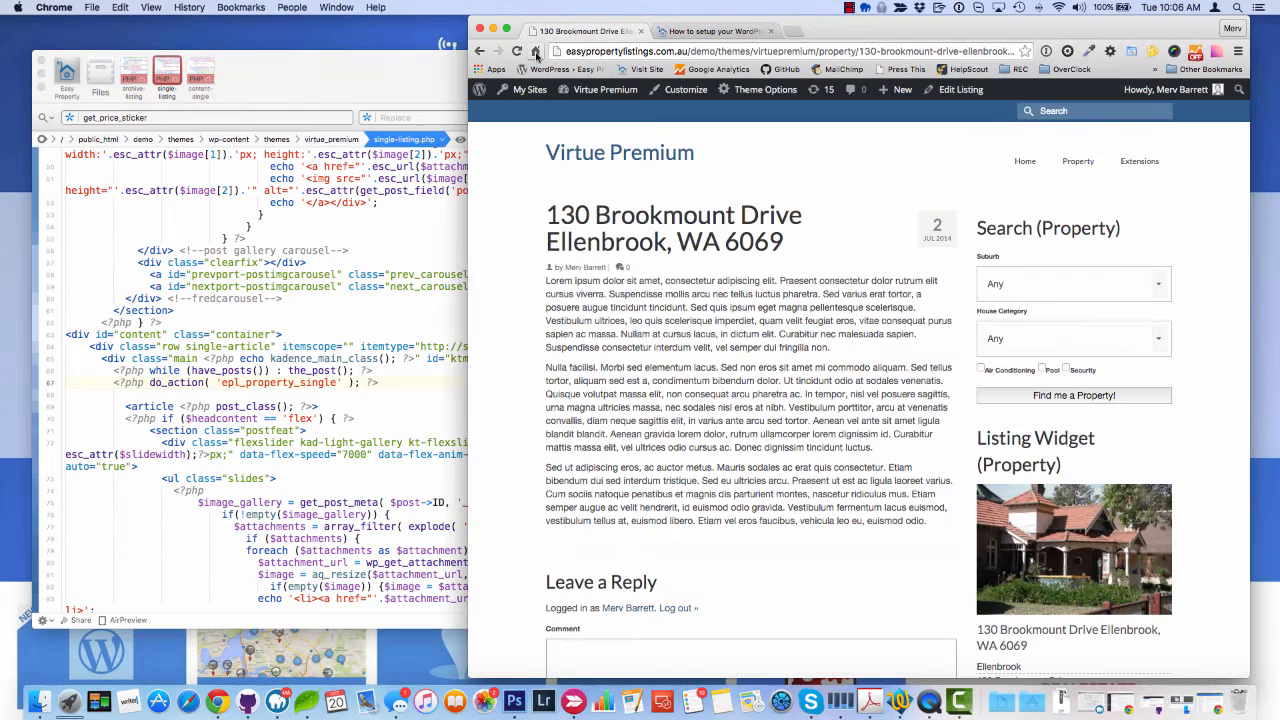
Reload the 130 Brookmount Drive page and scroll through its photo, details, features and map.
left_click(516, 52)
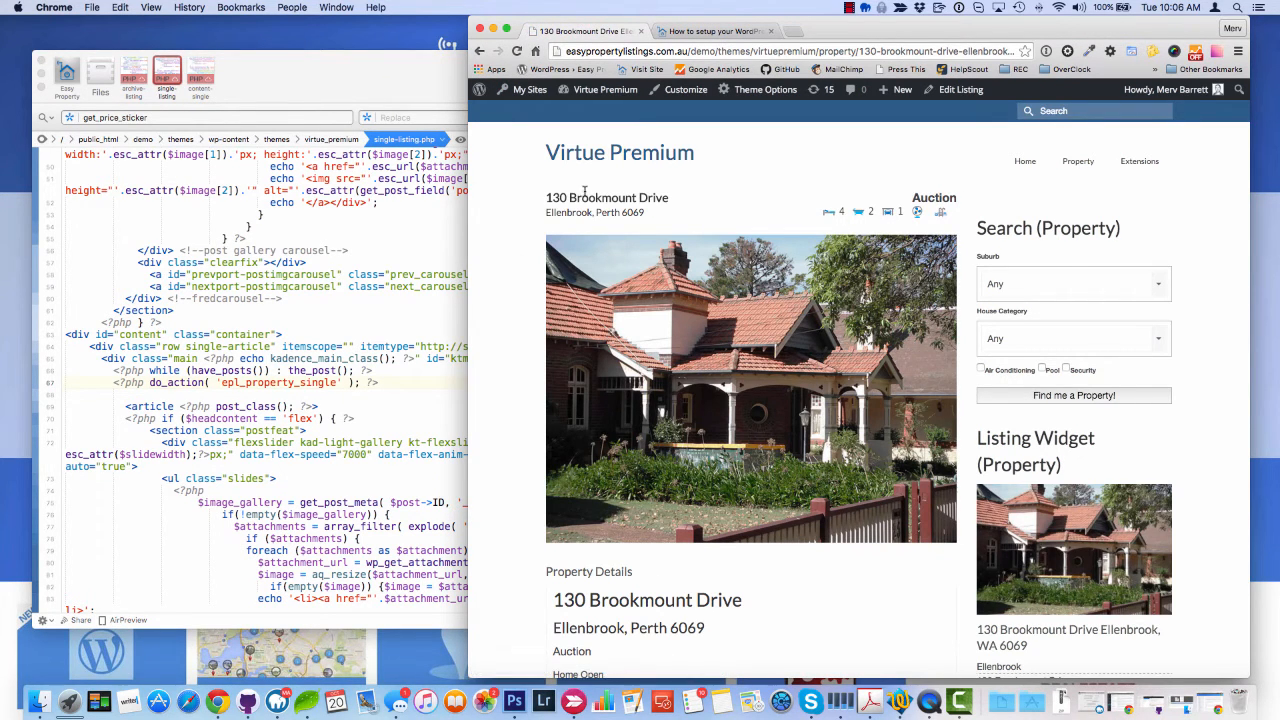
scroll("down", 3)
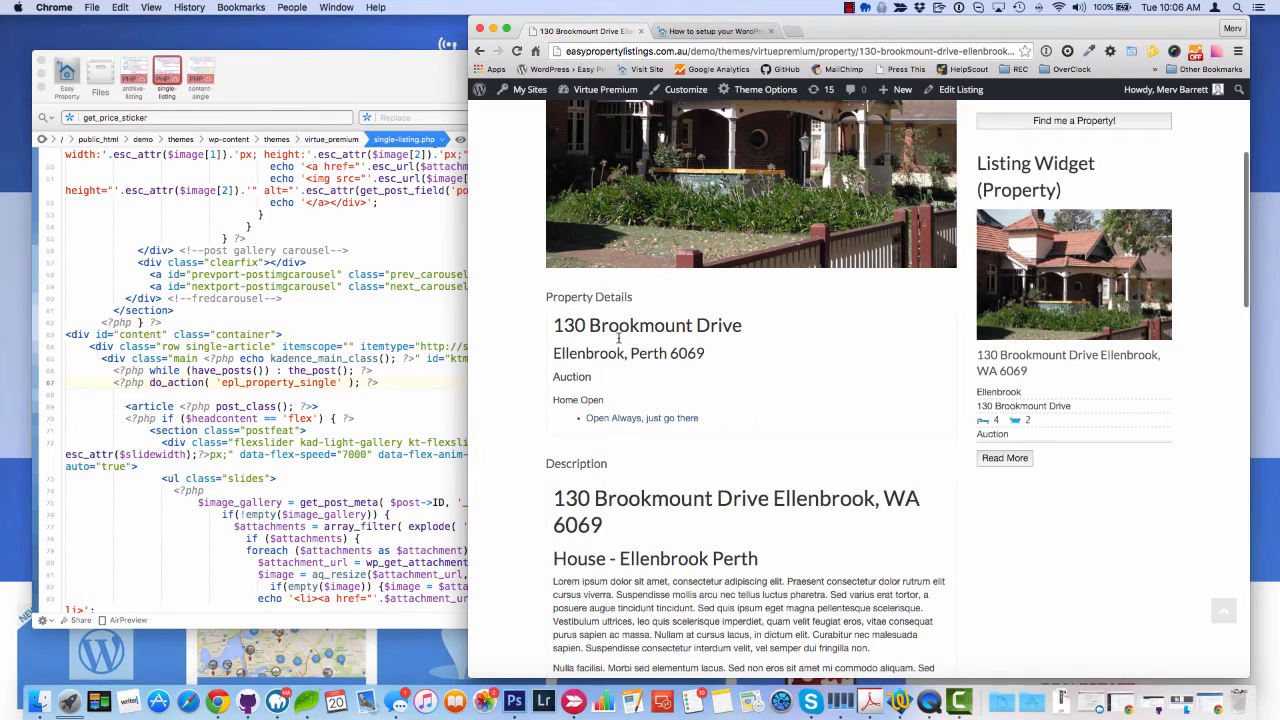
scroll("down", 3)
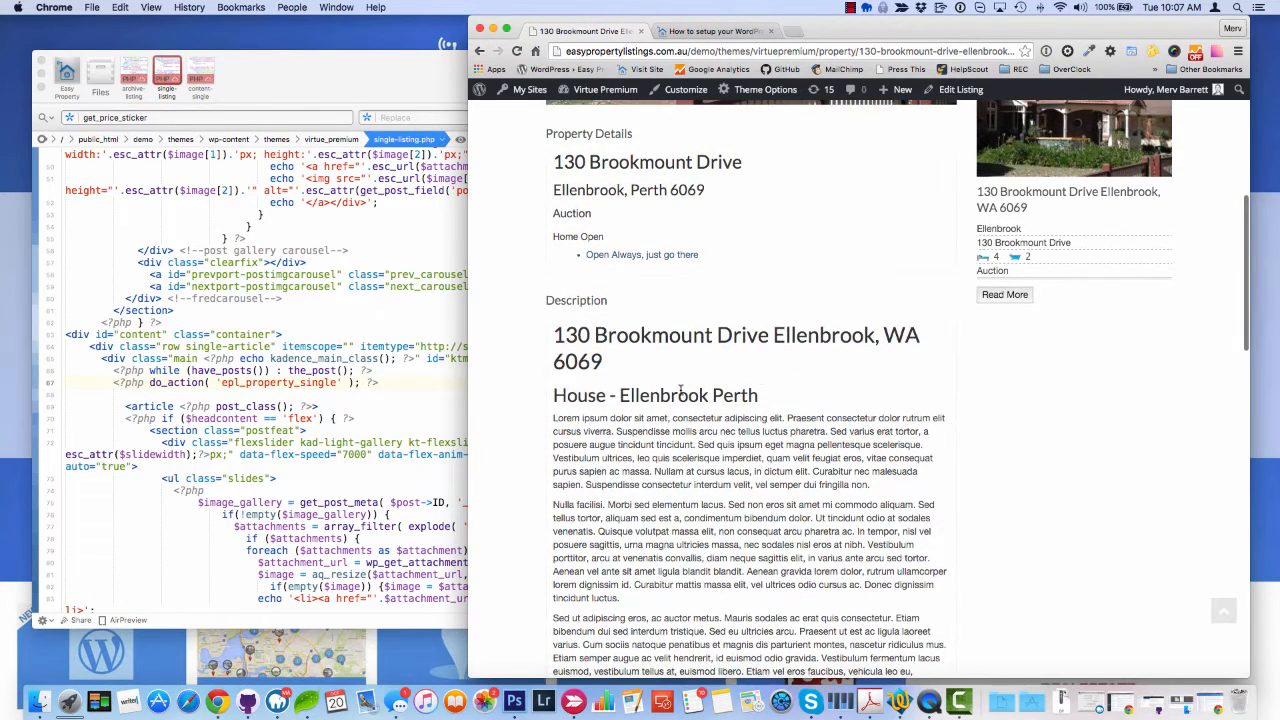
scroll("down", 3)
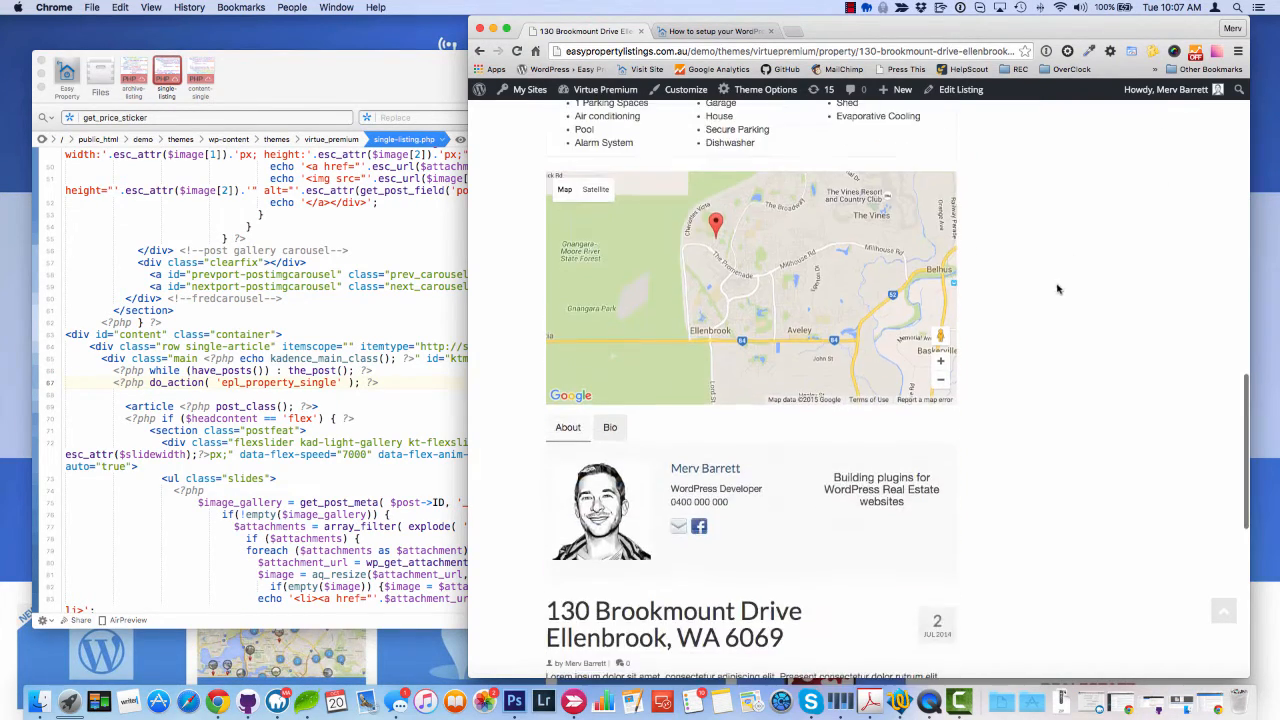
scroll("down", 3)
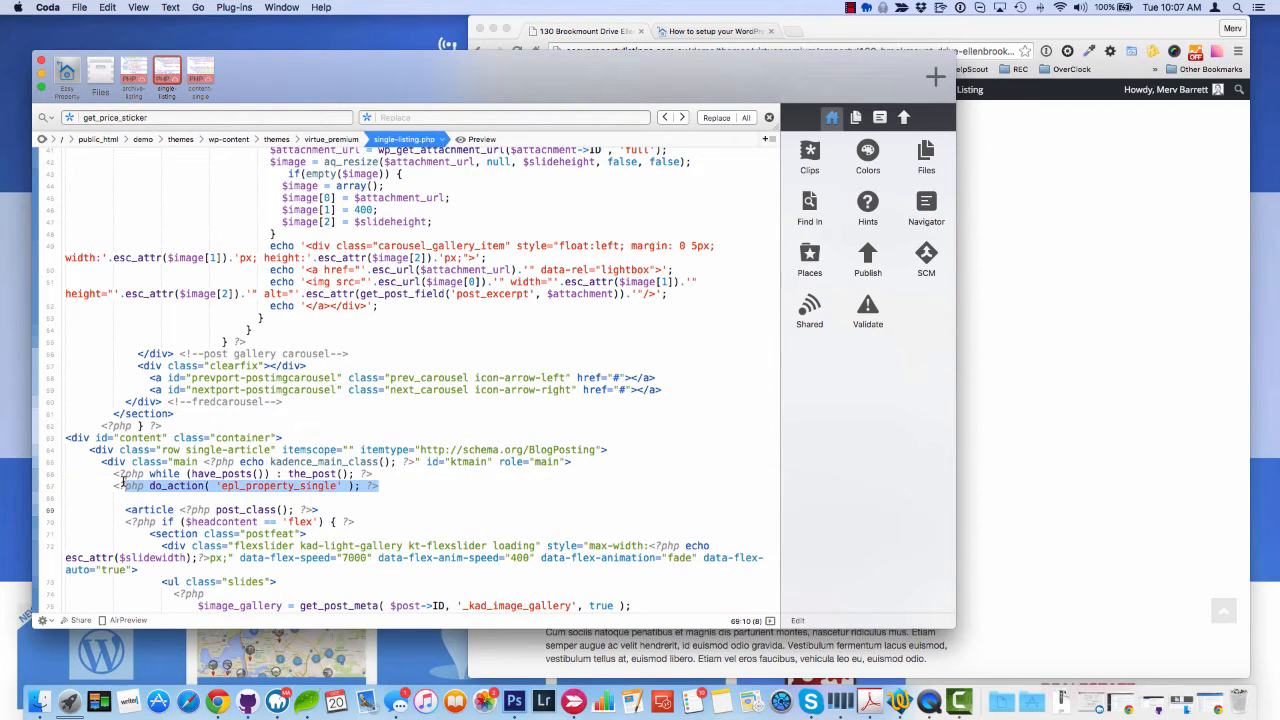
Move the epl_property_single do_action line to just after <article <?php post_class(); ?>>.
key("Delete")
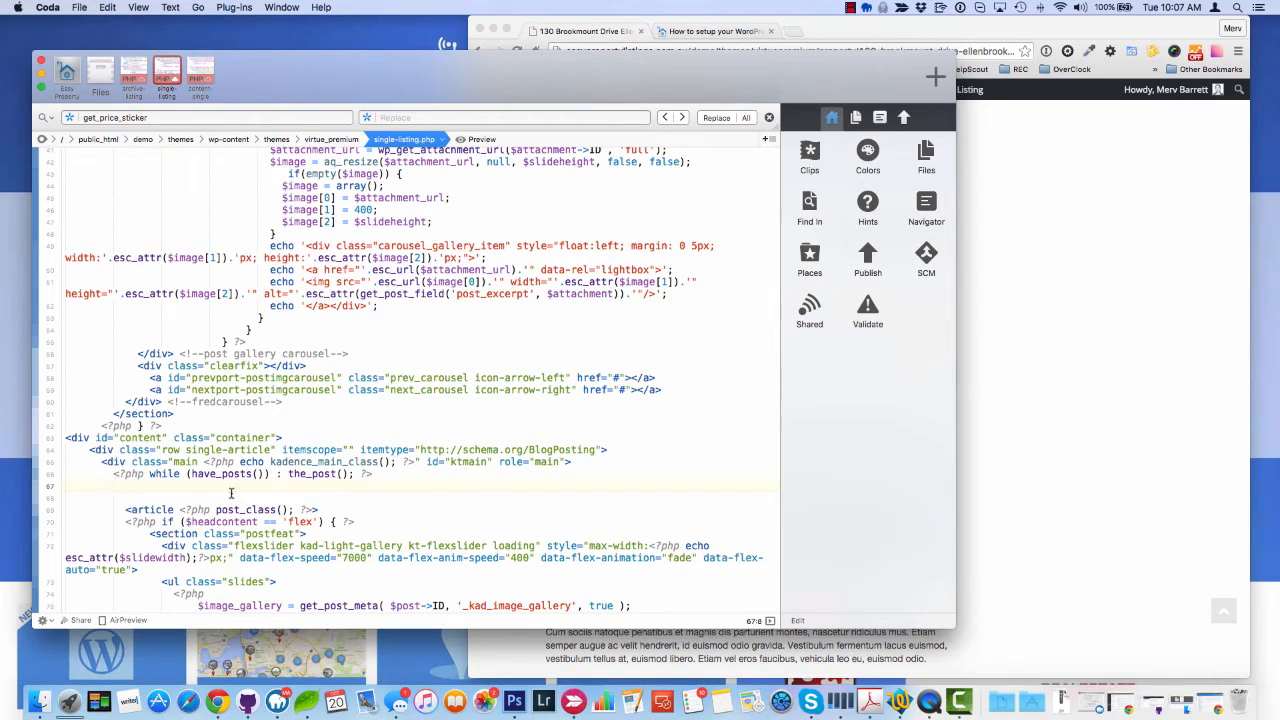
type("<?php do_action( 'epl_property_single' ); ?>")
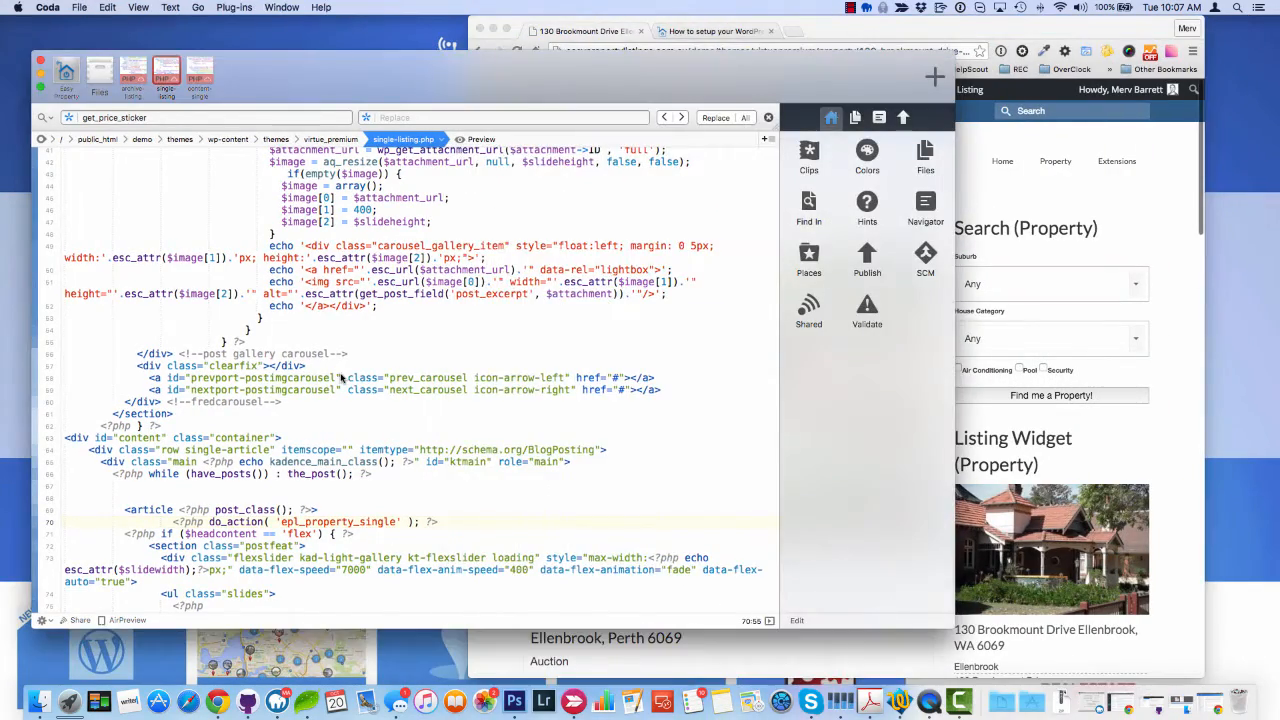
scroll("down", 3)
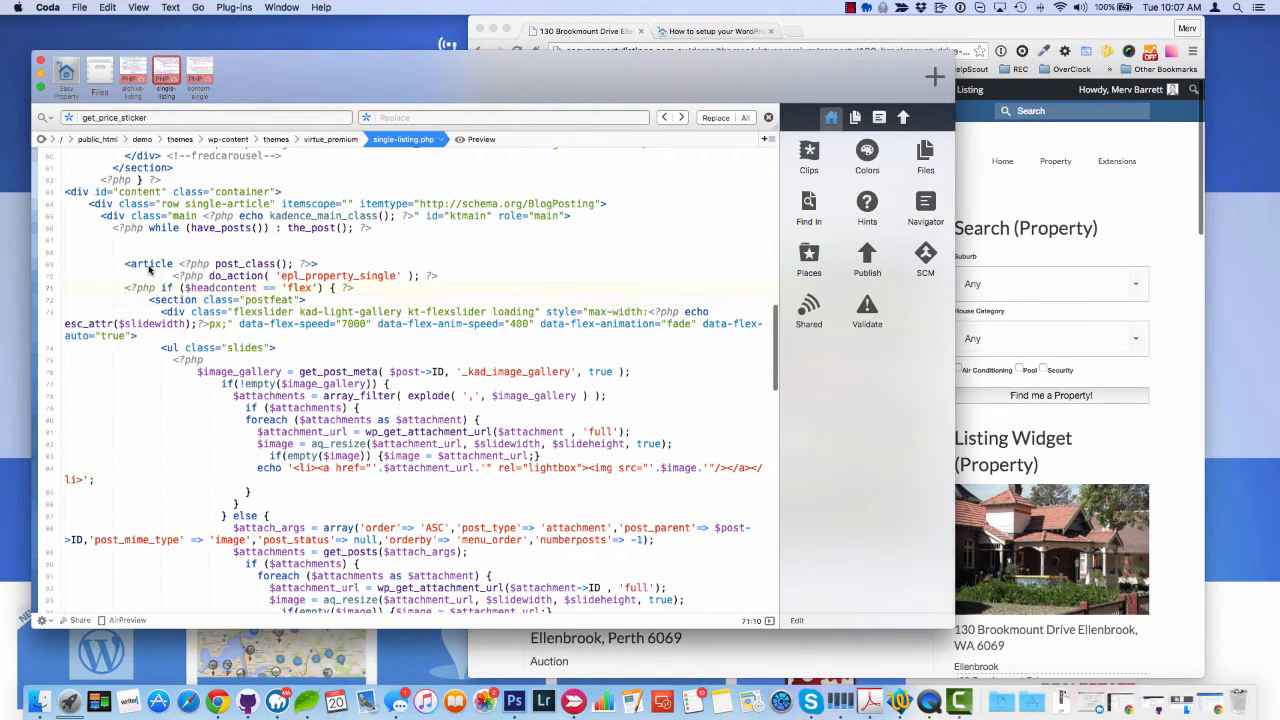
scroll("down", 3)
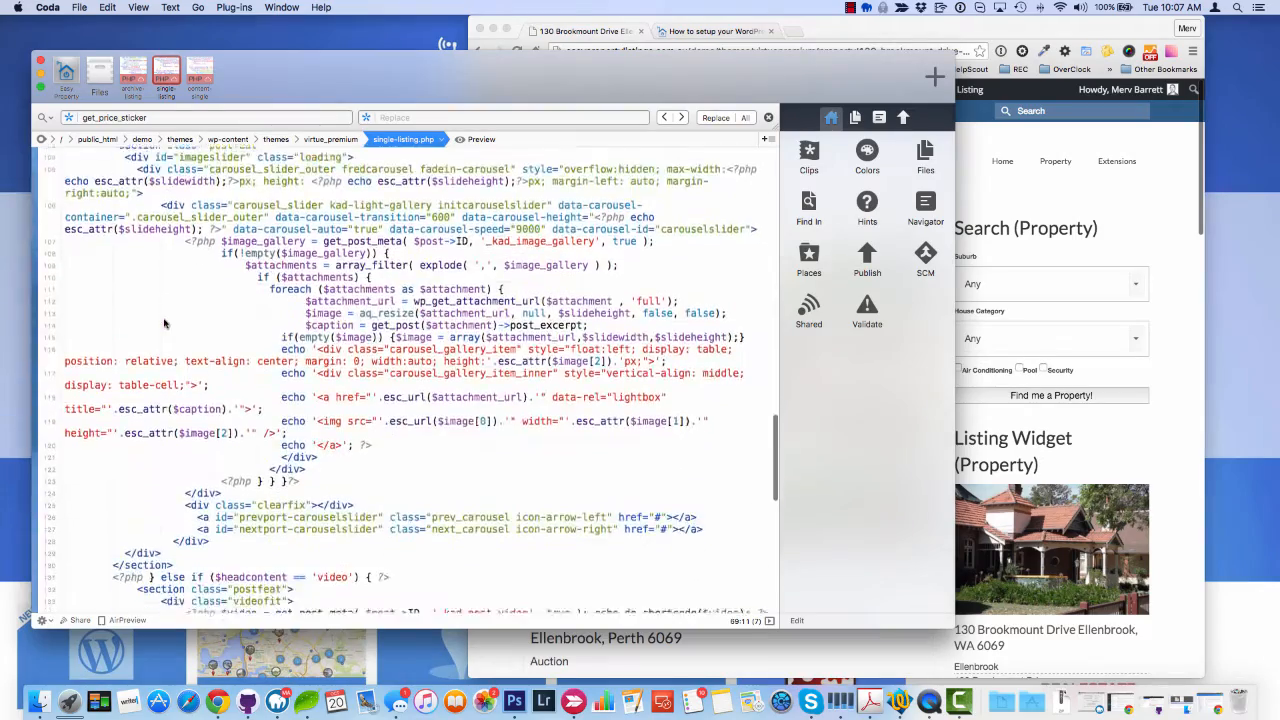
scroll("down", 3)
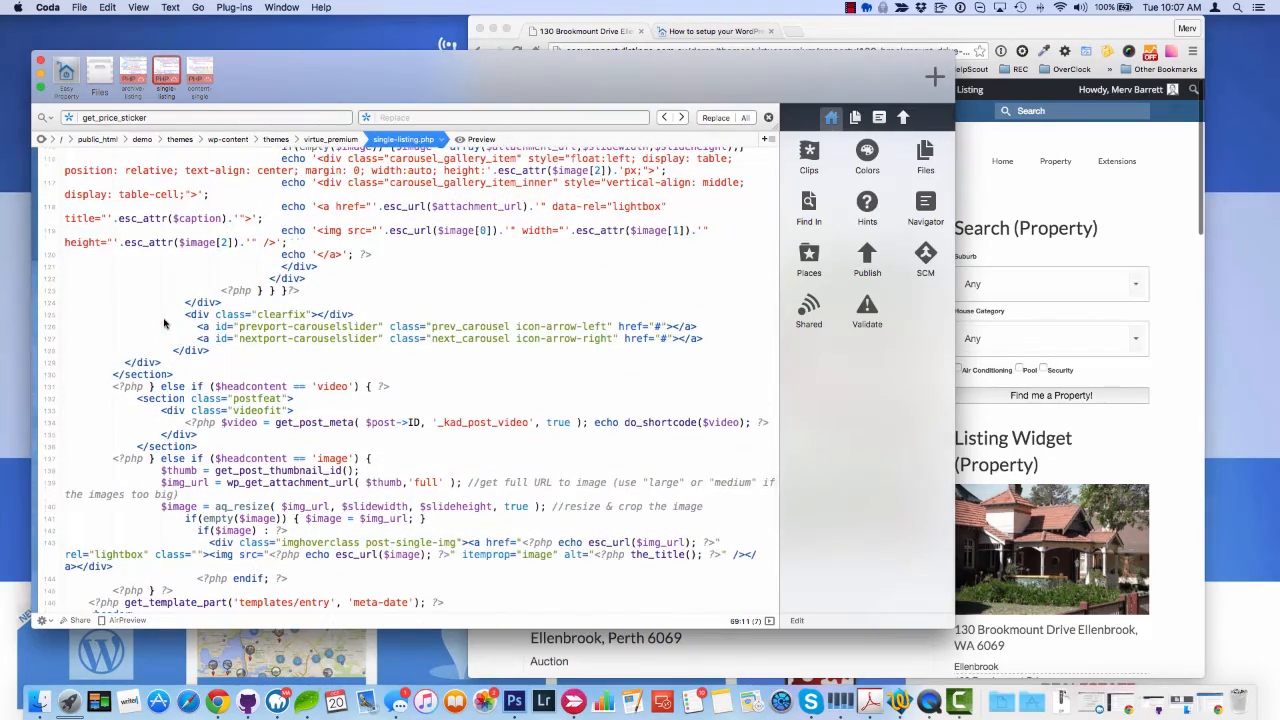
scroll("down", 3)
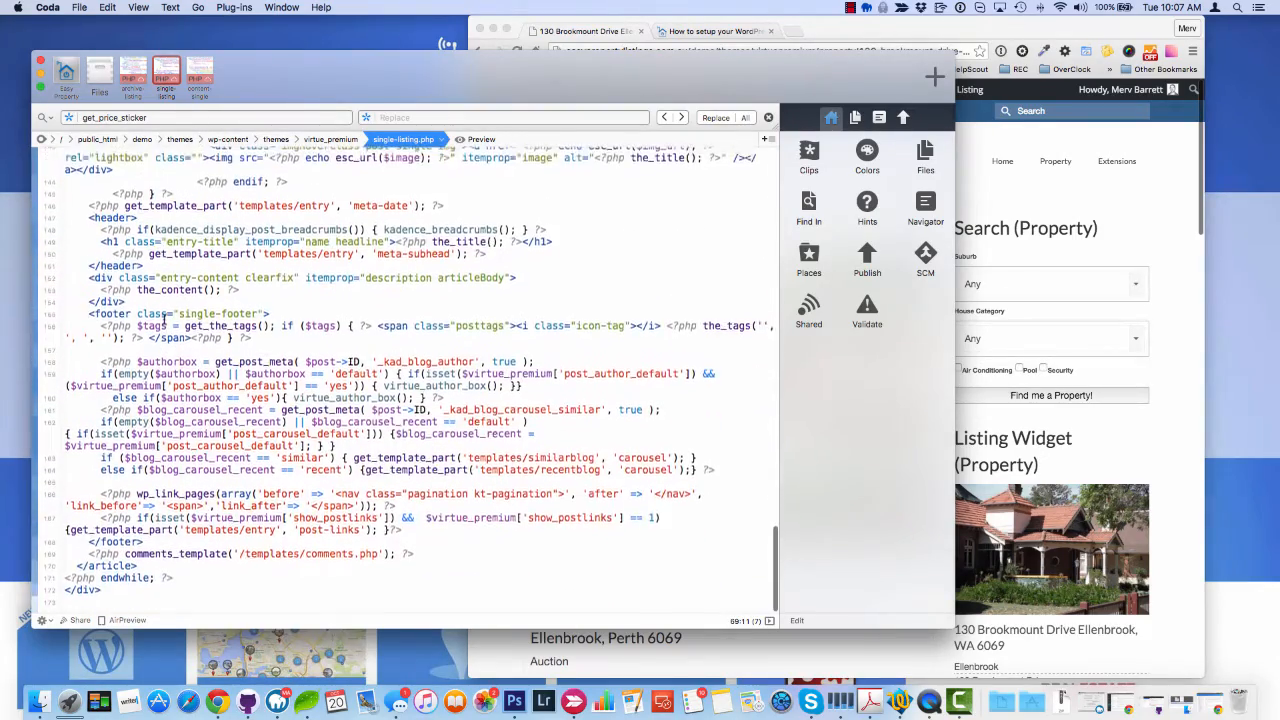
Search single-listing.php for the next occurrence of 'article'.
scroll("up", 3)
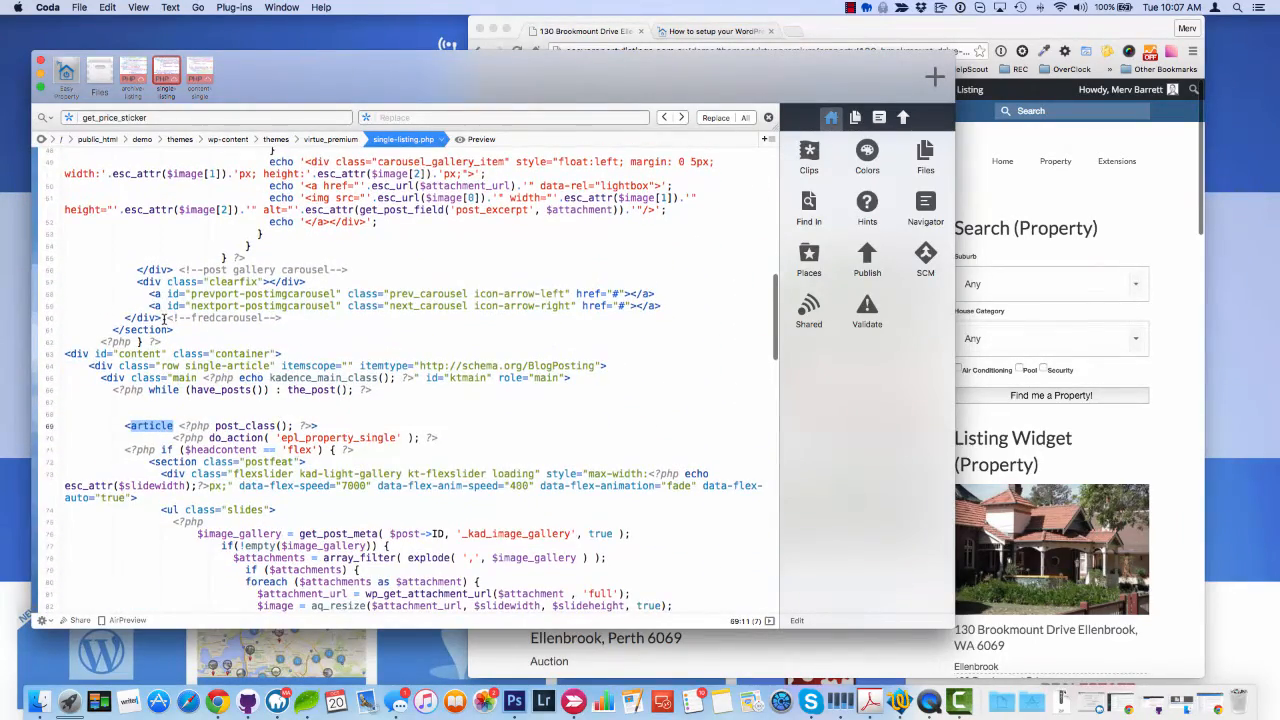
double_click(148, 426)
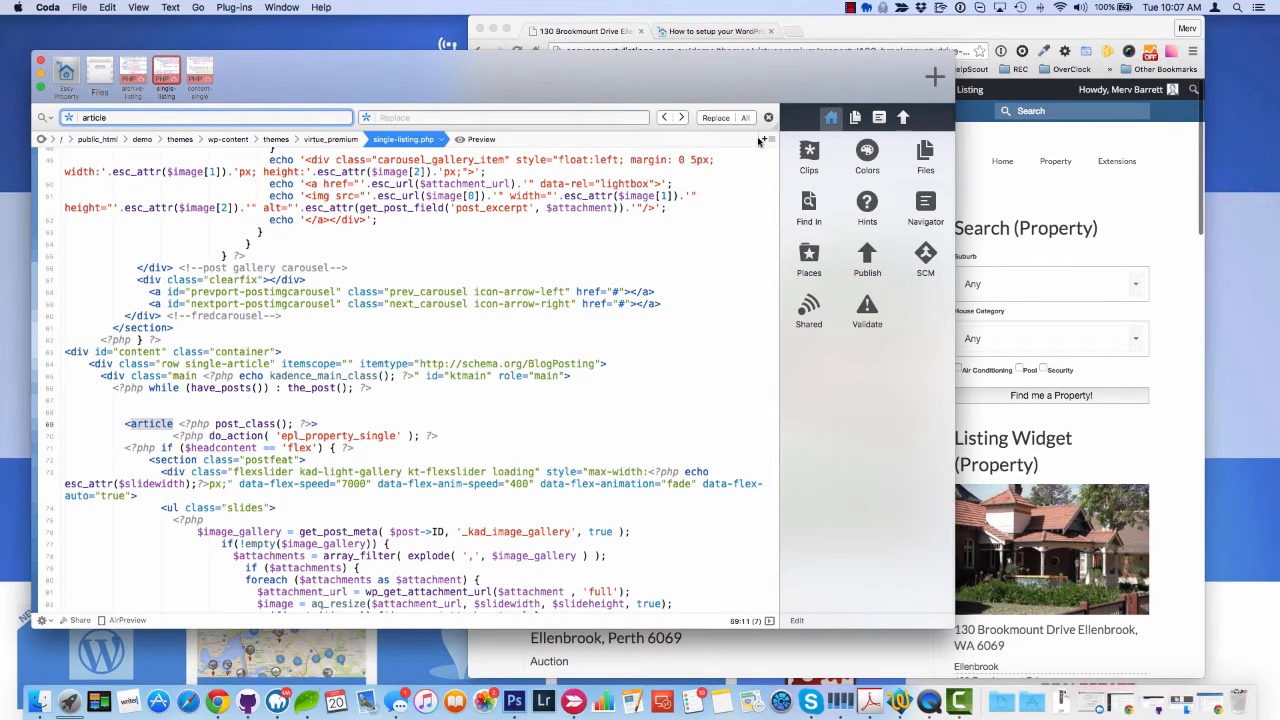
left_click(680, 116)
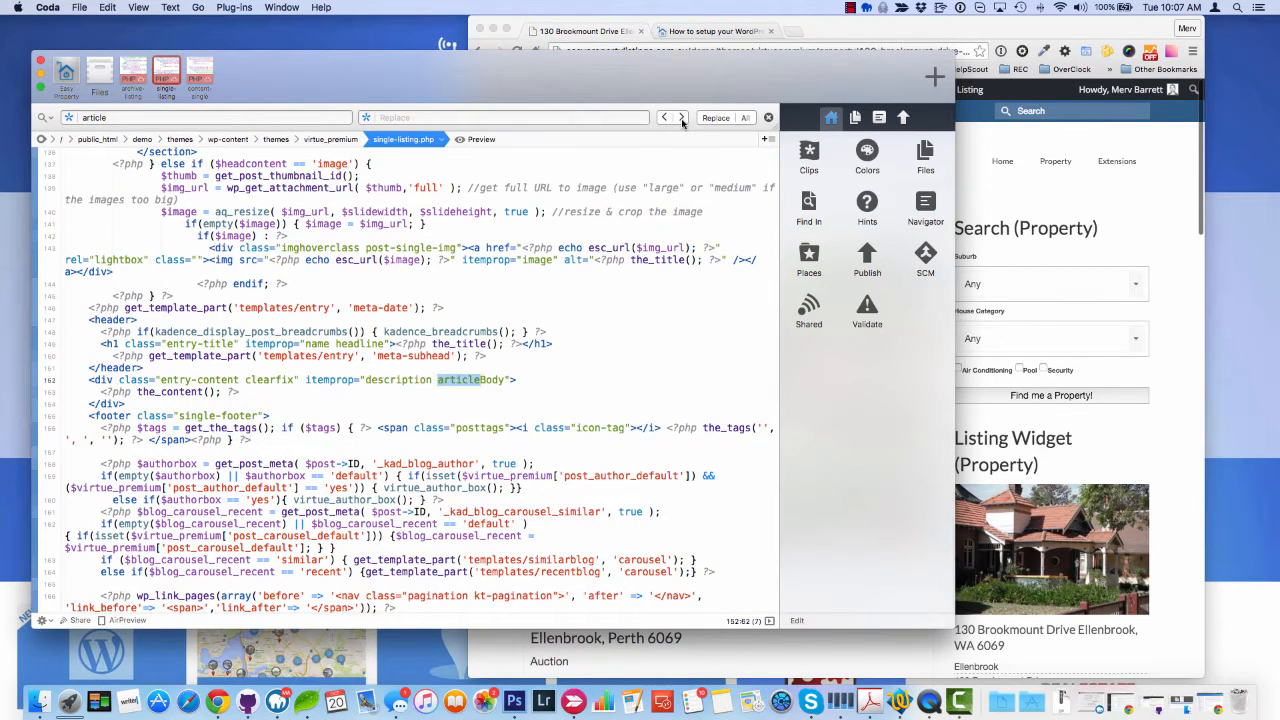
scroll("down", 3)
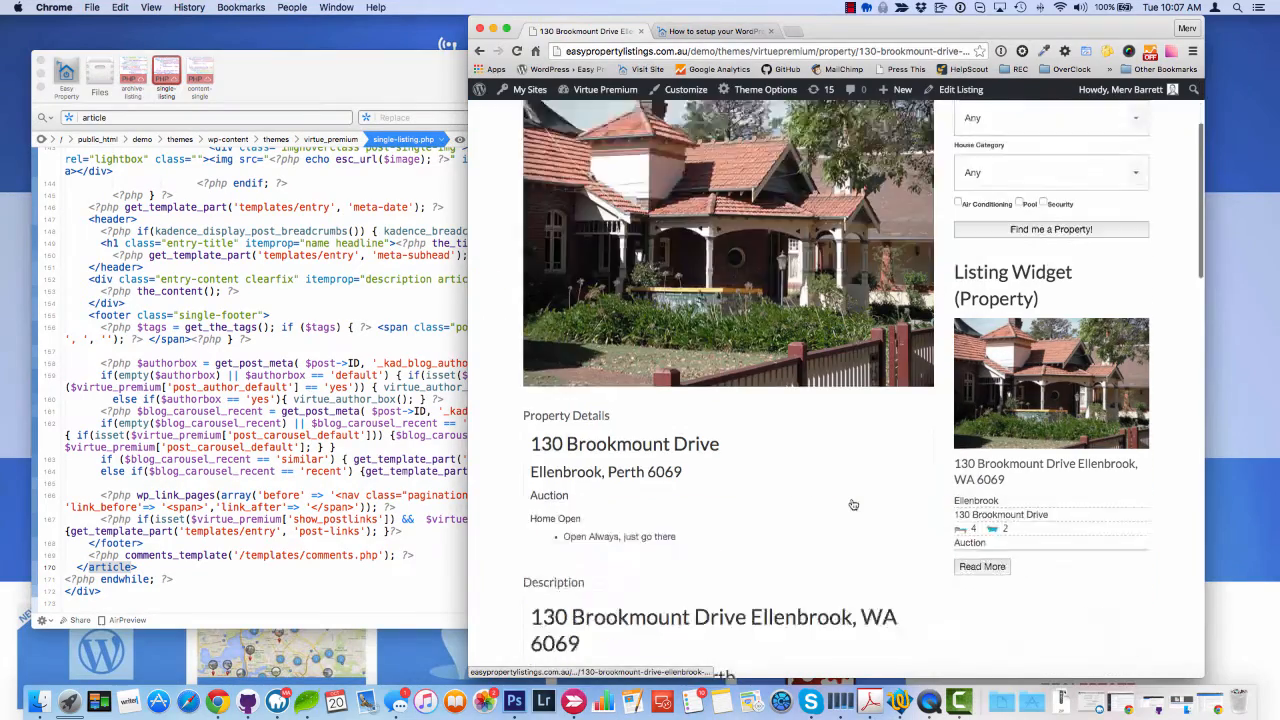
Delete the gallery and entry markup between the do_action line and comments_template, tidying indentation.
scroll("down", 3)
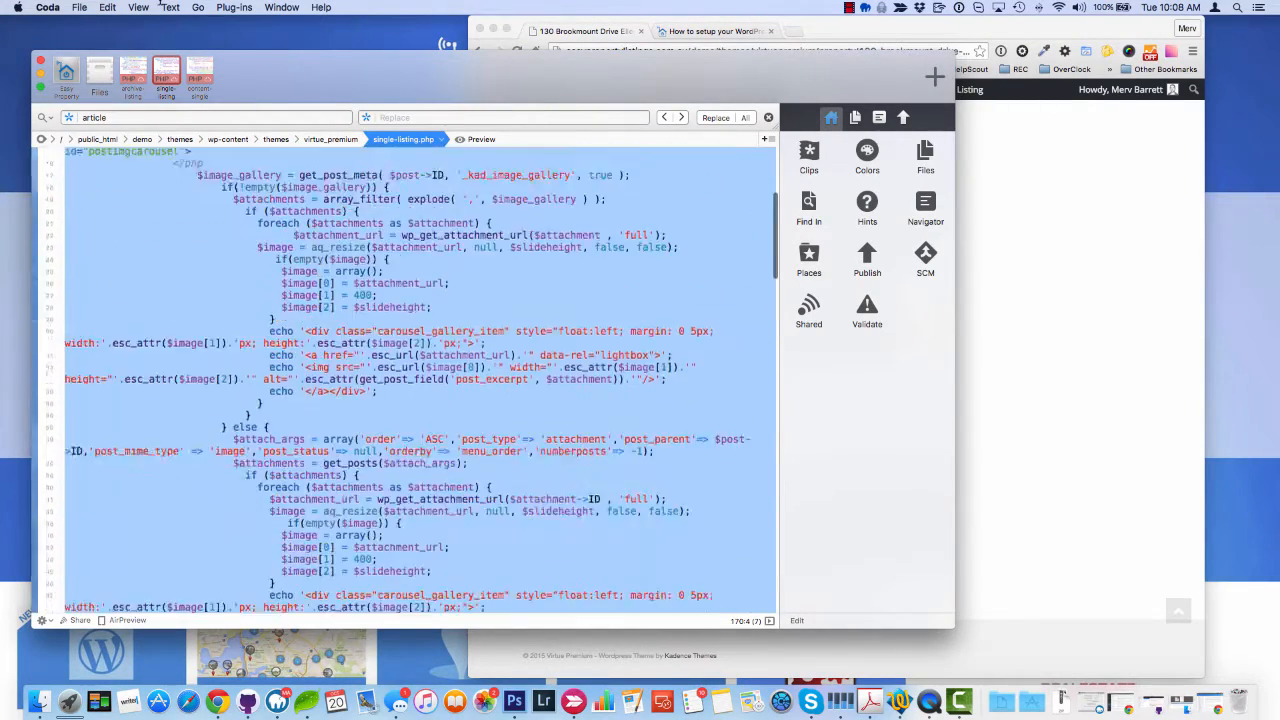
scroll("up", 3)
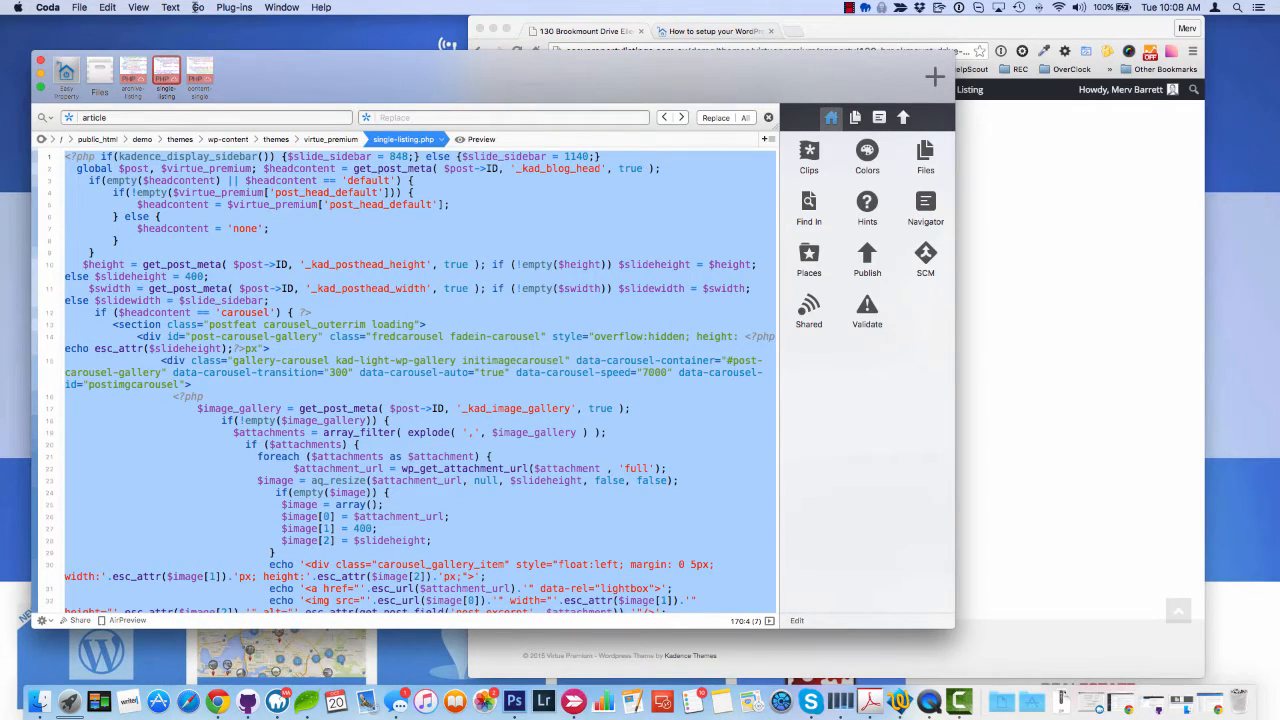
scroll("down", 3)
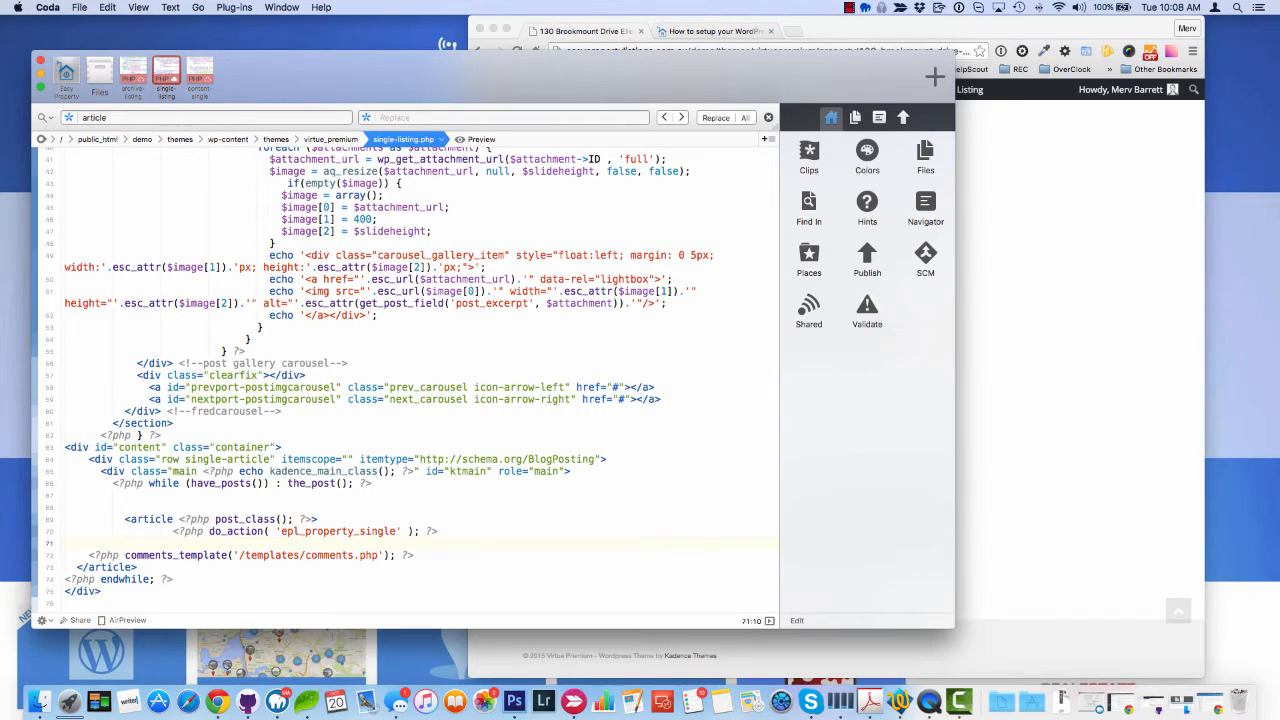
double_click(148, 518)
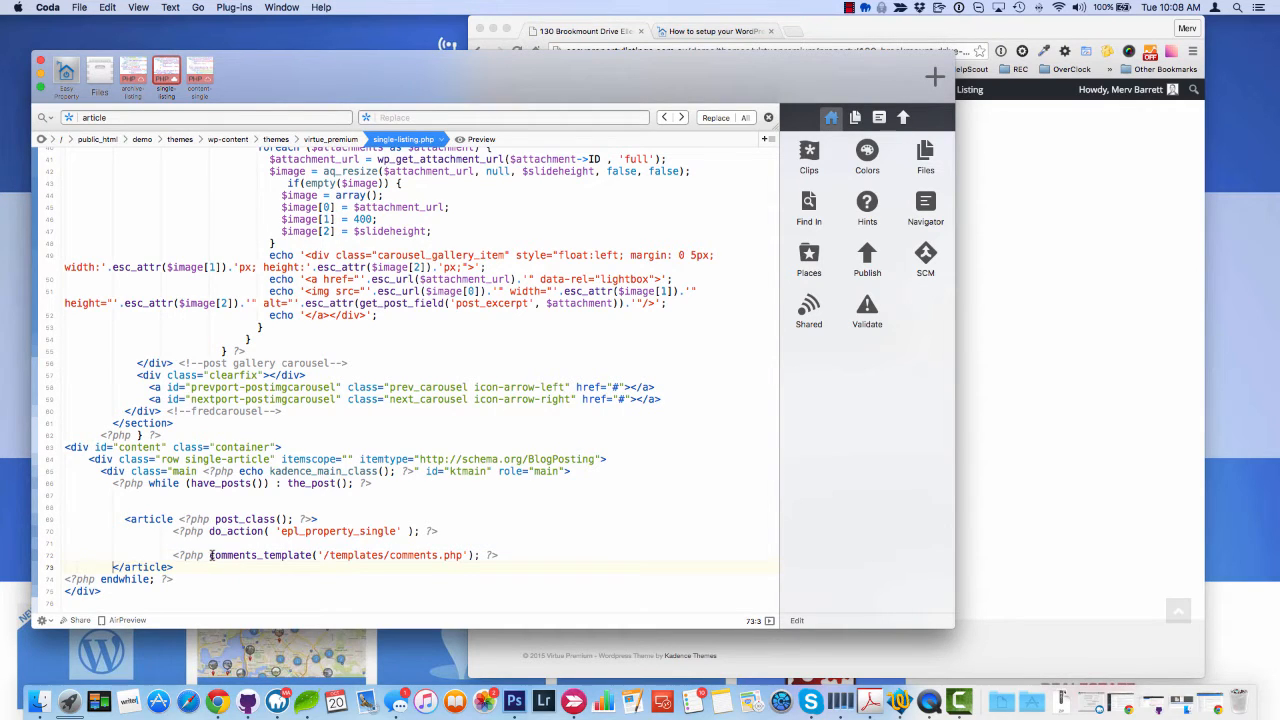
left_click(256, 556)
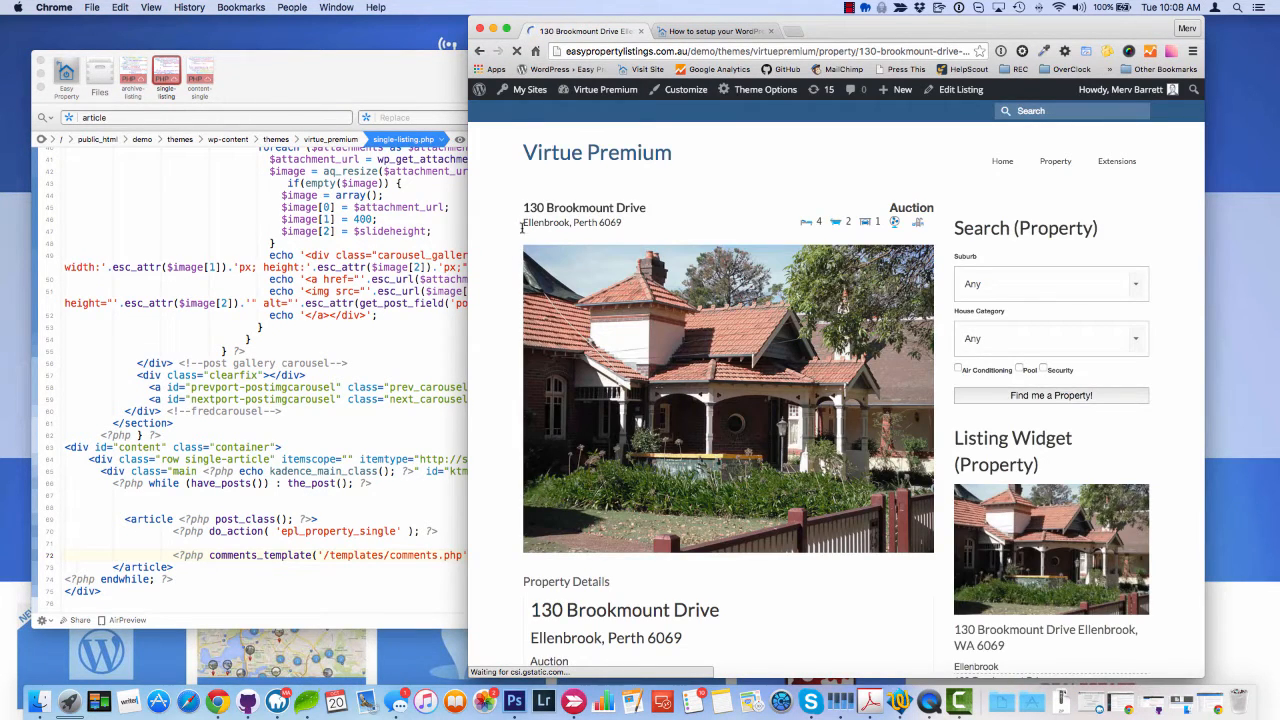
Scroll the property page from photo and details through features, map and author box to Leave a Reply.
scroll("down", 3)
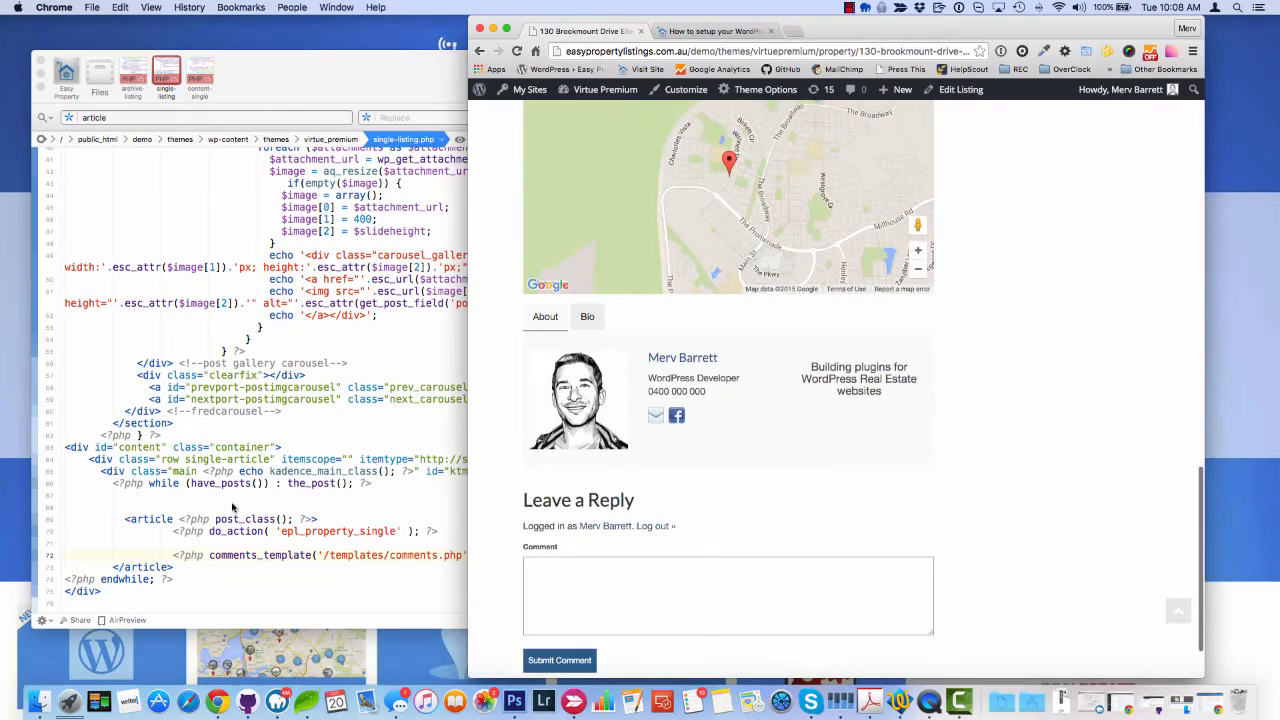
scroll("up", 3)
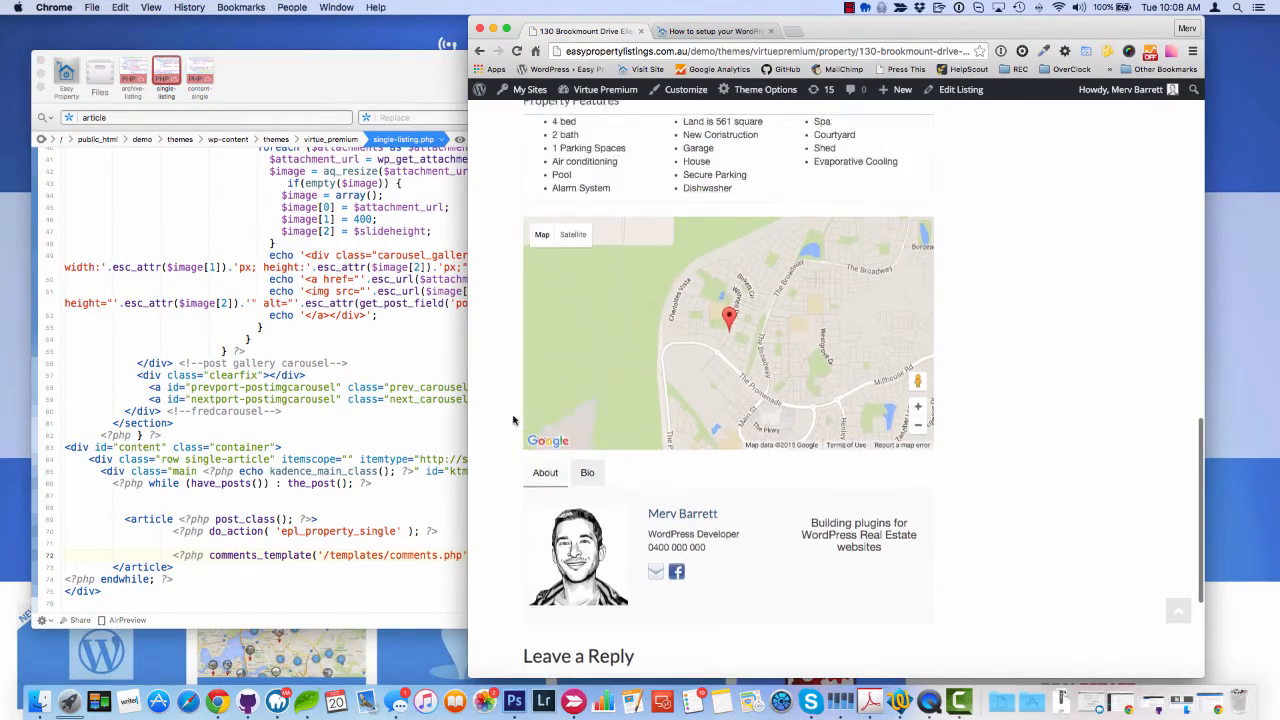
scroll("up", 3)
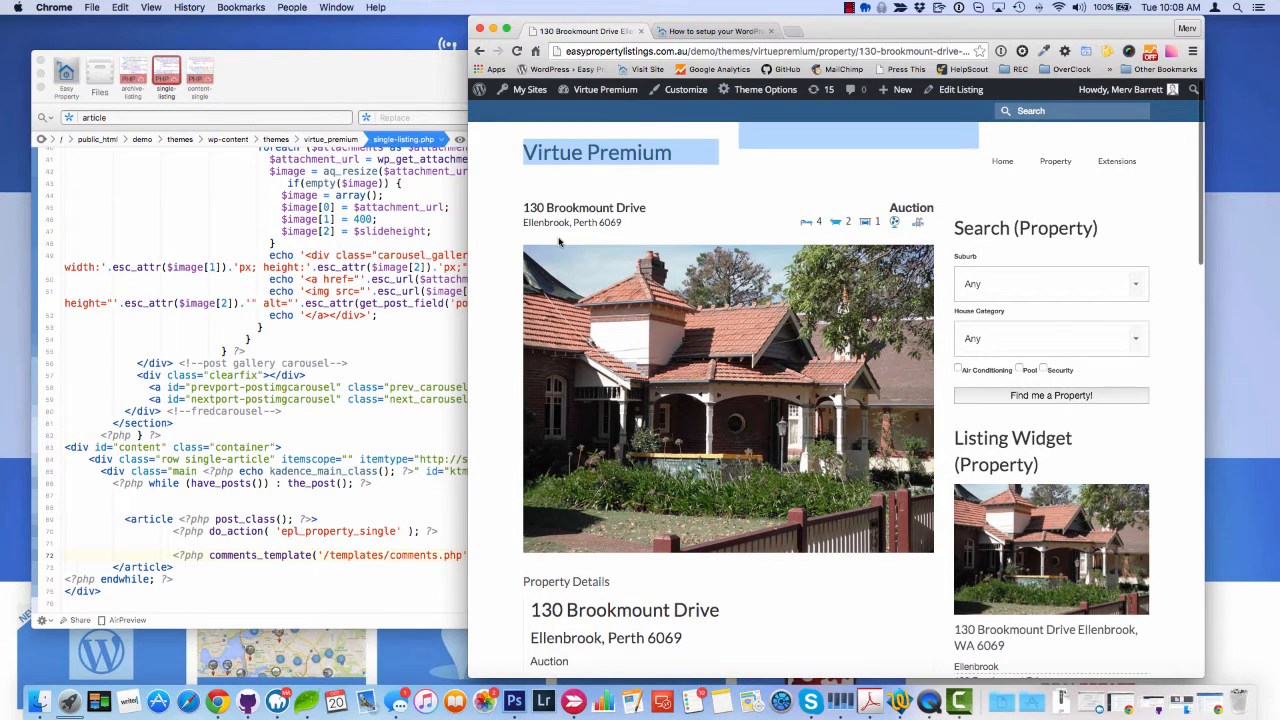
scroll("down", 3)
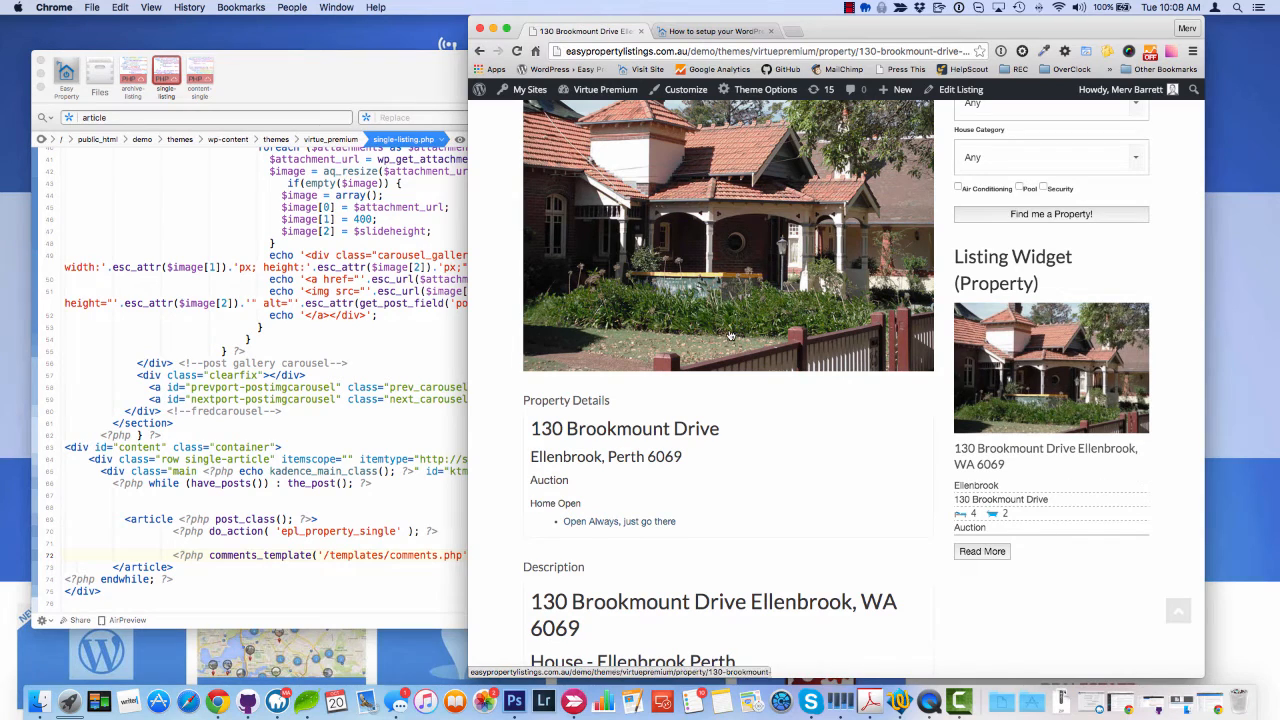
scroll("down", 3)
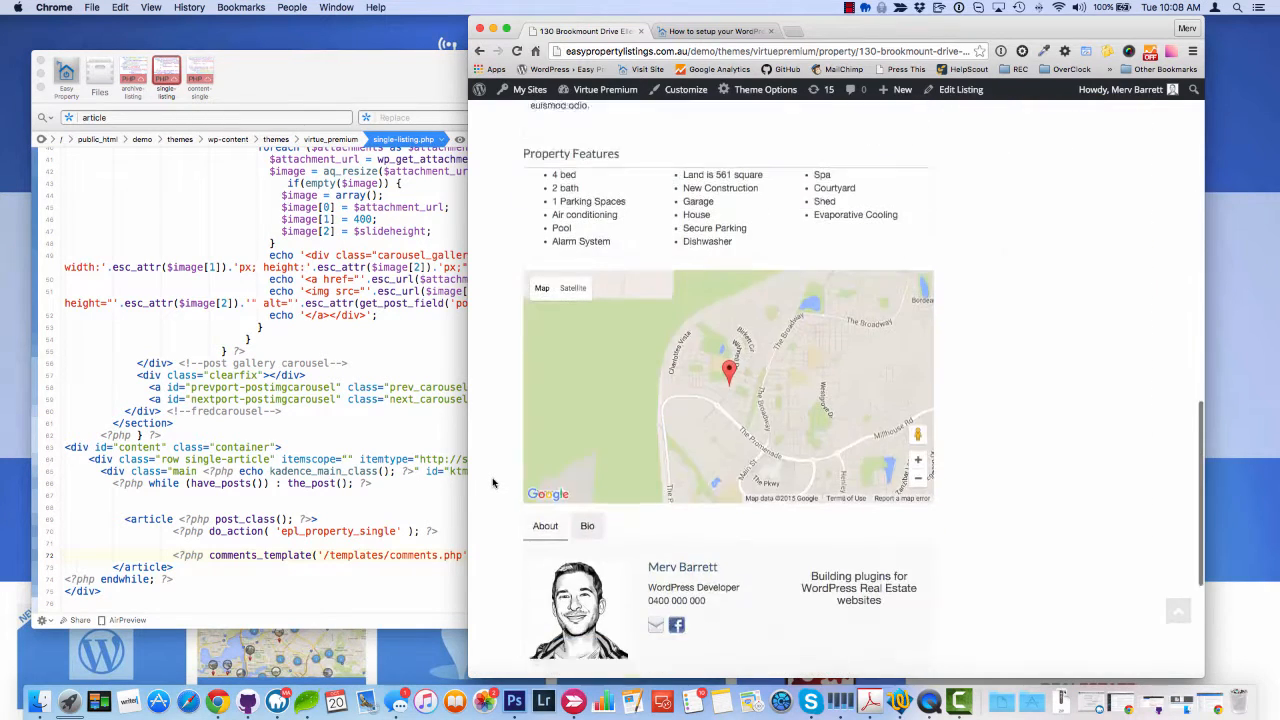
scroll("down", 3)
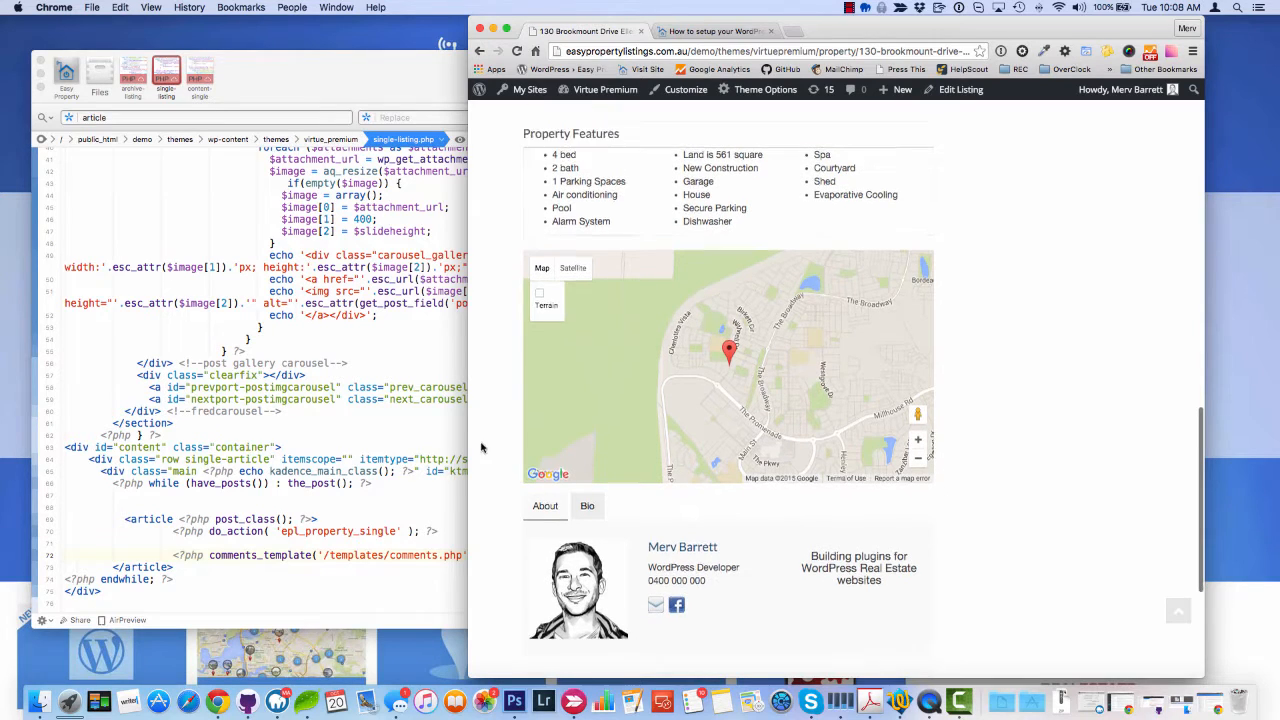
scroll("down", 3)
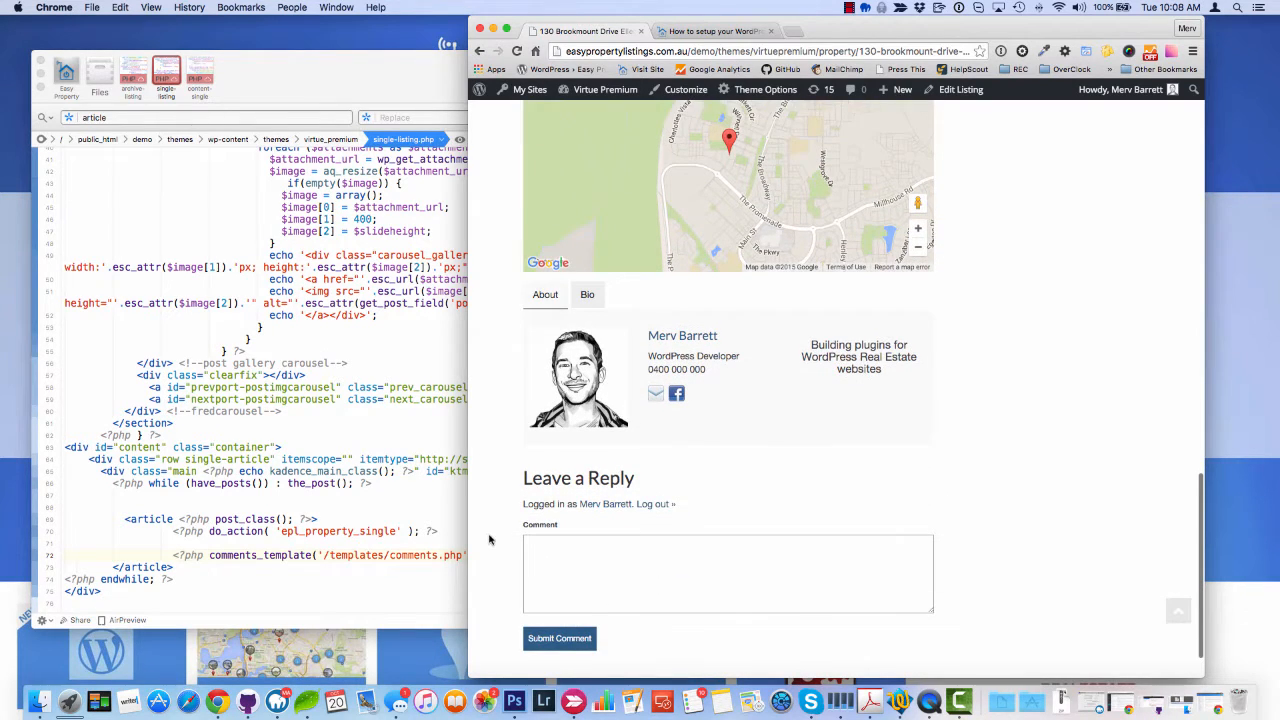
scroll("down", 3)
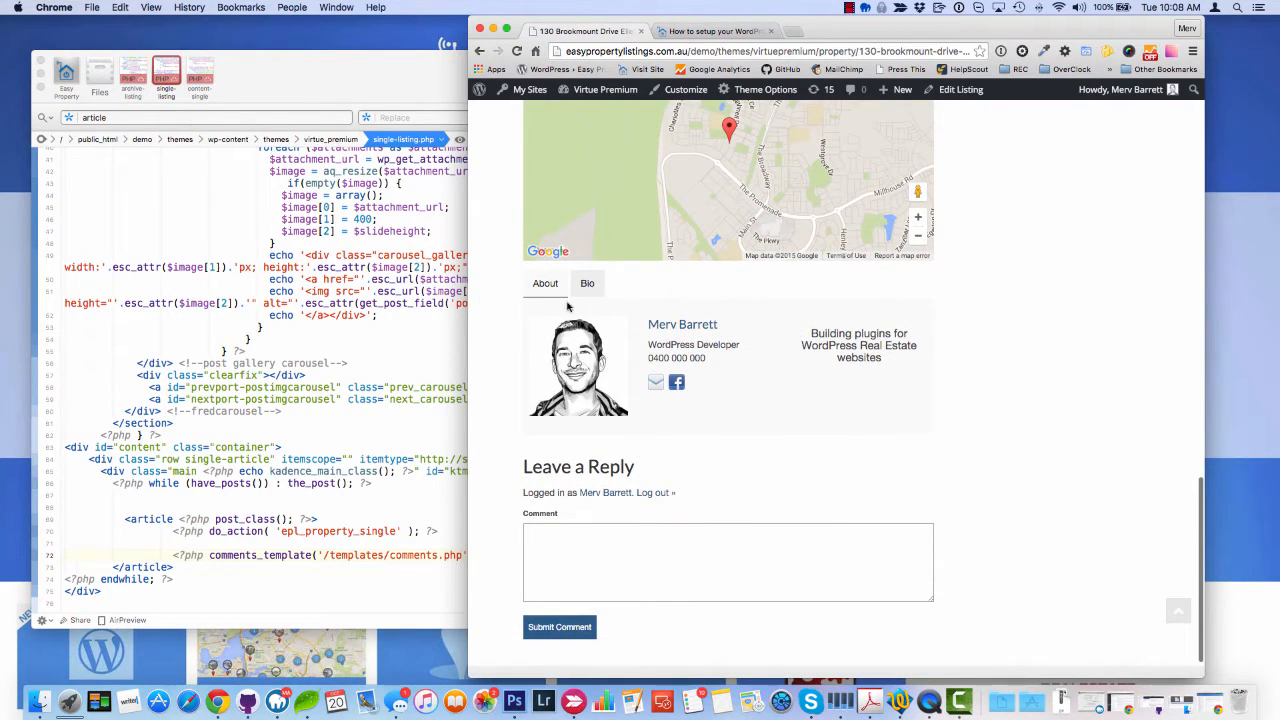
mouse_move(756, 528)
type(" //")
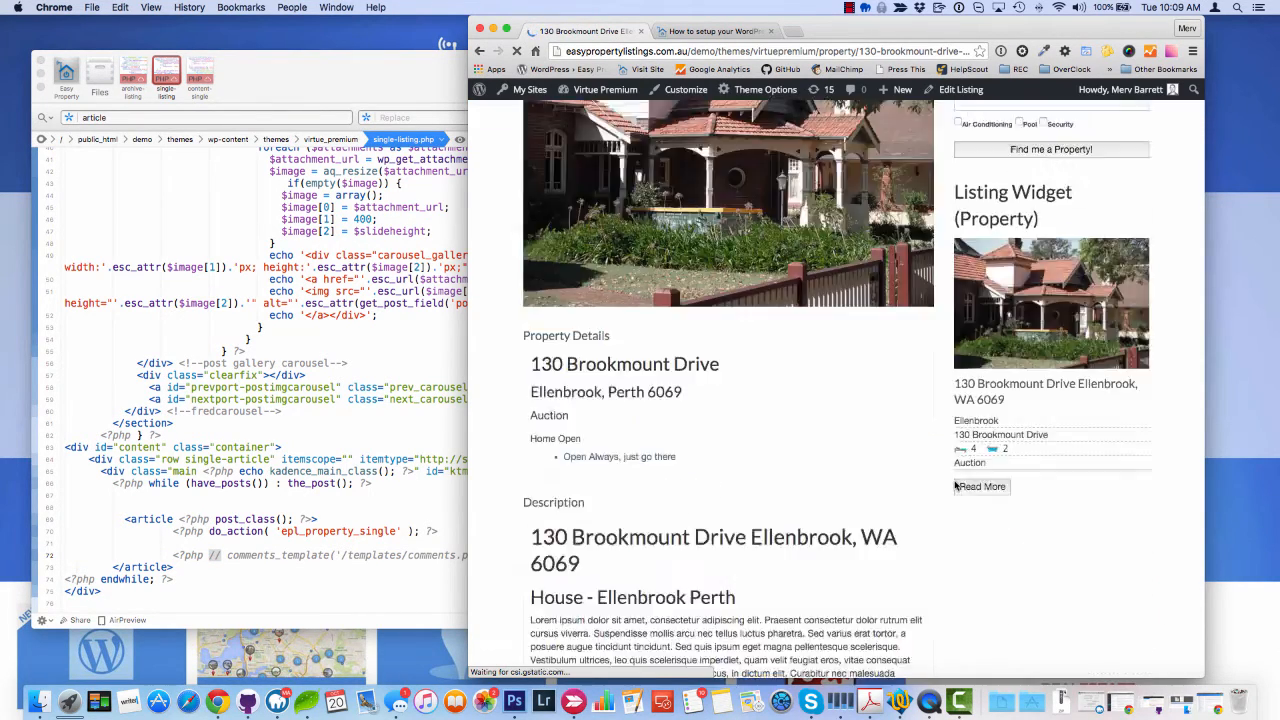
Reload and scroll the property listing page to check it without the comments section.
scroll("down", 3)
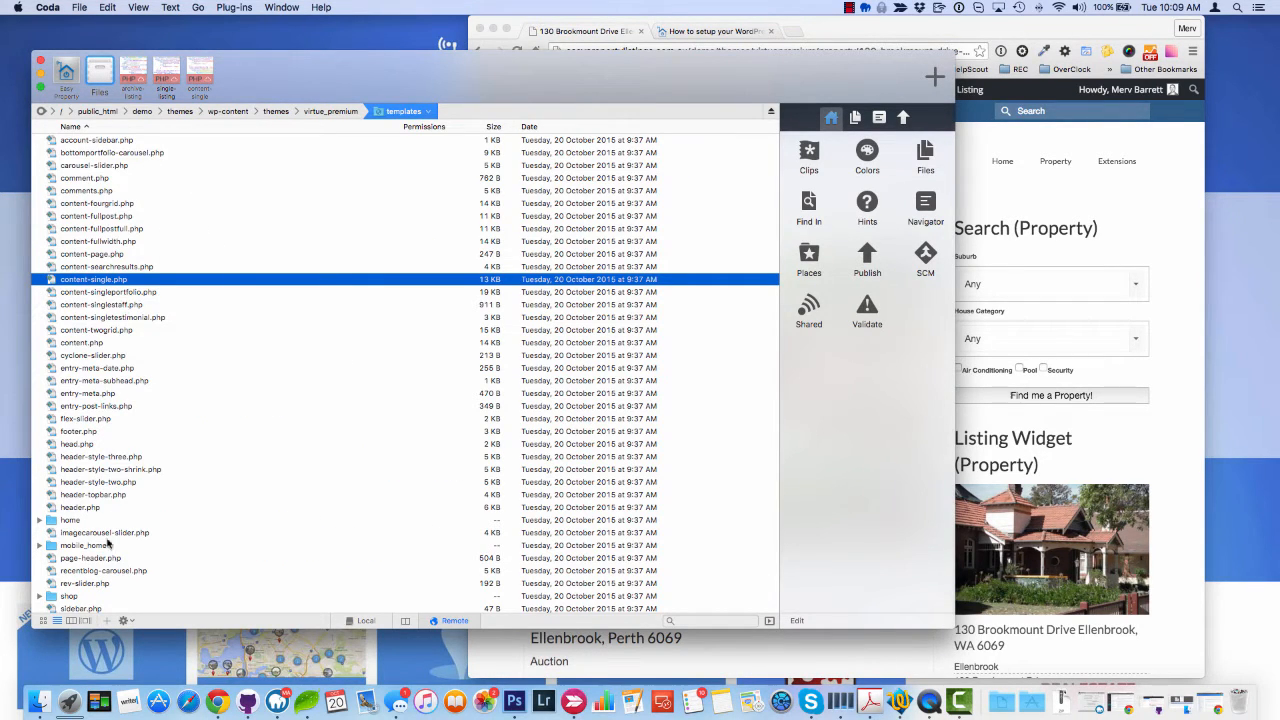
mouse_move(360, 110)
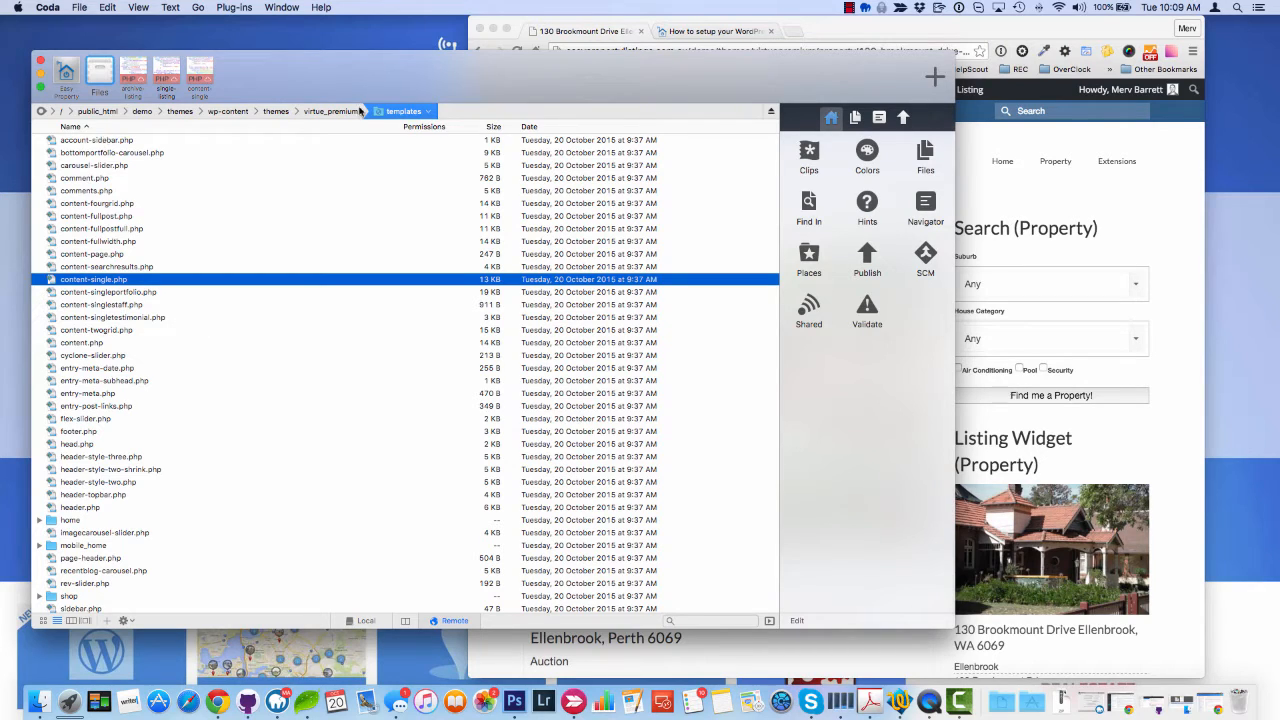
Navigate from the templates folder back up to the virtue_premium theme folder.
left_click(344, 112)
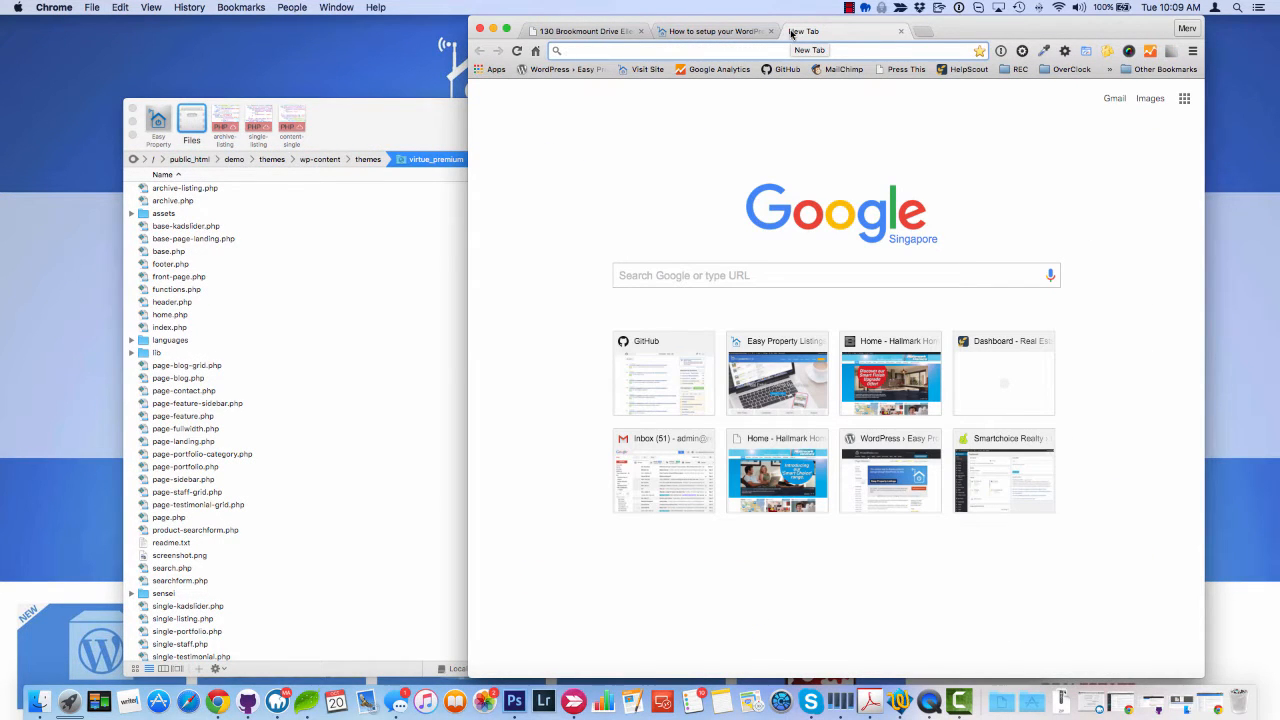
Search Google for 'virtue premium child theme' in a new tab.
type("virtue prem")
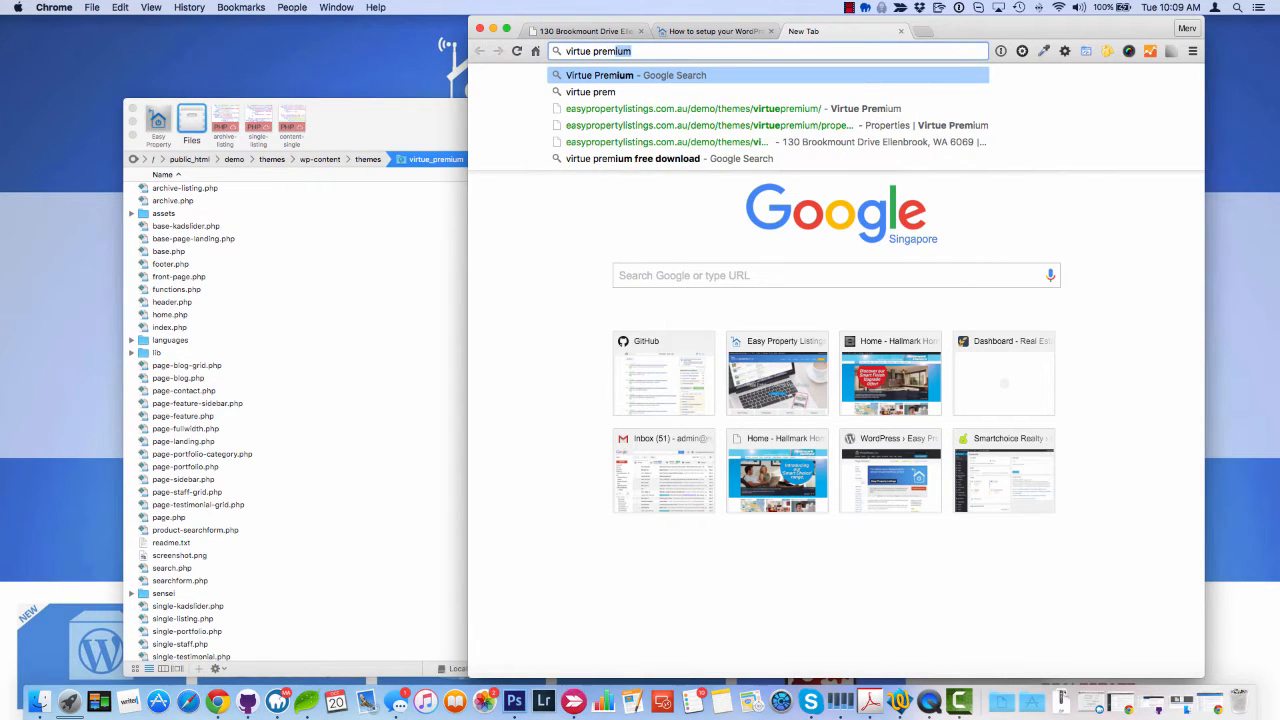
type("child theme")
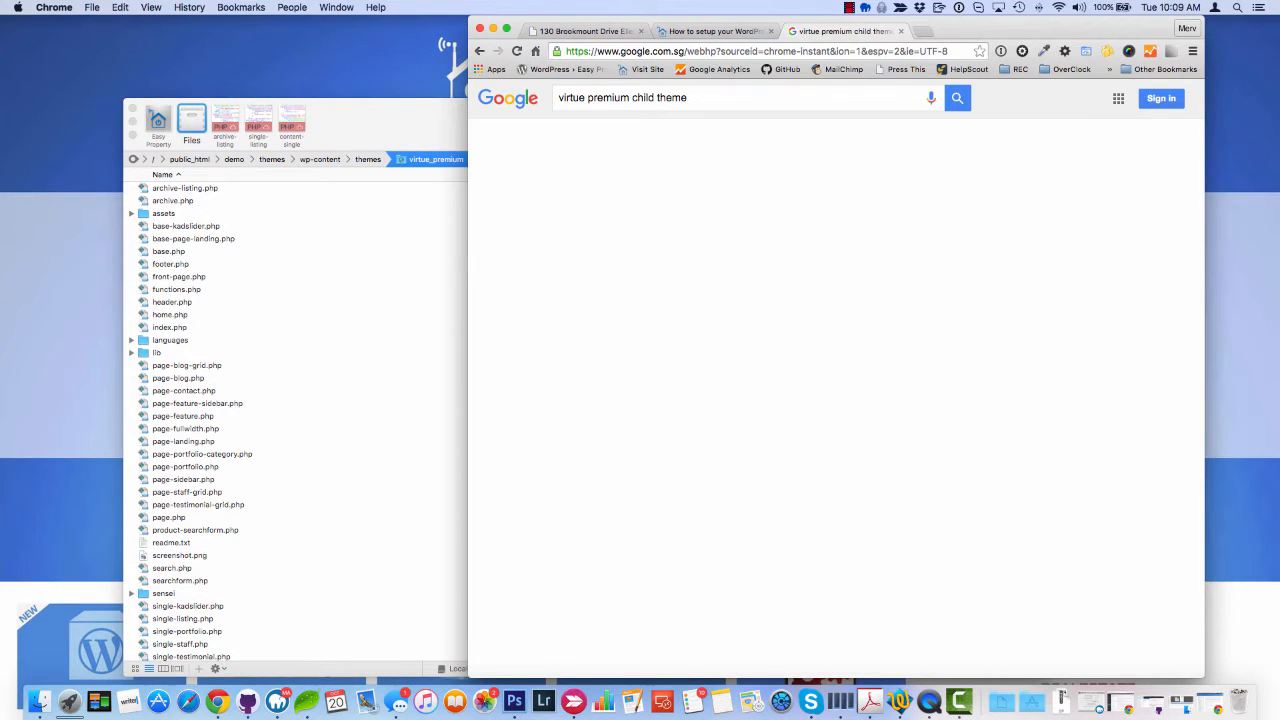
left_click(956, 96)
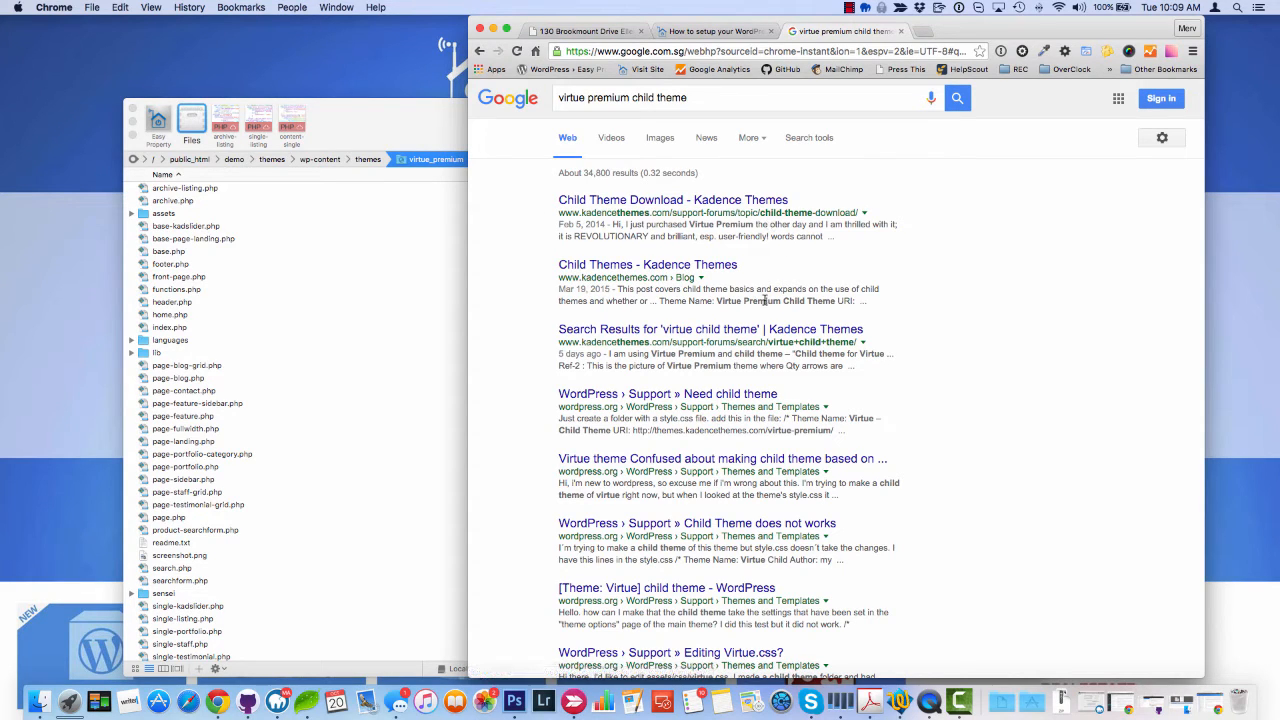
mouse_move(336, 368)
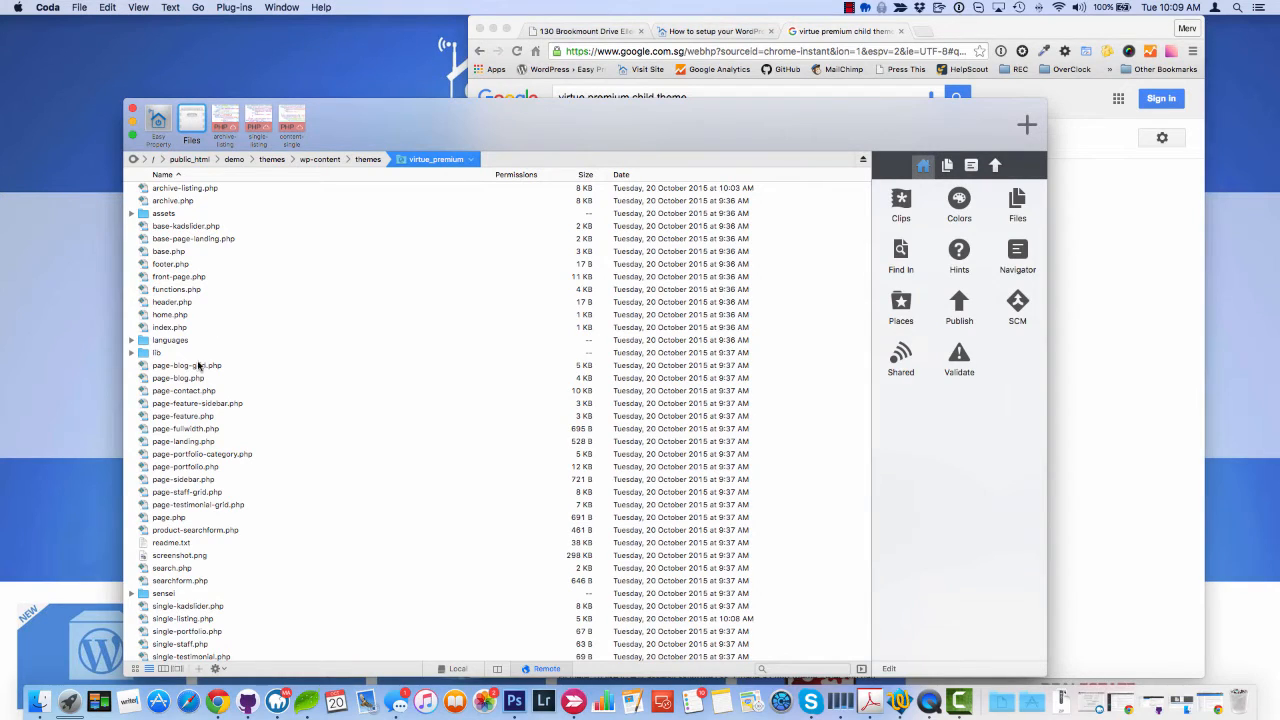
mouse_move(268, 402)
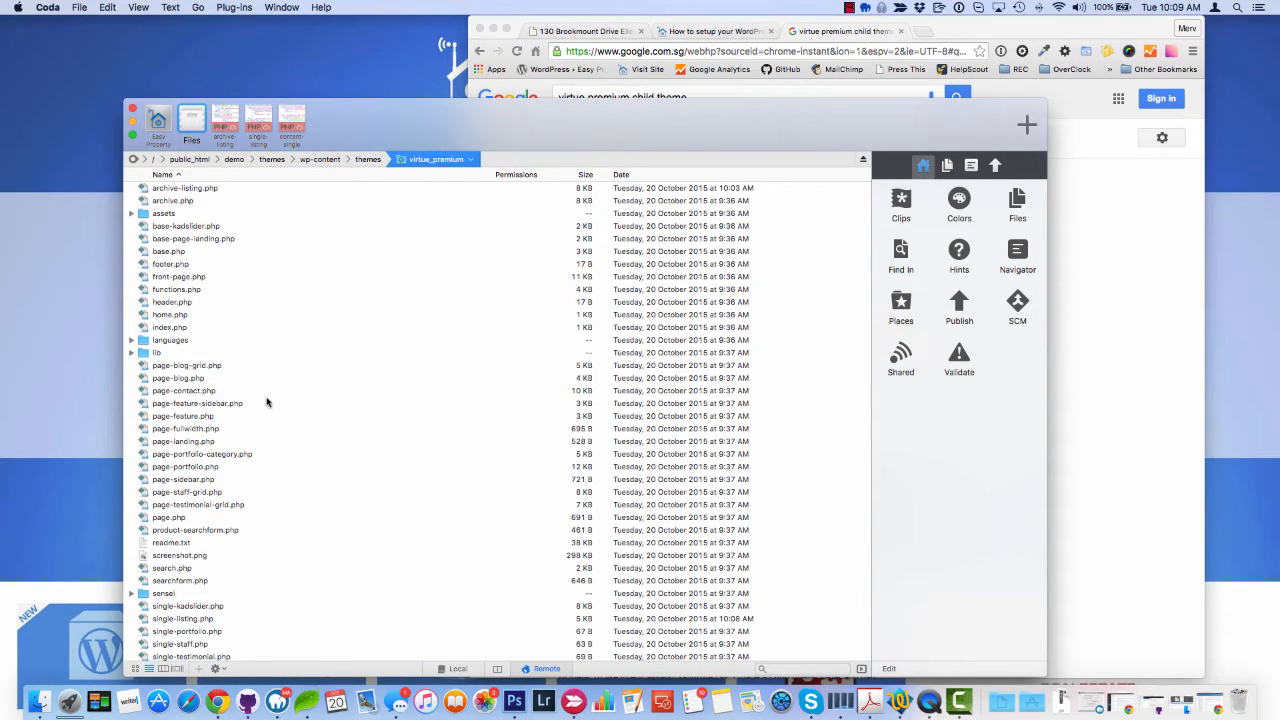
mouse_move(364, 136)
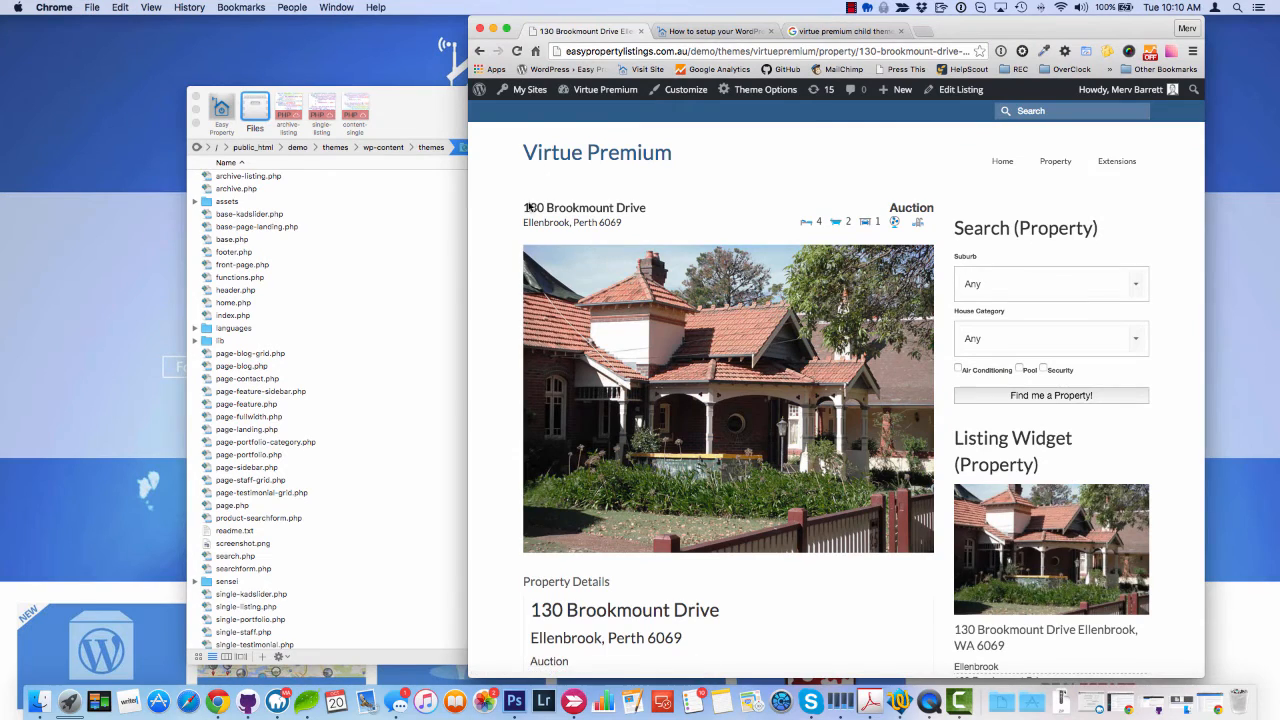
Check the listing page has no comment form, then return to the theme setup guide's Support menu.
scroll("down", 3)
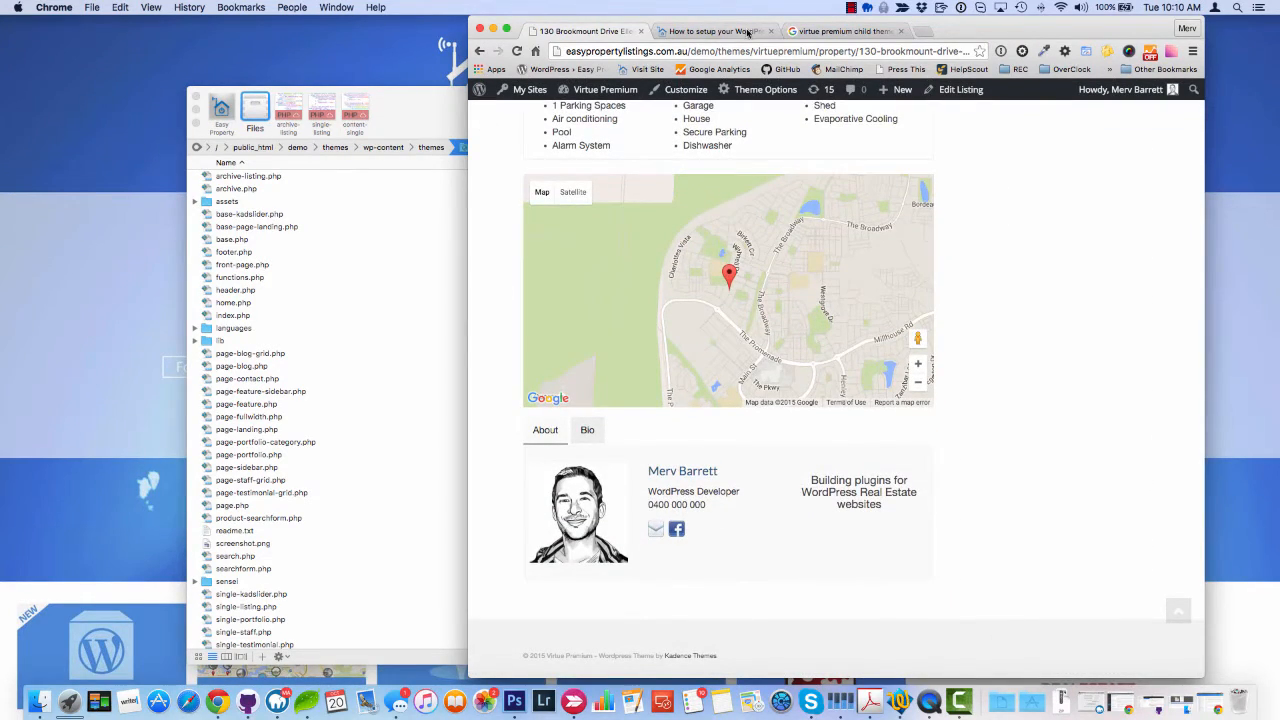
left_click(712, 32)
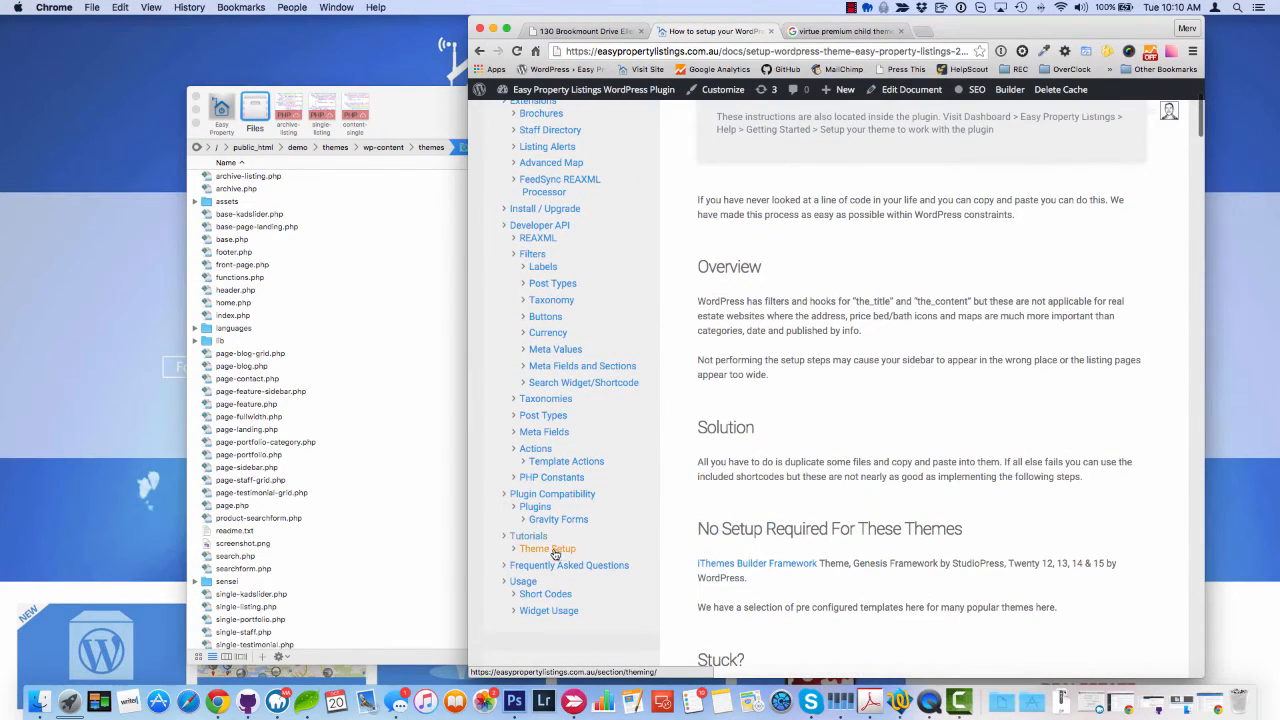
mouse_move(392, 100)
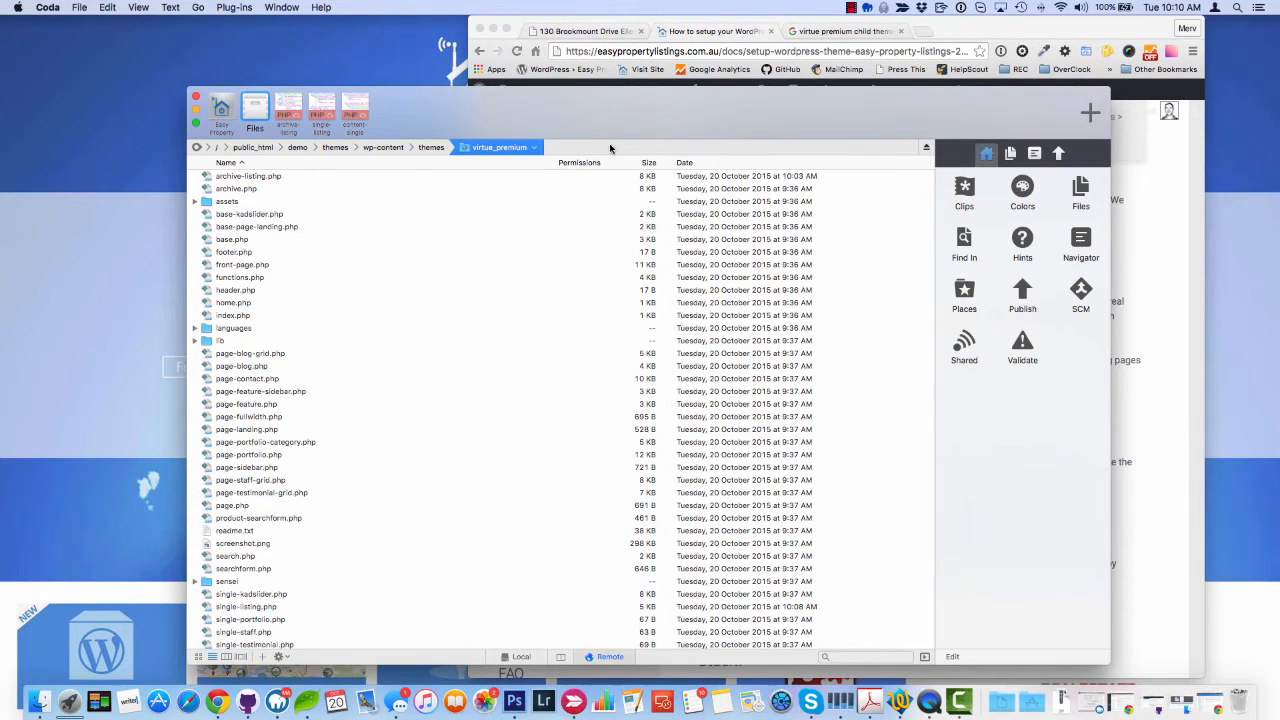
mouse_move(936, 18)
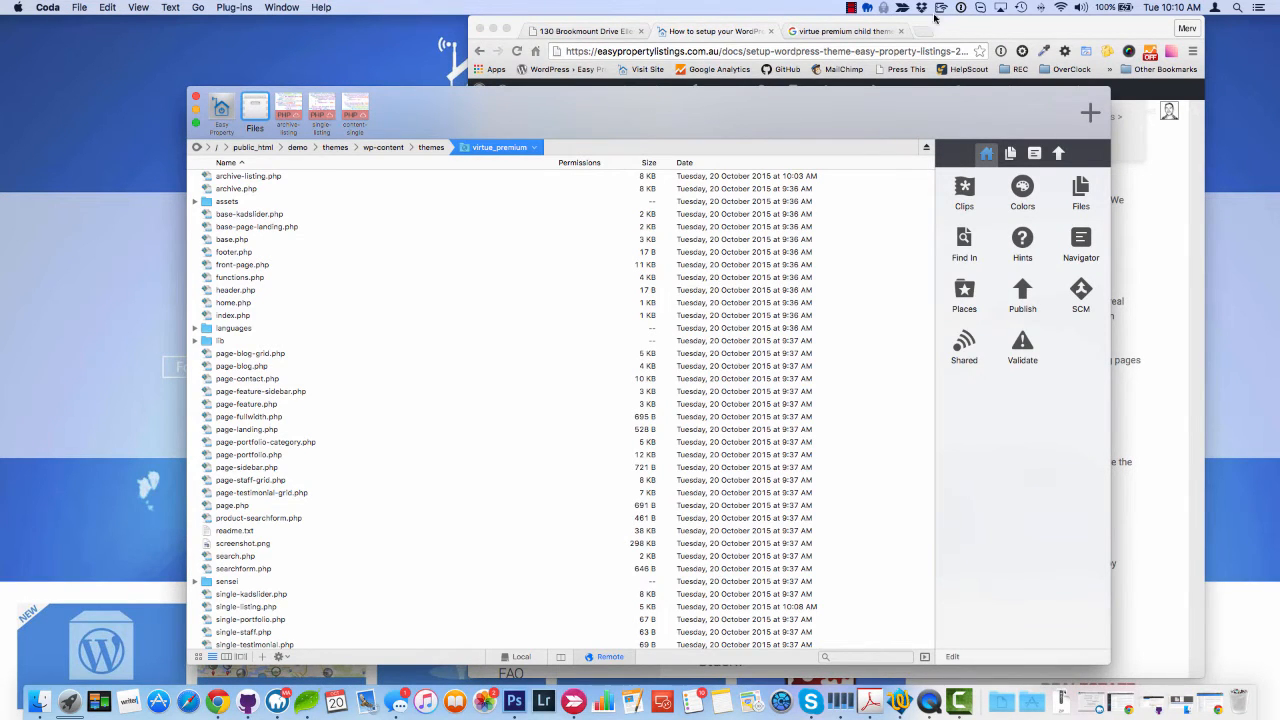
left_click(1036, 140)
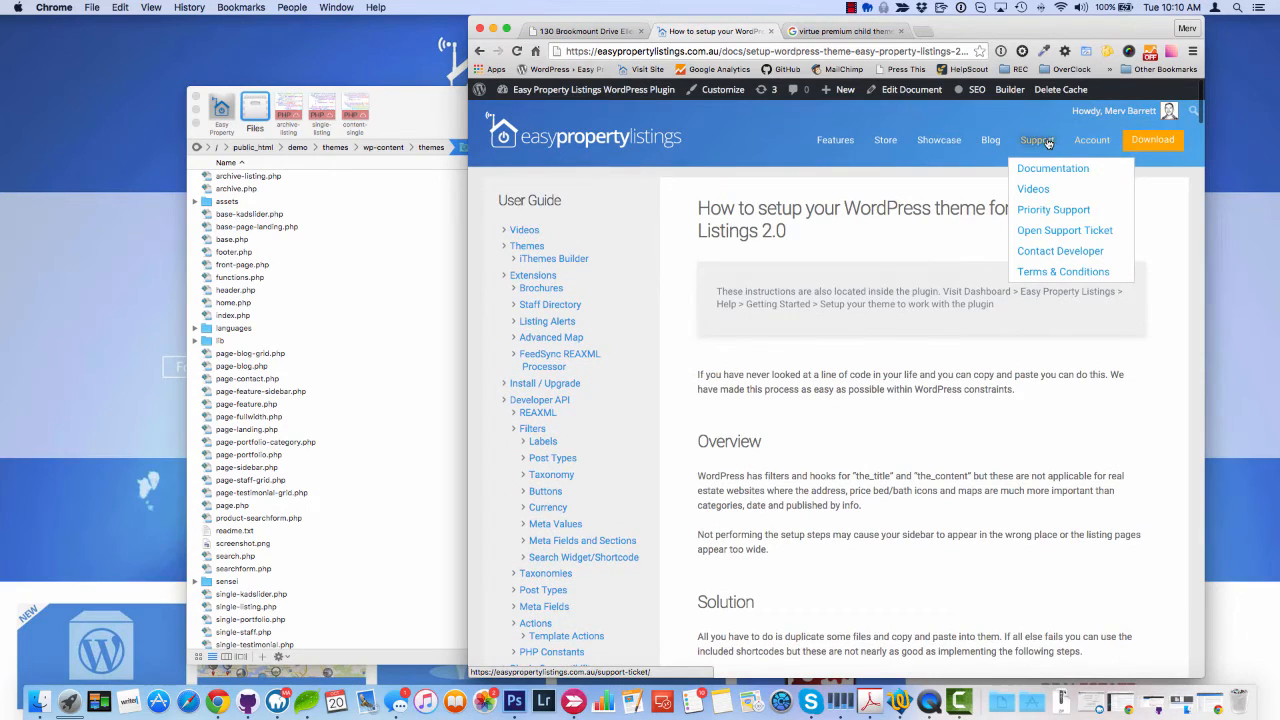
mouse_move(1064, 230)
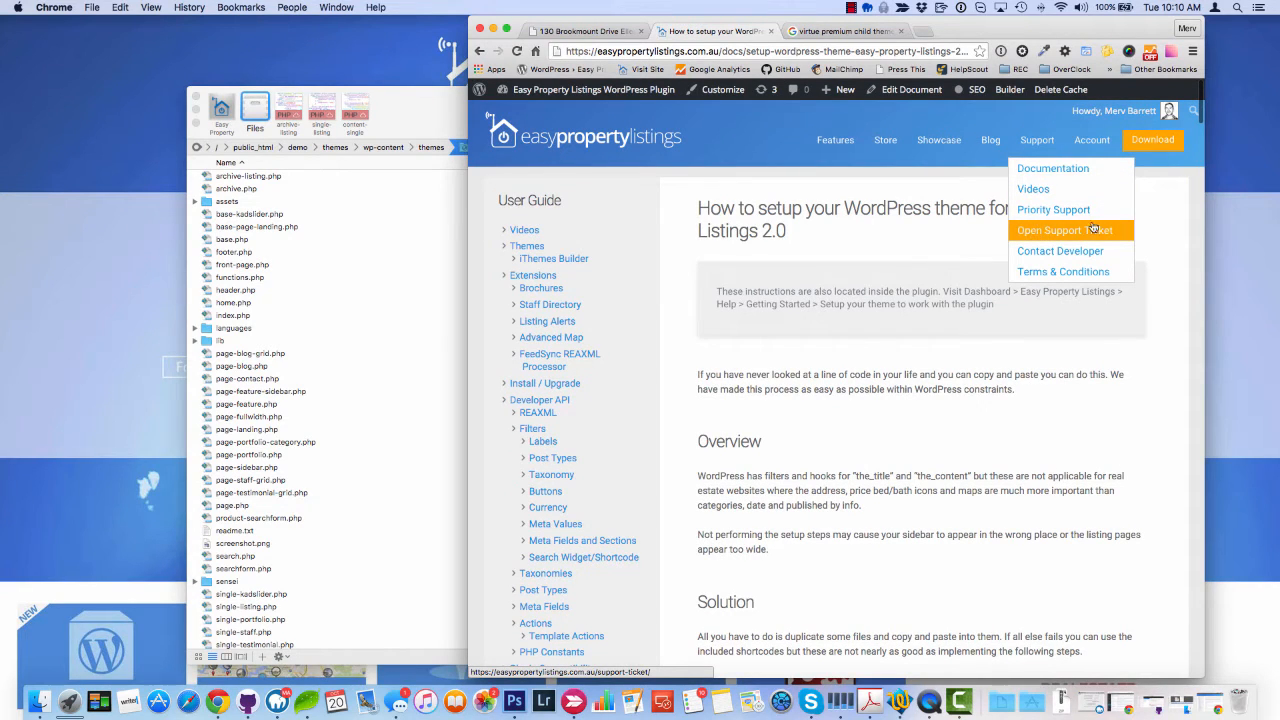
mouse_move(1052, 210)
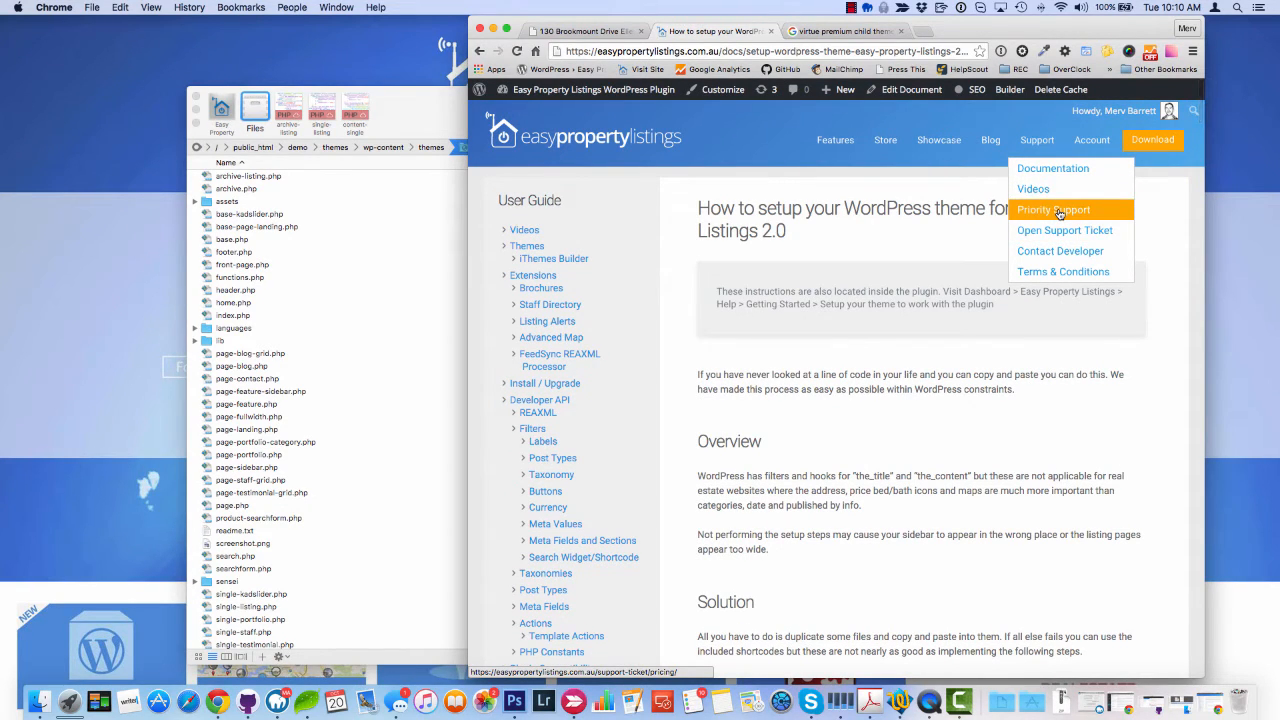
Go to the Priority Support pricing page from the Support menu.
left_click(1052, 210)
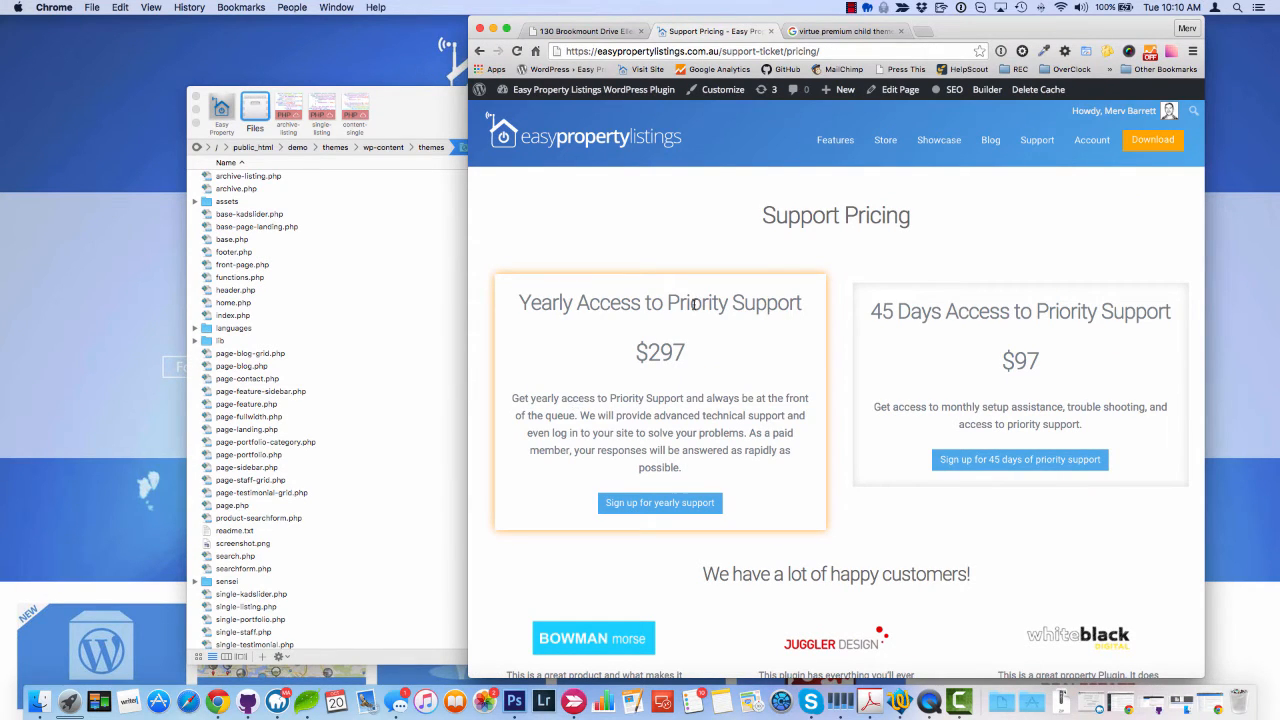
mouse_move(918, 262)
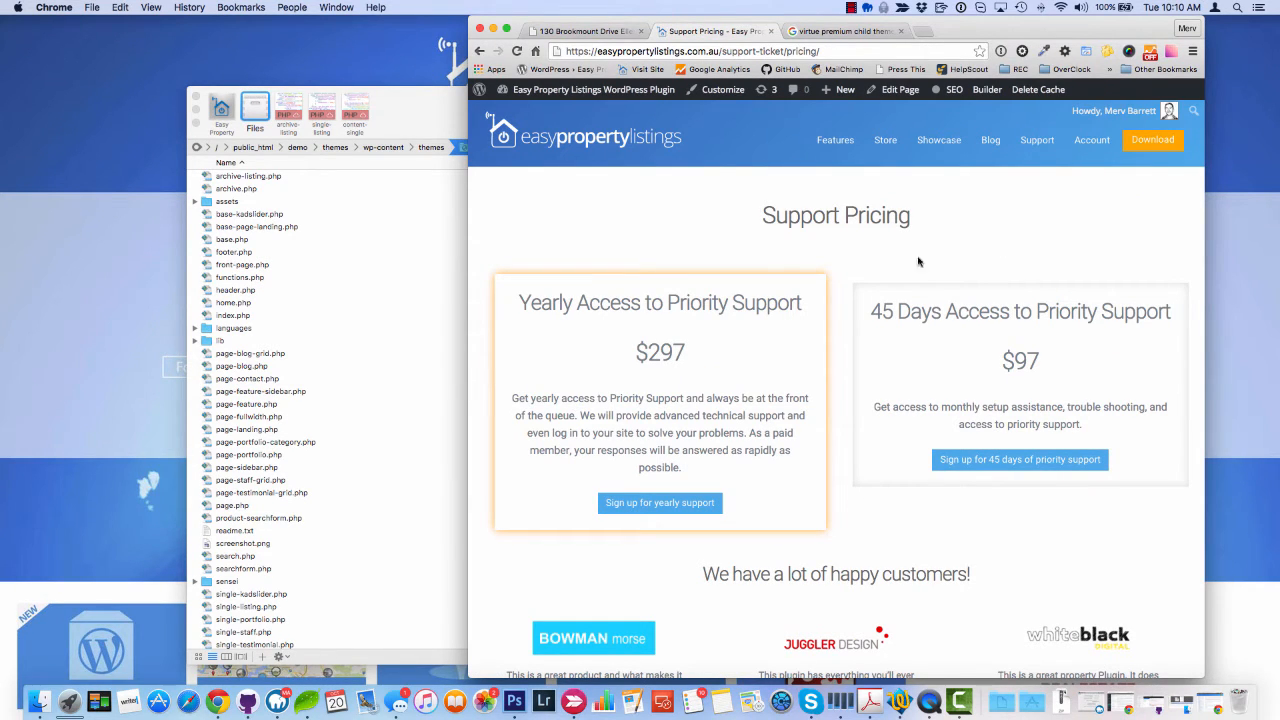
mouse_move(500, 250)
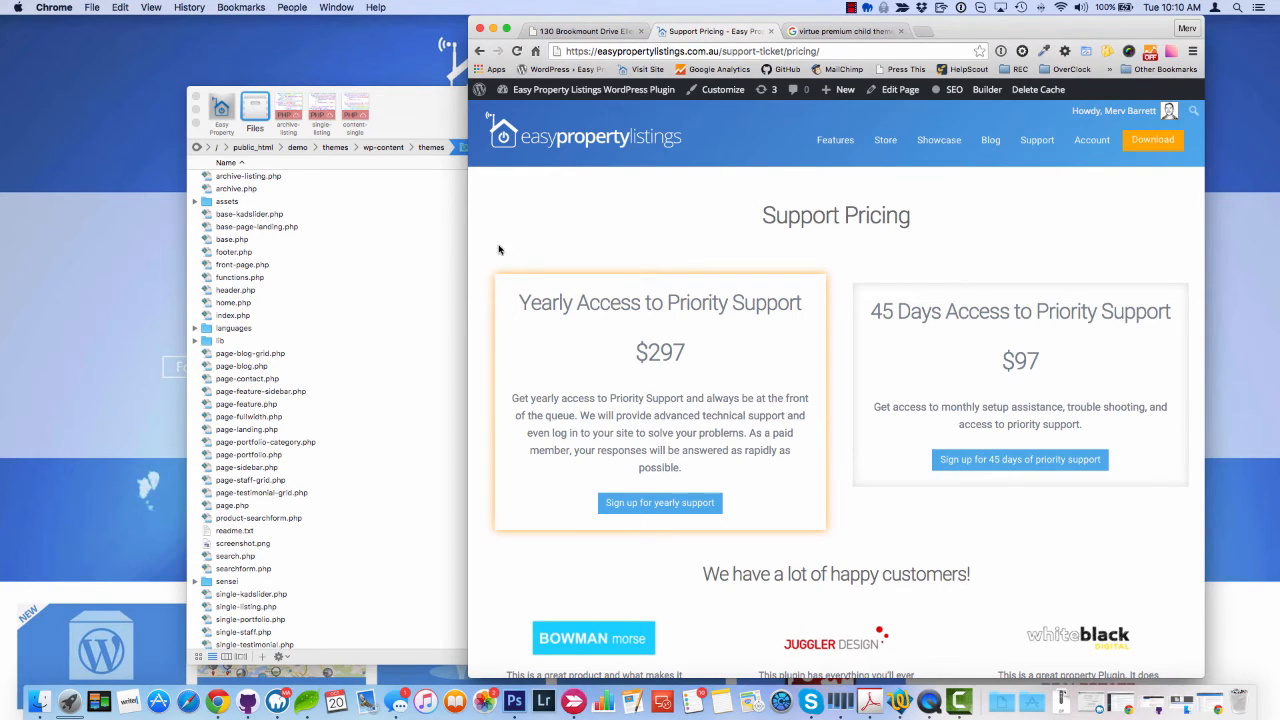